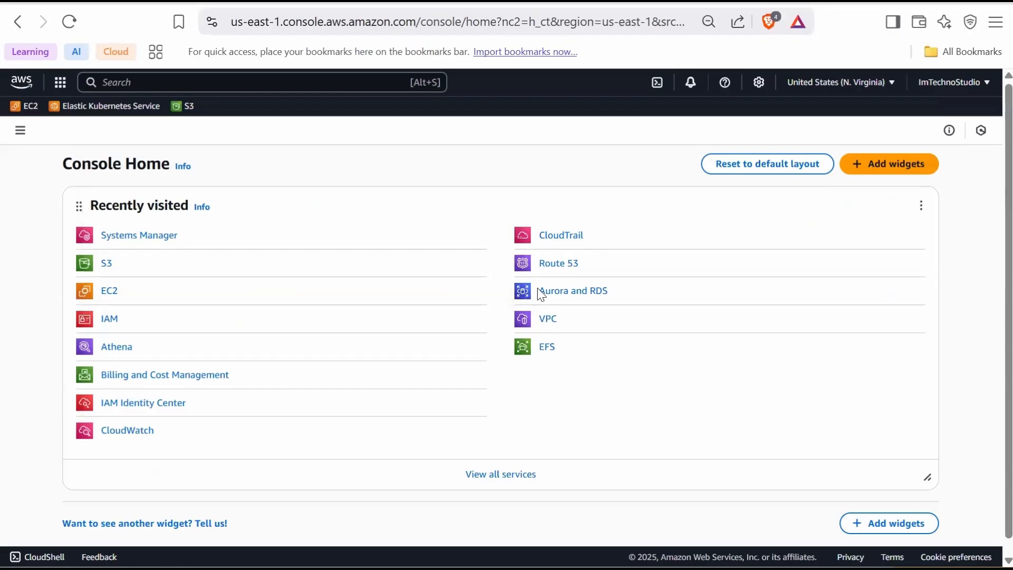
pyautogui.moveTo(537, 298)
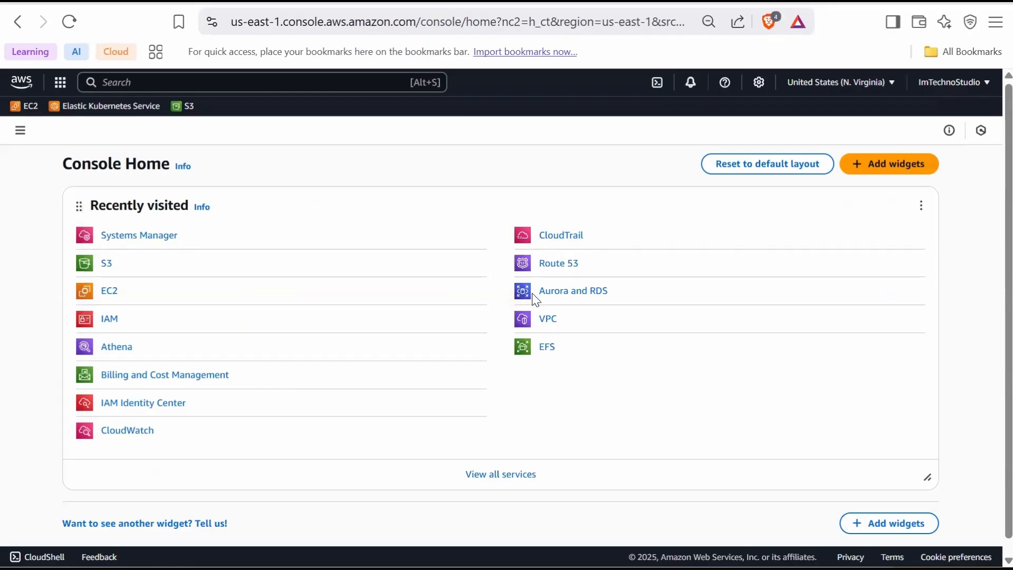
# - Search 'iam' in the console search bar and open the IAM dashboard
pyautogui.click(262, 82)
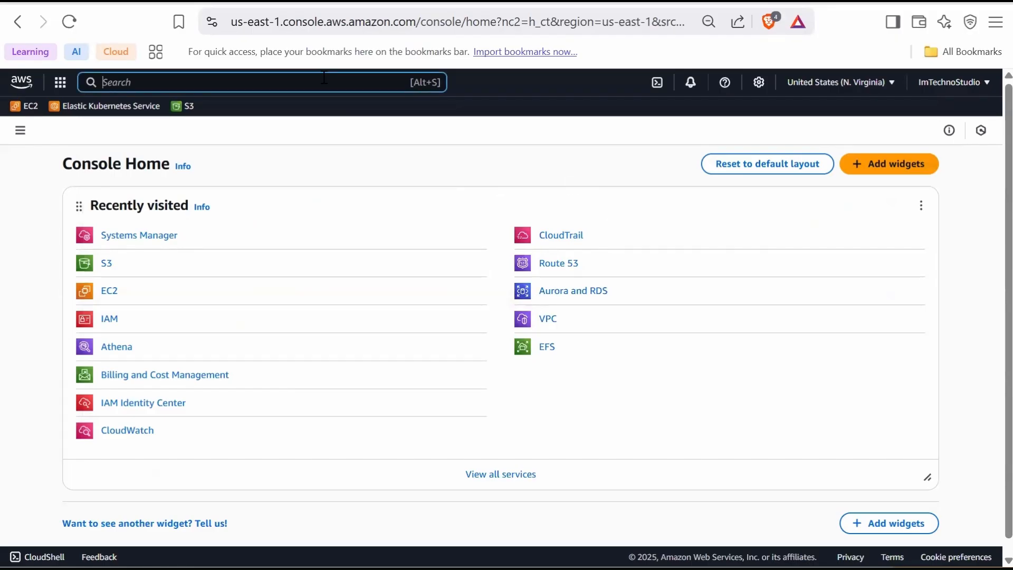
pyautogui.write('iam')
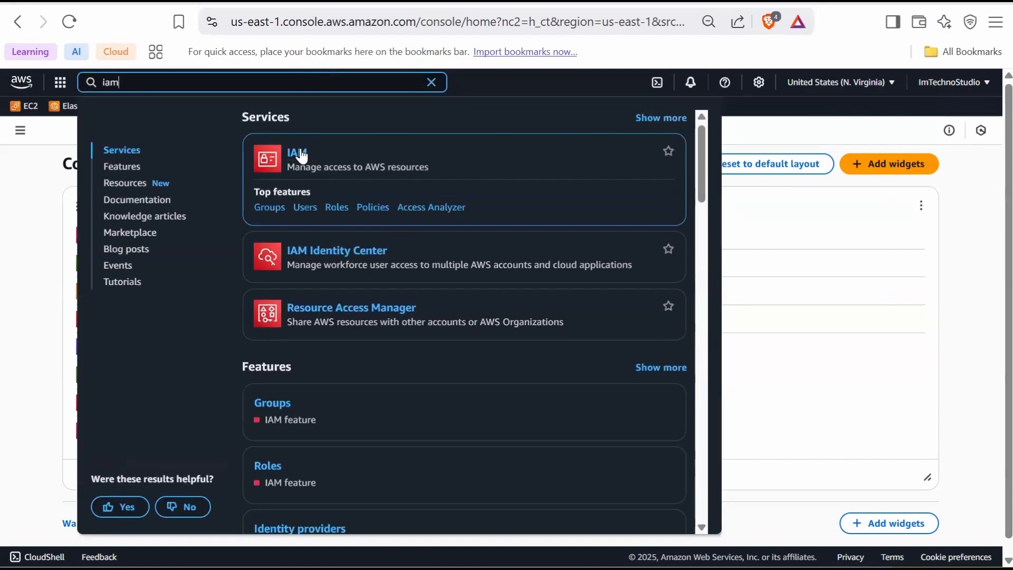
pyautogui.click(295, 152)
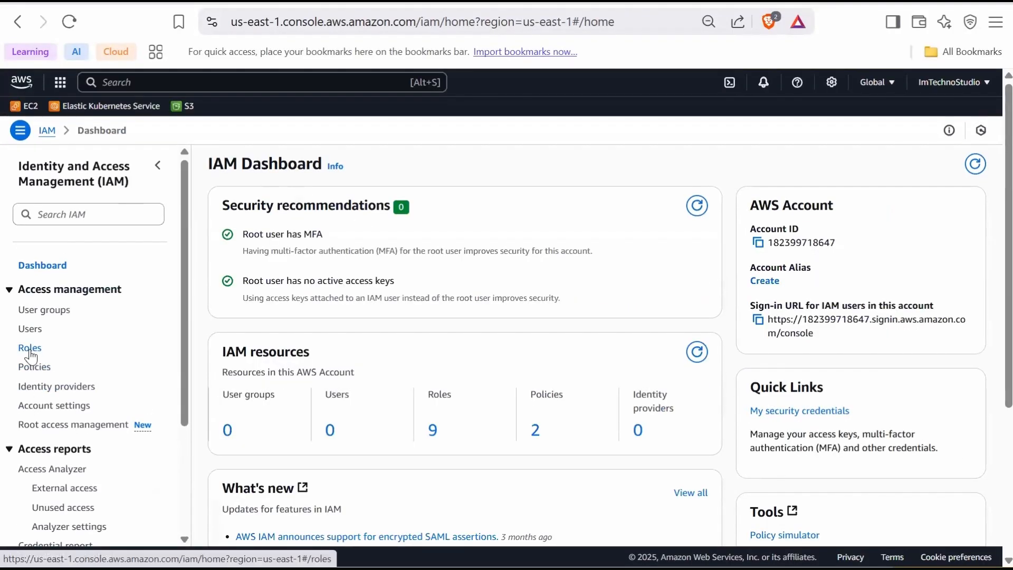
# - Begin a new AWS-service role with EC2 as the trusted use case and continue to permissions
pyautogui.click(30, 347)
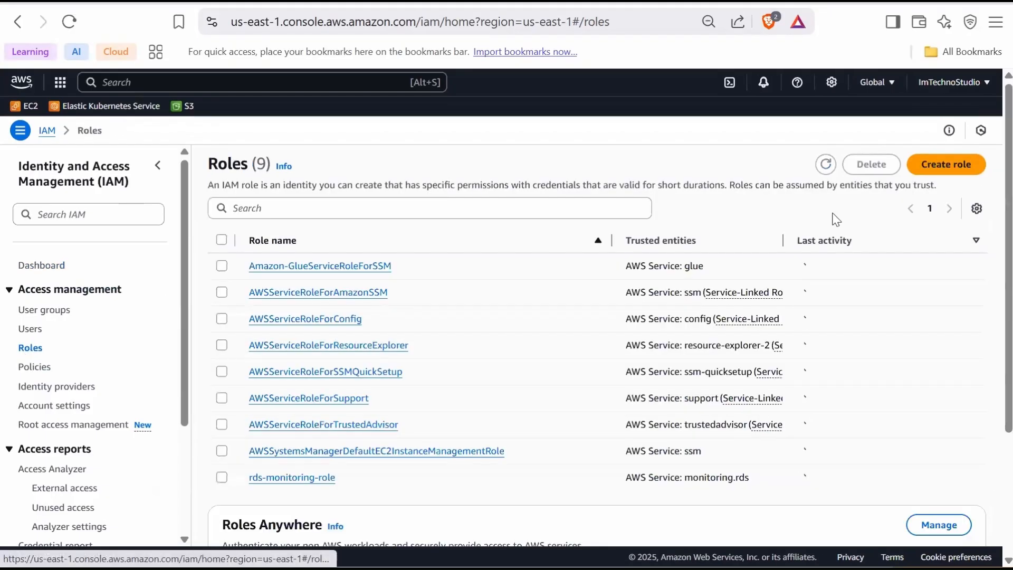
pyautogui.click(945, 165)
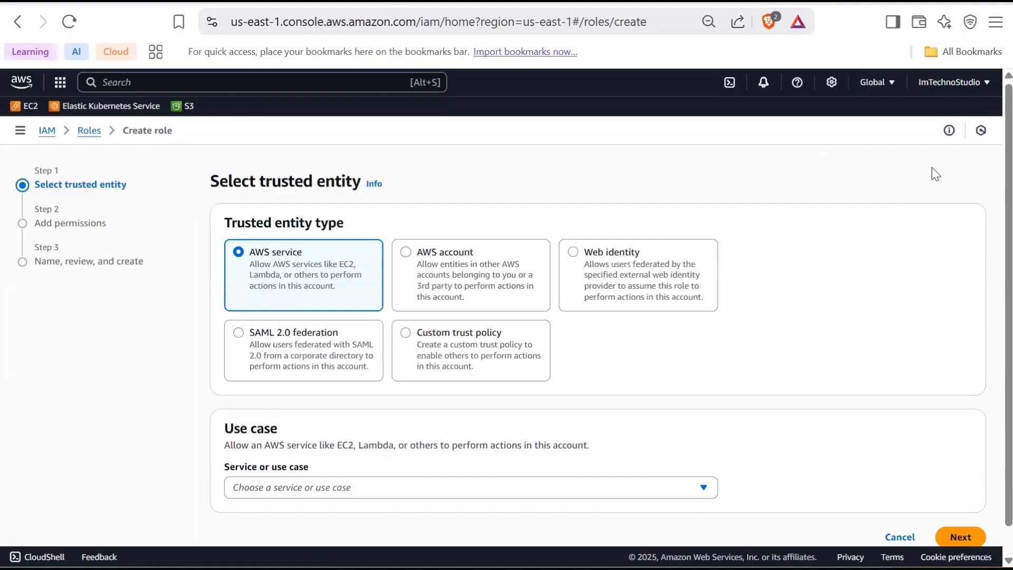
pyautogui.moveTo(381, 328)
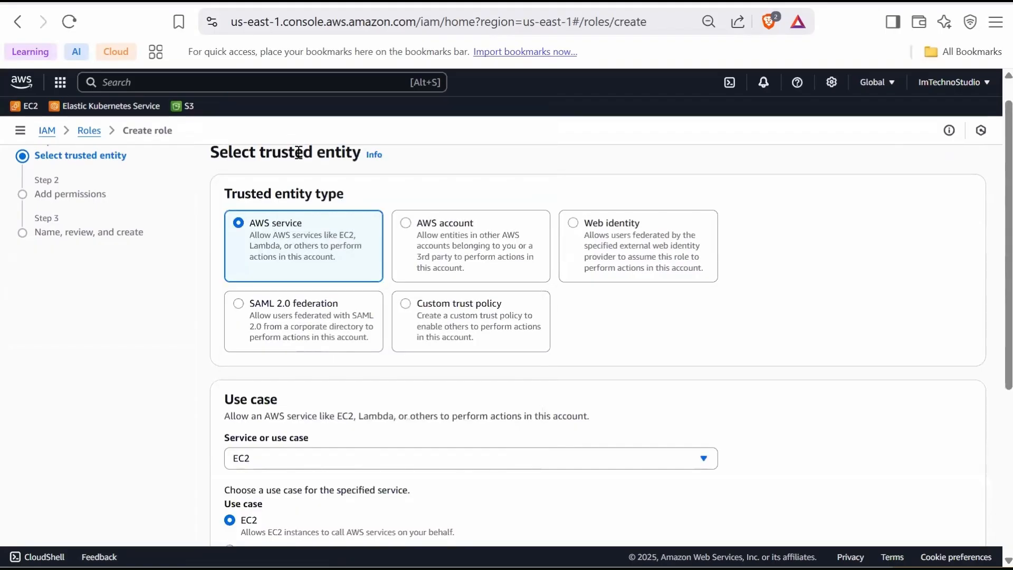
pyautogui.scroll(-3)
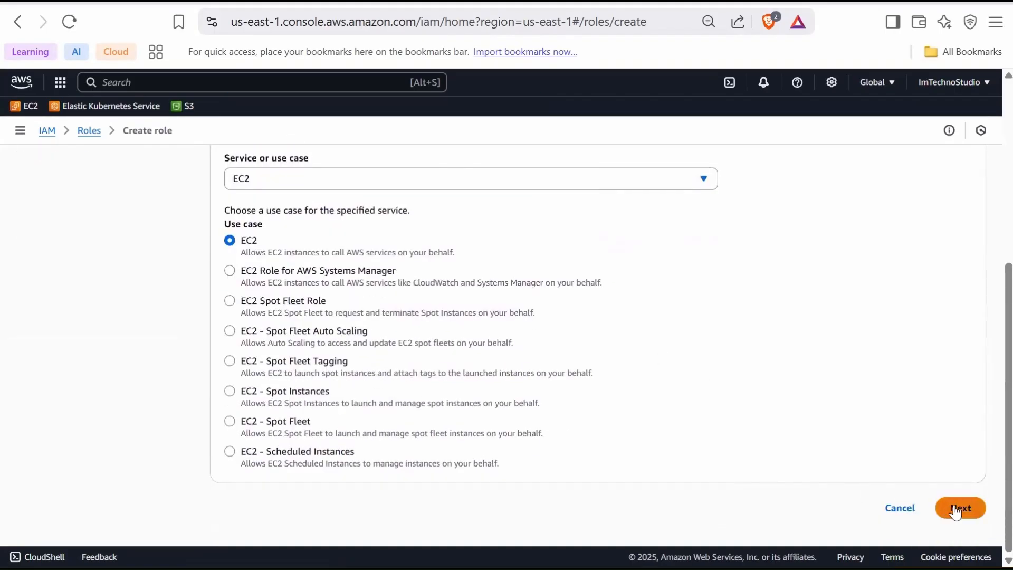
pyautogui.click(959, 507)
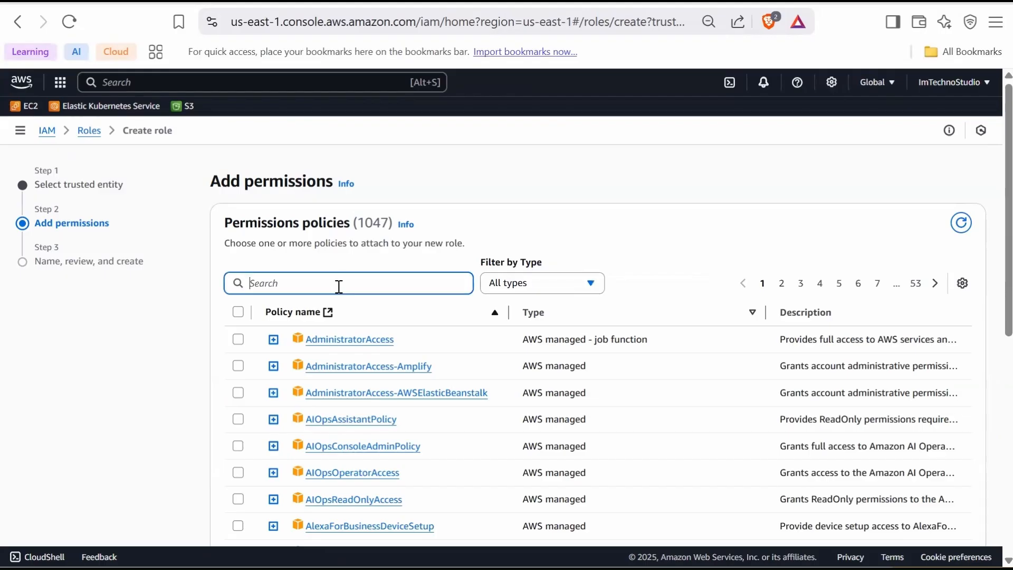
# - Attach the AmazonSSMManagedInstanceCore and AmazonS3FullAccess policies to the role
pyautogui.write('amazonssmmanagedins')
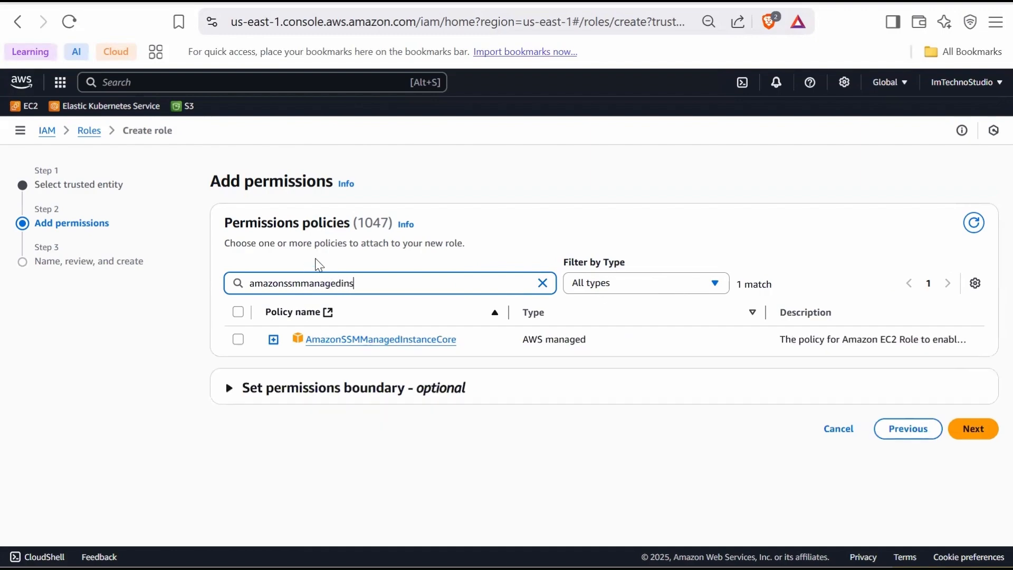
pyautogui.click(237, 339)
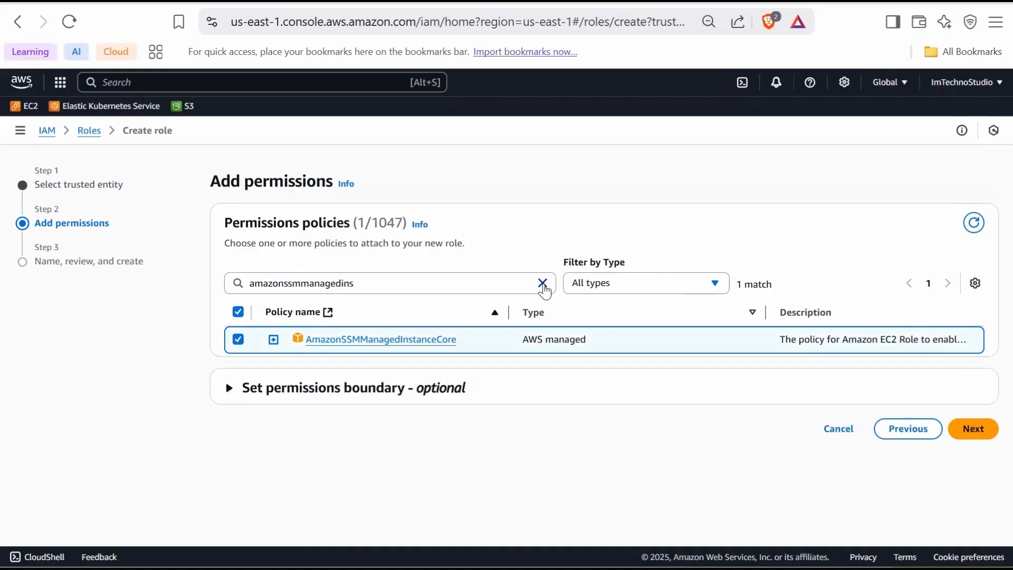
pyautogui.click(544, 283)
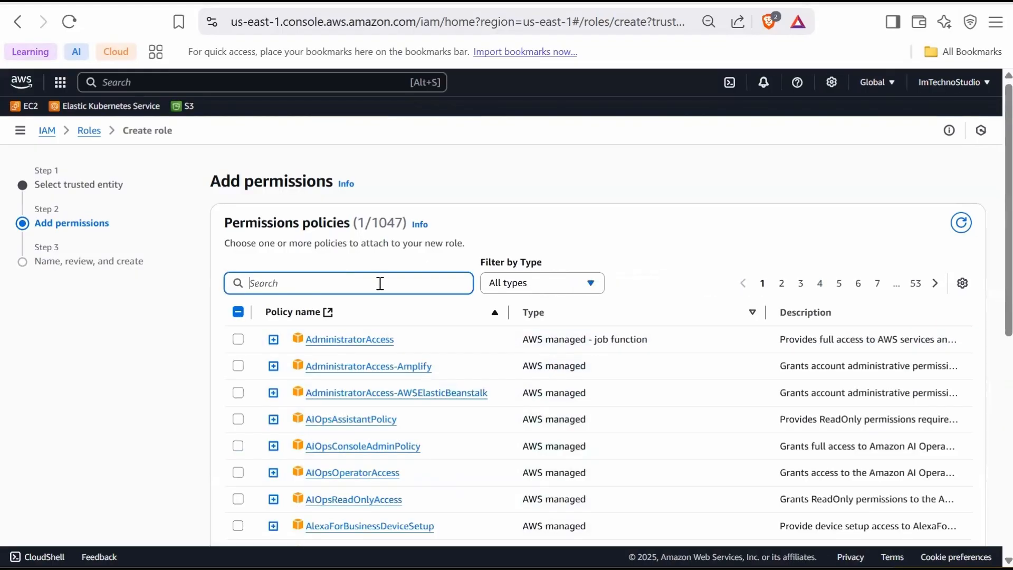
pyautogui.write('s3fulla')
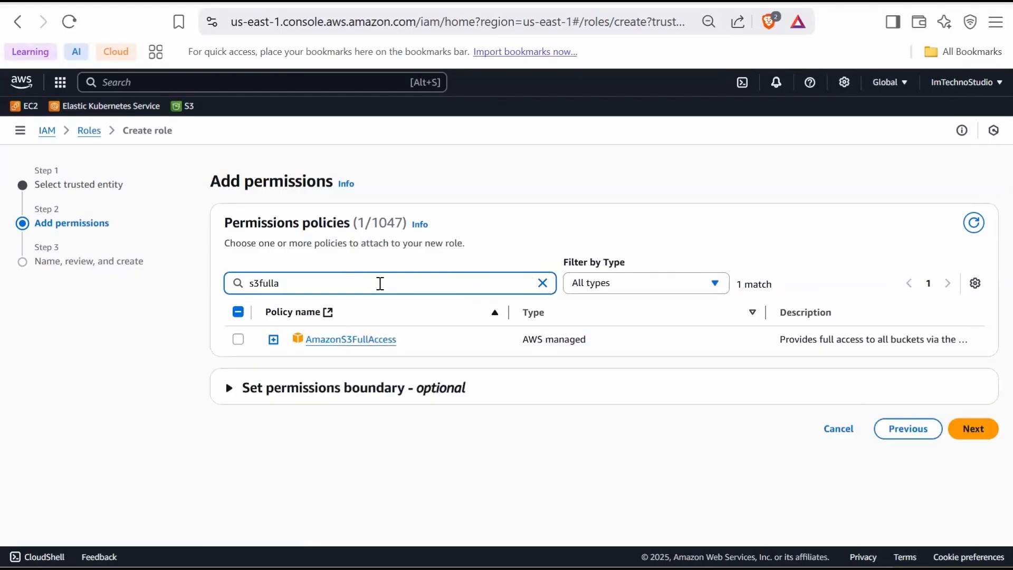
pyautogui.moveTo(238, 339)
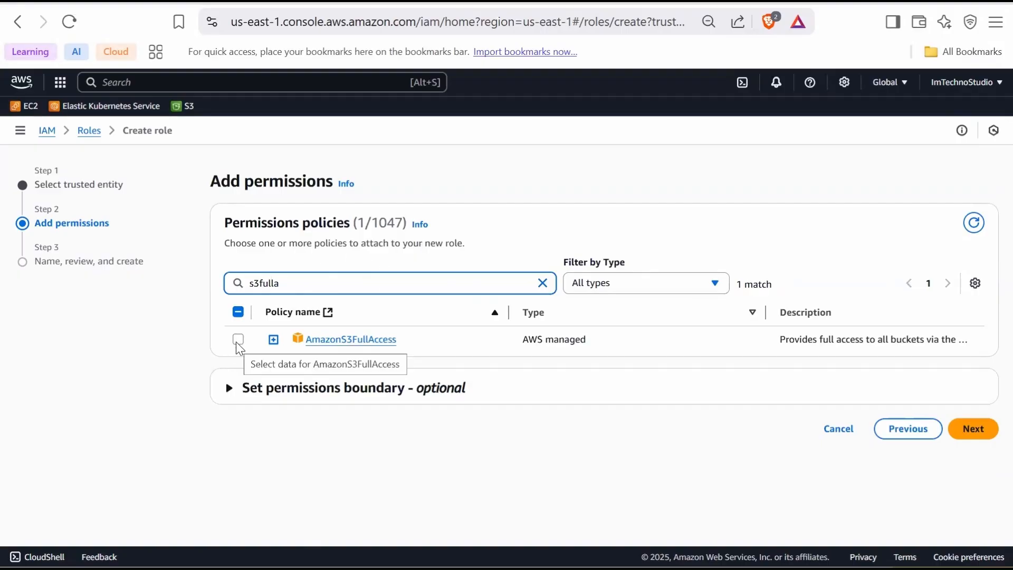
pyautogui.click(972, 428)
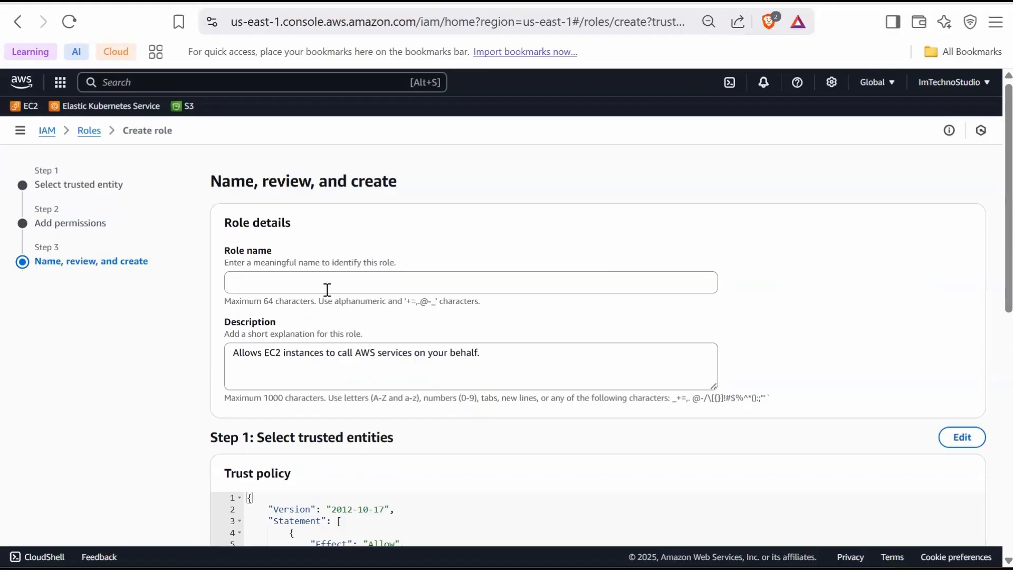
# - Name the role SSM_Role and create it so it appears in the roles list
pyautogui.write('SSM_Role')
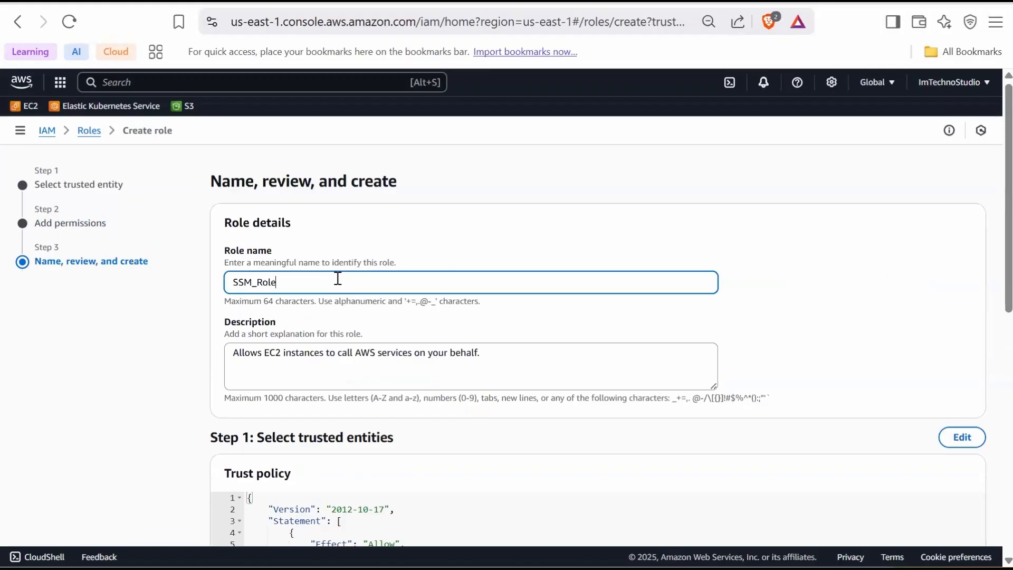
pyautogui.scroll(-3)
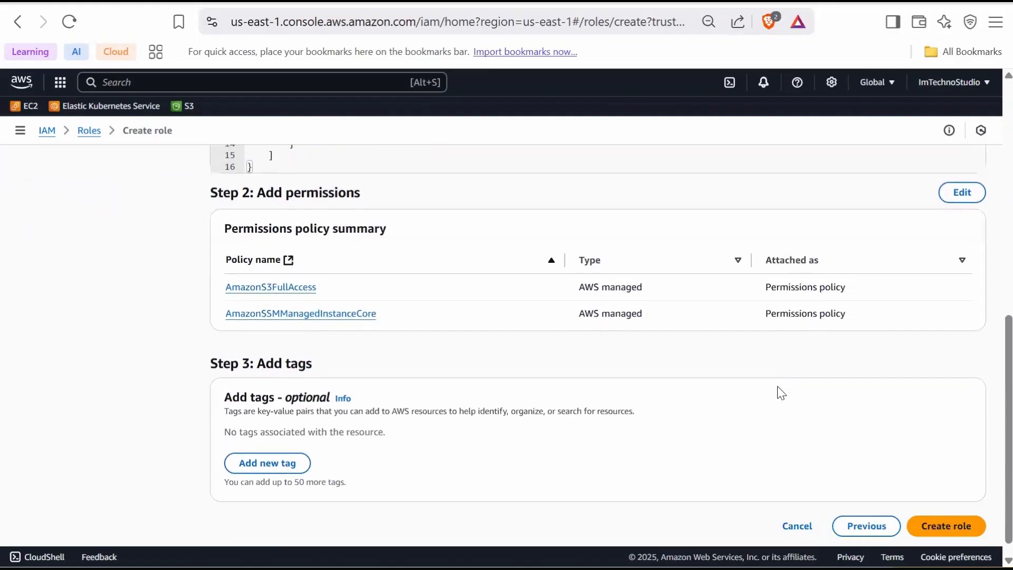
pyautogui.click(945, 526)
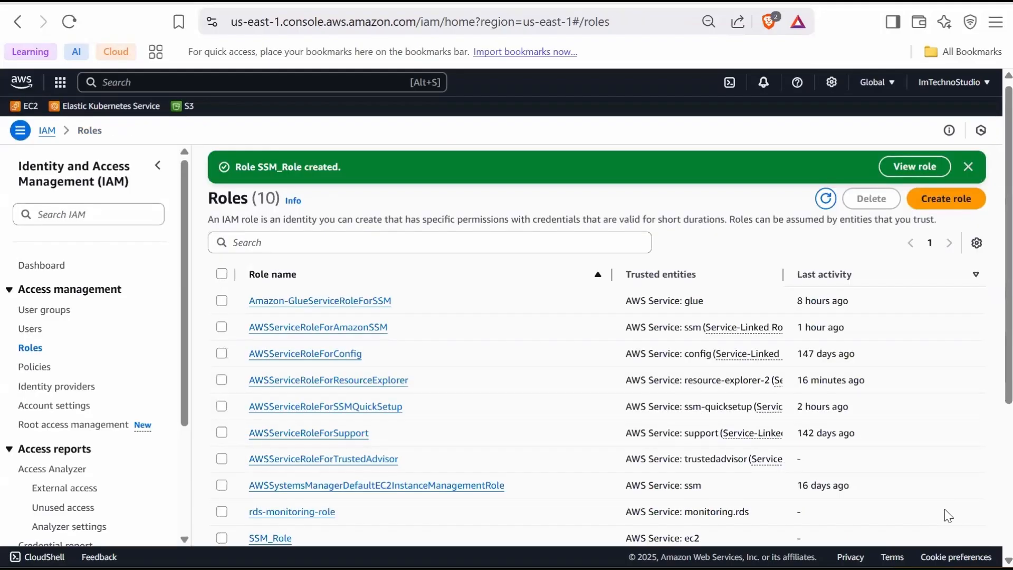
pyautogui.moveTo(309, 224)
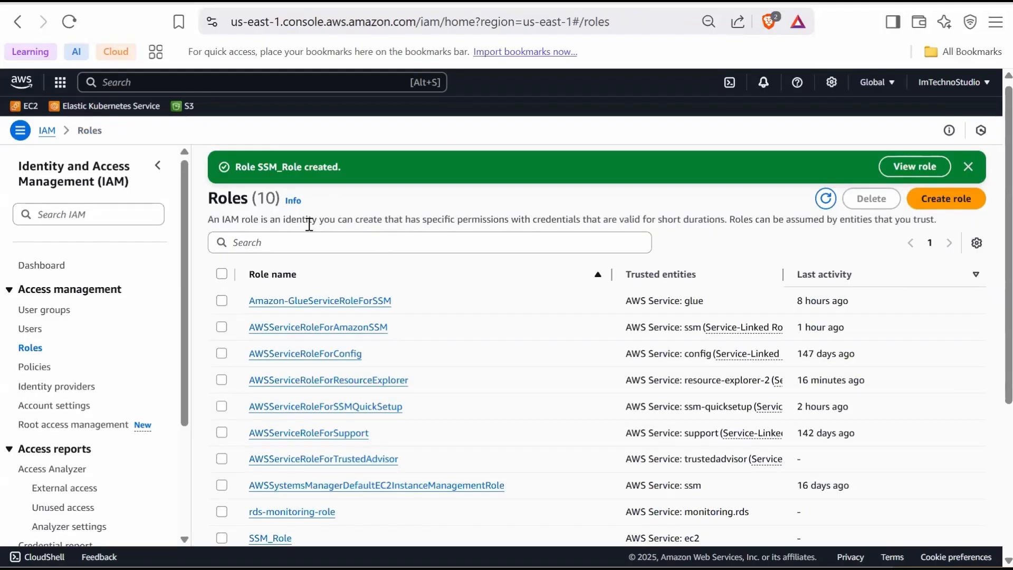
pyautogui.scroll(-3)
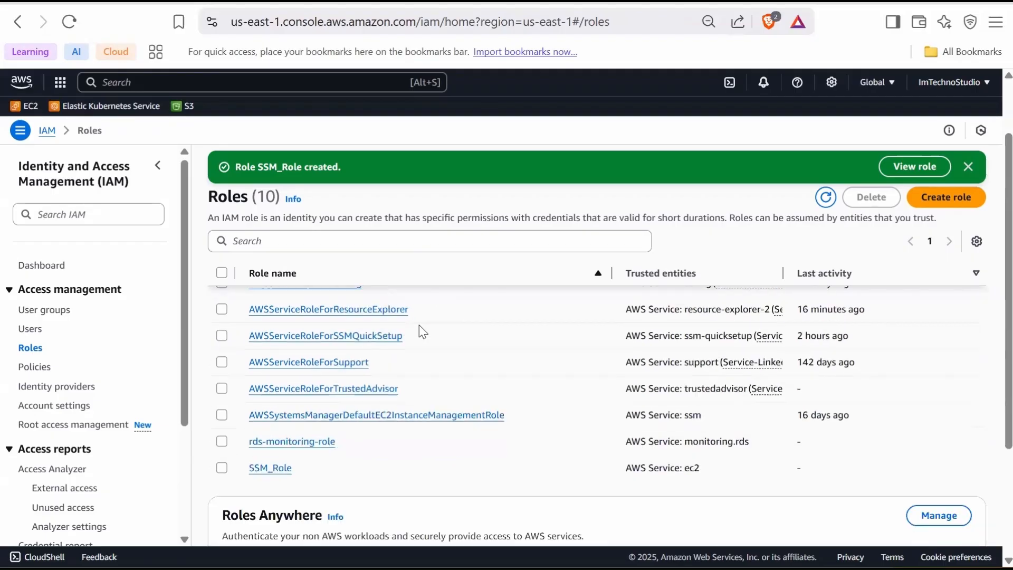
pyautogui.scroll(-3)
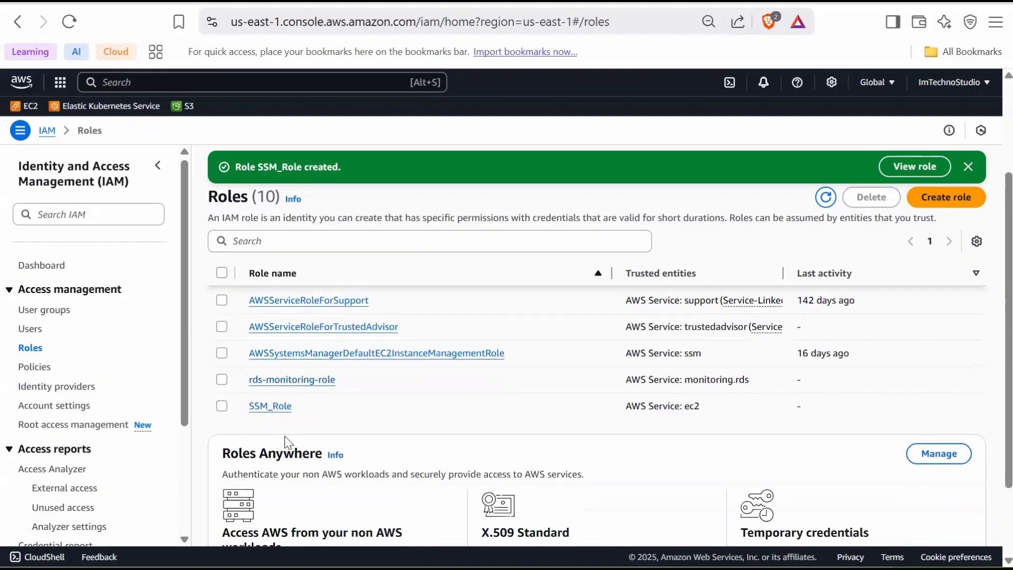
# - Open the EC2 instances list from the console home and start launching a new instance
pyautogui.click(22, 82)
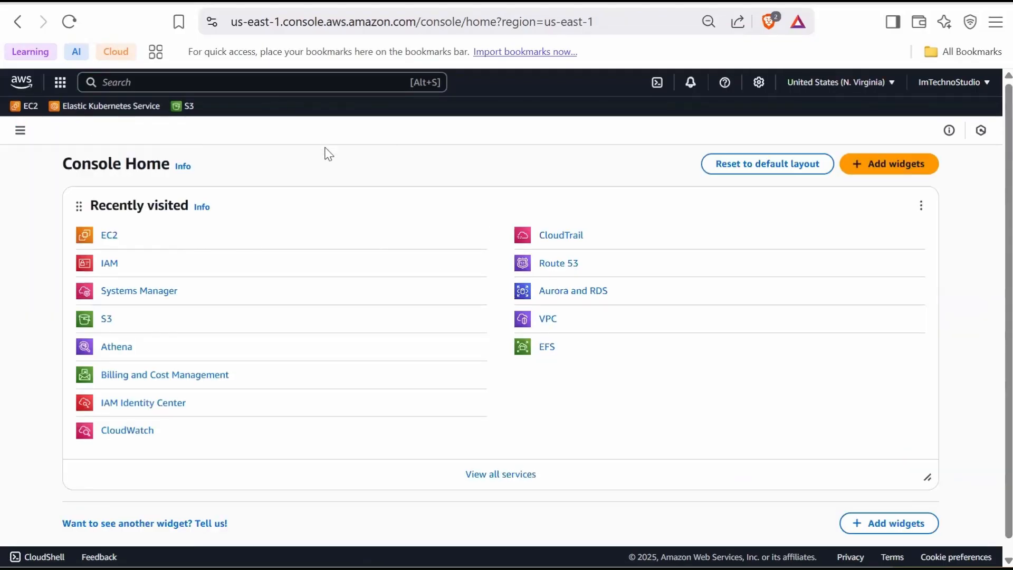
pyautogui.write('ec2')
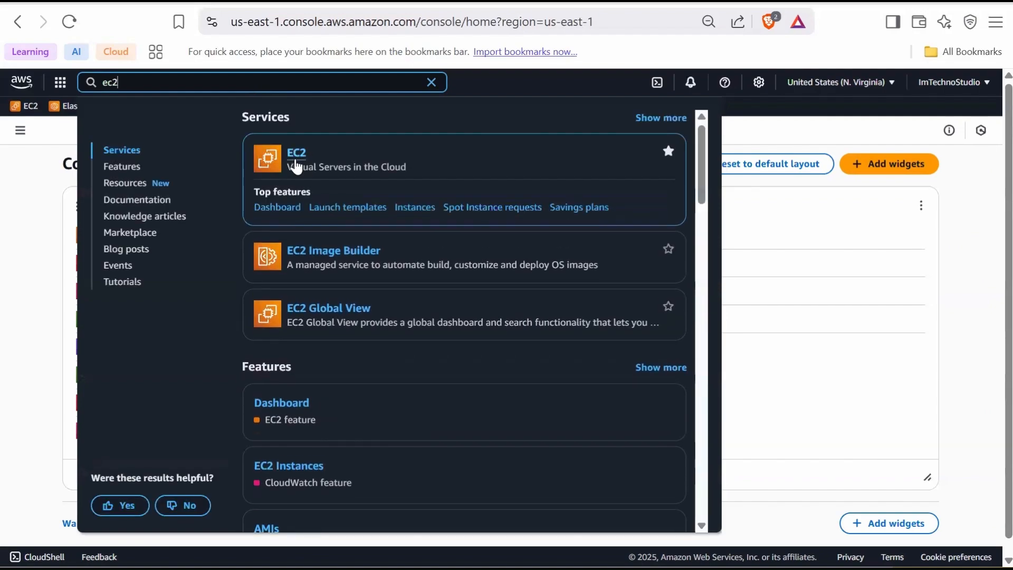
pyautogui.click(295, 151)
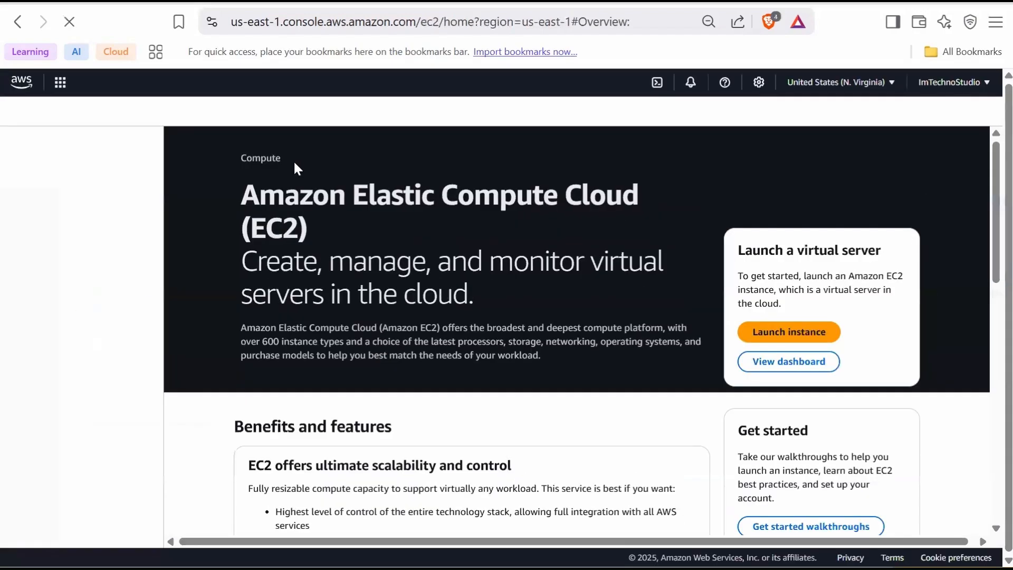
pyautogui.click(19, 130)
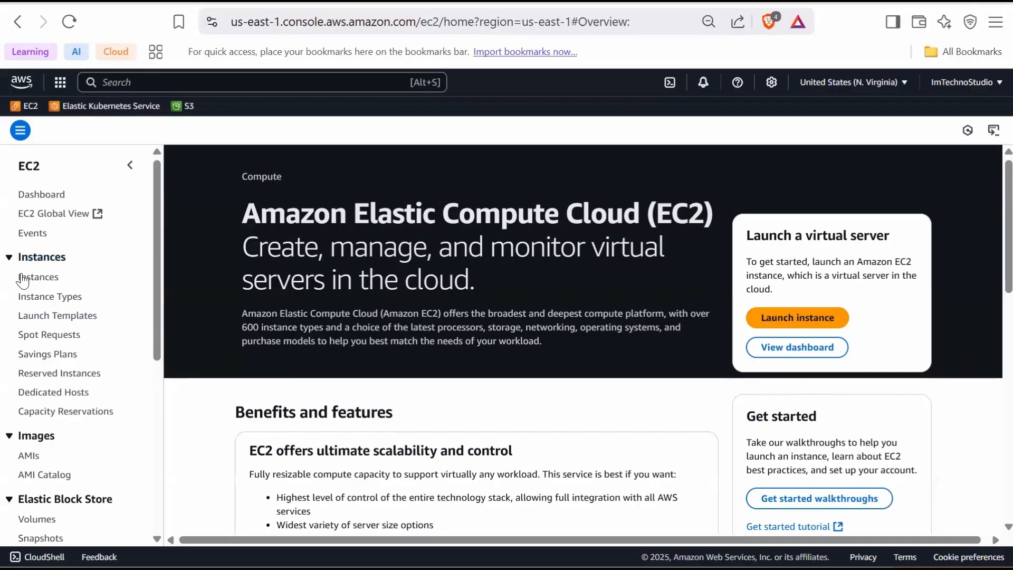
pyautogui.moveTo(38, 276)
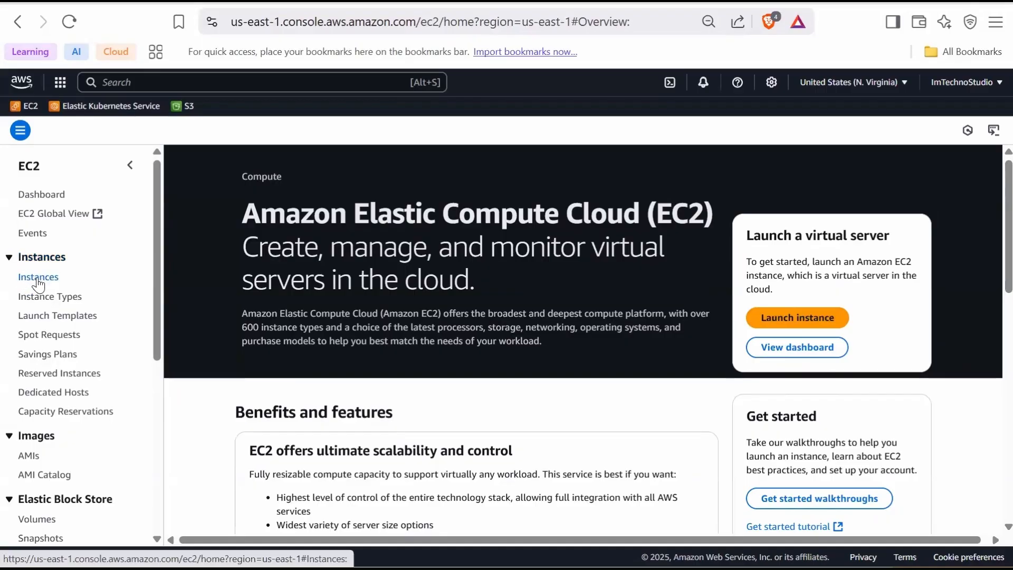
pyautogui.click(38, 276)
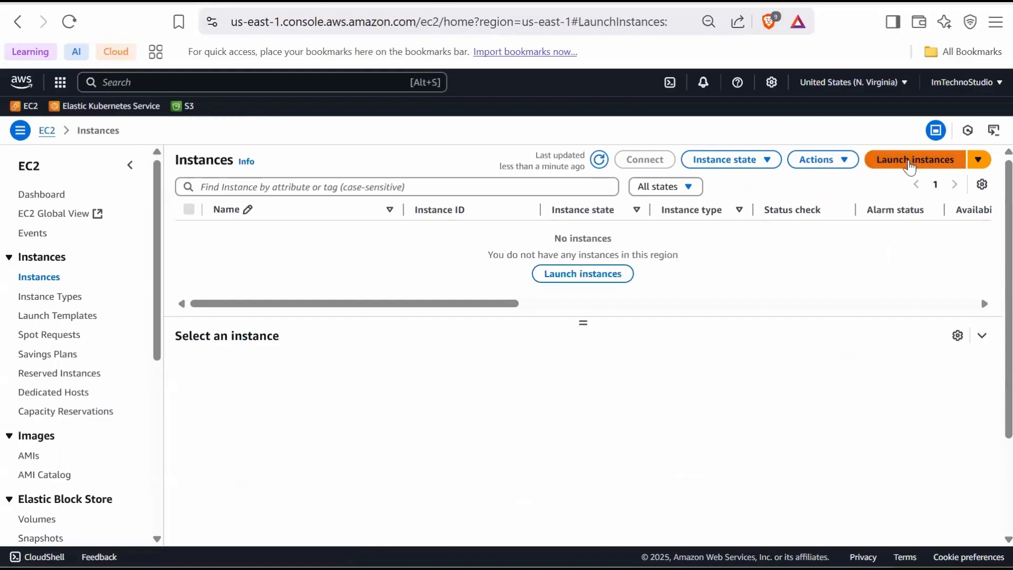
pyautogui.click(914, 159)
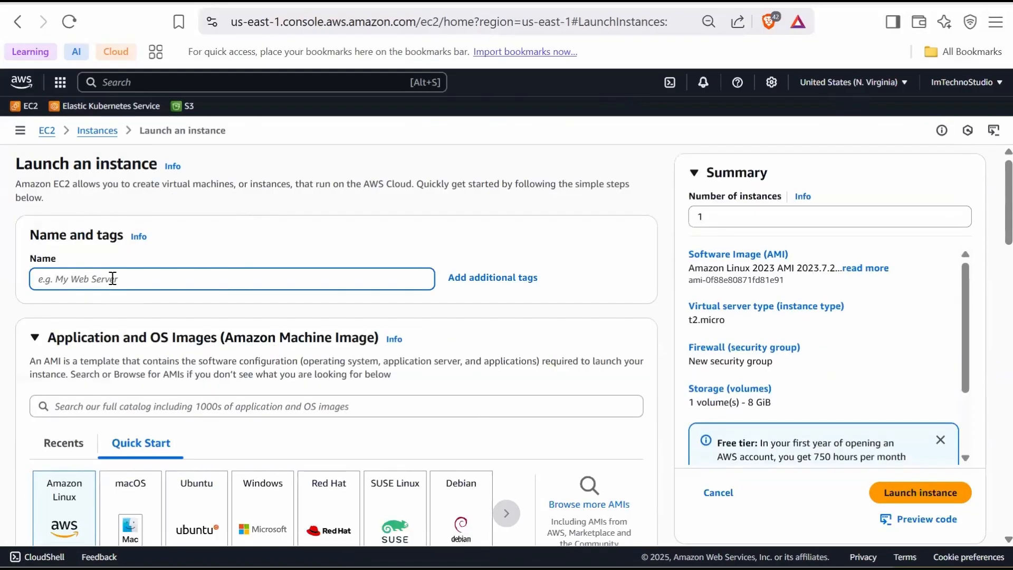
# - Name the instance 'SSM Inventory Instance' with the Amazon Linux 2 Kernel 5.10 AMI and t2.micro
pyautogui.write('SSM Inventory')
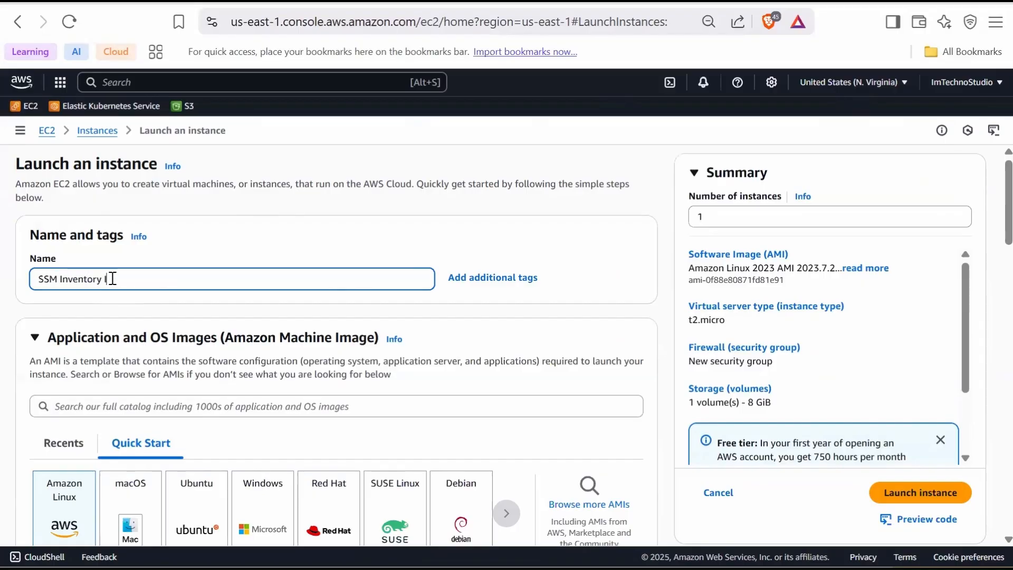
pyautogui.write('Instance')
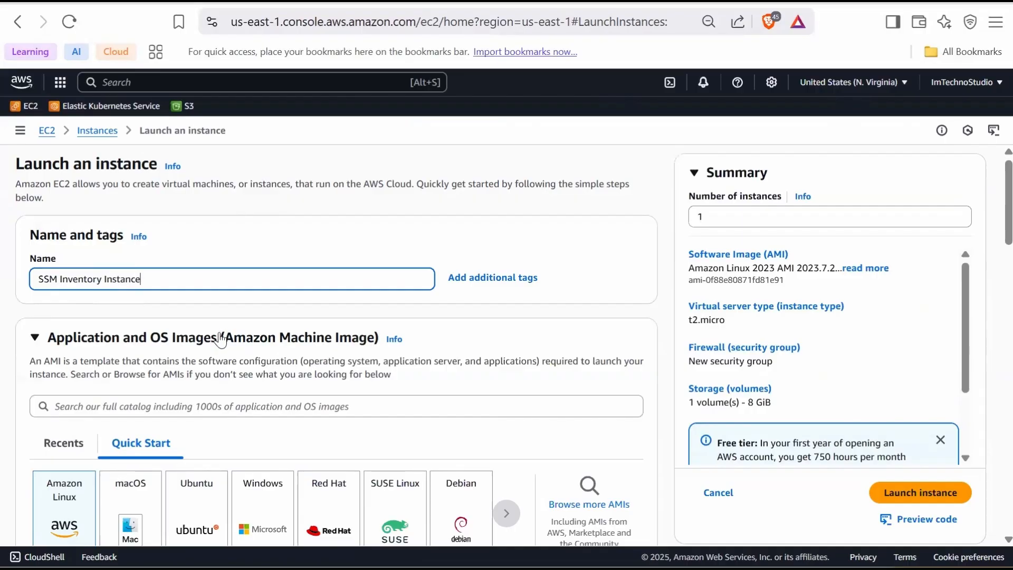
pyautogui.scroll(-3)
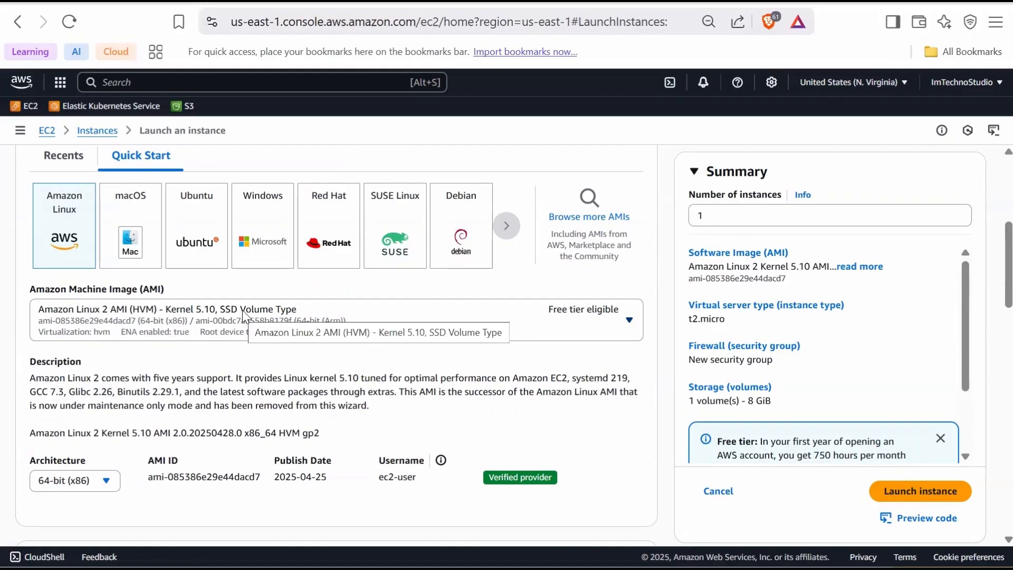
pyautogui.scroll(-3)
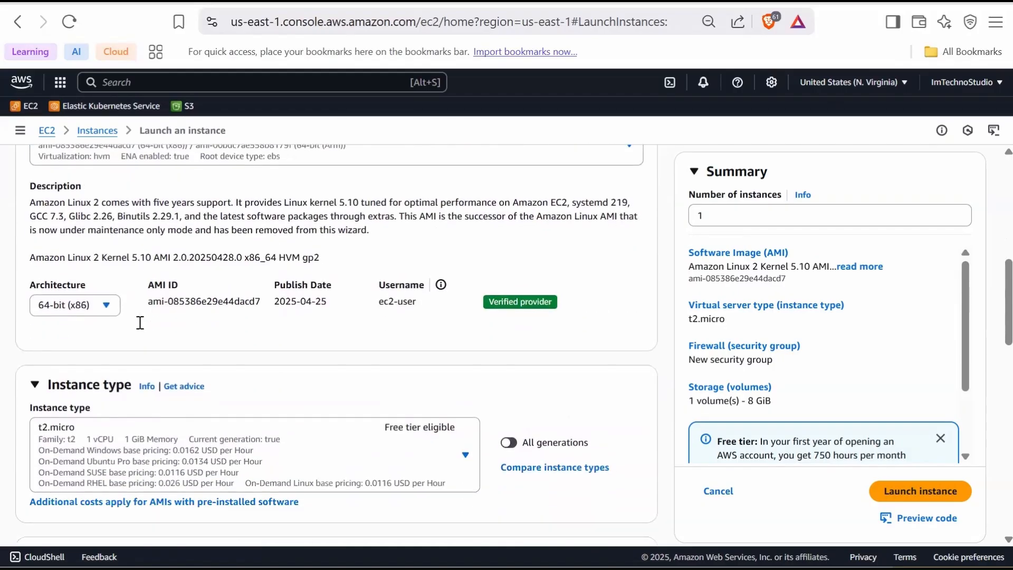
pyautogui.scroll(-3)
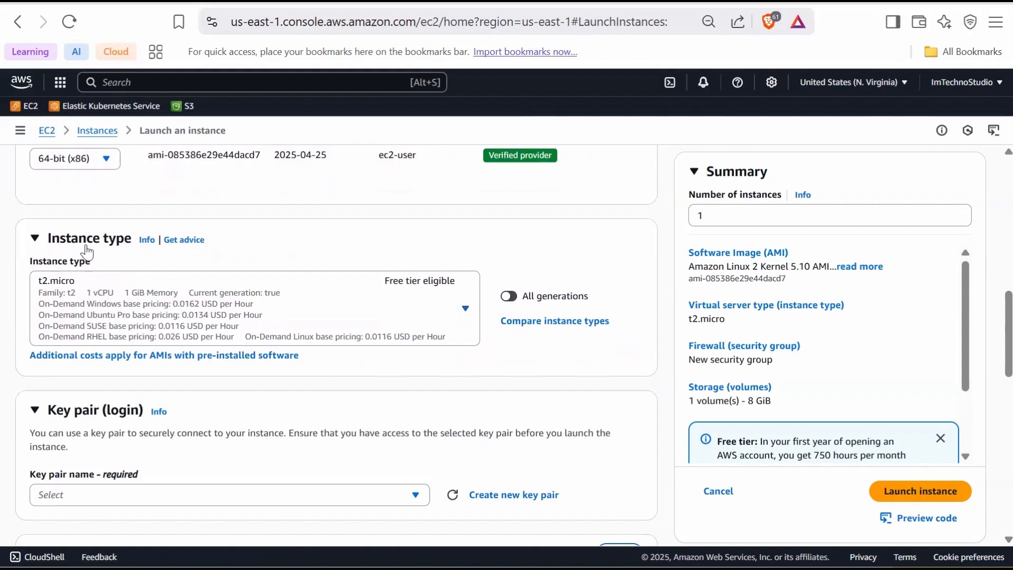
pyautogui.scroll(-3)
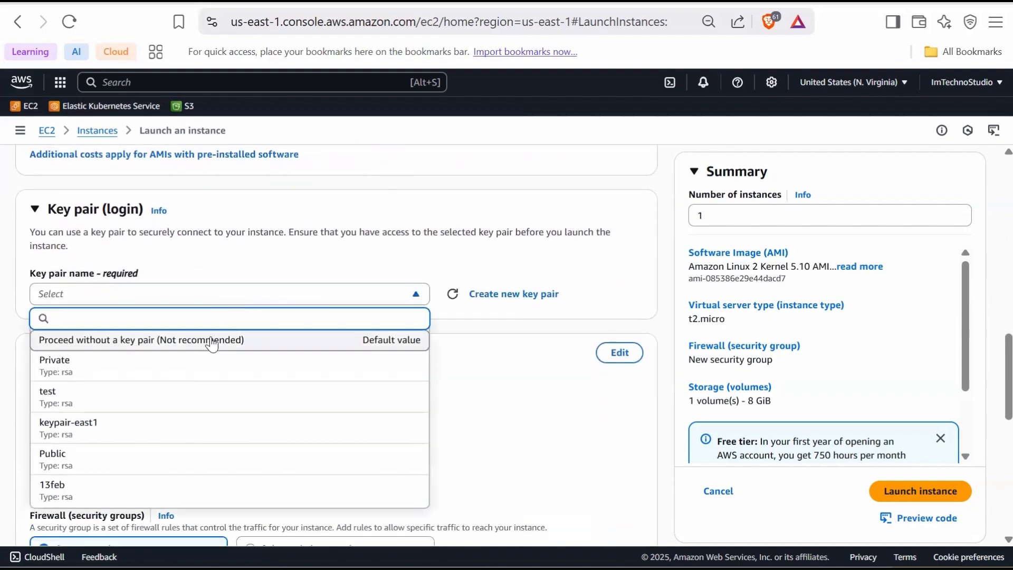
# - Proceed without a key pair and select SSM_Role as the IAM instance profile
pyautogui.click(141, 340)
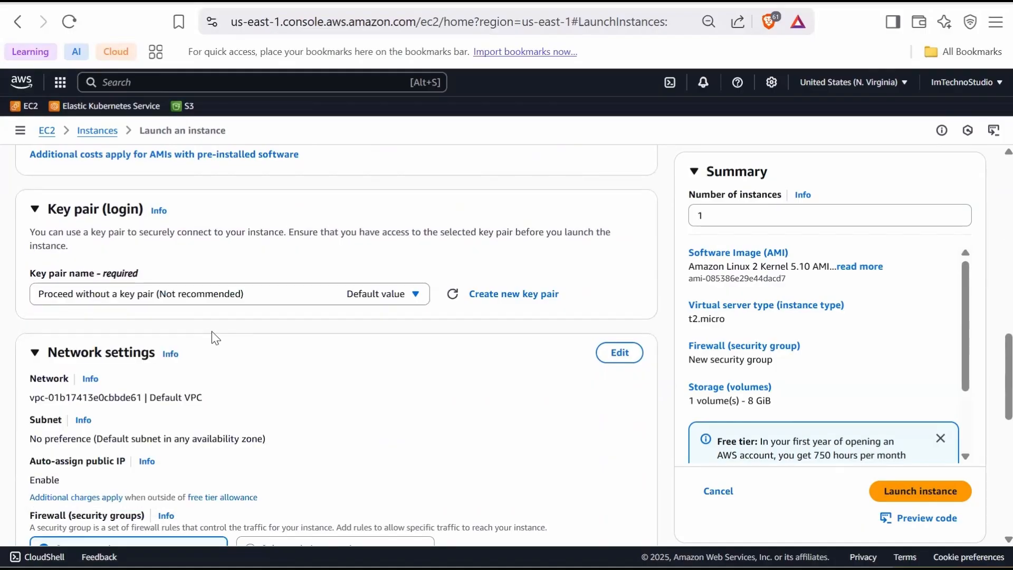
pyautogui.scroll(-3)
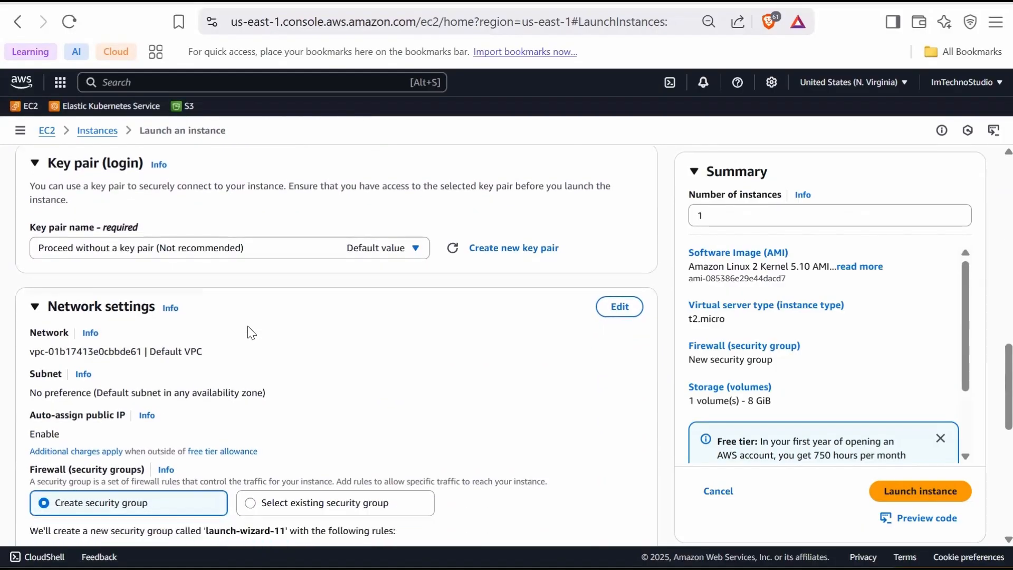
pyautogui.scroll(-3)
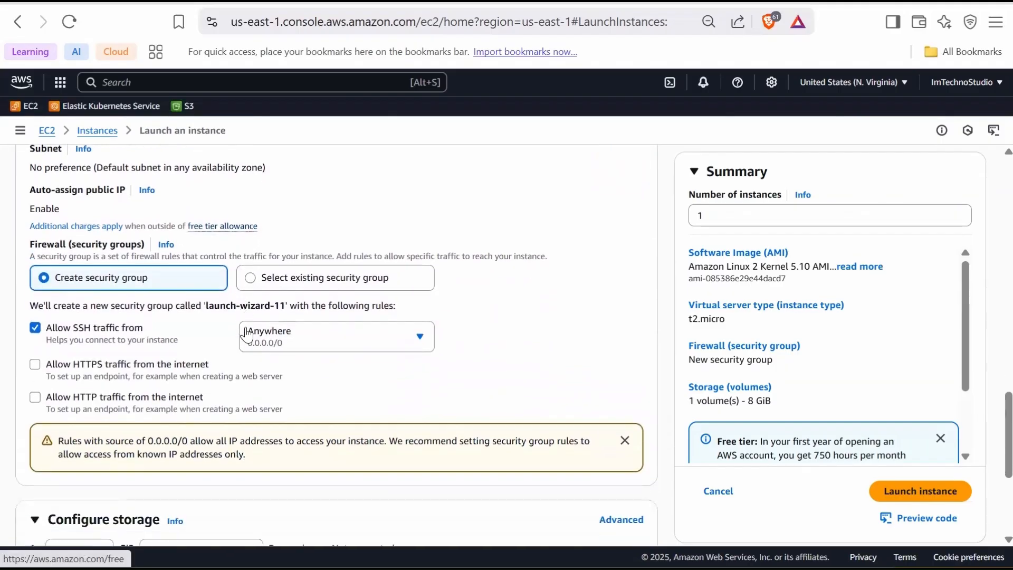
pyautogui.scroll(-3)
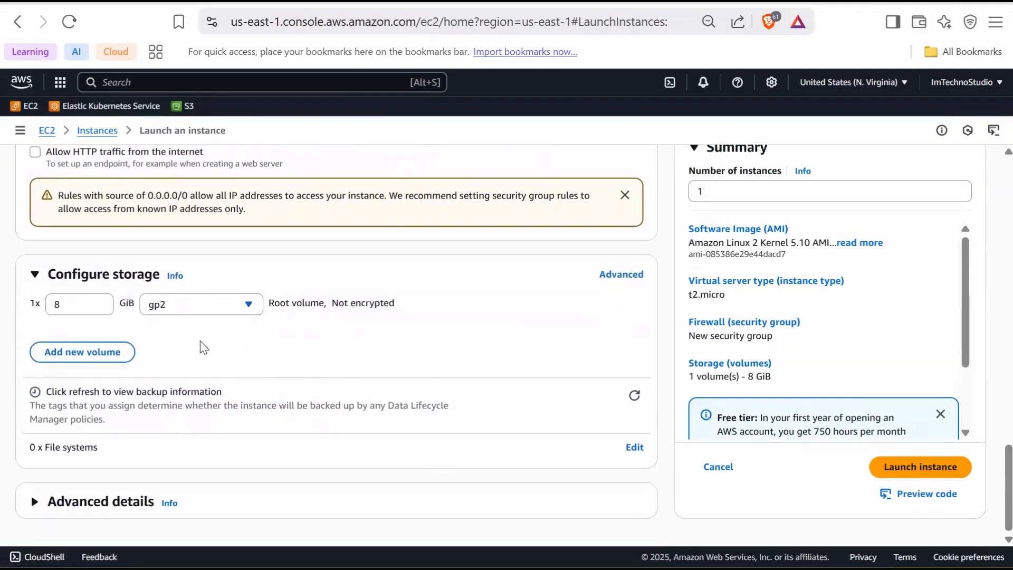
pyautogui.moveTo(44, 457)
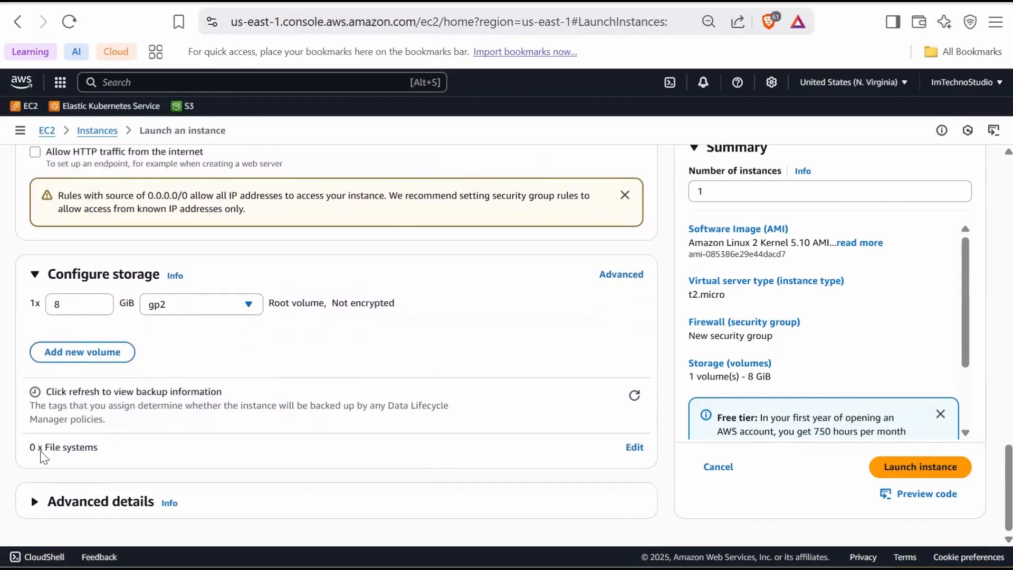
pyautogui.scroll(-3)
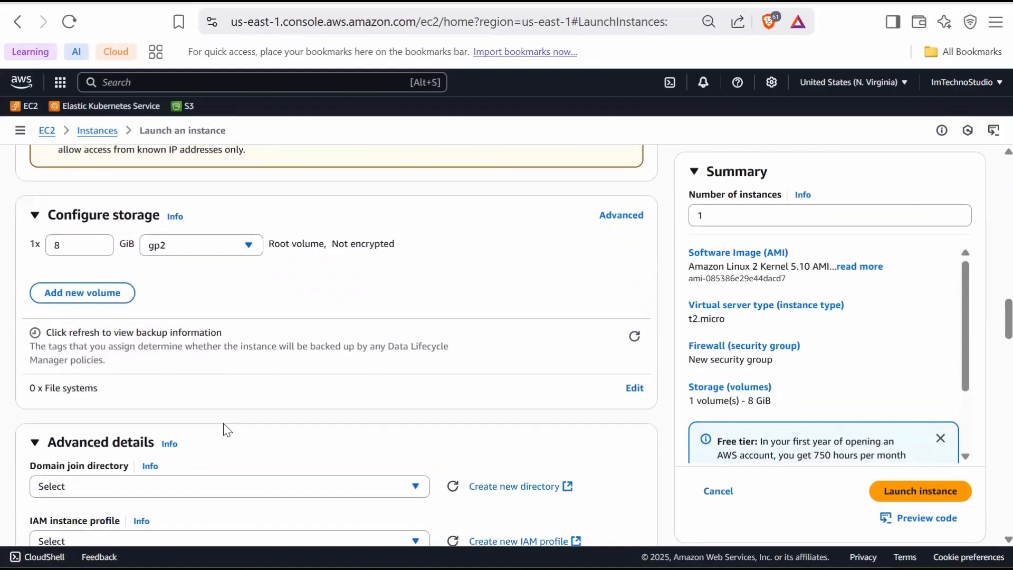
pyautogui.scroll(-3)
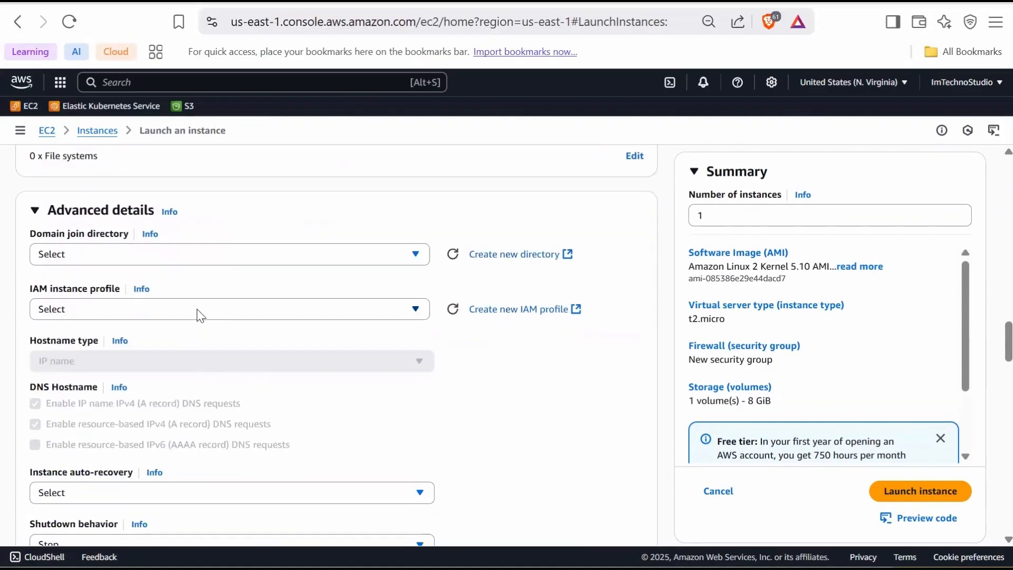
pyautogui.click(227, 308)
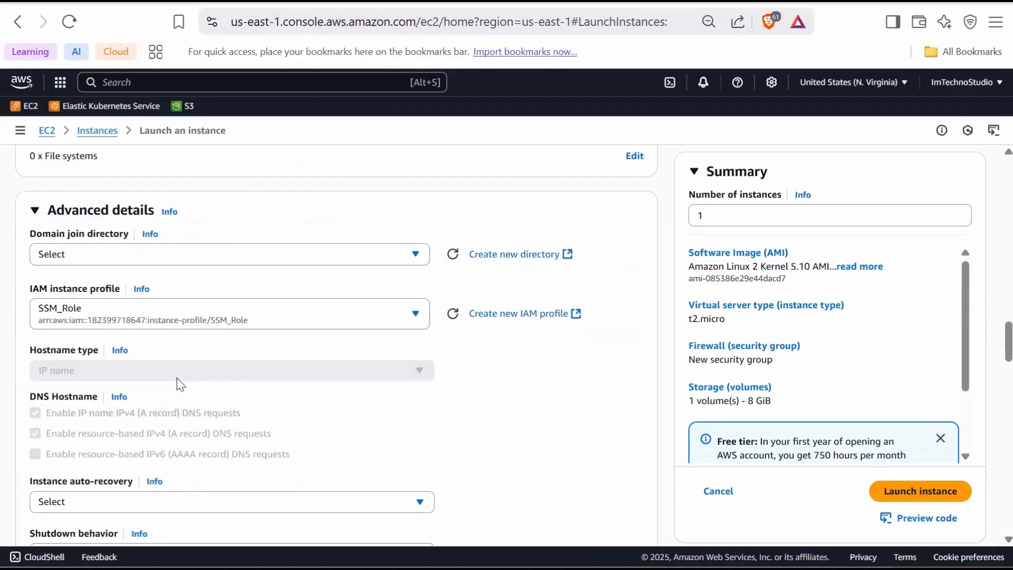
pyautogui.moveTo(425, 365)
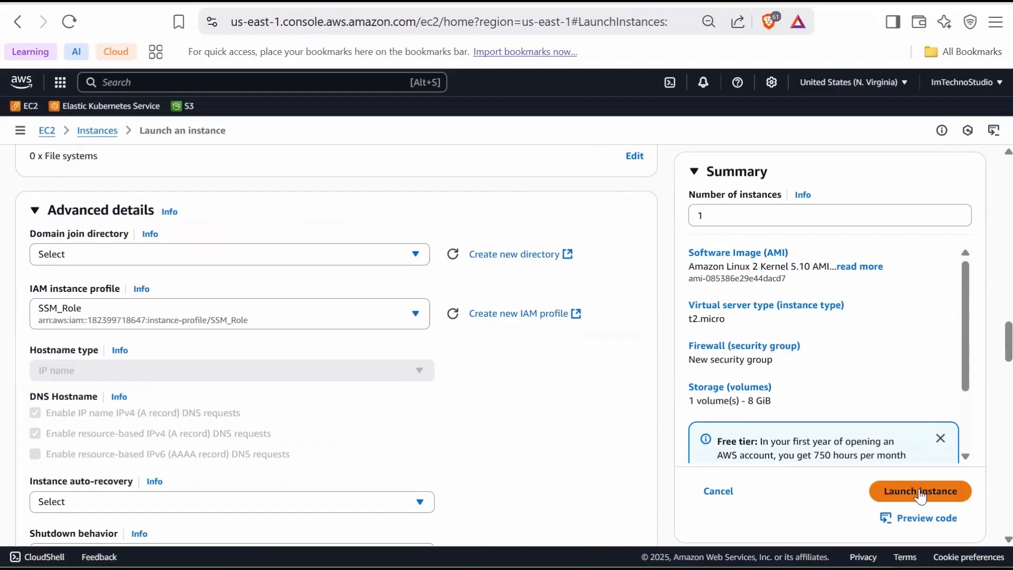
# - Launch the instance and select SSM Inventory Instance in the running instances list
pyautogui.click(920, 490)
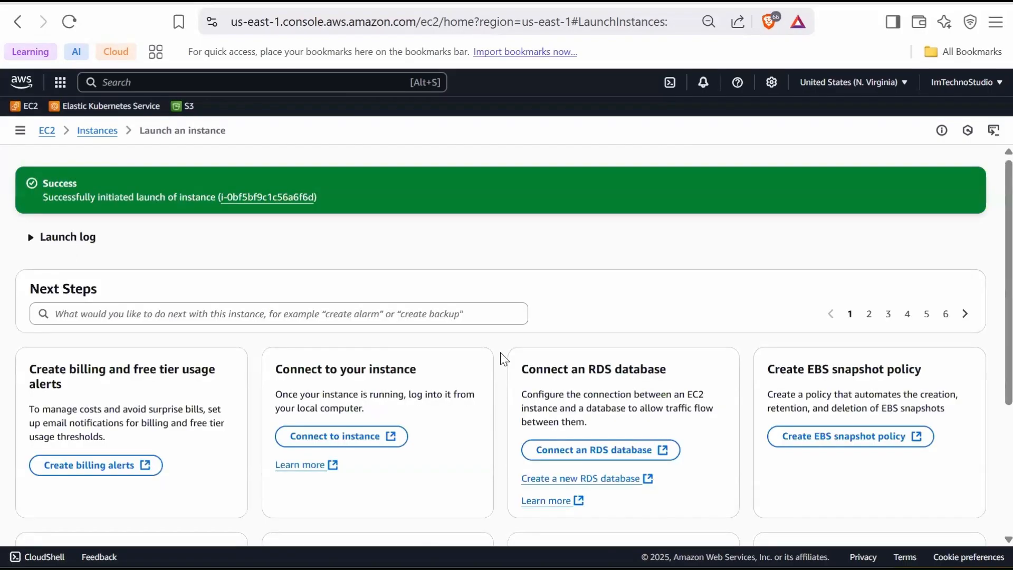
pyautogui.scroll(-3)
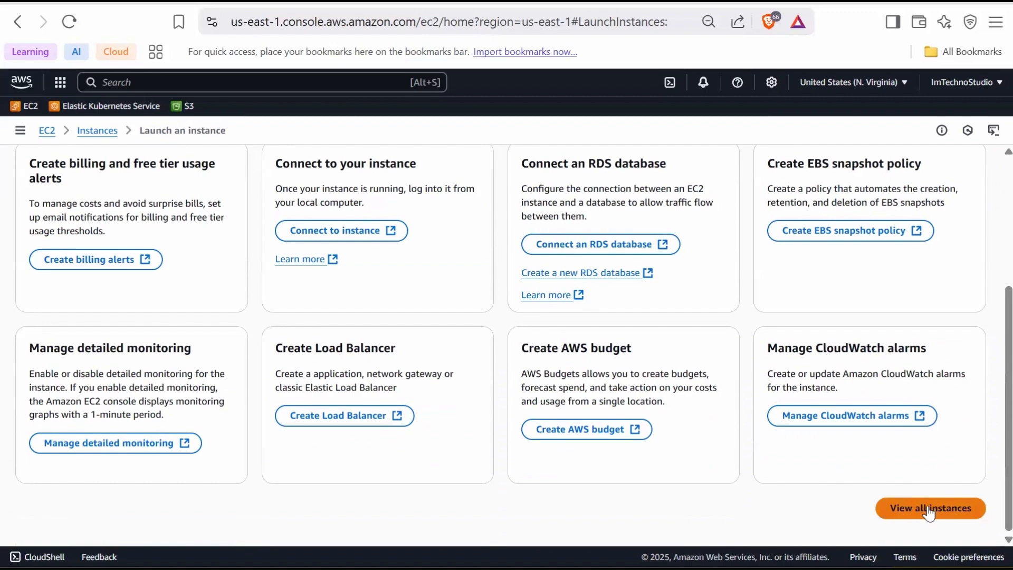
pyautogui.click(930, 507)
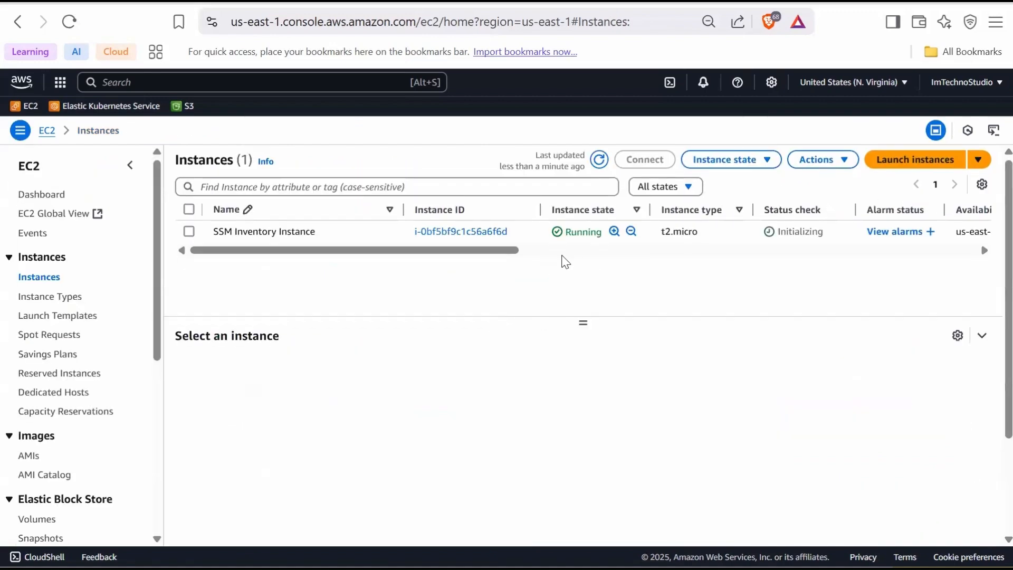
pyautogui.moveTo(517, 209)
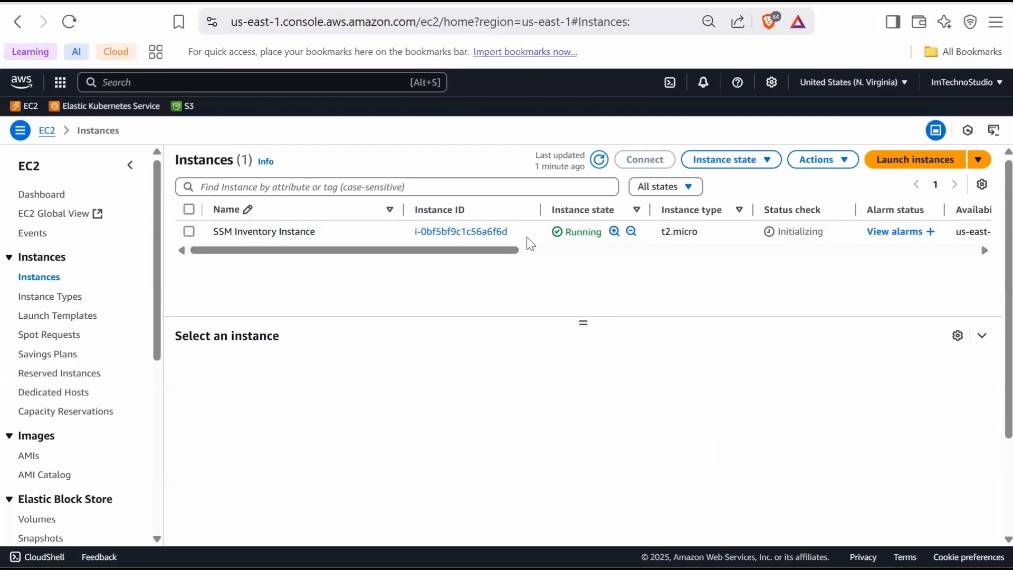
pyautogui.click(189, 231)
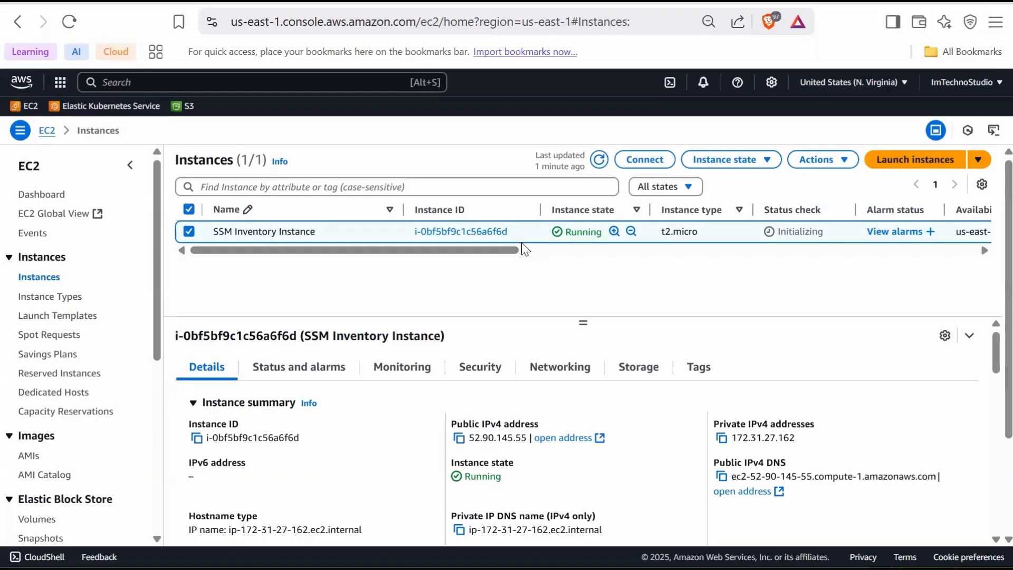
pyautogui.moveTo(529, 270)
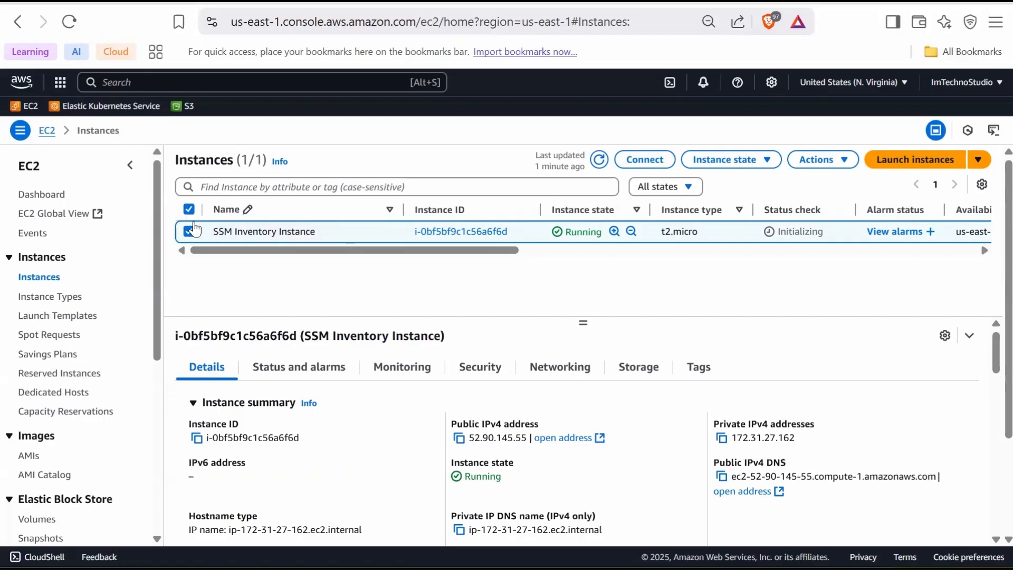
# - Connect to SSM Inventory Instance with EC2 Instance Connect as ec2-user via public IP
pyautogui.click(644, 159)
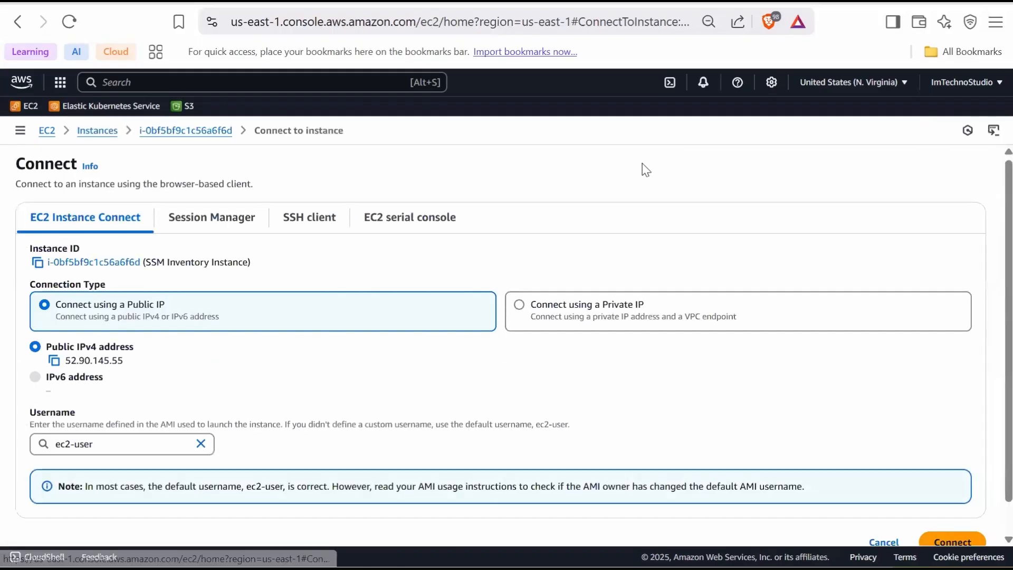
pyautogui.moveTo(101, 207)
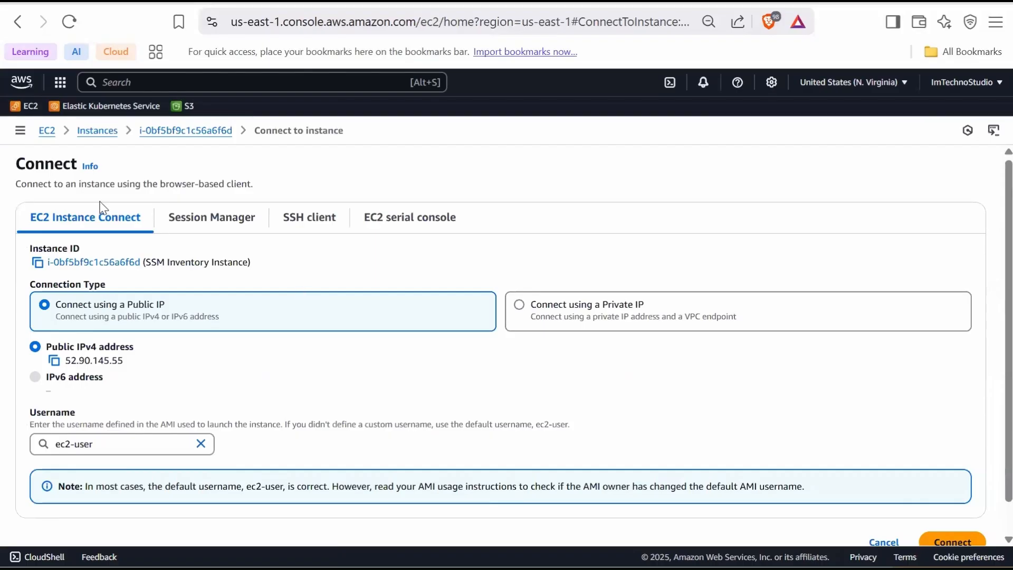
pyautogui.scroll(-3)
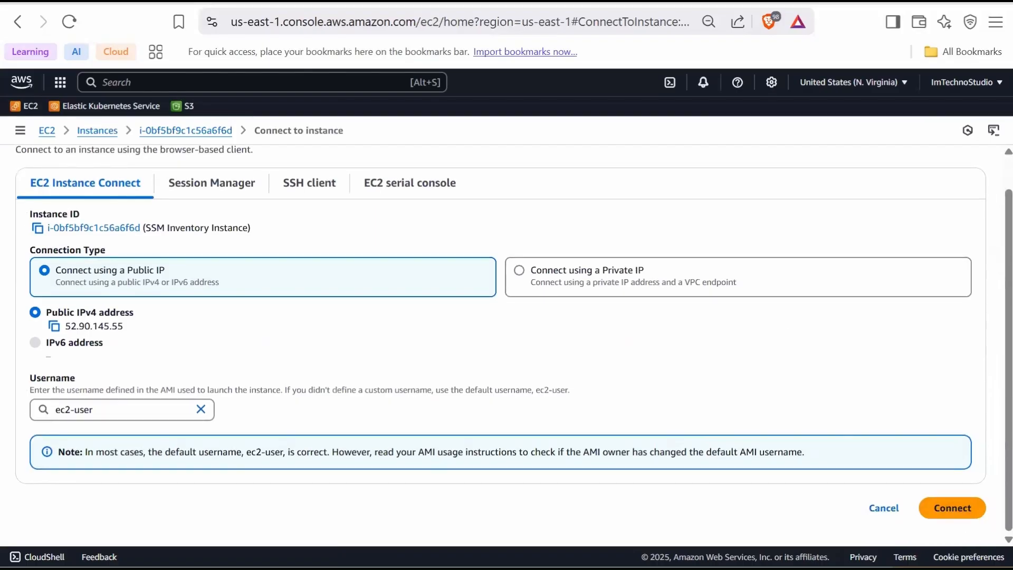
pyautogui.click(950, 507)
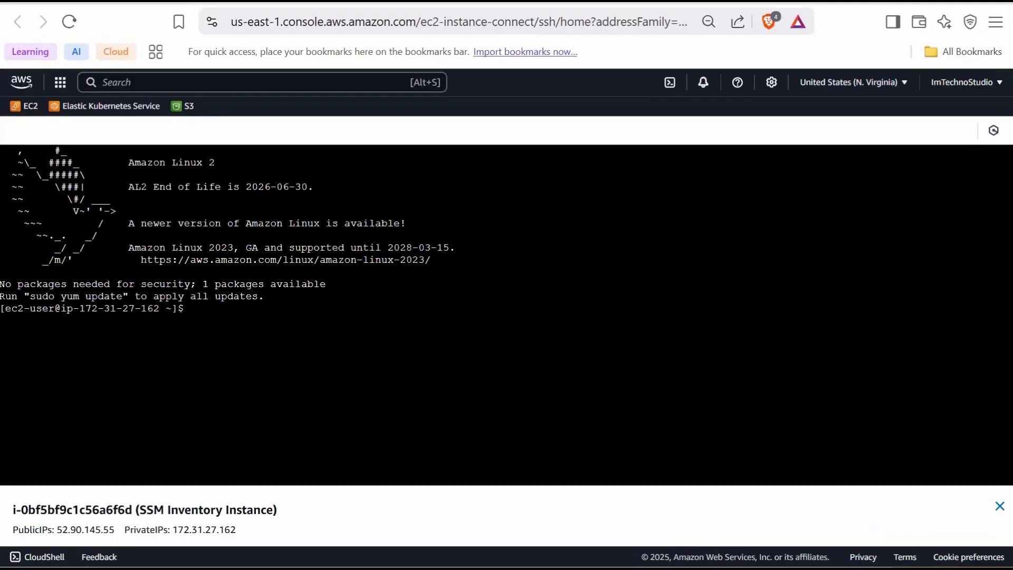
# - Run 'sudo systemctl status amazon-ssm-agent' to check the SSM agent service
pyautogui.write('s')
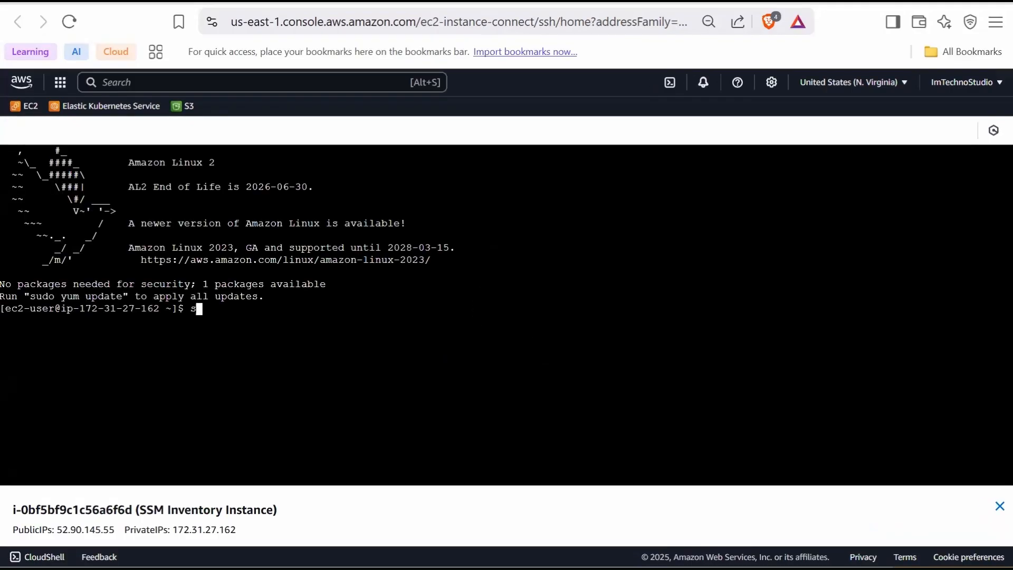
pyautogui.write('udo')
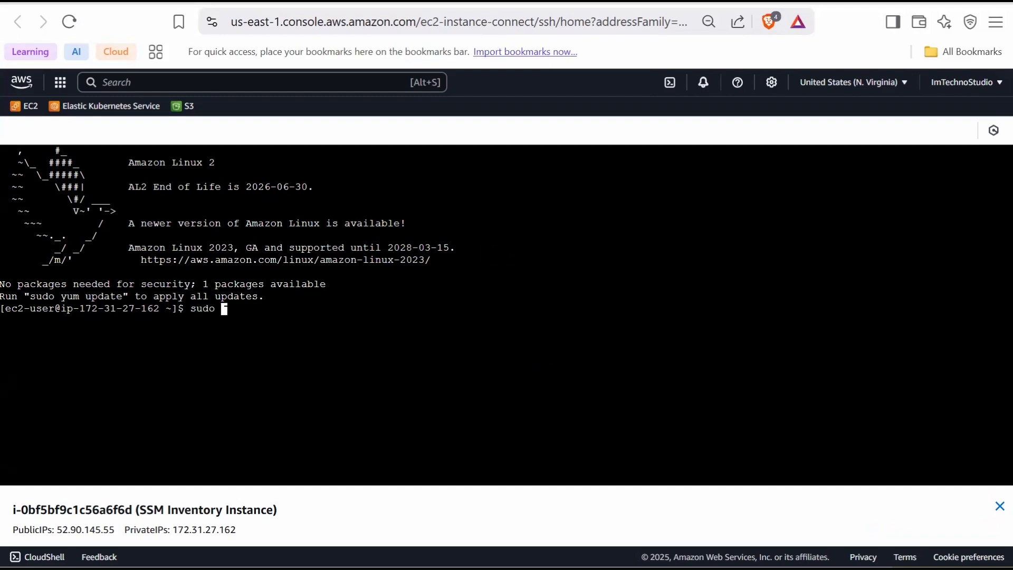
pyautogui.write('systemctl')
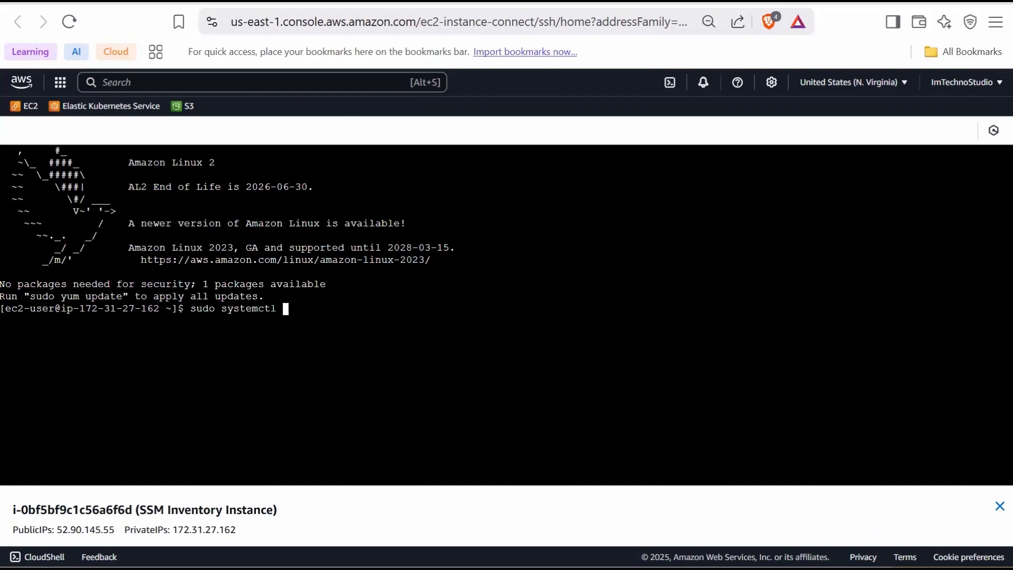
pyautogui.write('status a')
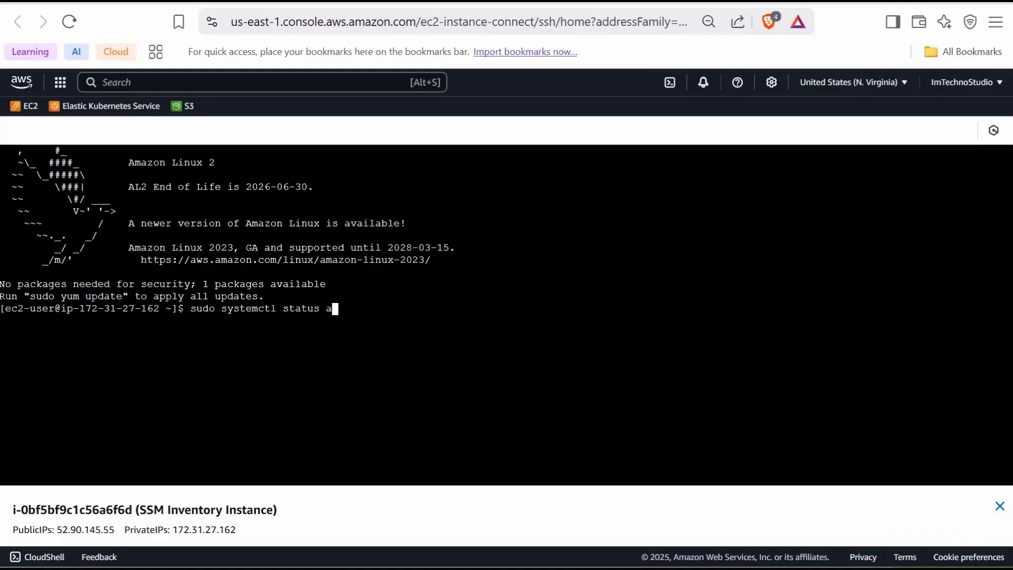
pyautogui.write('mazon-')
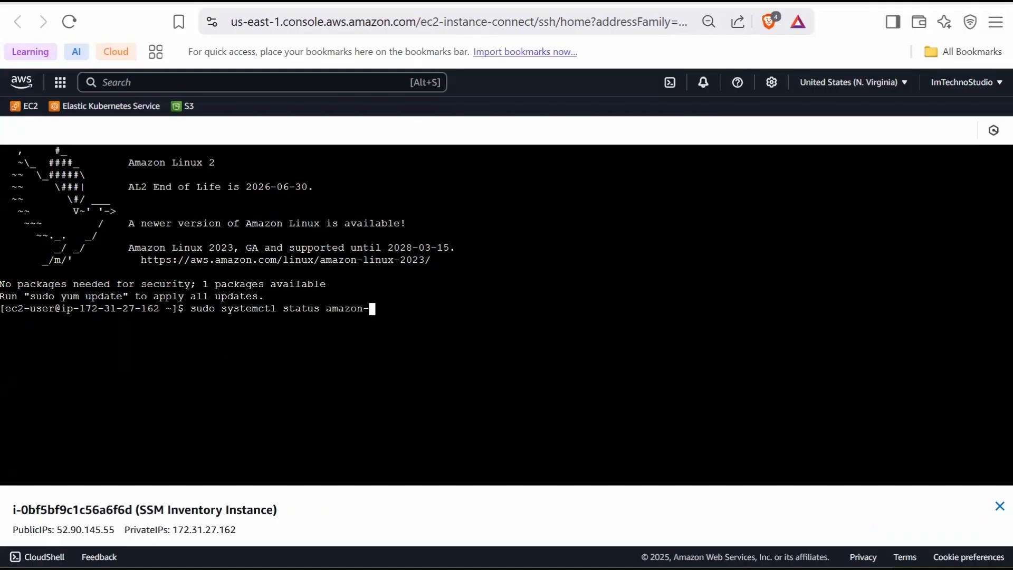
pyautogui.write('ssm-agen')
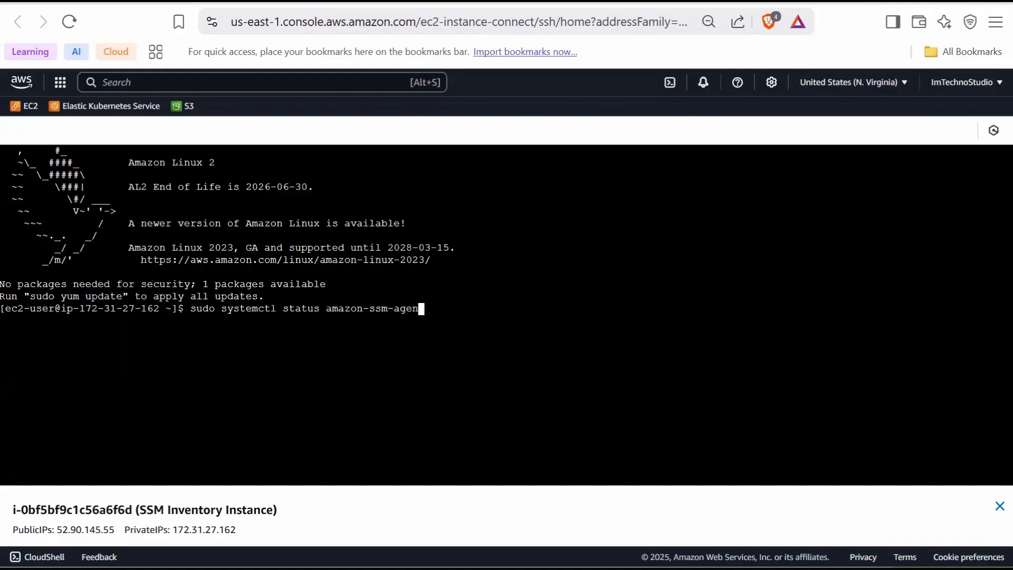
pyautogui.press('Return')
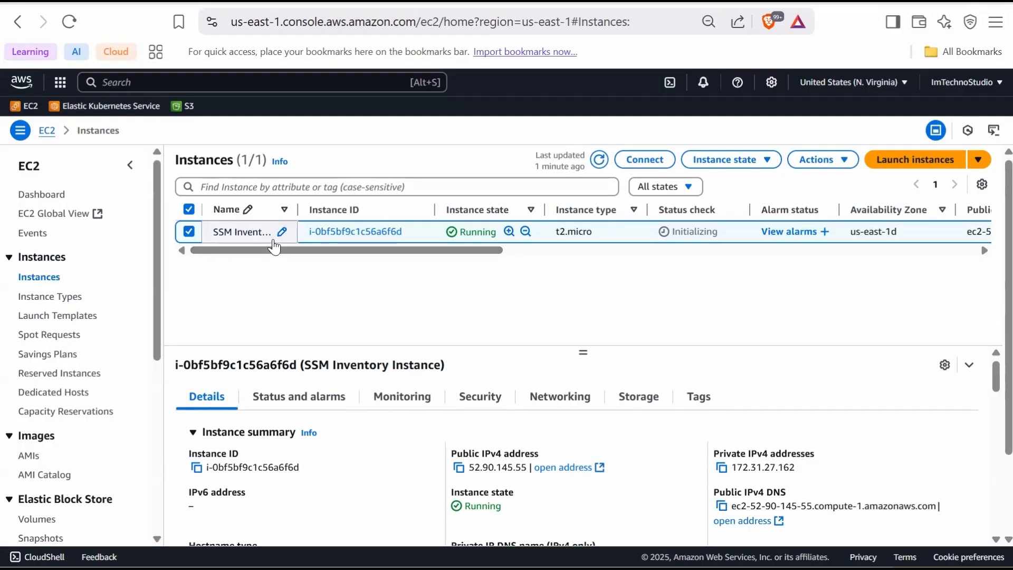
# - Return to Console Home and search for the Systems Manager service
pyautogui.click(21, 82)
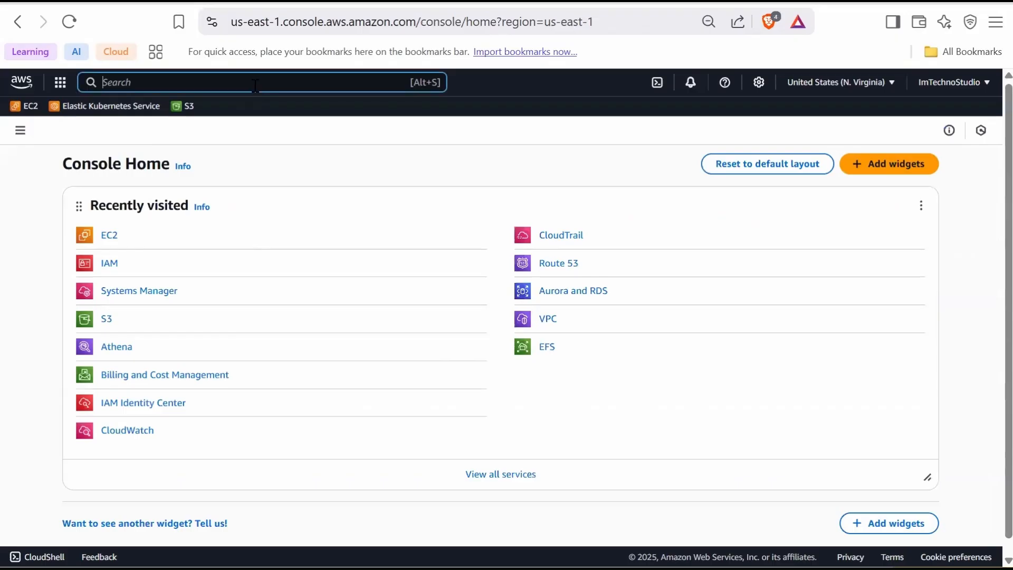
pyautogui.write('systems Manager')
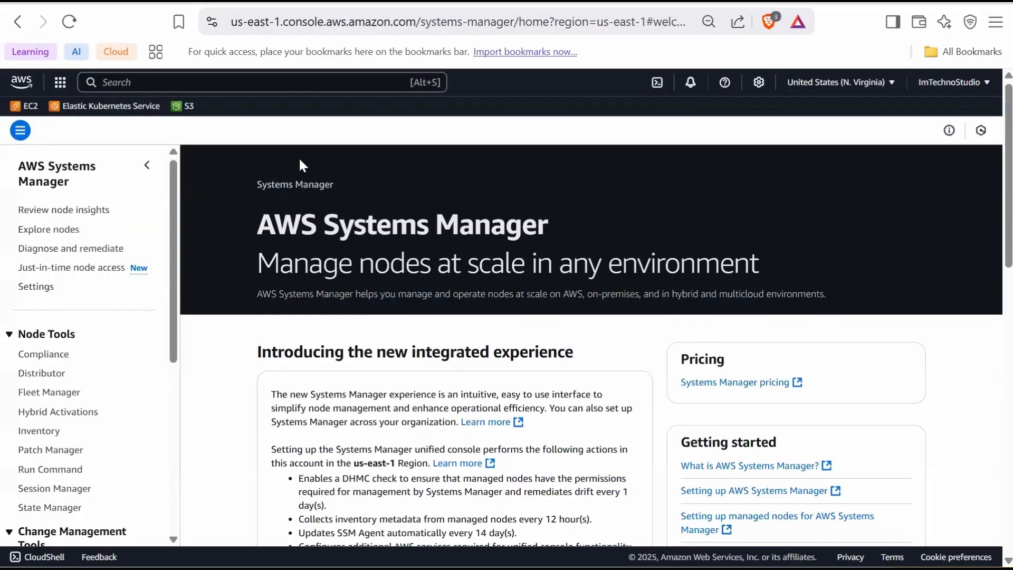
pyautogui.moveTo(84, 316)
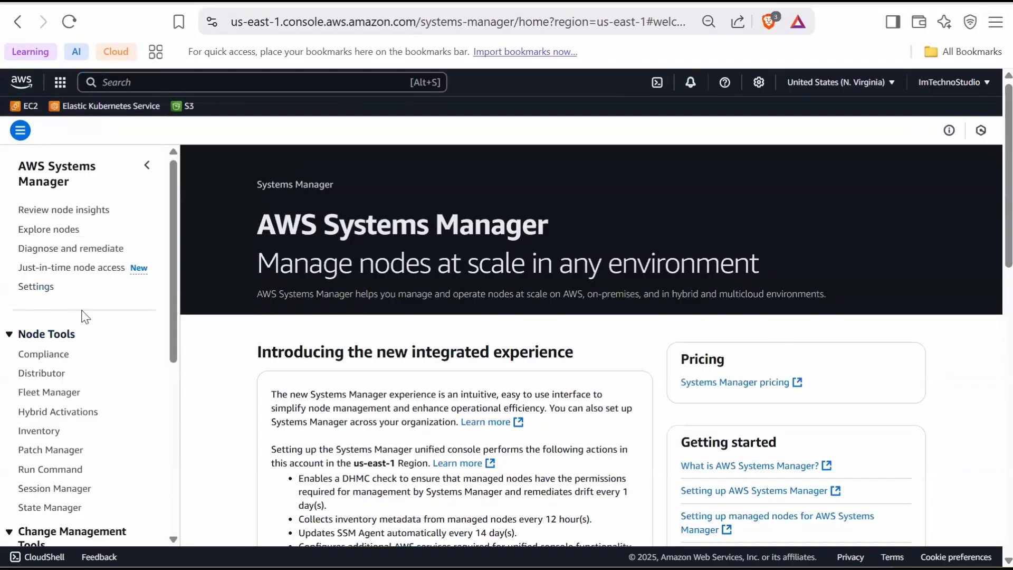
pyautogui.scroll(-3)
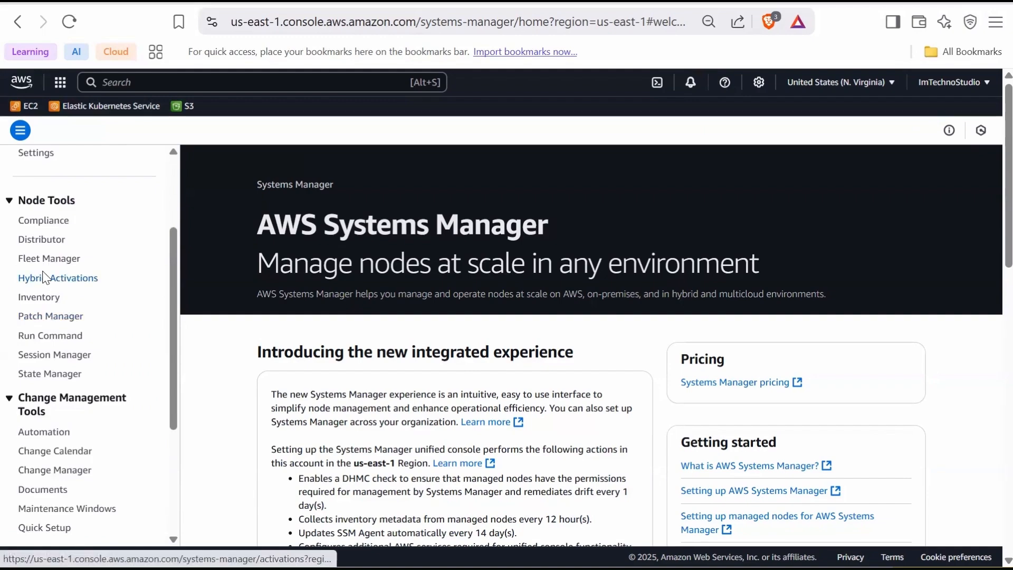
# - Review Fleet Manager's managed nodes, then head to the Inventory feature
pyautogui.click(49, 258)
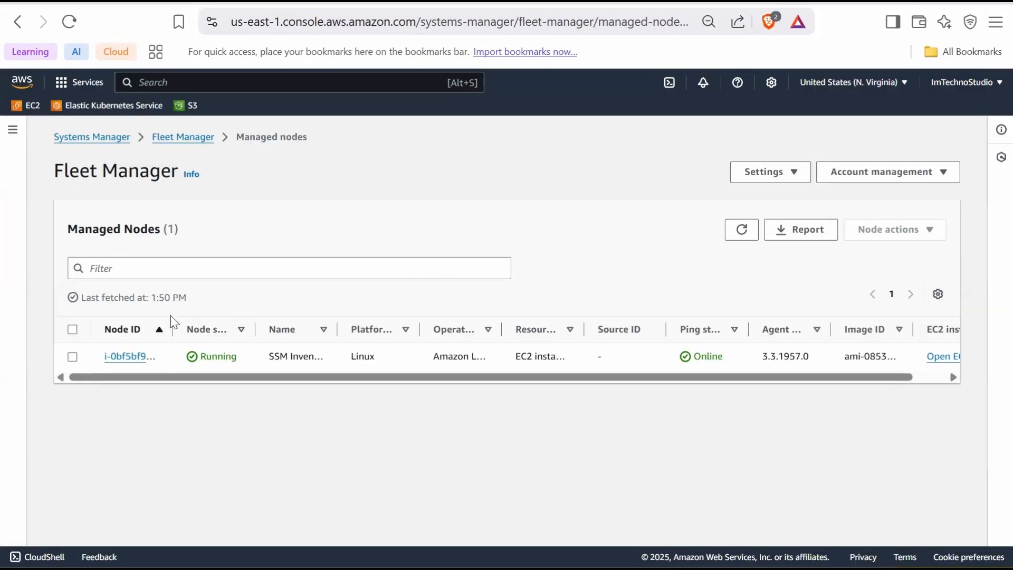
pyautogui.moveTo(124, 212)
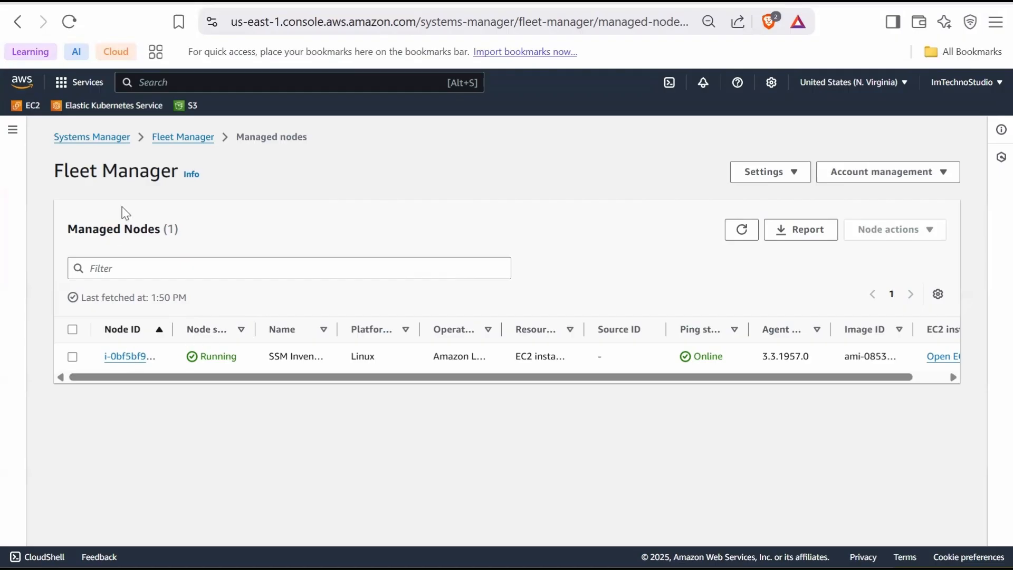
pyautogui.moveTo(151, 234)
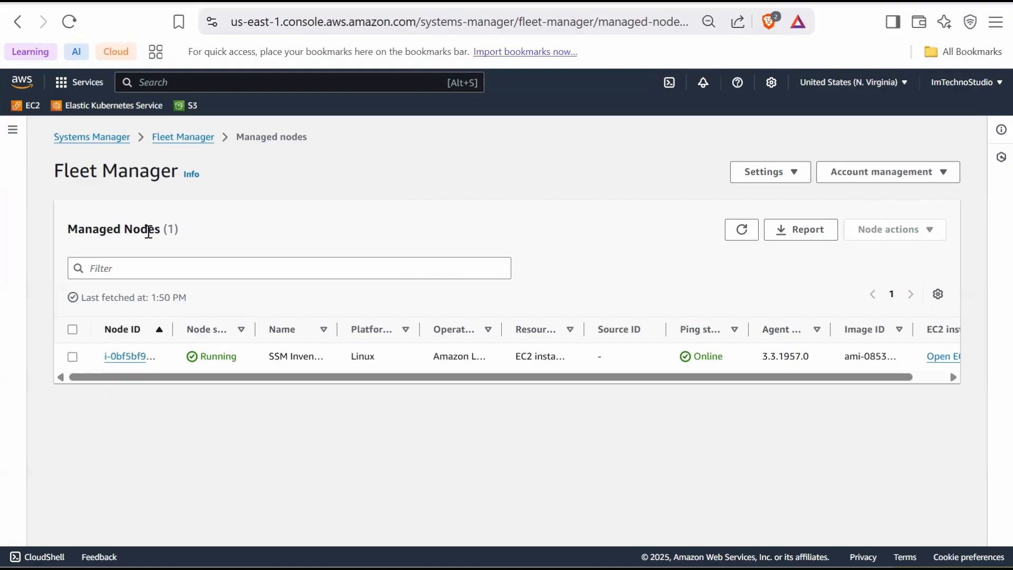
pyautogui.moveTo(289, 234)
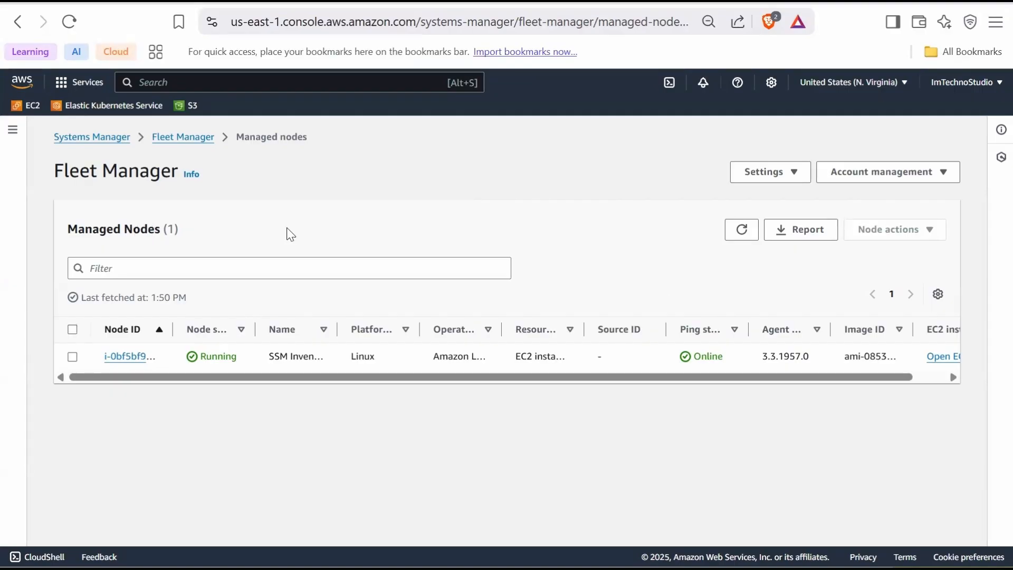
pyautogui.moveTo(214, 222)
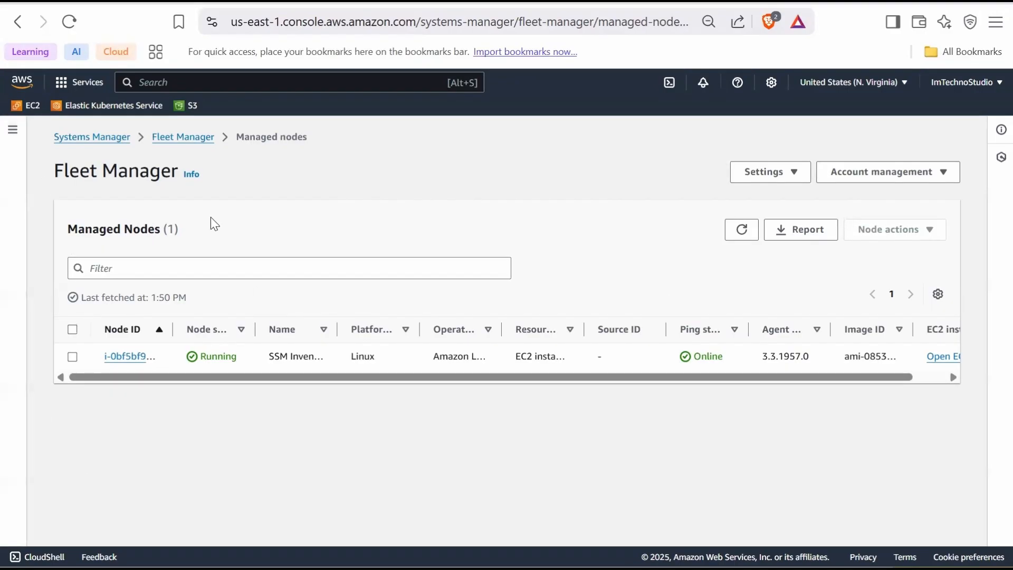
pyautogui.moveTo(199, 227)
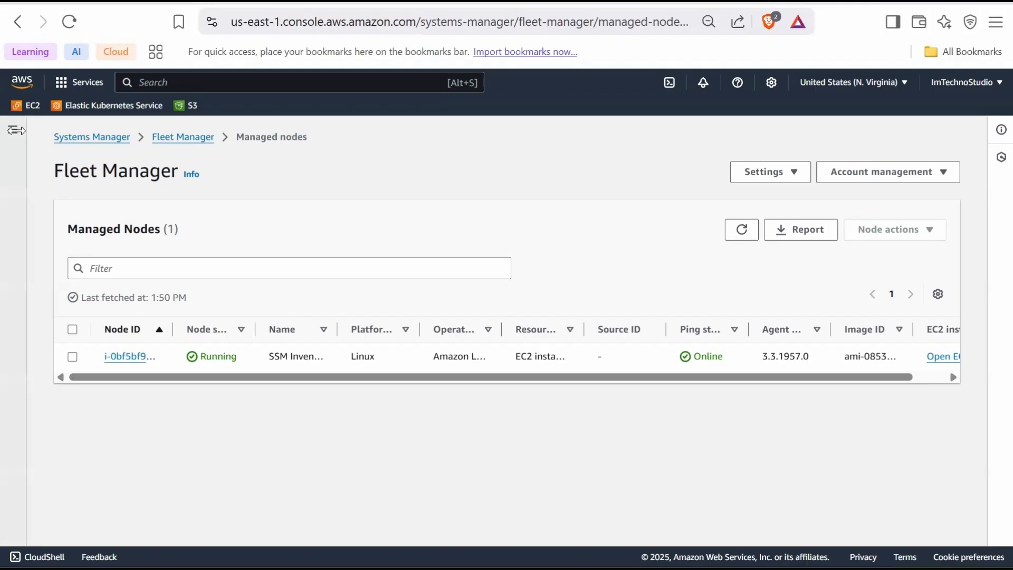
pyautogui.click(14, 130)
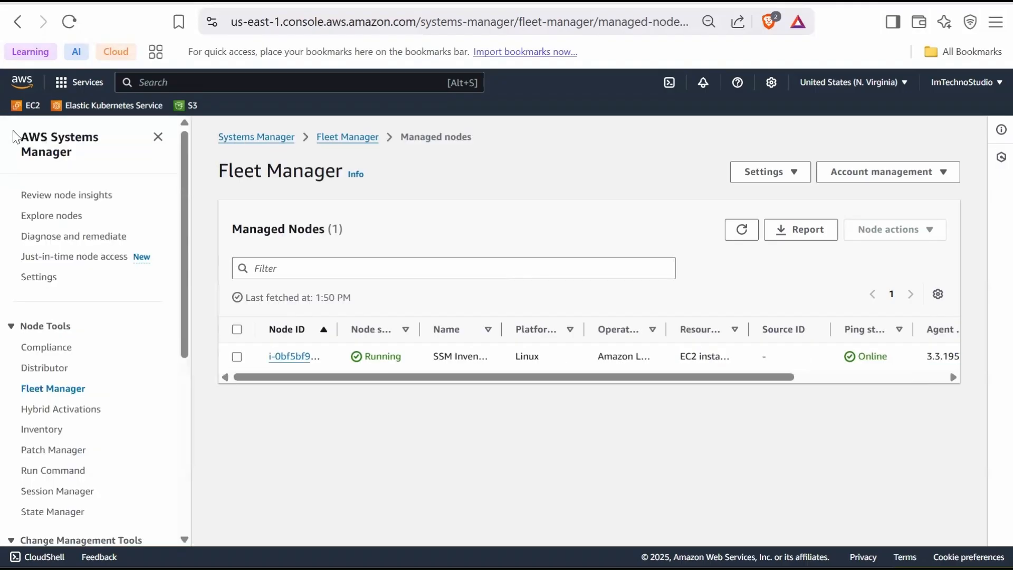
pyautogui.click(41, 430)
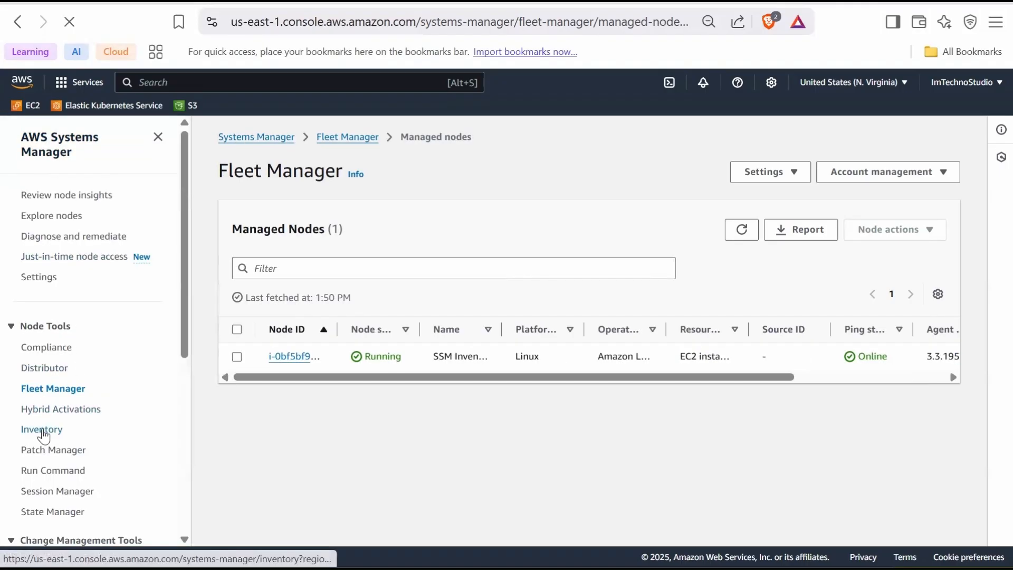
# - Start Setup Inventory and rename the association to Inventory-AmazonLinux
pyautogui.click(41, 429)
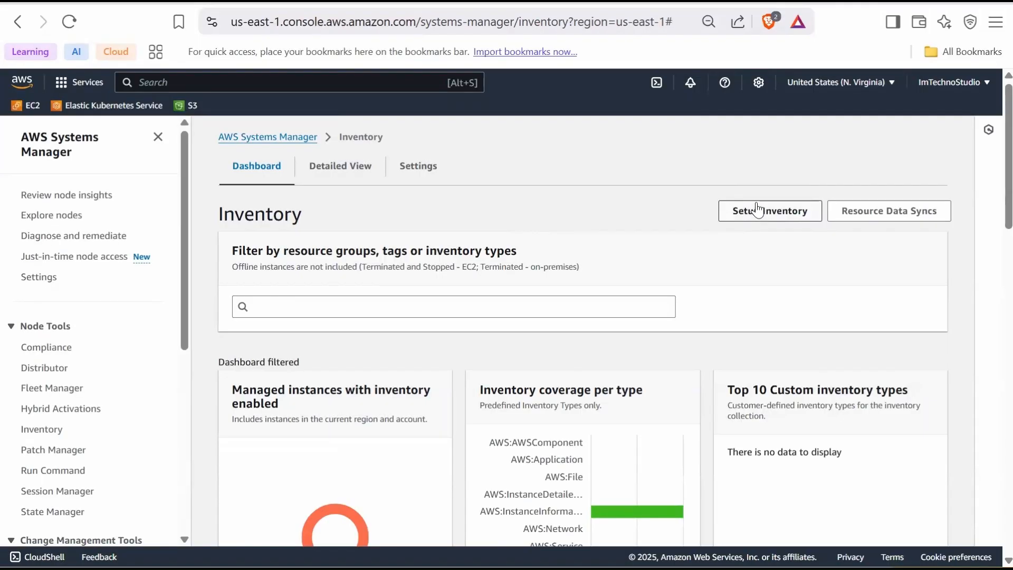
pyautogui.moveTo(772, 220)
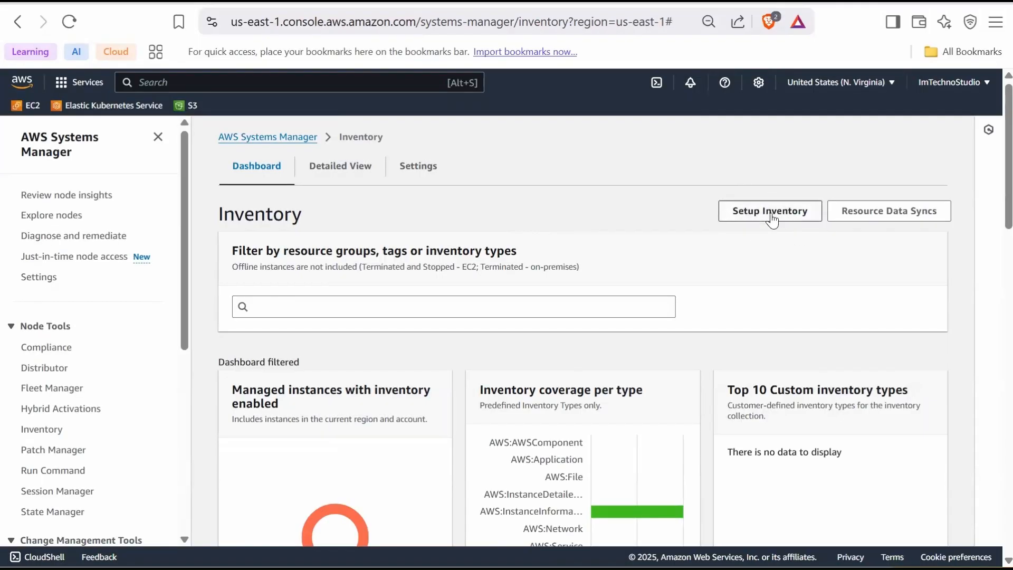
pyautogui.click(769, 211)
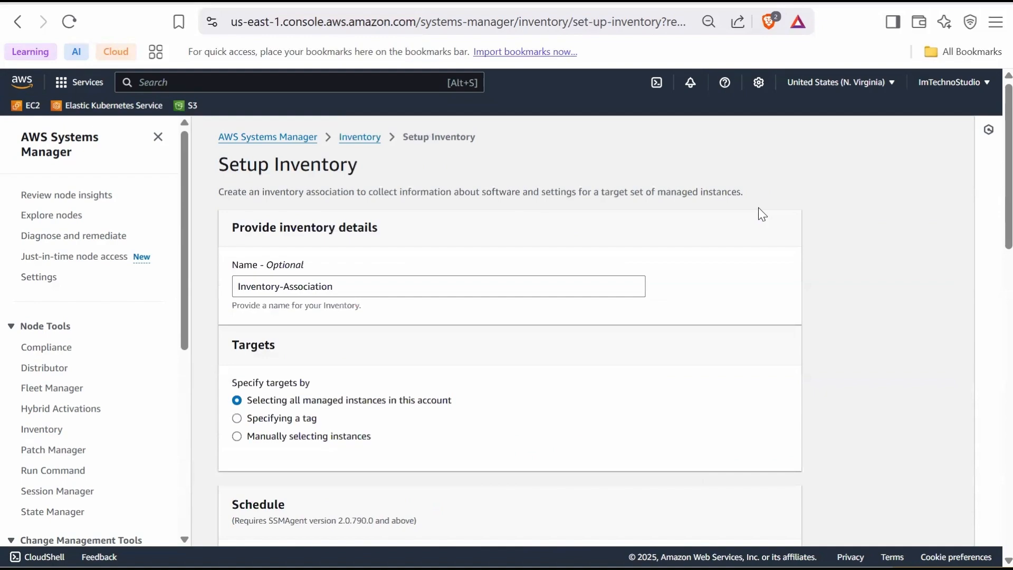
pyautogui.click(428, 286)
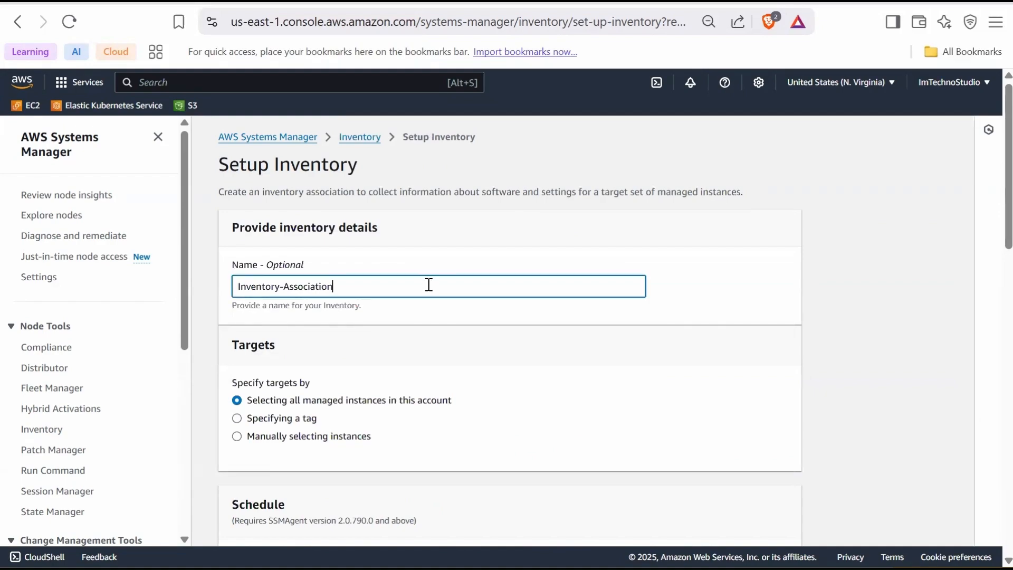
pyautogui.press('Backspace')
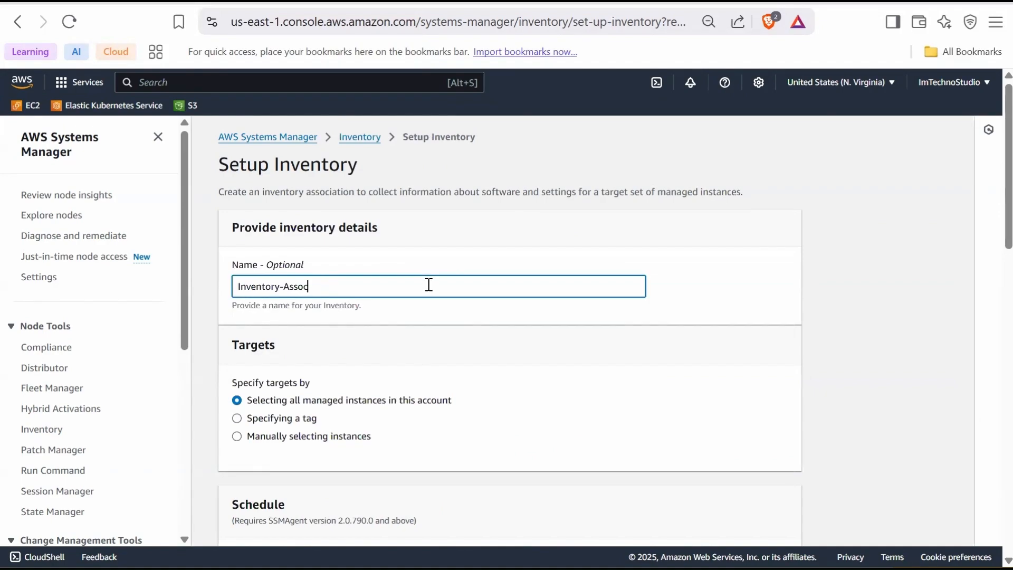
pyautogui.write('AmazonLinux')
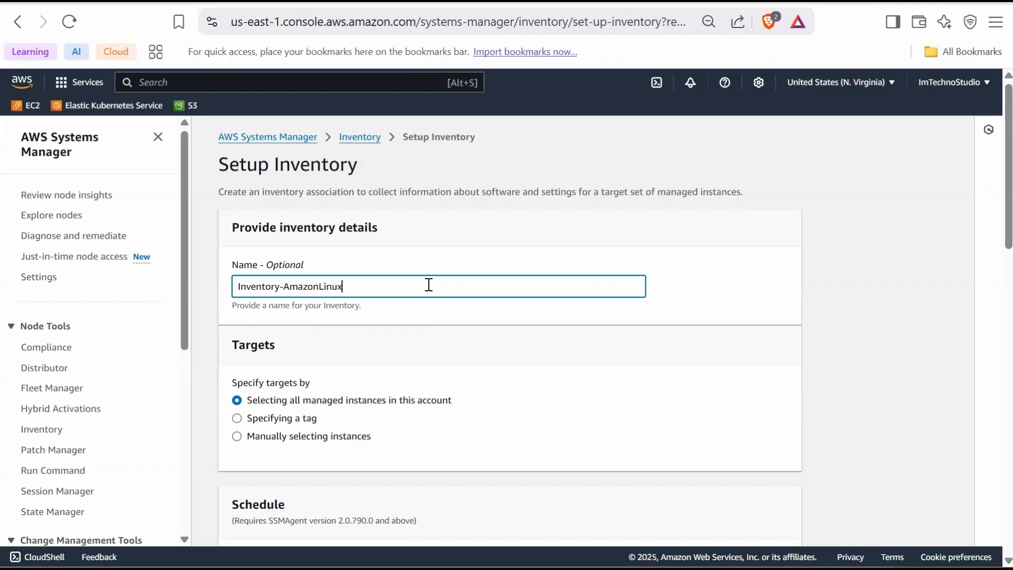
pyautogui.scroll(-3)
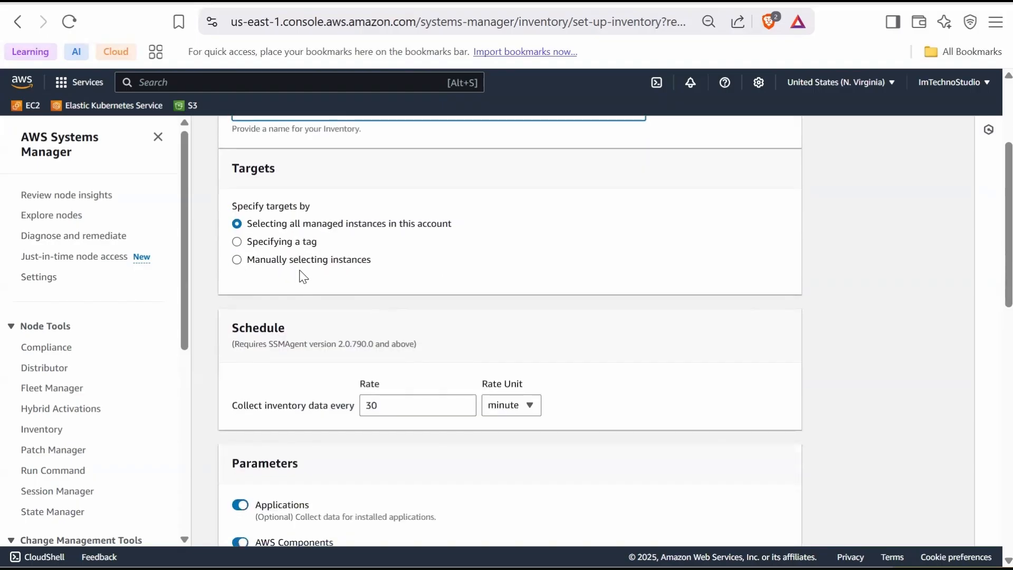
# - Target instances manually and select only SSM Inventory Instance
pyautogui.click(236, 259)
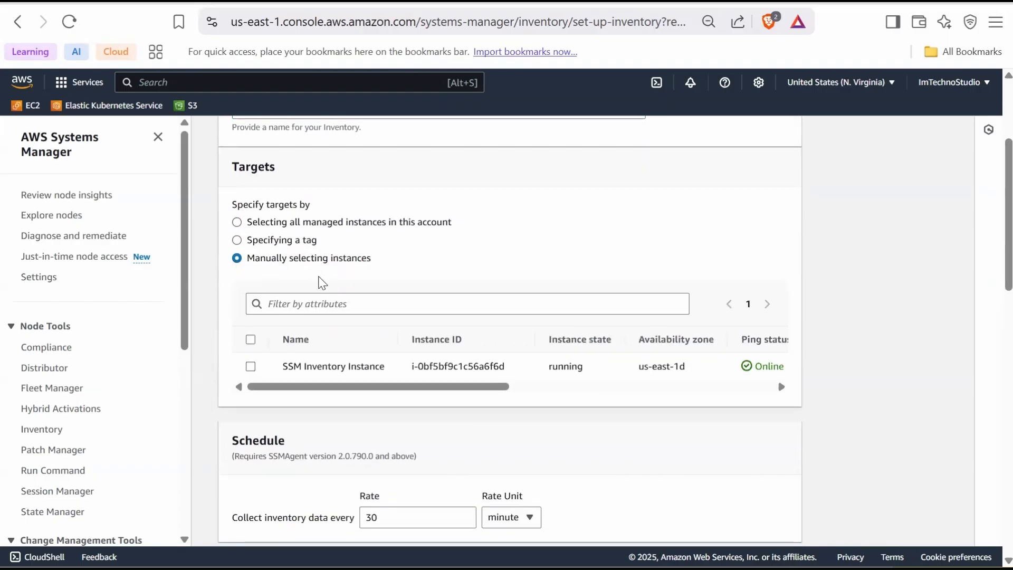
pyautogui.scroll(-3)
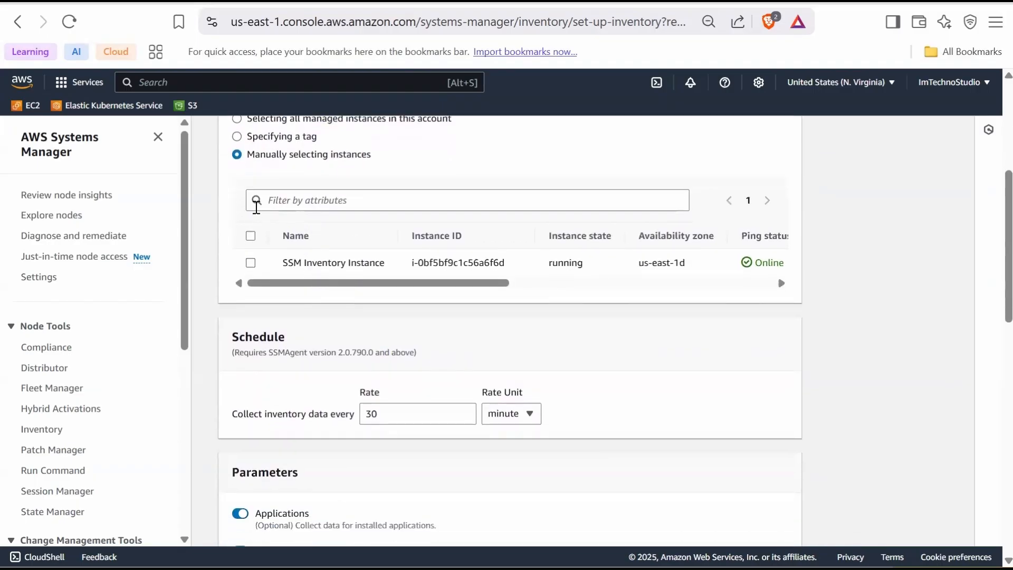
pyautogui.click(251, 263)
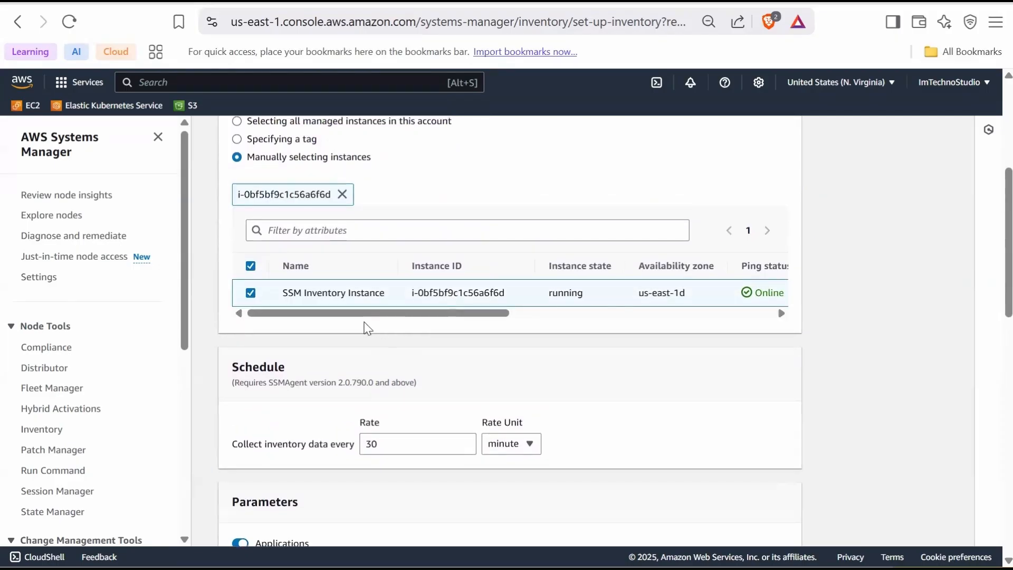
# - Set the collection rate unit to Day(s) for daily inventory
pyautogui.scroll(-3)
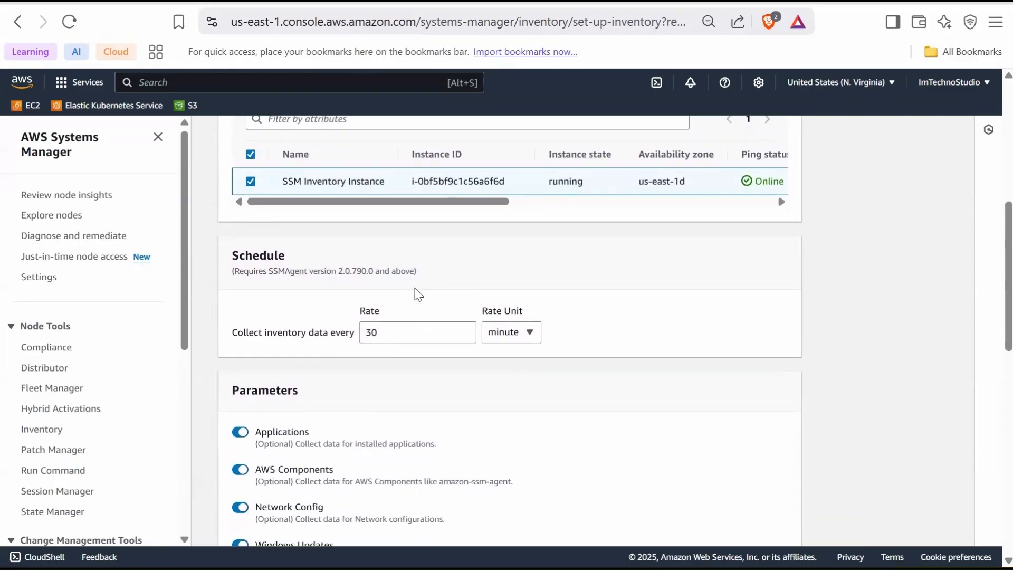
pyautogui.scroll(-3)
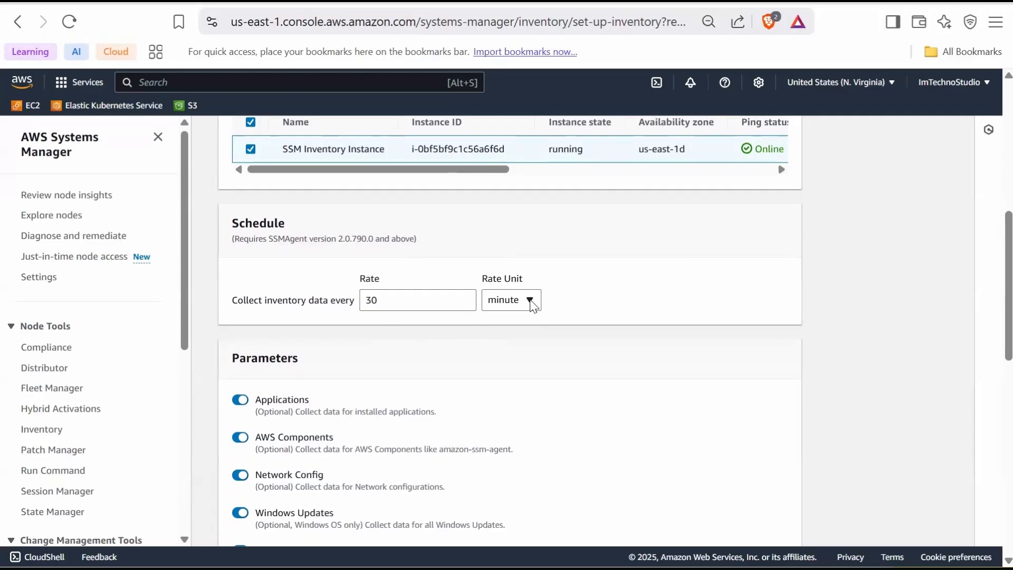
pyautogui.click(510, 298)
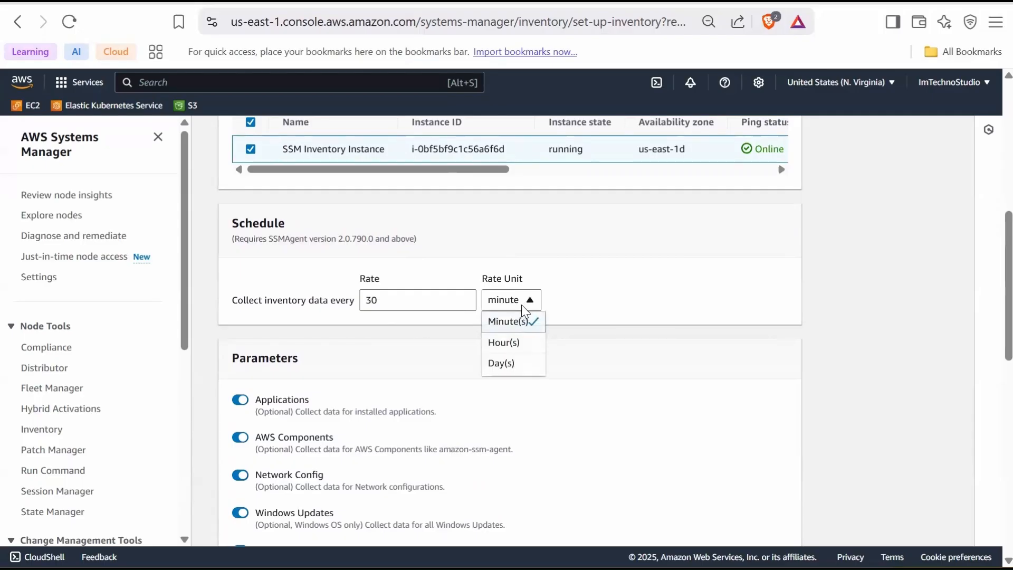
pyautogui.moveTo(504, 370)
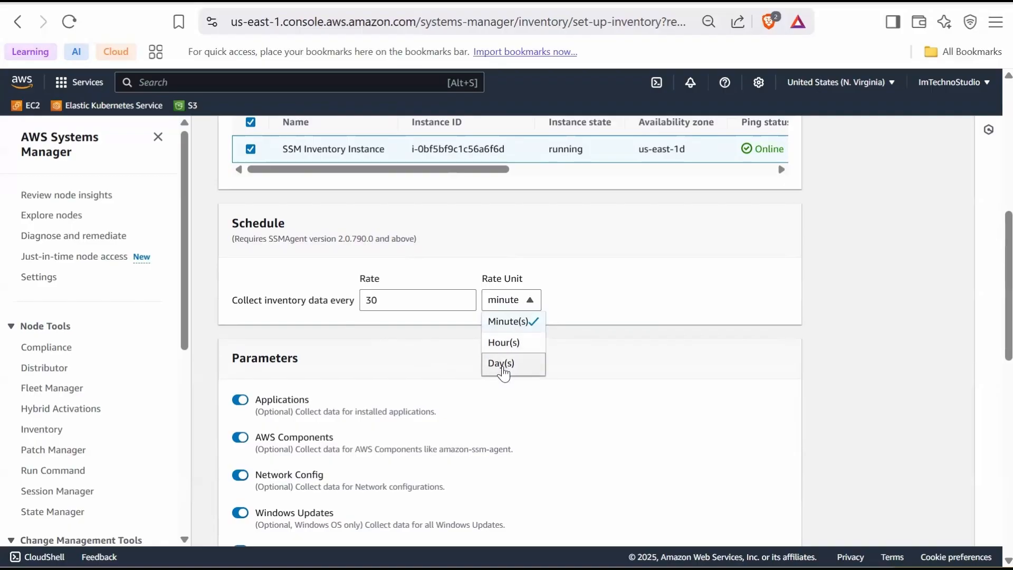
pyautogui.click(500, 363)
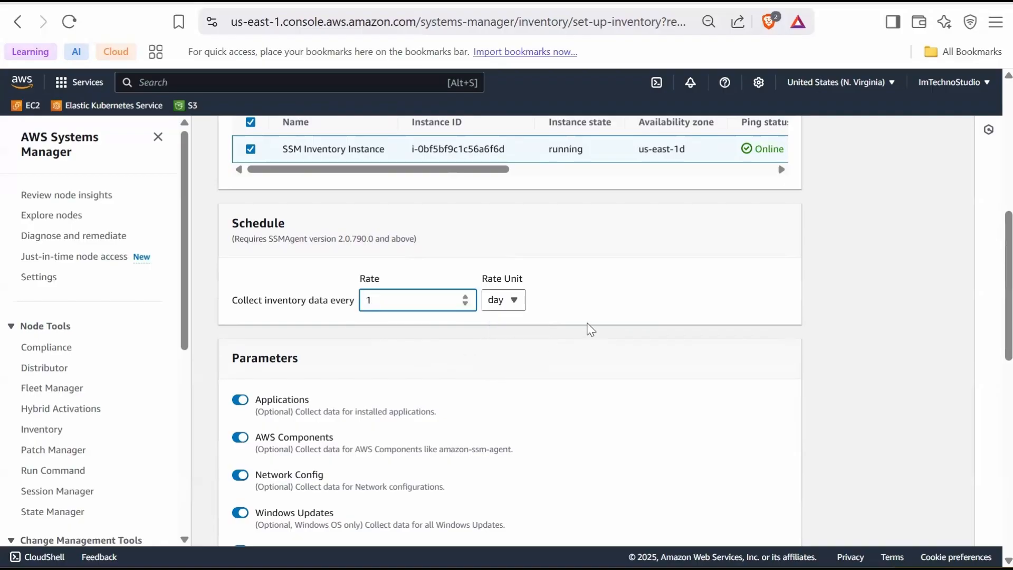
# - Scroll through the Parameters section to switch off Billing Info collection
pyautogui.scroll(-3)
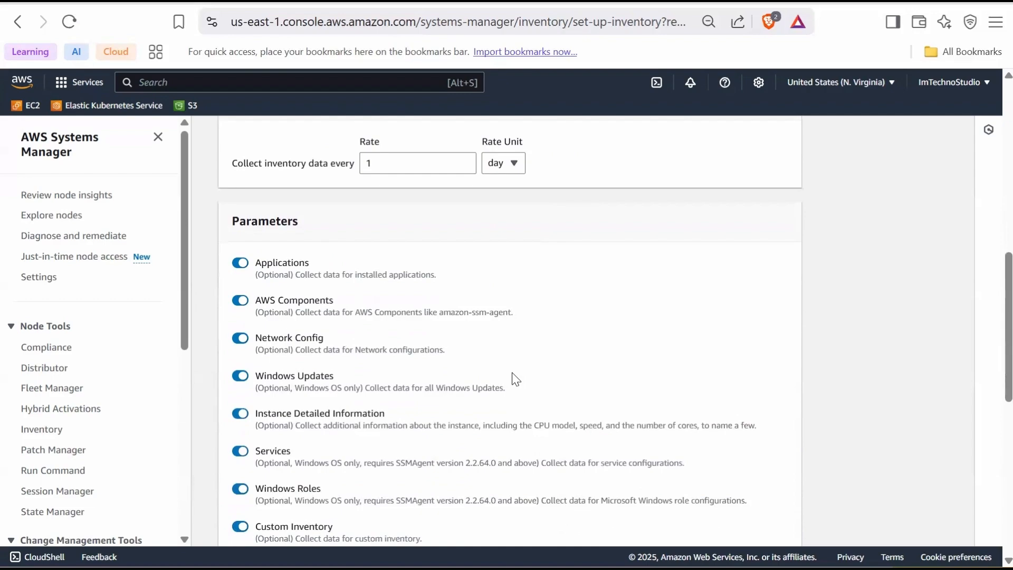
pyautogui.scroll(-3)
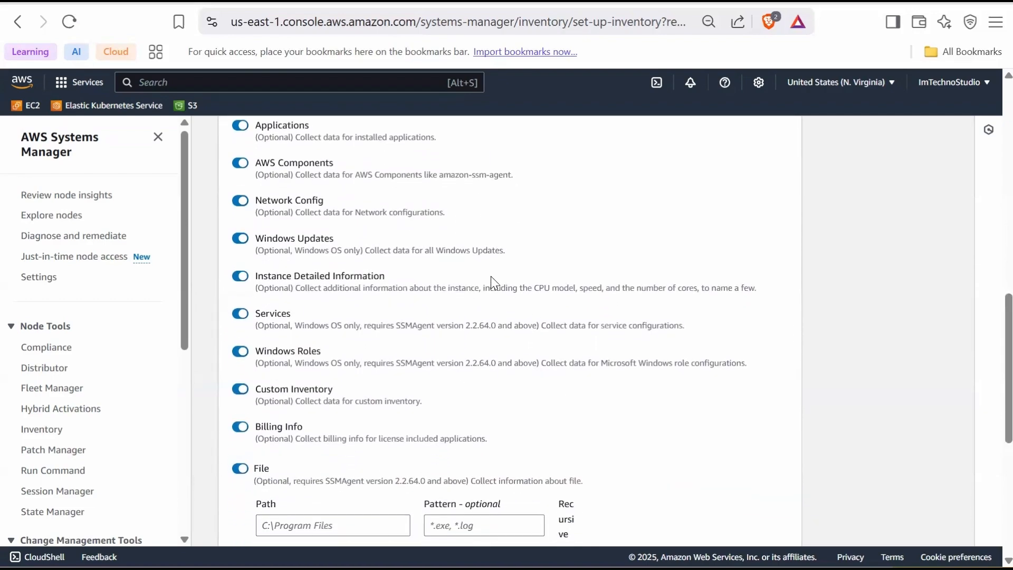
pyautogui.scroll(3)
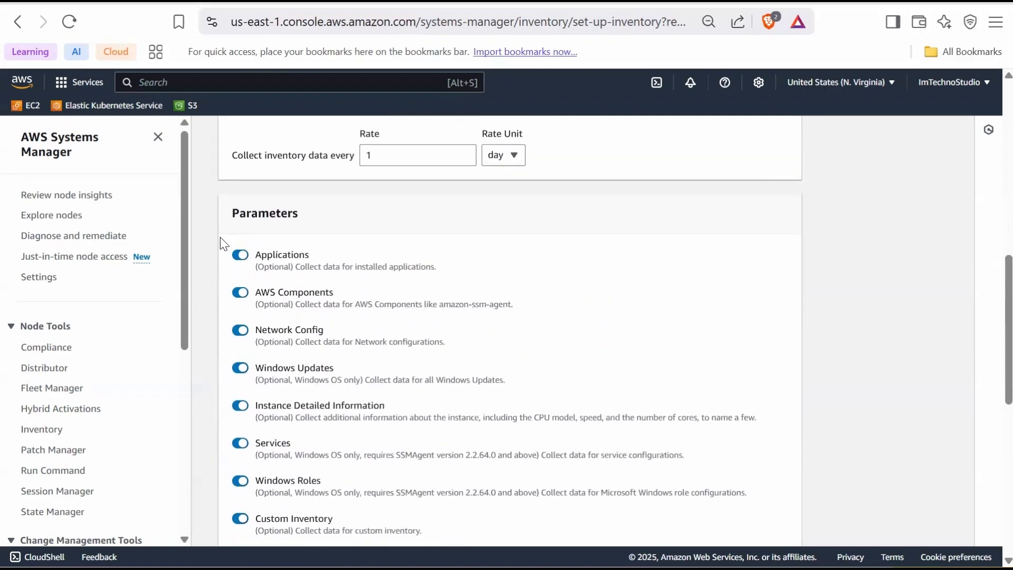
pyautogui.scroll(-3)
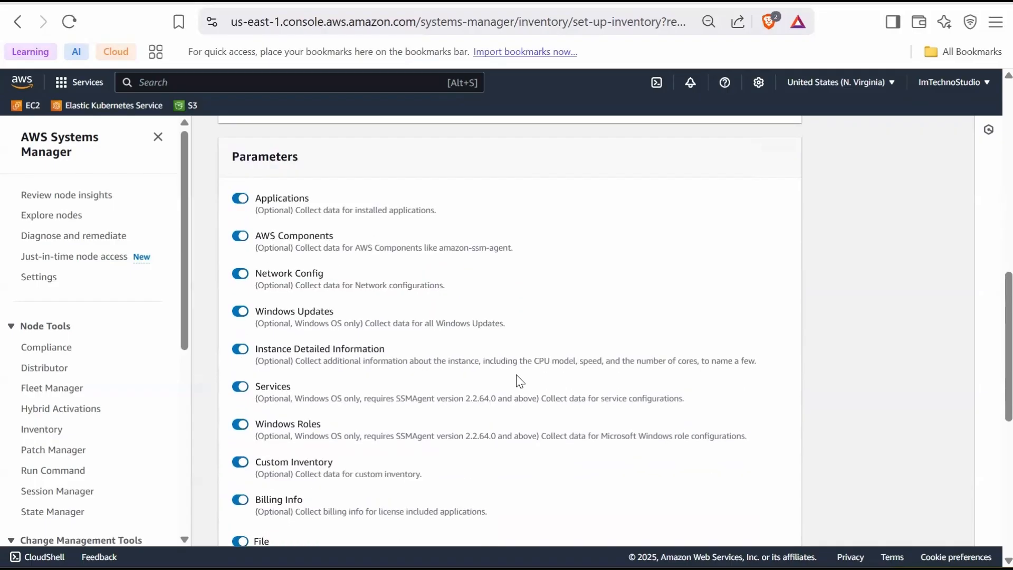
pyautogui.scroll(-3)
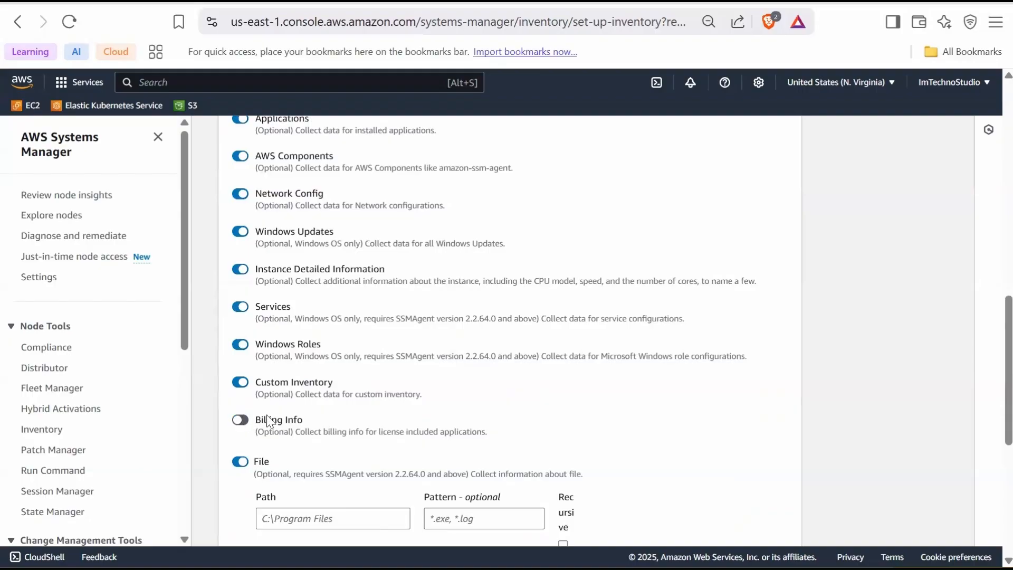
pyautogui.moveTo(579, 403)
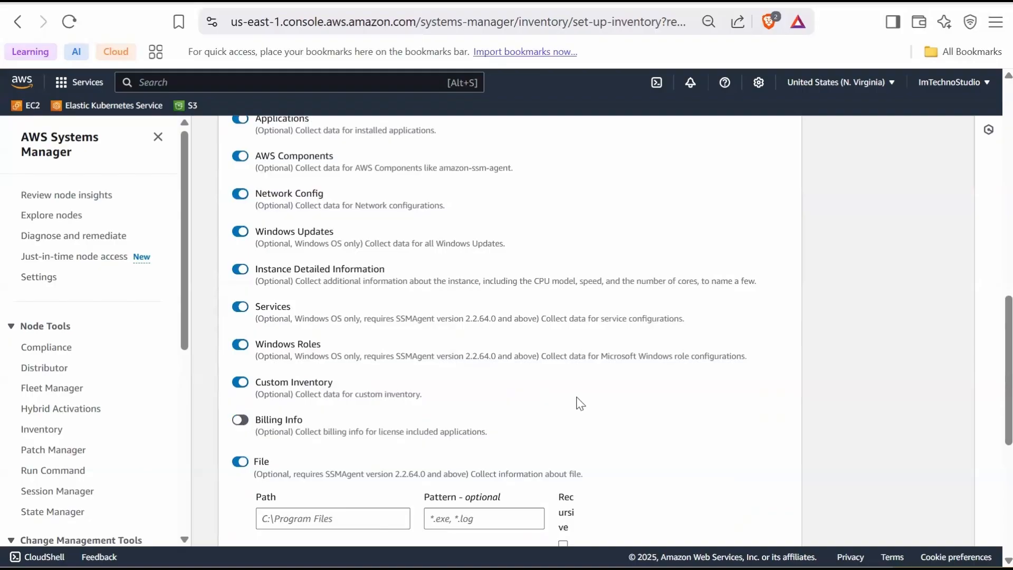
# - Enable syncing inventory execution logs to an S3 bucket and return to Console Home
pyautogui.scroll(-3)
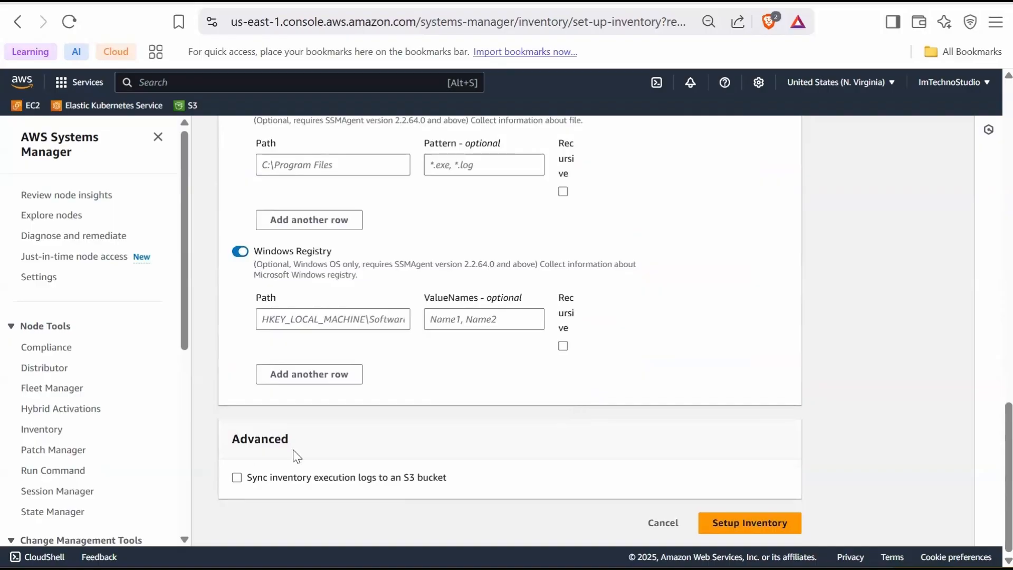
pyautogui.moveTo(277, 425)
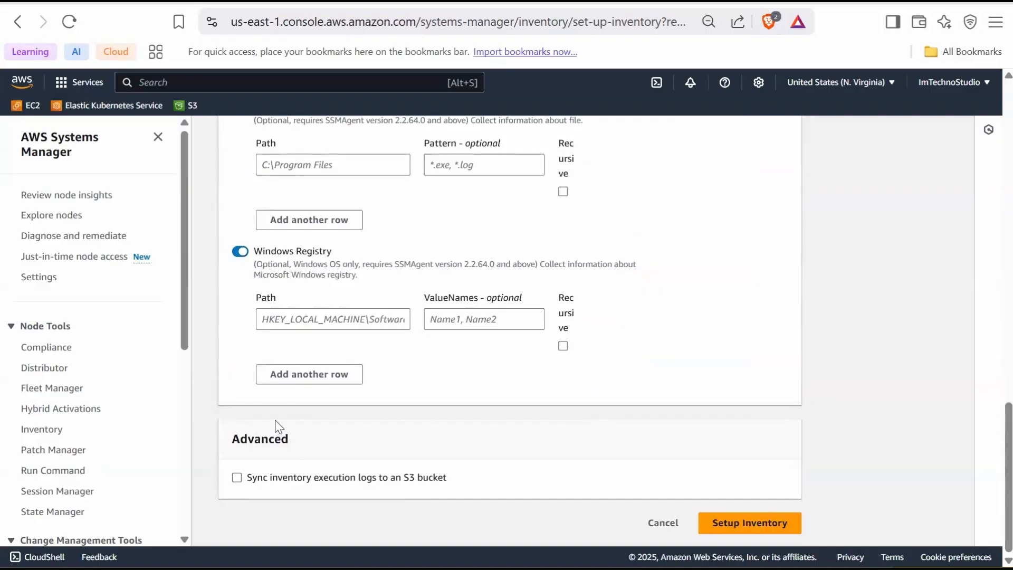
pyautogui.click(237, 477)
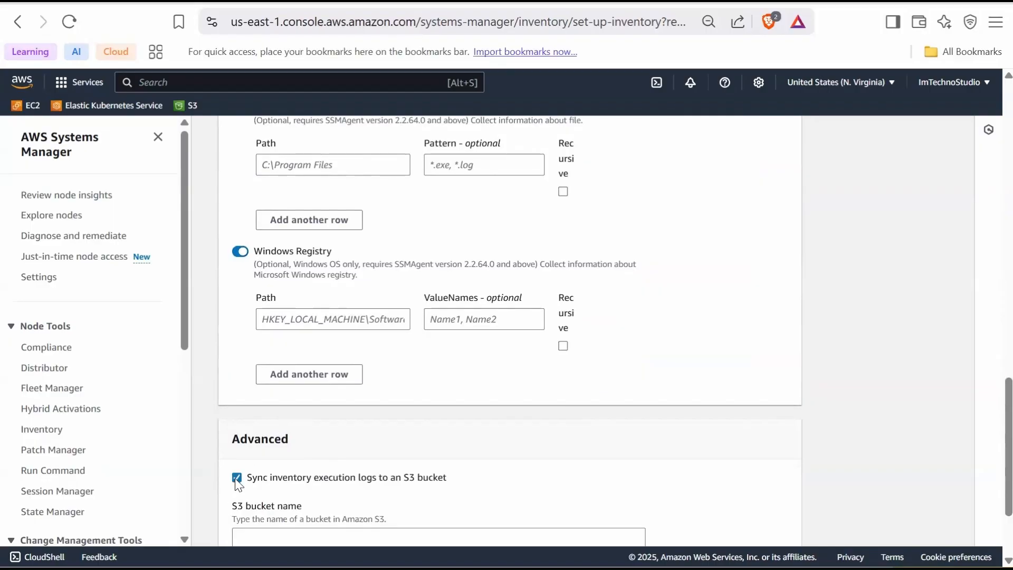
pyautogui.scroll(-3)
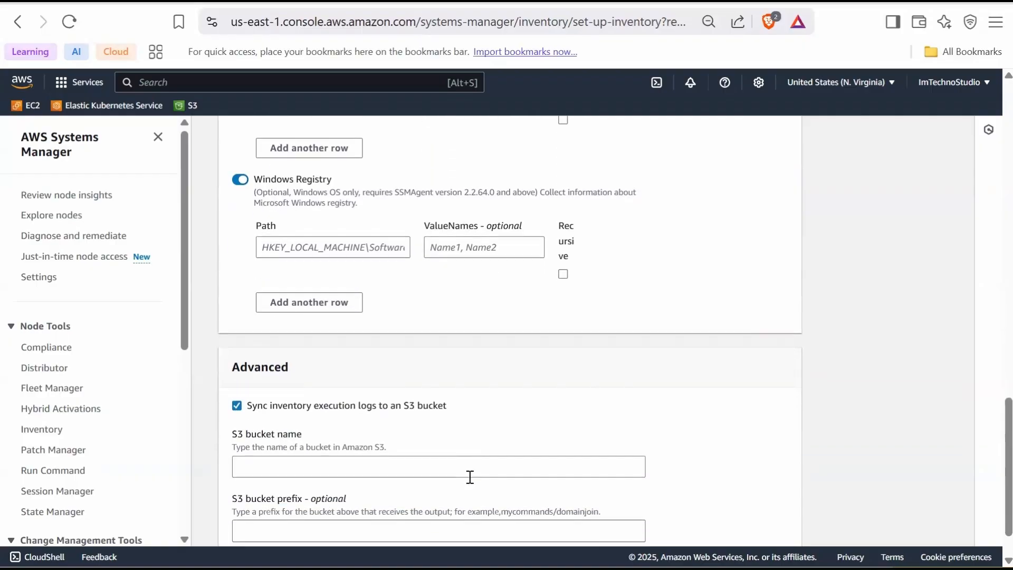
pyautogui.scroll(-3)
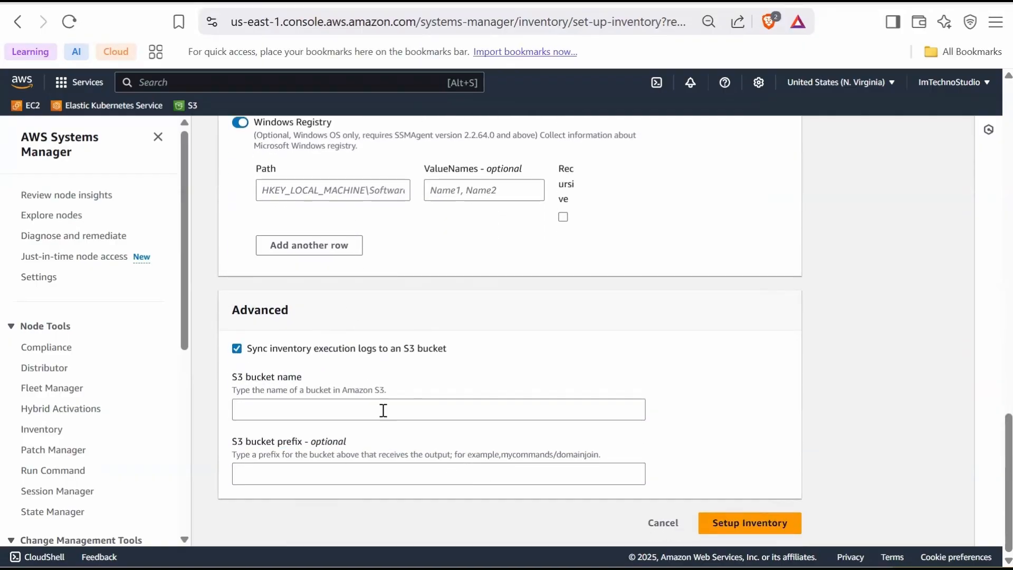
pyautogui.click(21, 81)
pyautogui.write('s')
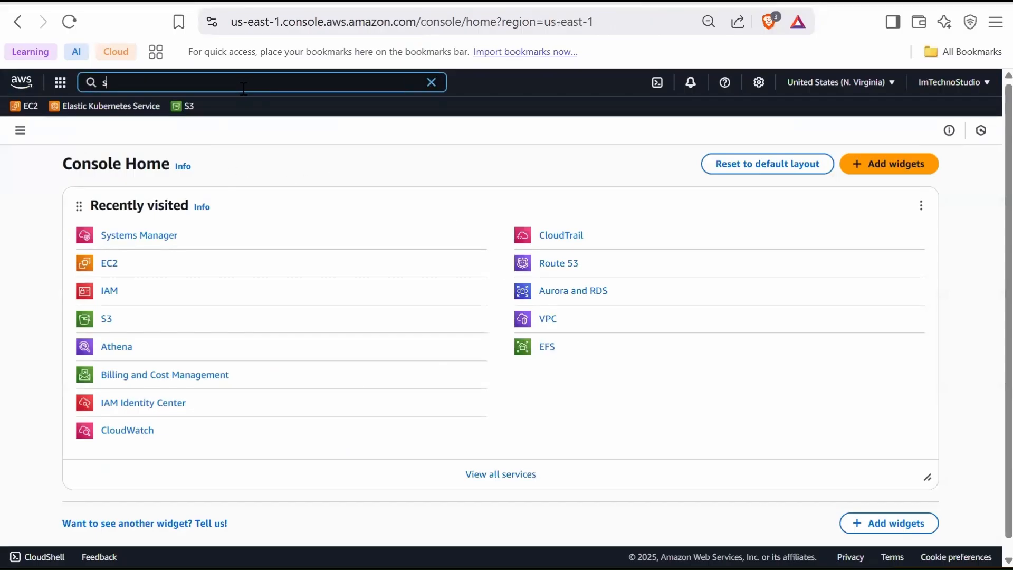
# - Begin a new S3 bucket named ssm-inventory-10-5-2025
pyautogui.click(105, 319)
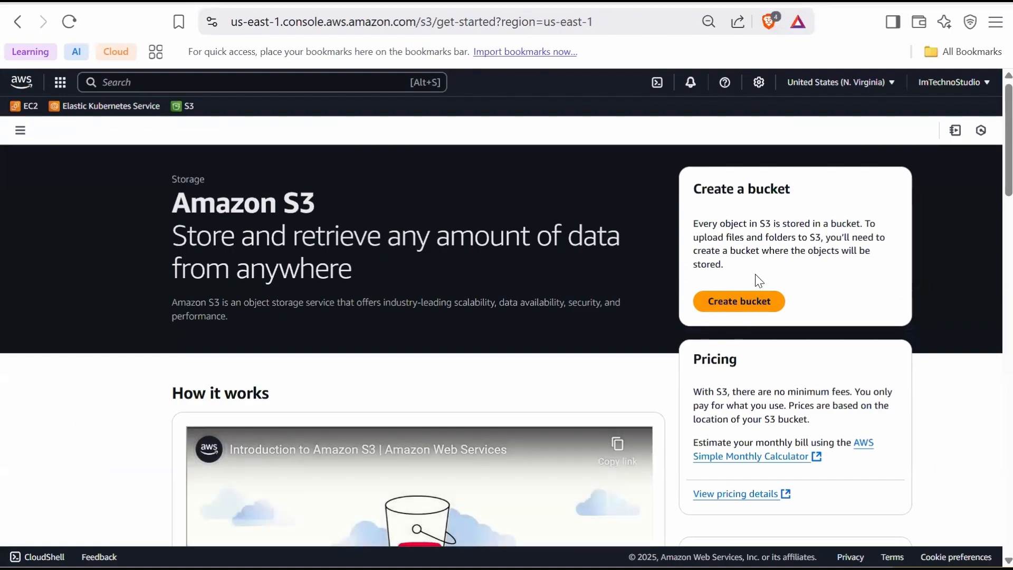
pyautogui.click(739, 301)
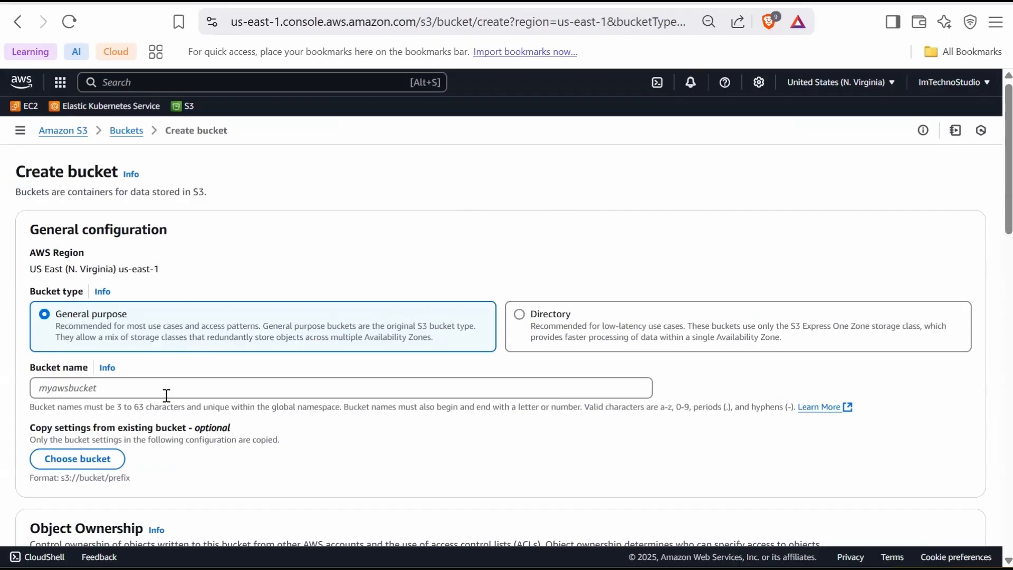
pyautogui.write('ssm')
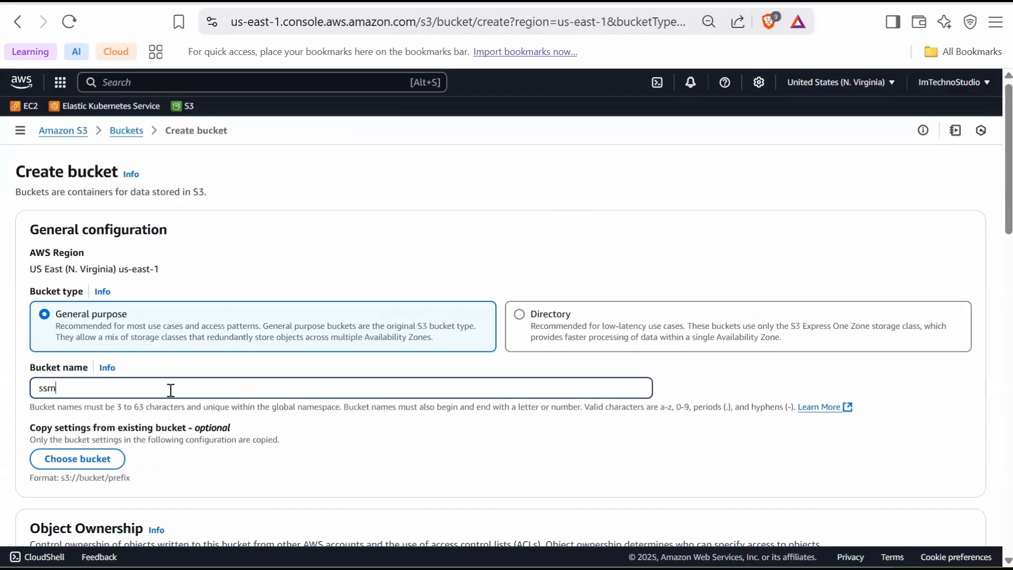
pyautogui.write('-in')
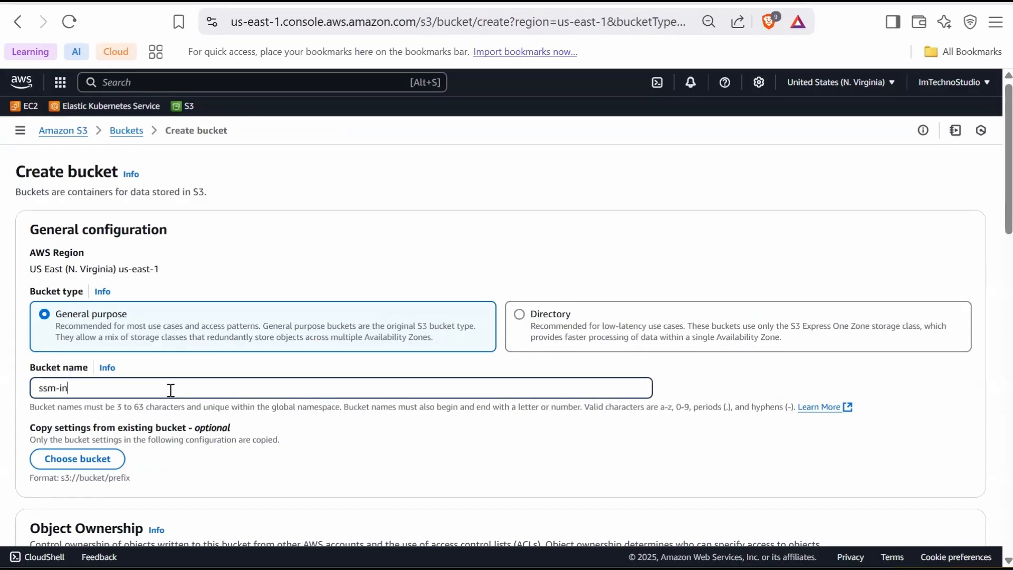
pyautogui.write('ventory')
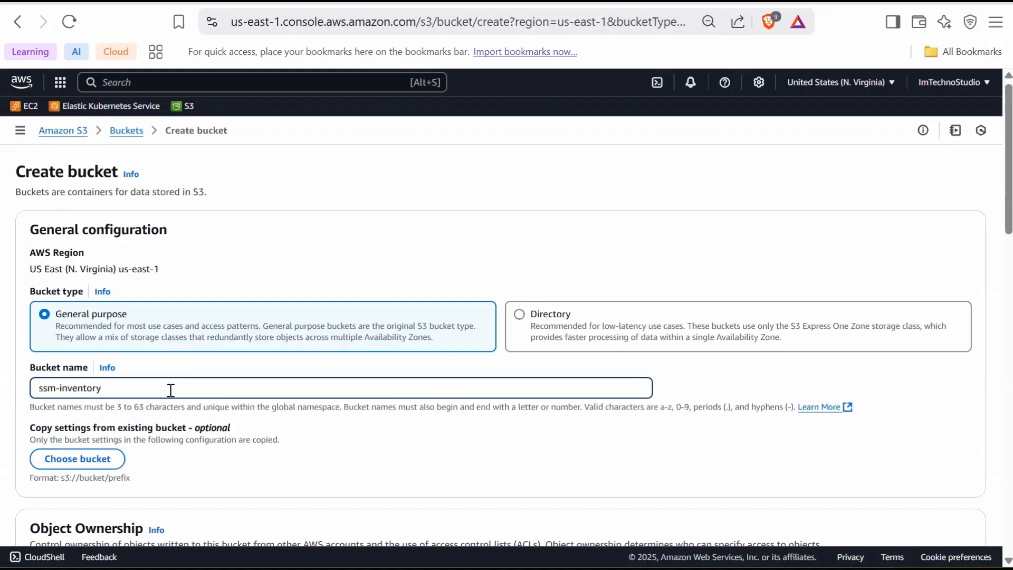
pyautogui.write('-10-5-2025')
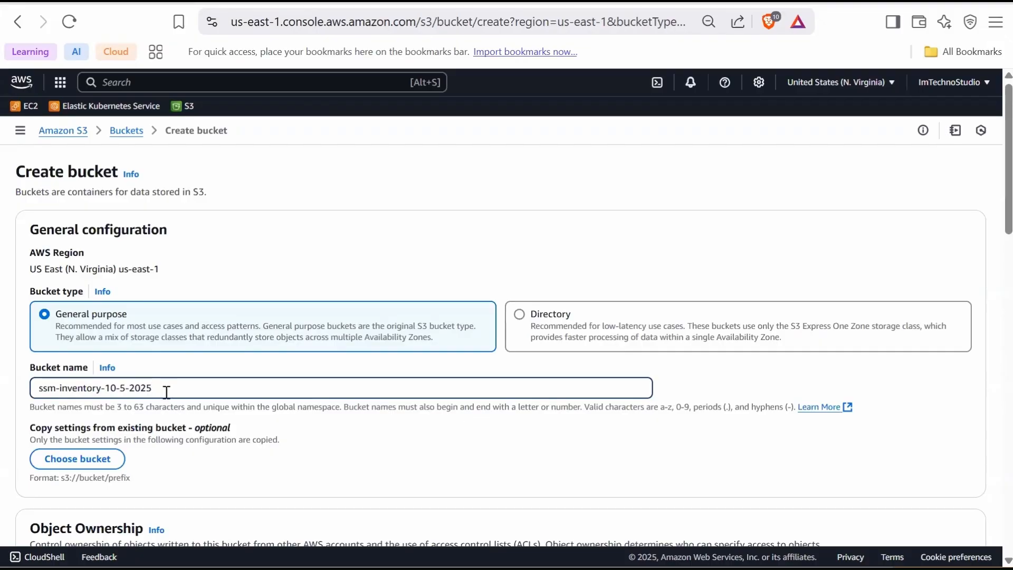
pyautogui.moveTo(493, 435)
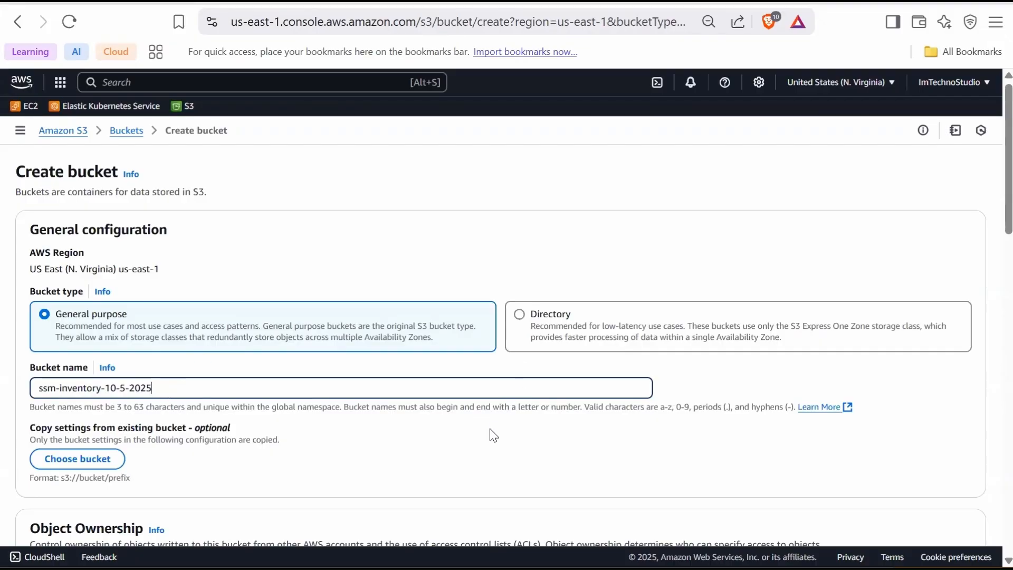
# - Create the ssm-inventory-10-5-2025 bucket with default settings
pyautogui.scroll(-3)
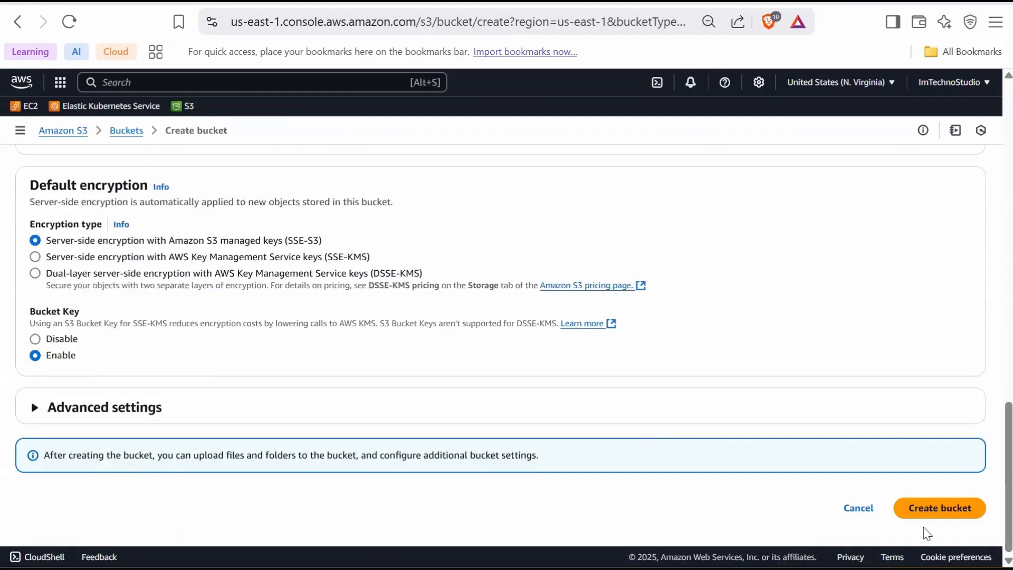
pyautogui.click(937, 507)
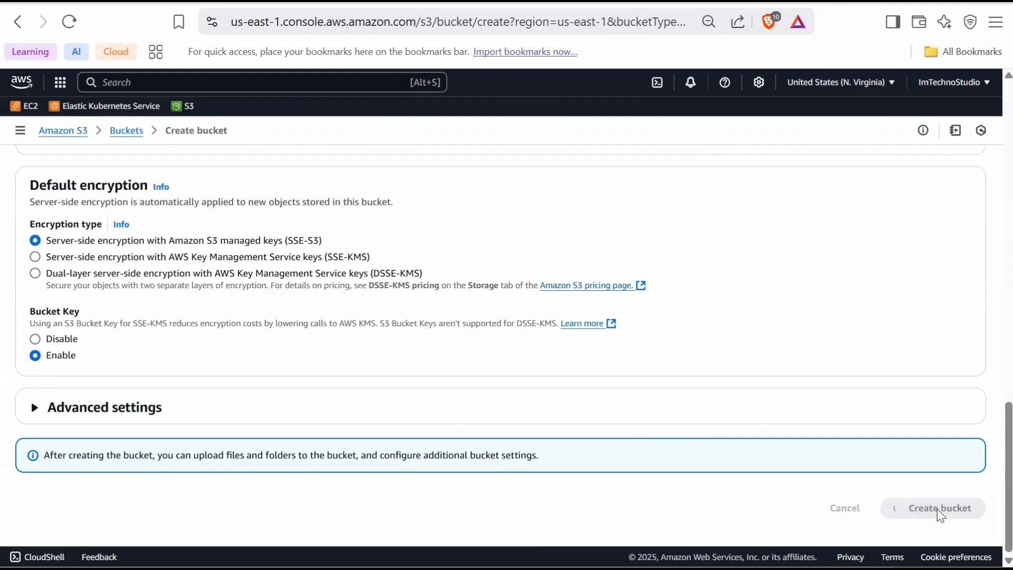
pyautogui.click(938, 508)
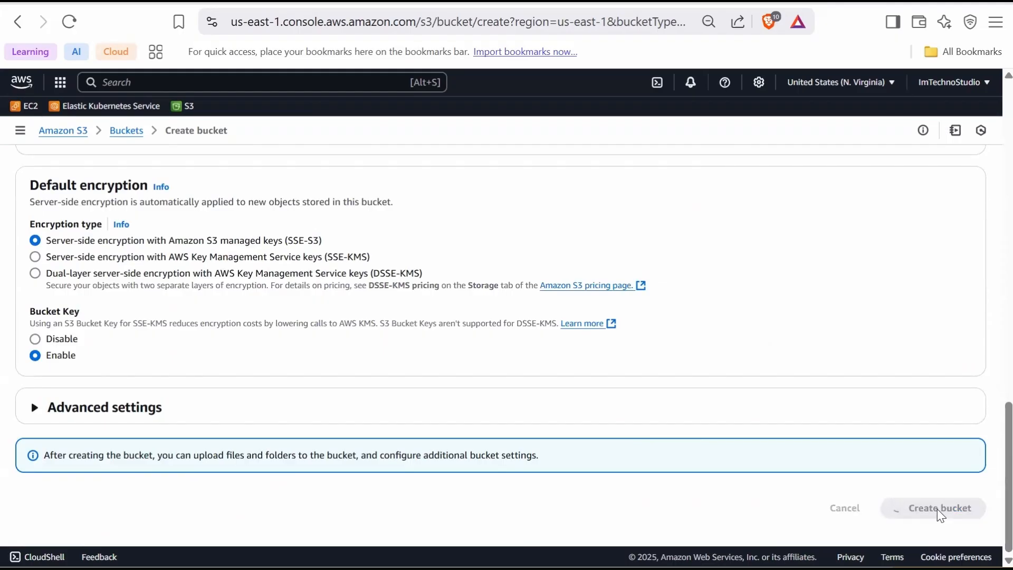
pyautogui.click(936, 508)
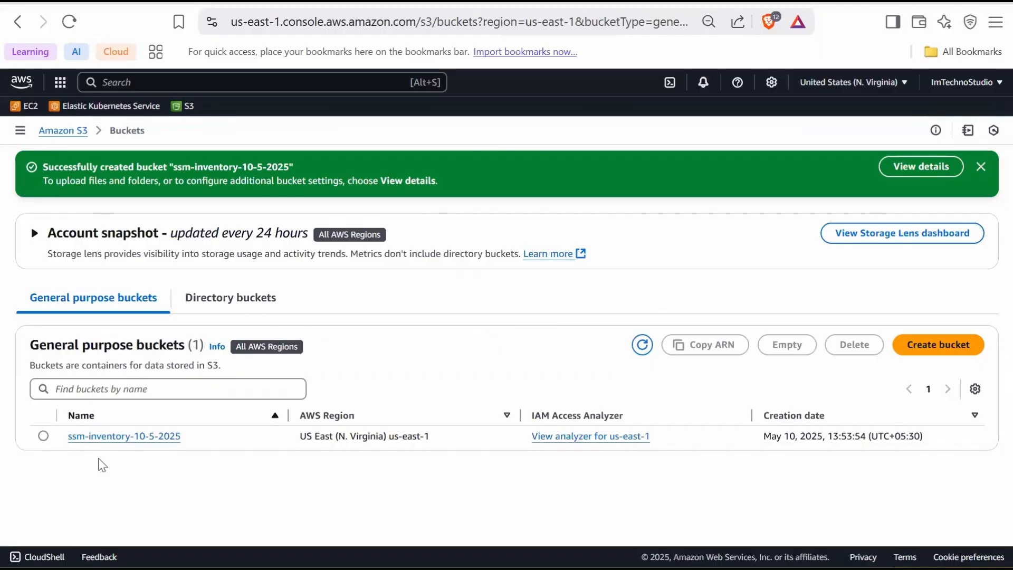
# - Go to the bucket's Permissions and start editing its bucket policy
pyautogui.click(124, 436)
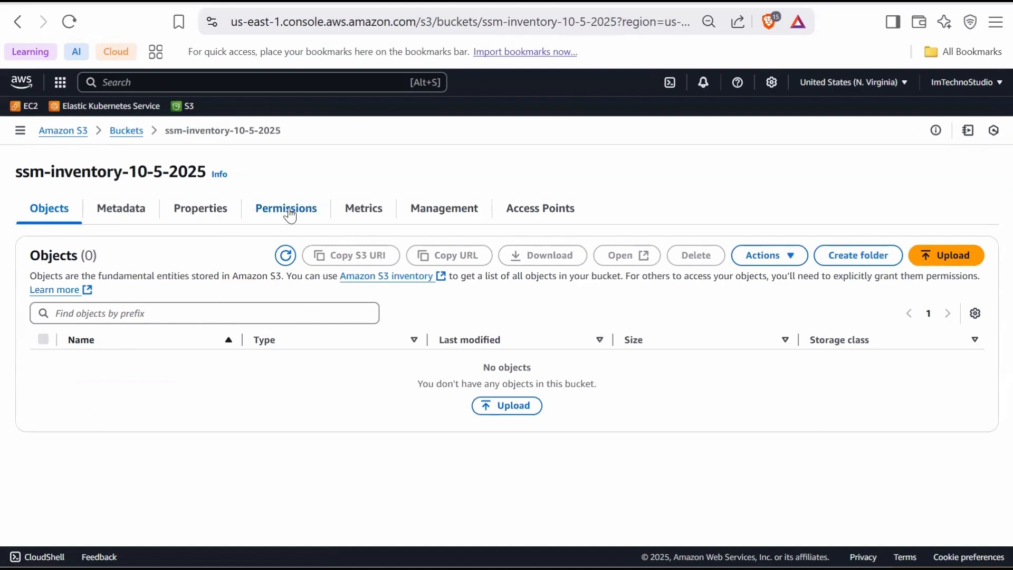
pyautogui.click(286, 208)
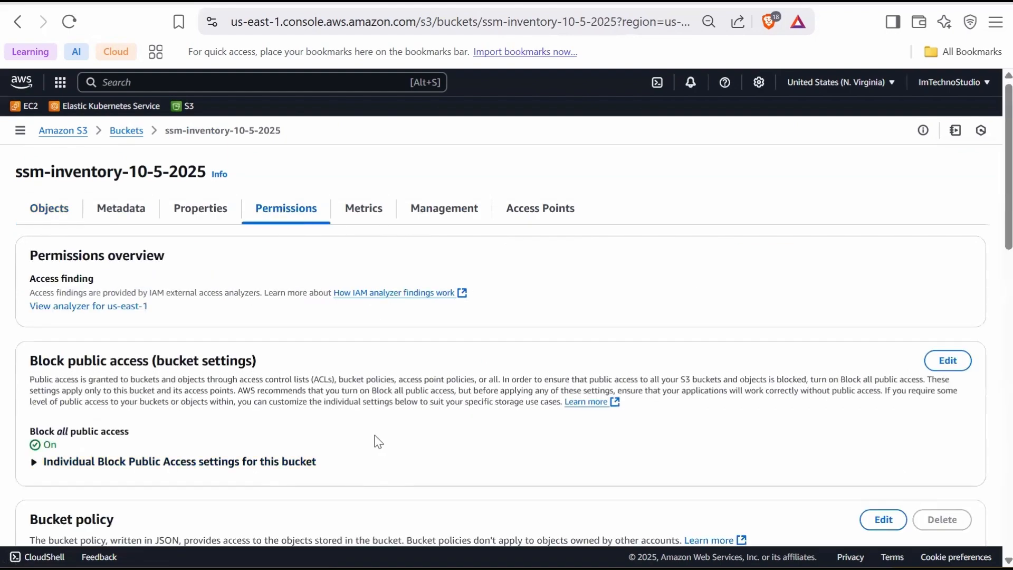
pyautogui.scroll(-3)
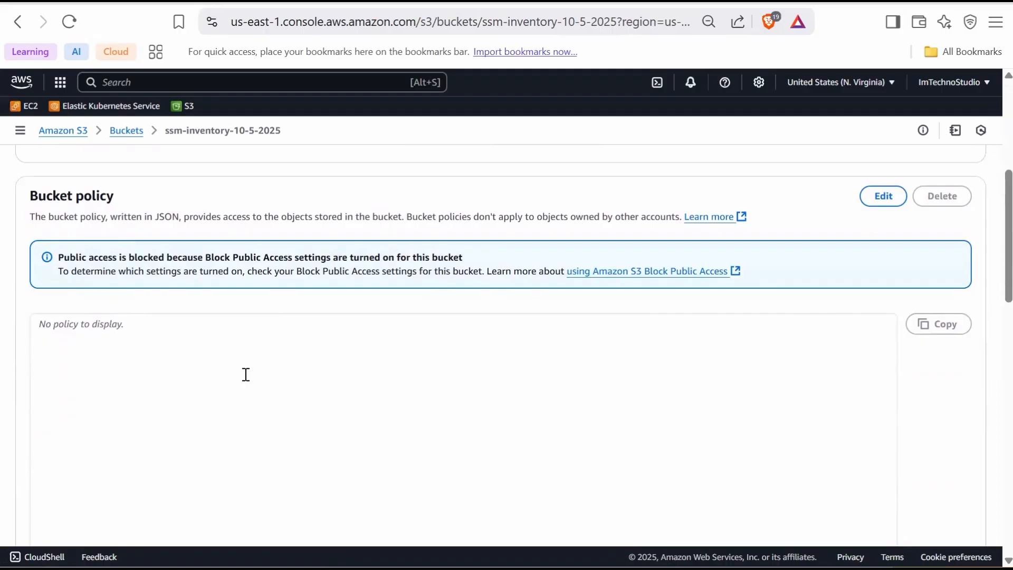
pyautogui.click(882, 197)
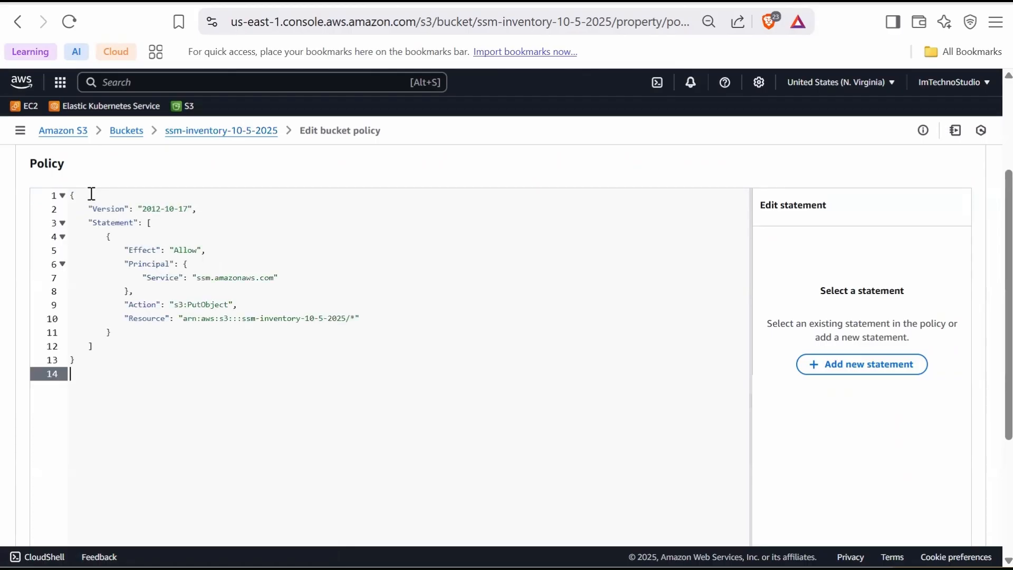
pyautogui.moveTo(195, 292)
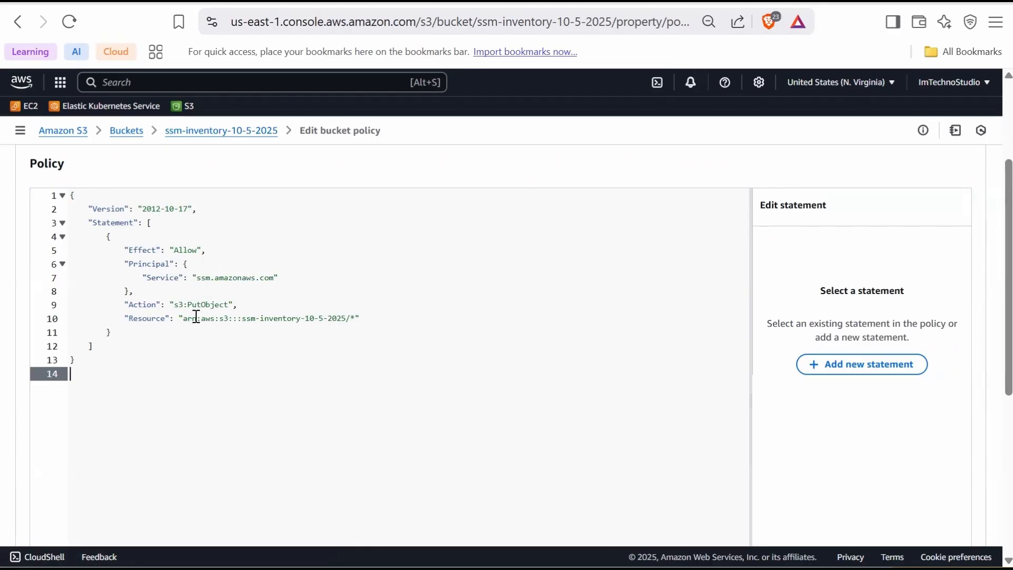
pyautogui.moveTo(287, 335)
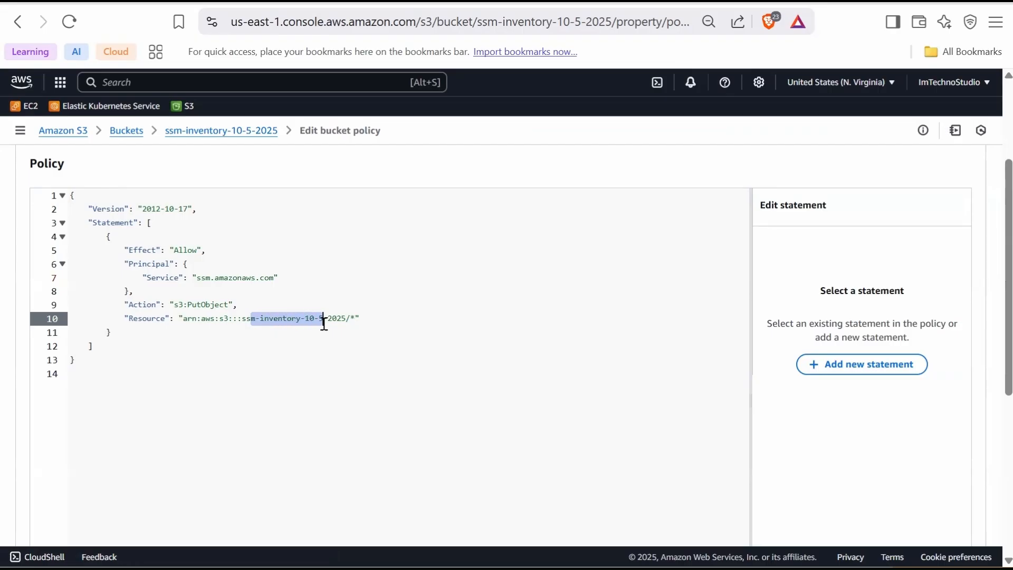
# - Save the s3:PutObject policy for ssm.amazonaws.com on ssm-inventory-10-5-2025
pyautogui.click(91, 346)
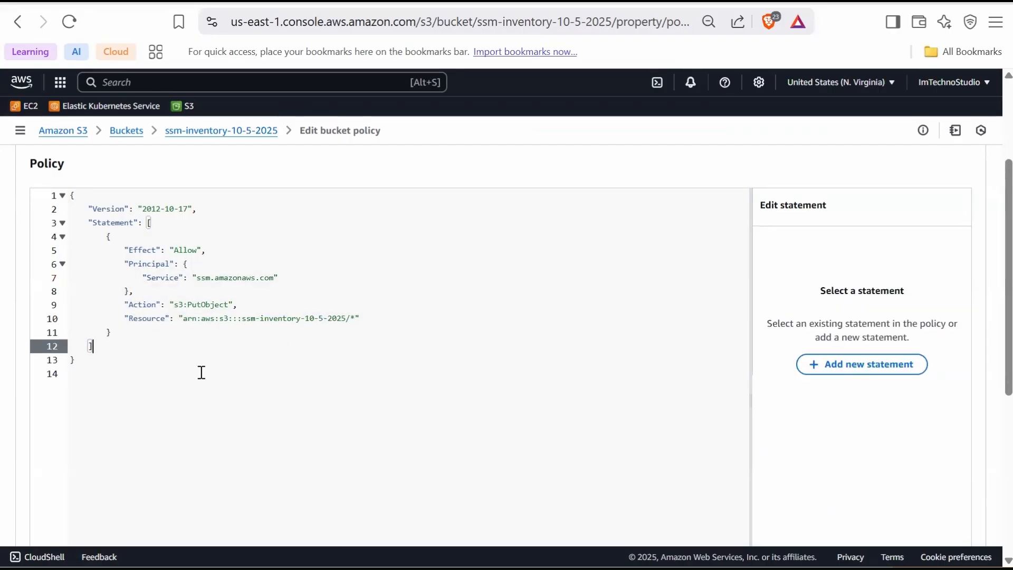
pyautogui.scroll(-3)
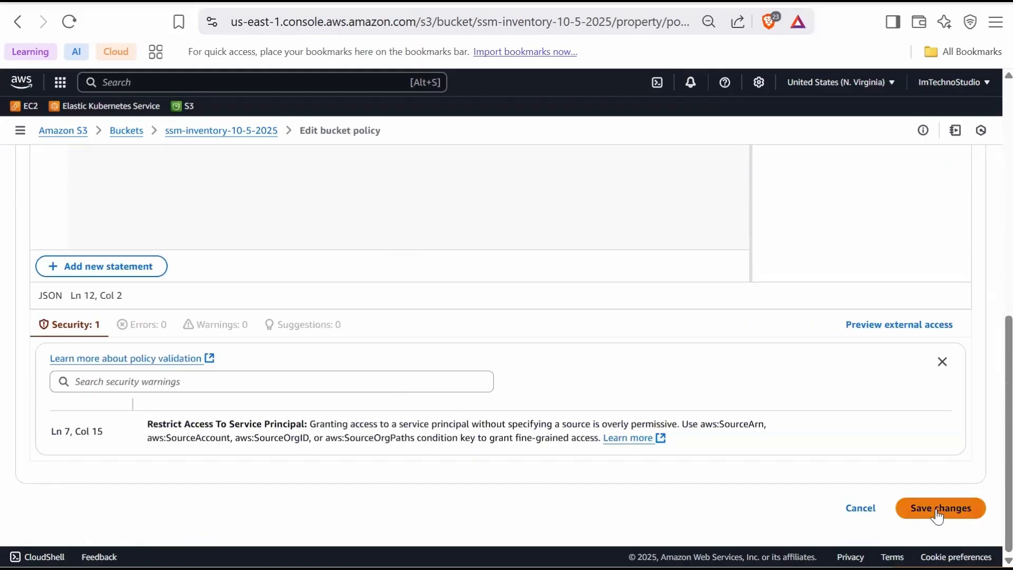
pyautogui.click(940, 507)
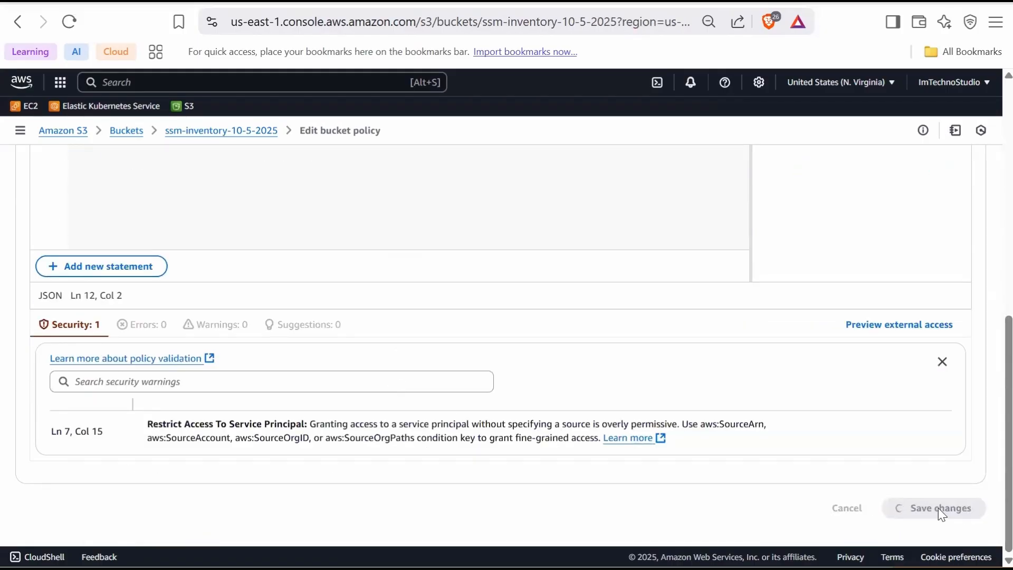
pyautogui.click(937, 507)
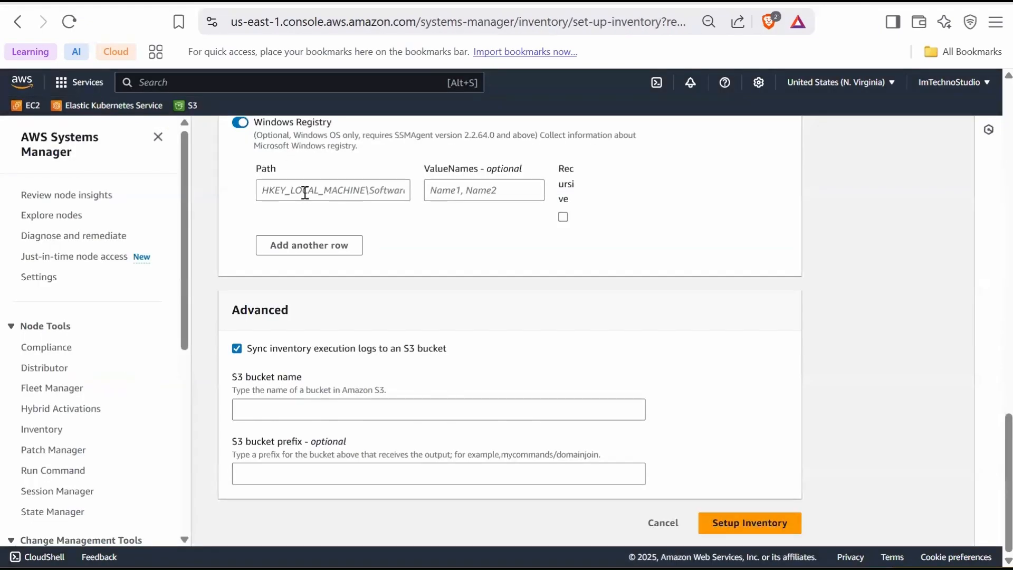
# - Set ssm-inventory-10-5-2025 as the log bucket and submit Setup Inventory
pyautogui.write('ssm-inventory-10-5-2025')
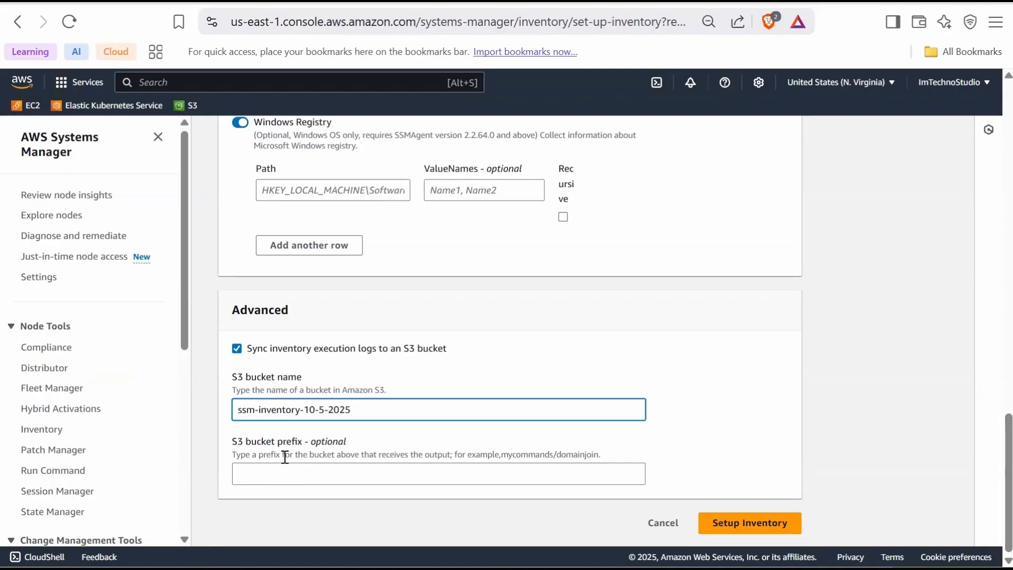
pyautogui.moveTo(317, 434)
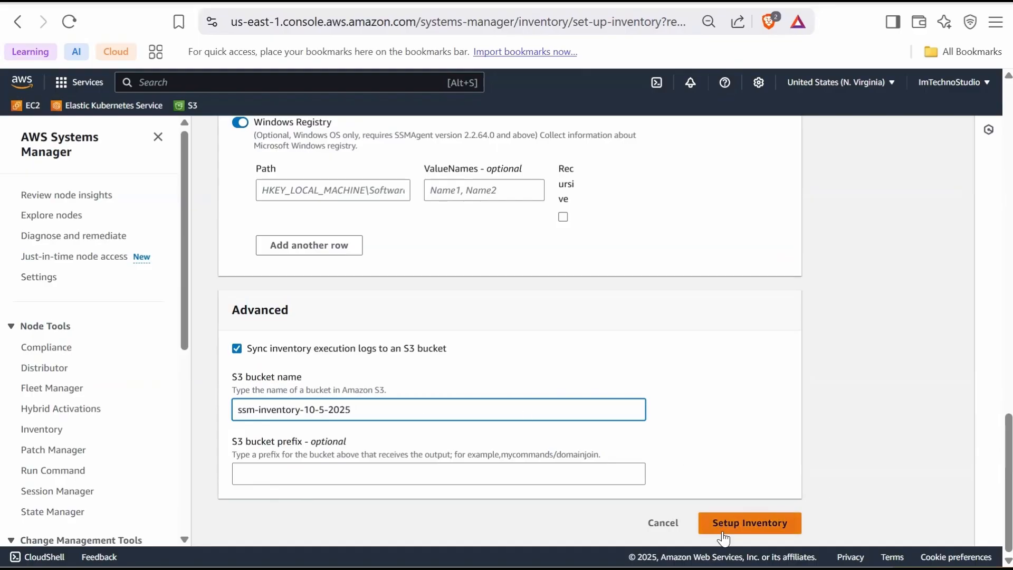
pyautogui.click(749, 522)
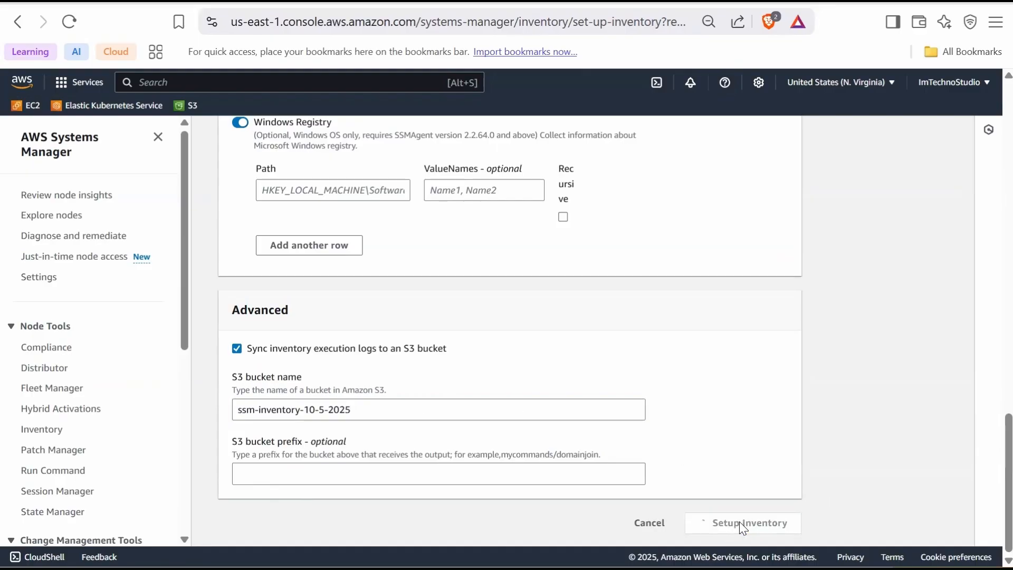
pyautogui.click(742, 522)
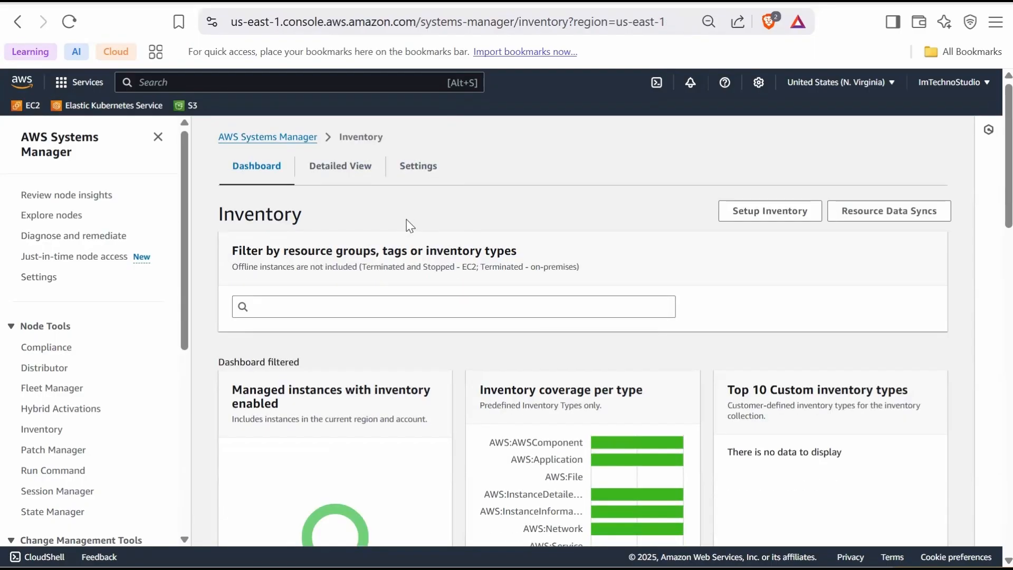
# - Edit the Inventory-AmazonLinux association and scroll to its Document section
pyautogui.click(418, 165)
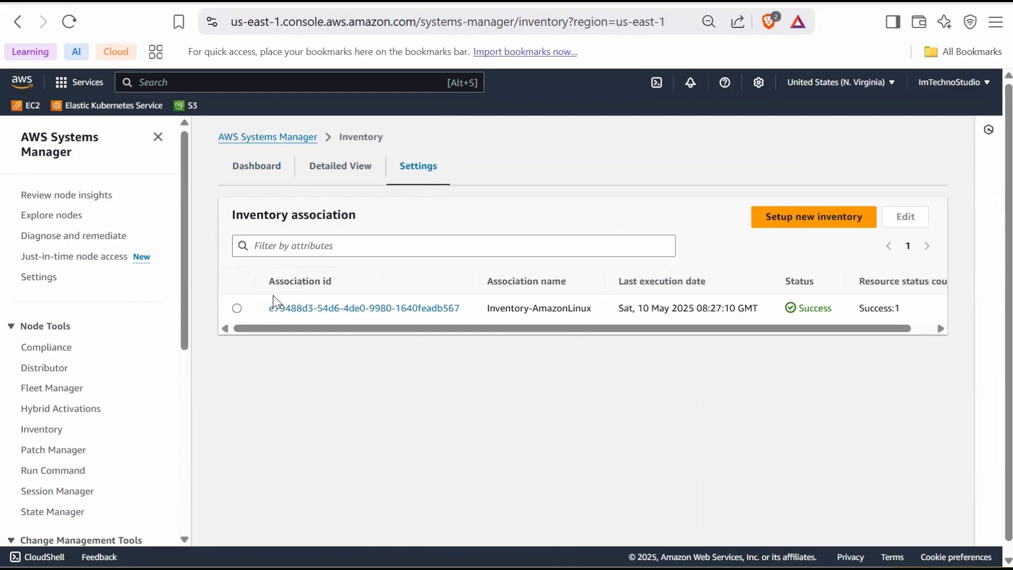
pyautogui.click(237, 307)
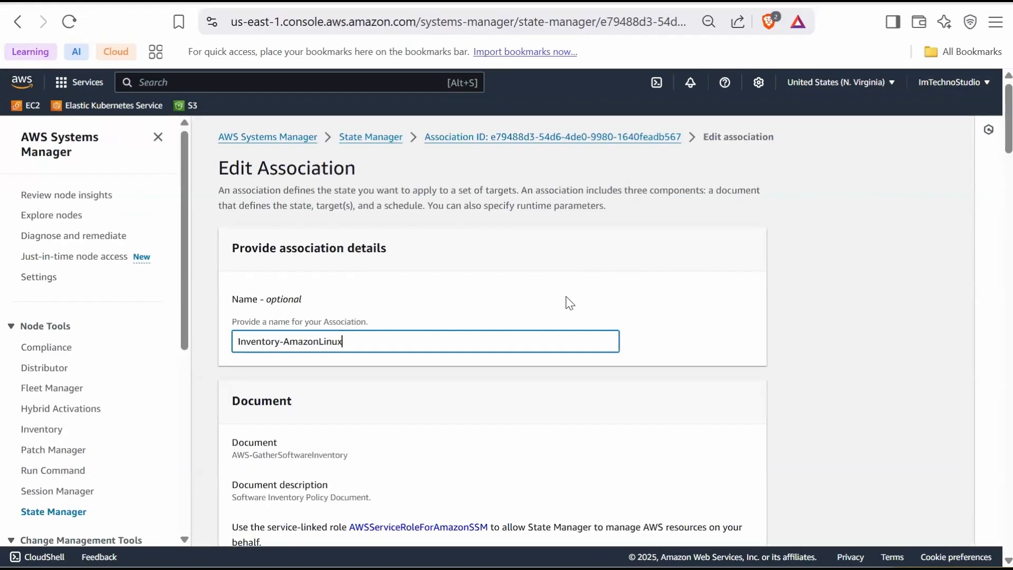
pyautogui.moveTo(527, 272)
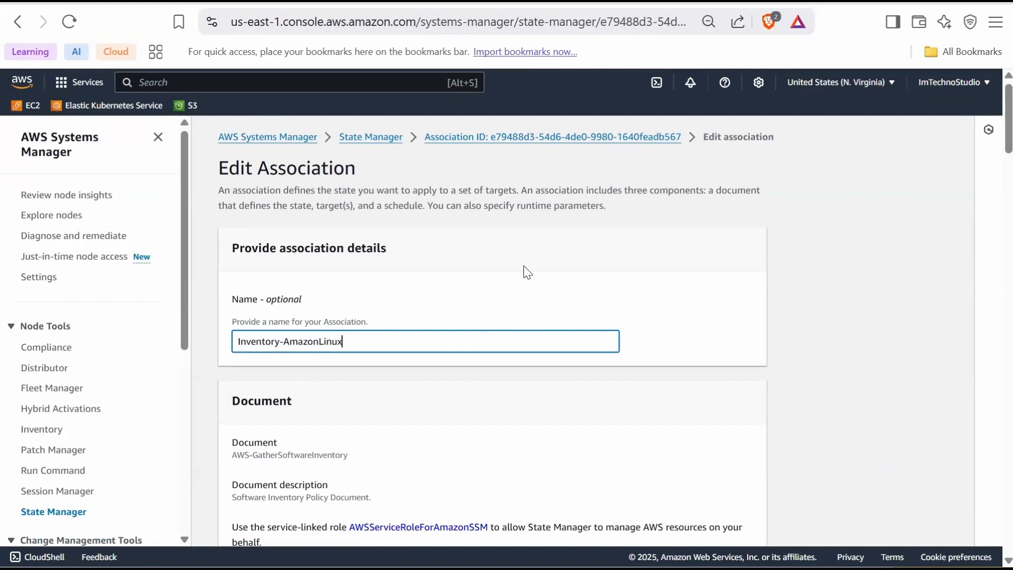
pyautogui.scroll(-3)
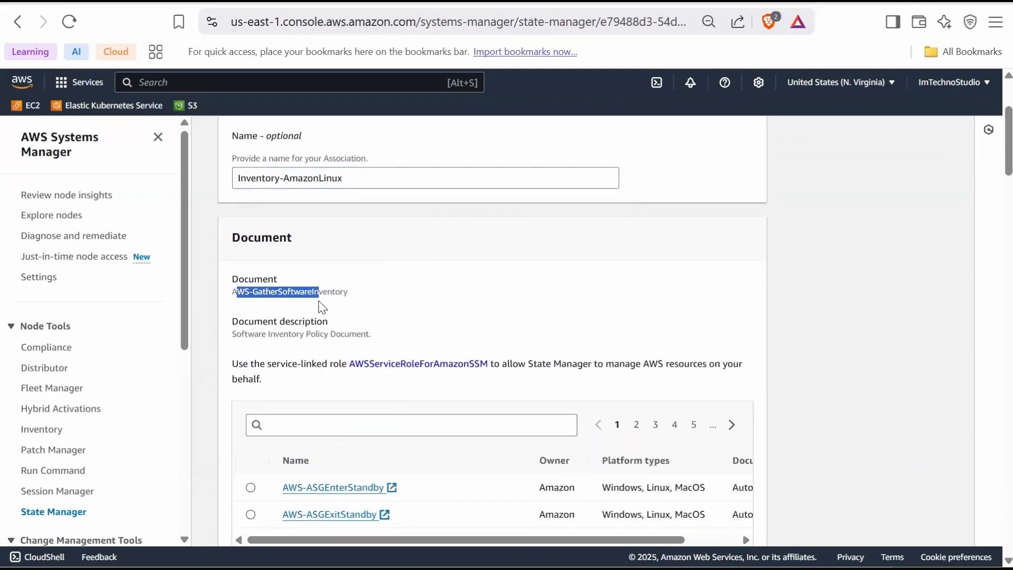
pyautogui.moveTo(331, 307)
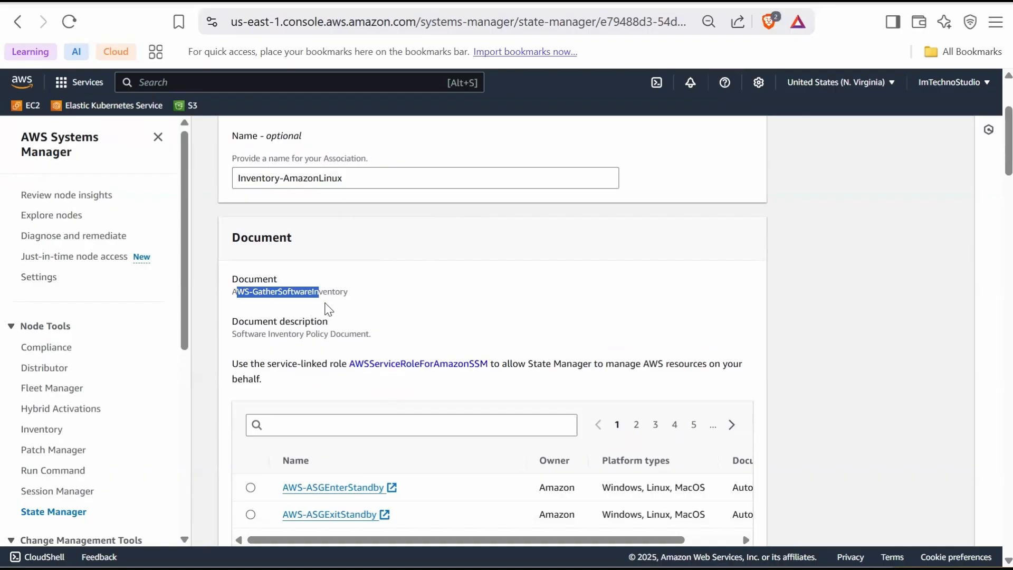
pyautogui.moveTo(395, 304)
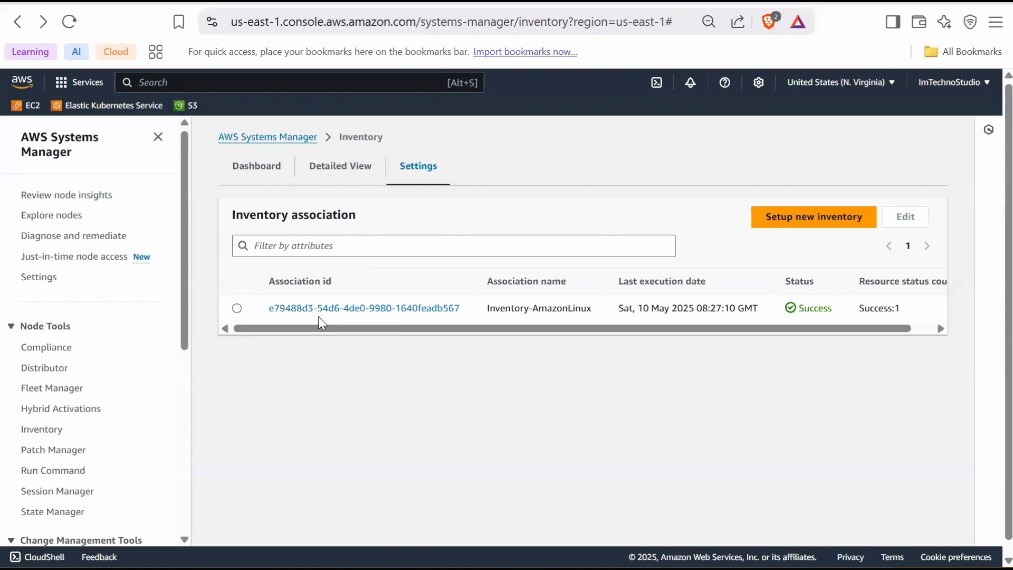
pyautogui.moveTo(267, 369)
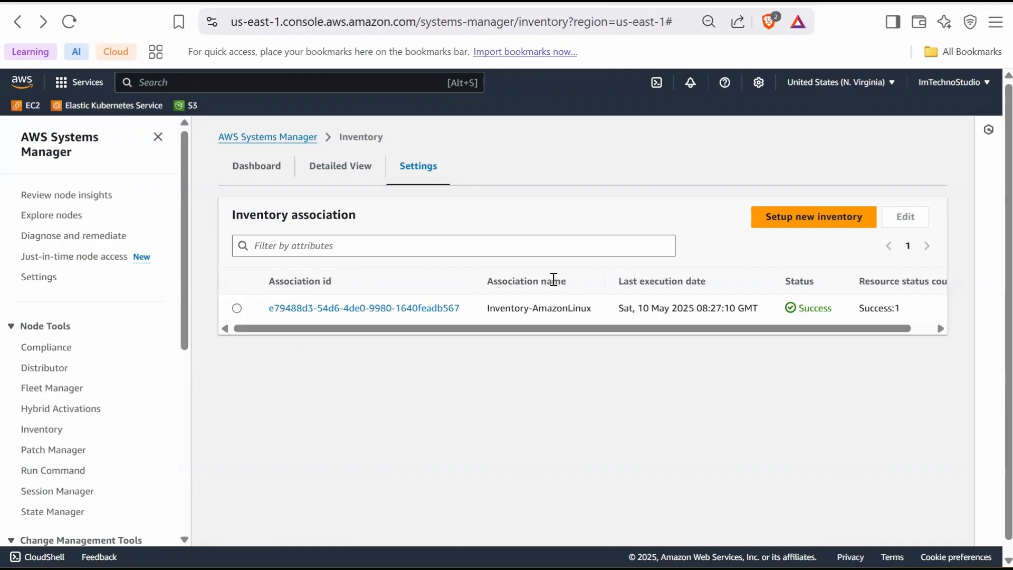
pyautogui.moveTo(511, 308)
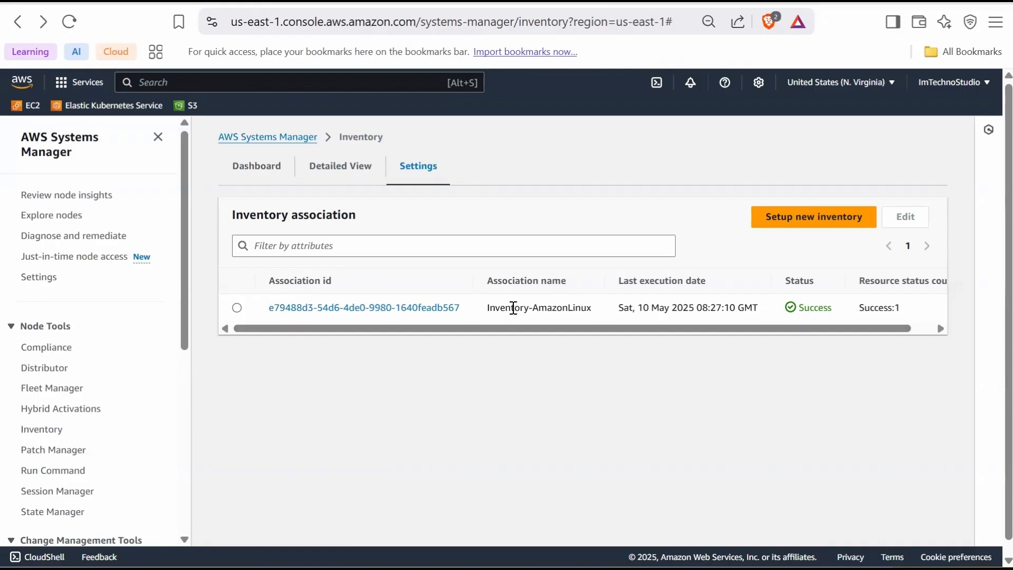
# - Review the Inventory-AmazonLinux association's Success status, then return to the Inventory dashboard
pyautogui.doubleClick(530, 307)
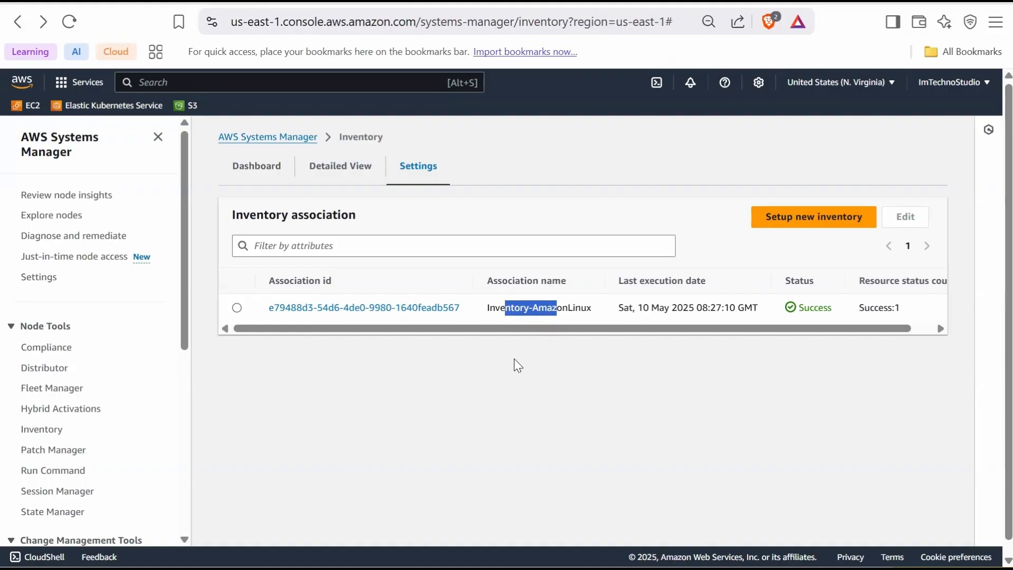
pyautogui.moveTo(663, 271)
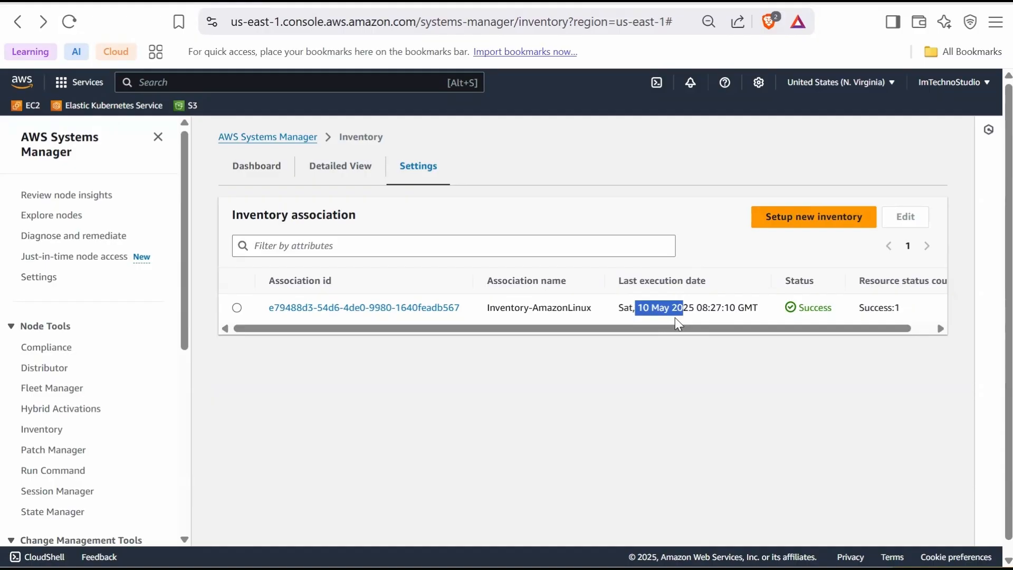
pyautogui.moveTo(824, 319)
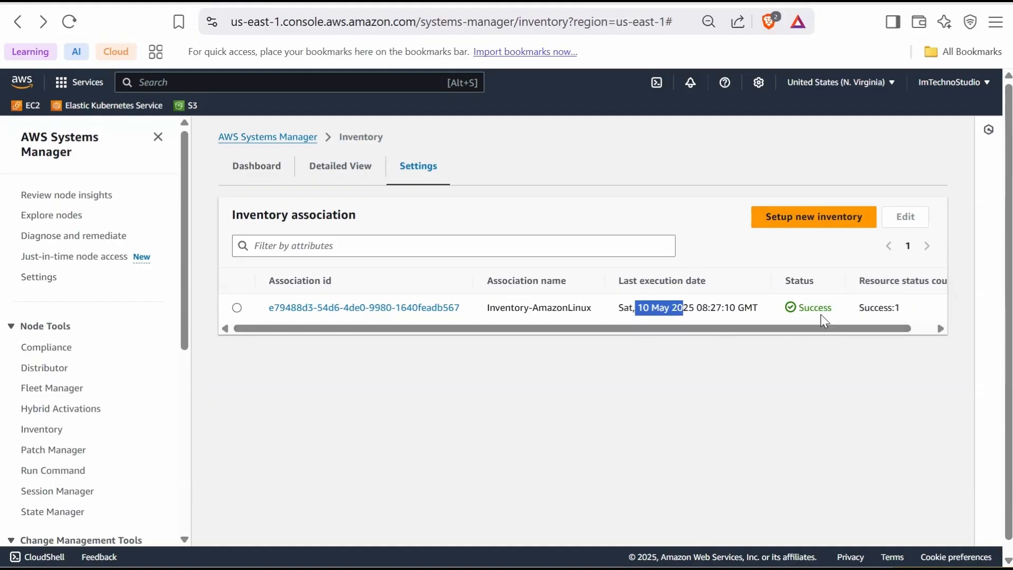
pyautogui.moveTo(801, 327)
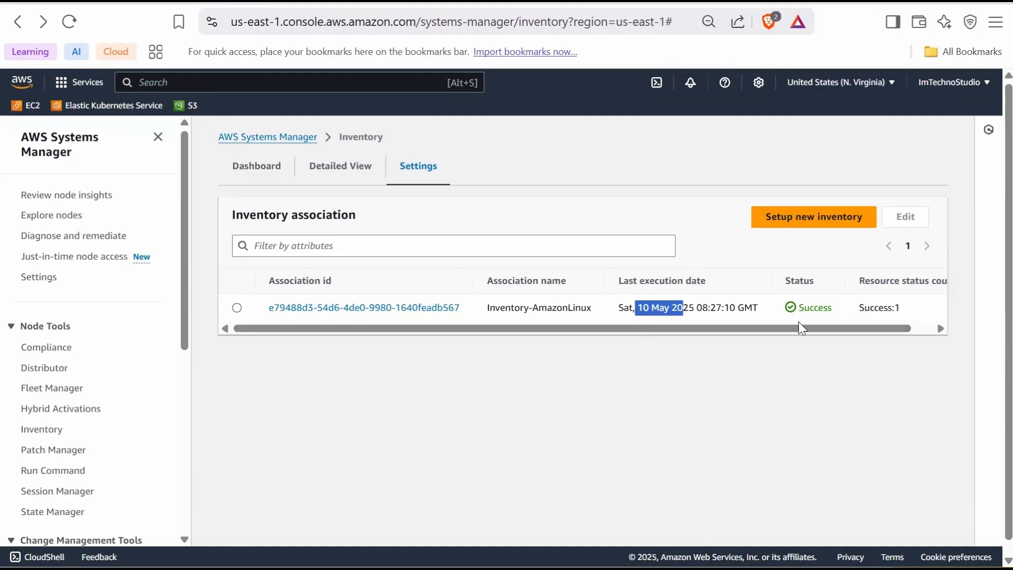
pyautogui.moveTo(807, 330)
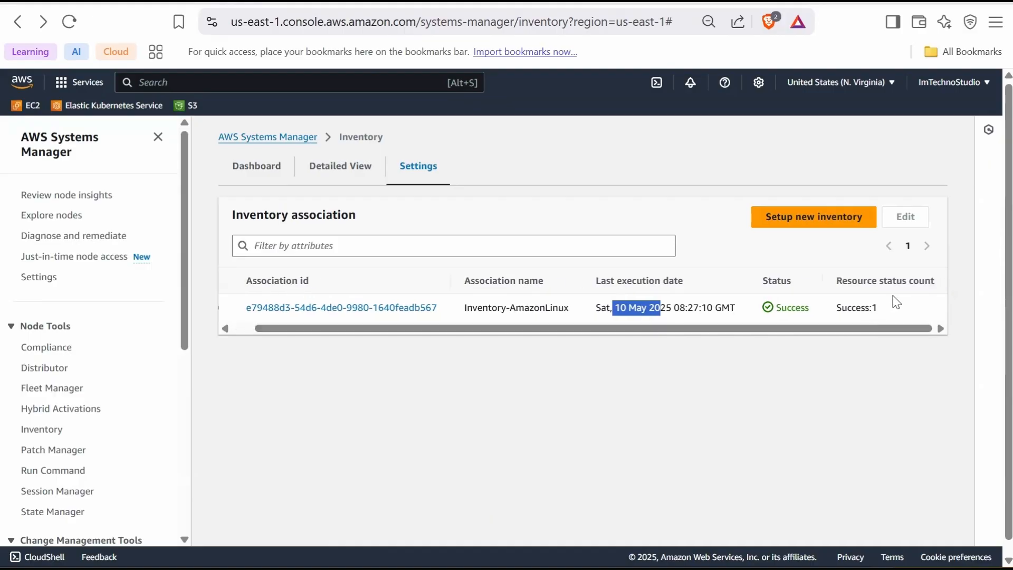
pyautogui.moveTo(864, 294)
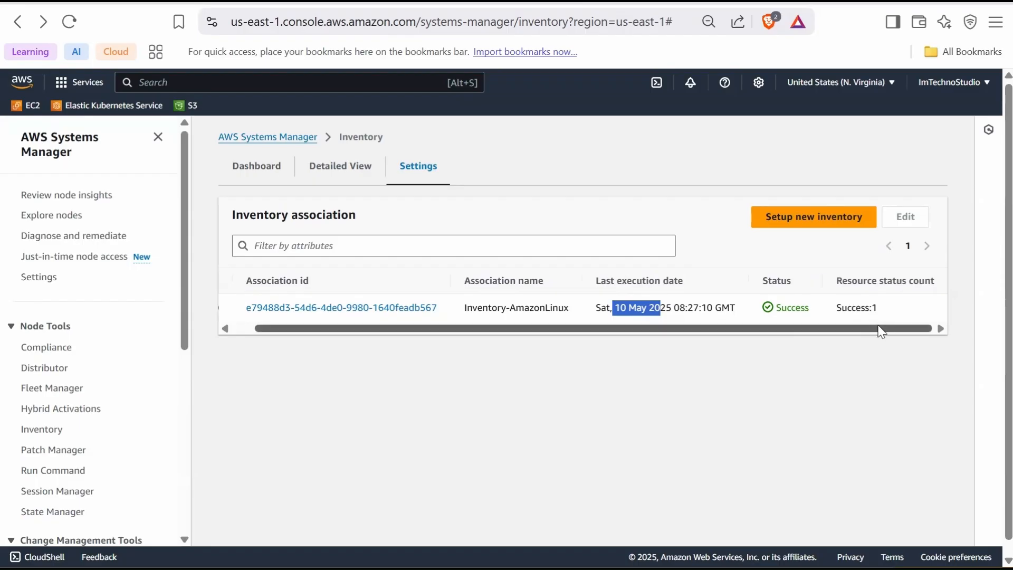
pyautogui.moveTo(371, 215)
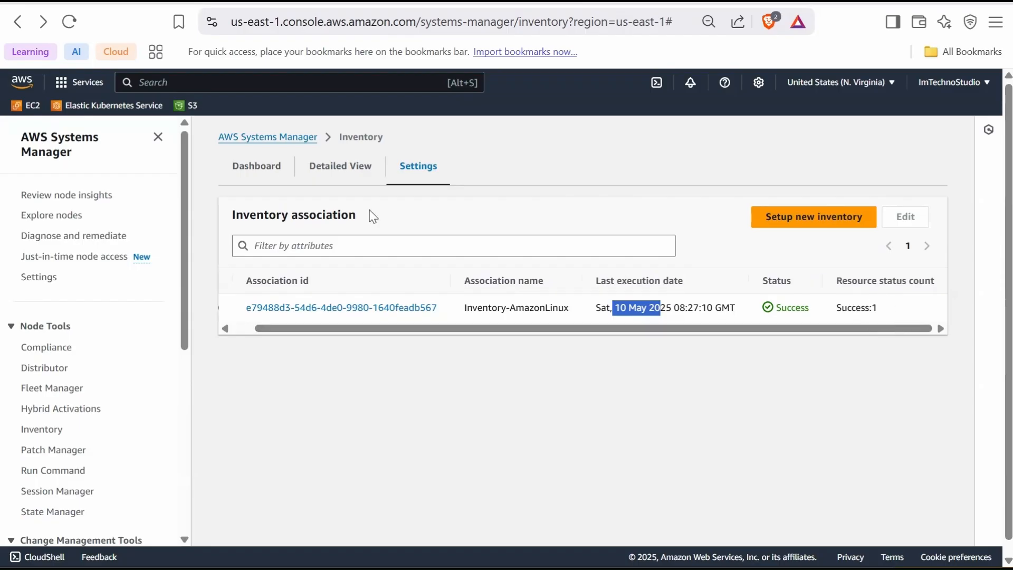
pyautogui.click(255, 165)
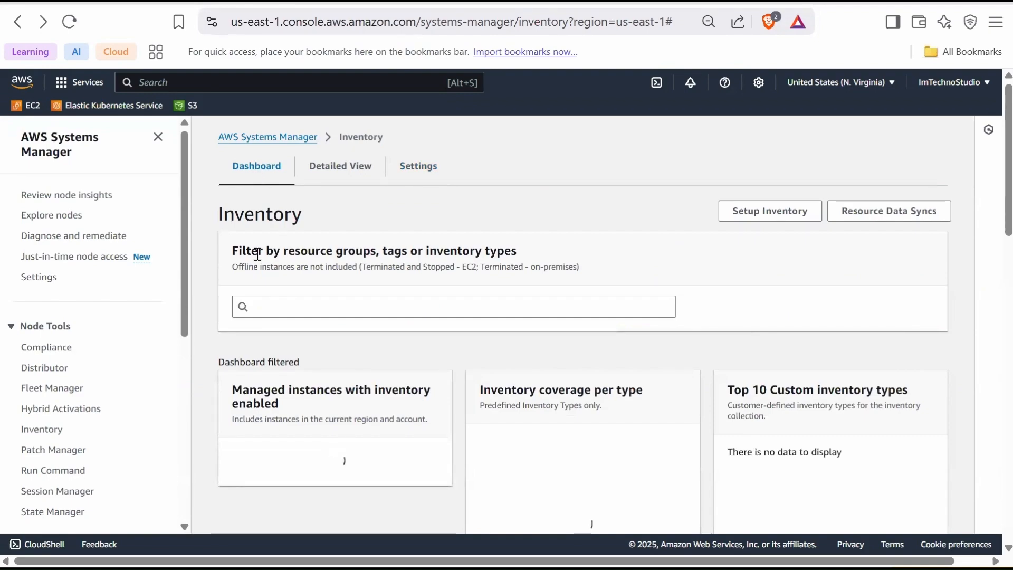
pyautogui.scroll(-3)
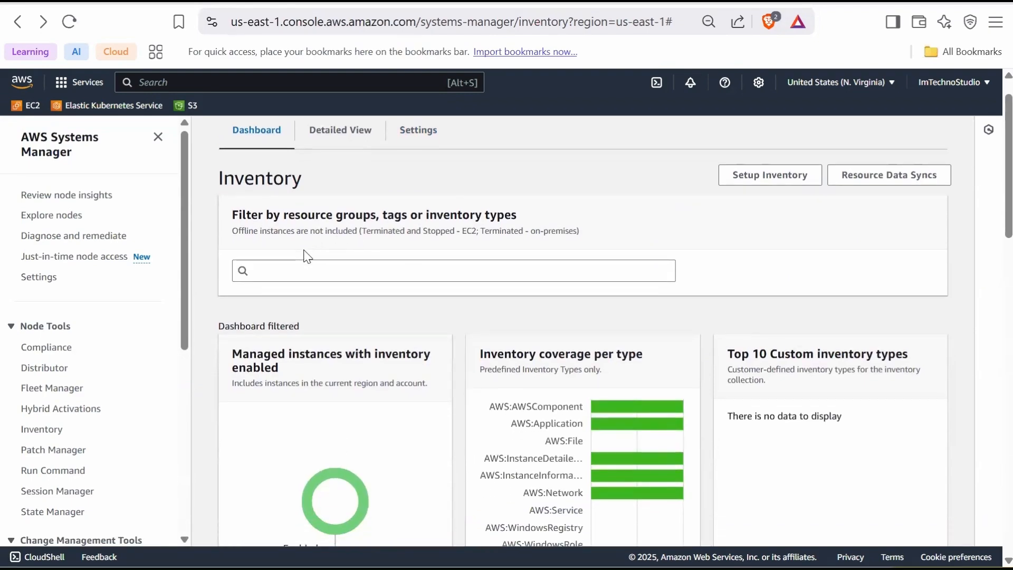
pyautogui.scroll(-3)
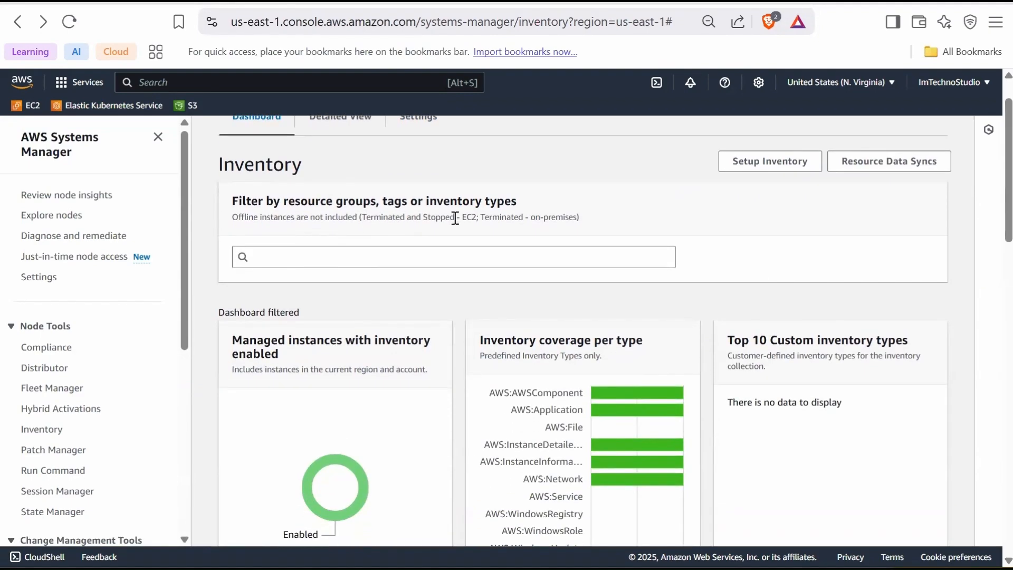
pyautogui.moveTo(478, 246)
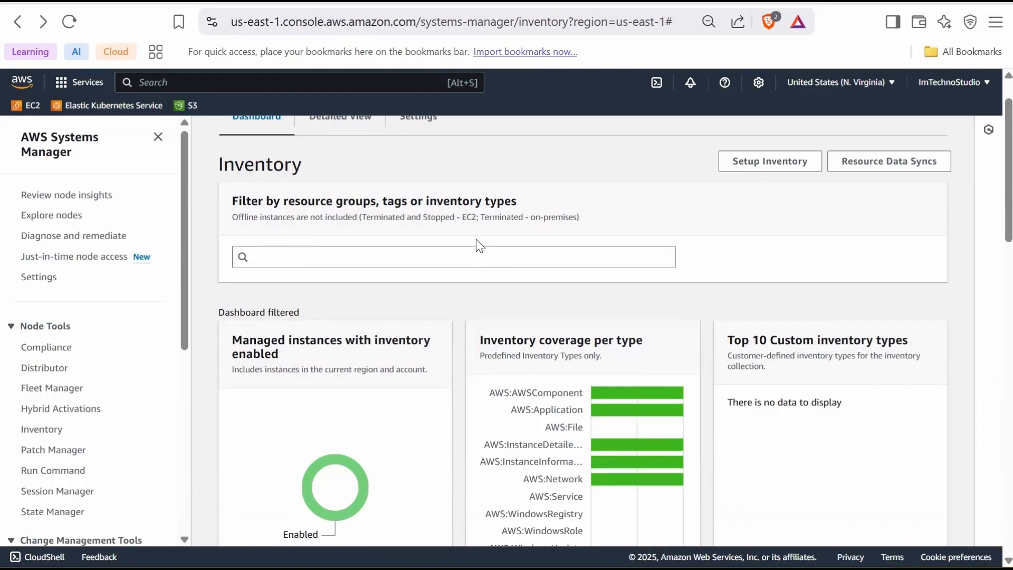
pyautogui.moveTo(474, 253)
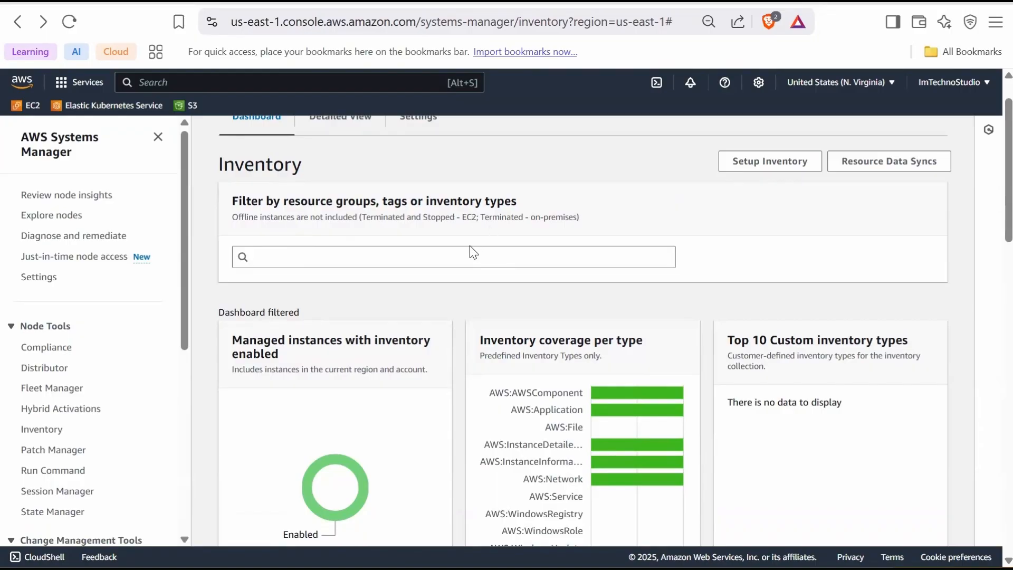
pyautogui.moveTo(387, 295)
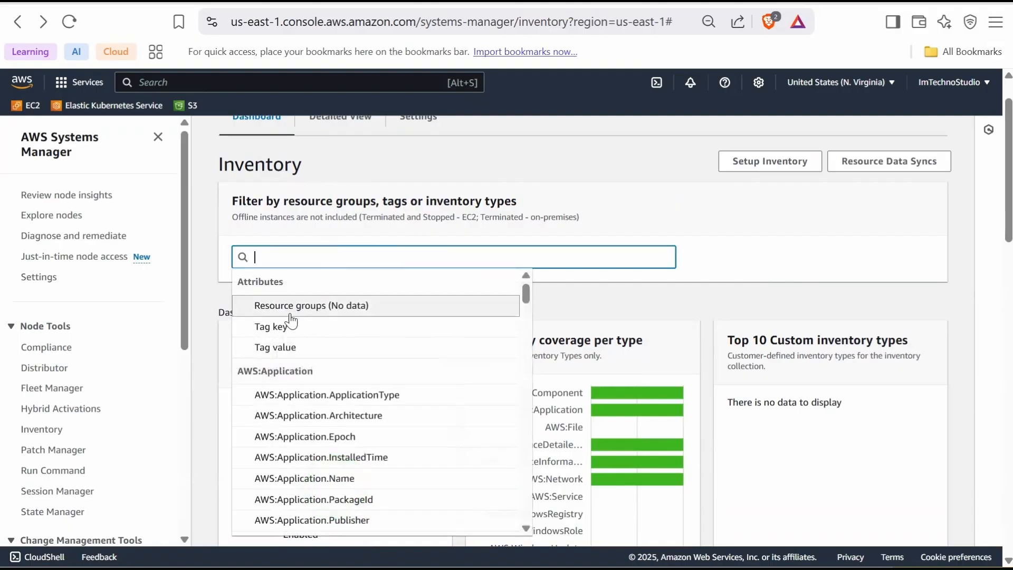
pyautogui.moveTo(298, 323)
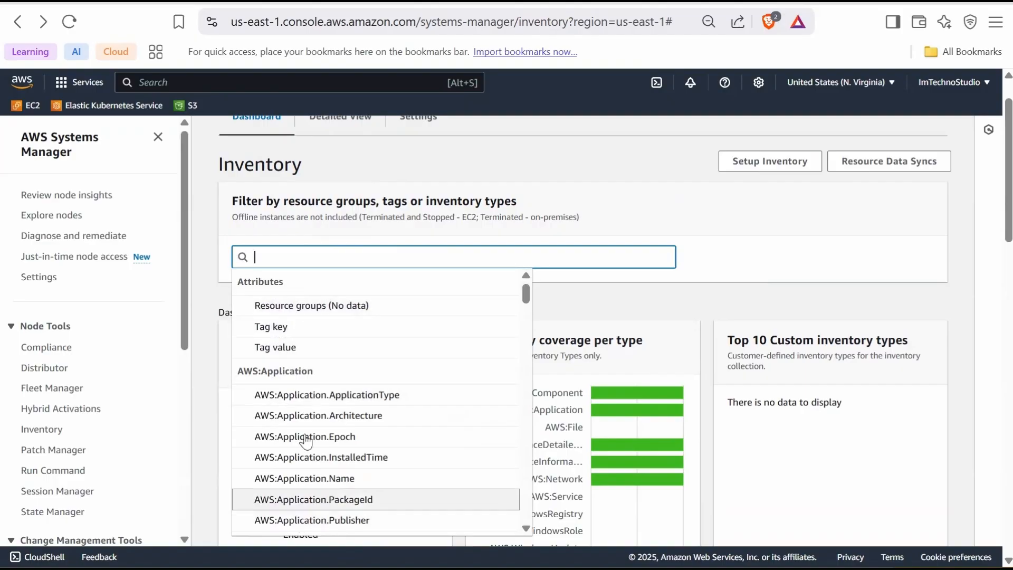
pyautogui.moveTo(304, 436)
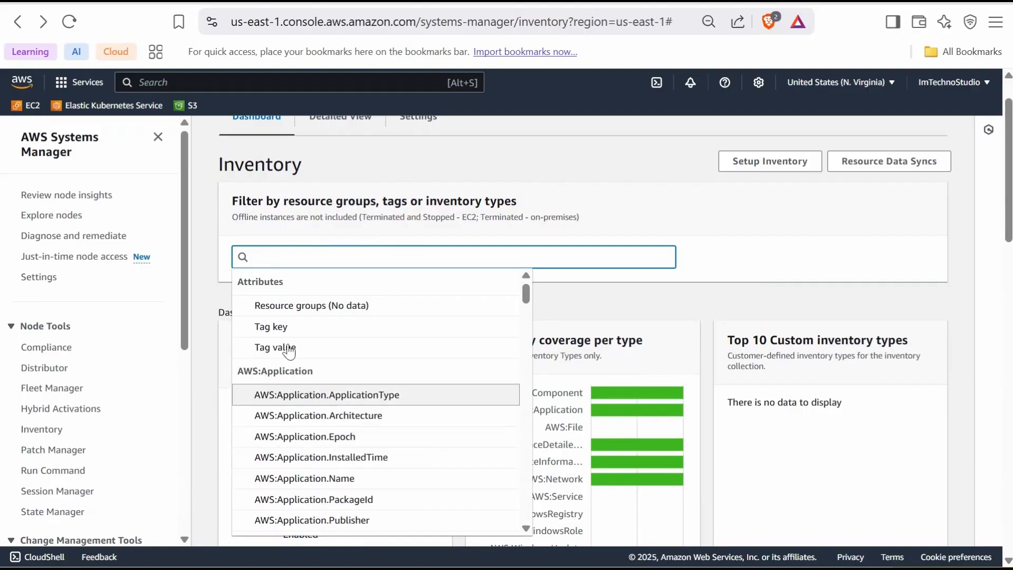
pyautogui.click(727, 268)
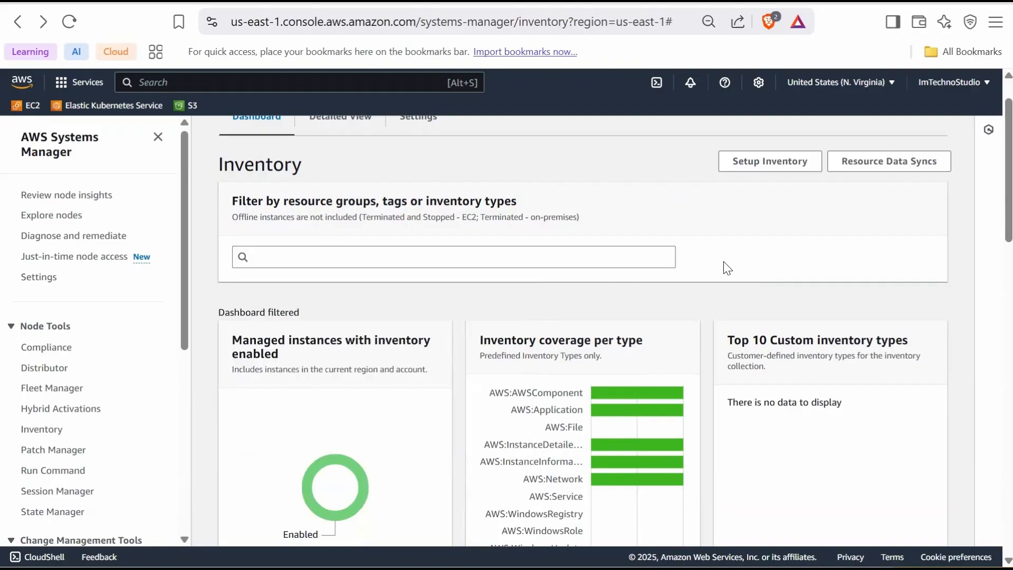
pyautogui.scroll(-3)
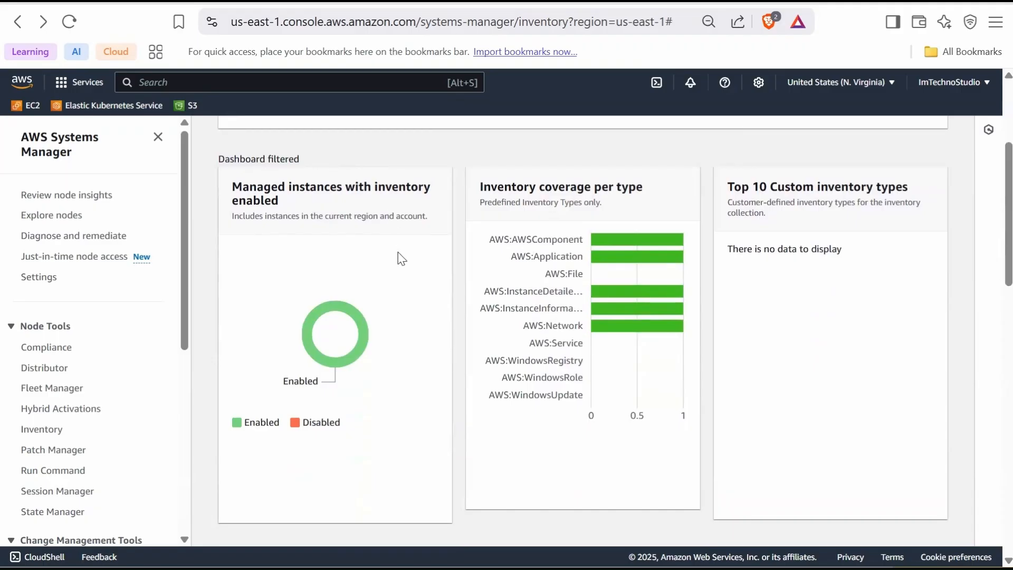
pyautogui.moveTo(336, 365)
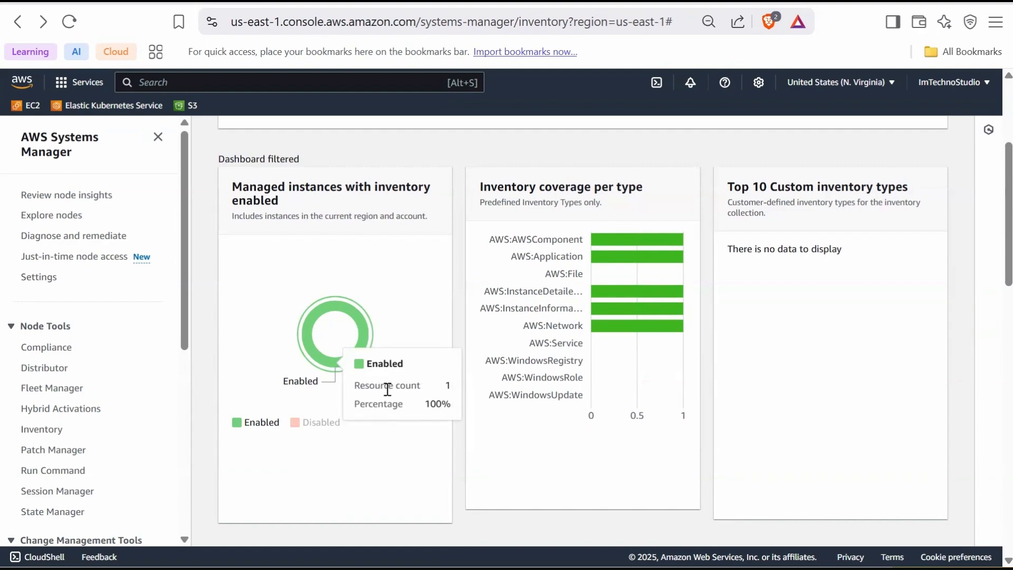
pyautogui.moveTo(537, 222)
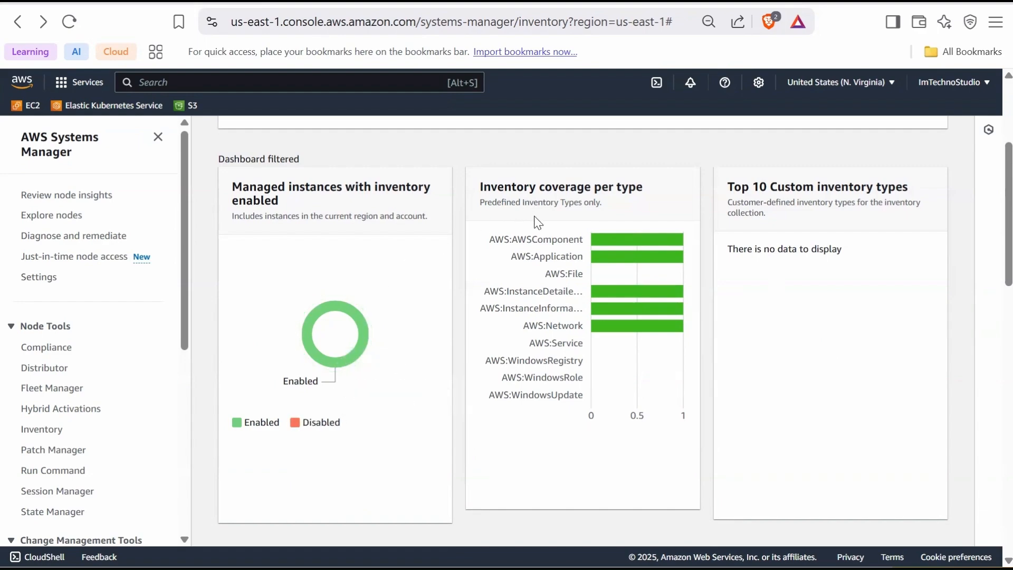
pyautogui.moveTo(536, 228)
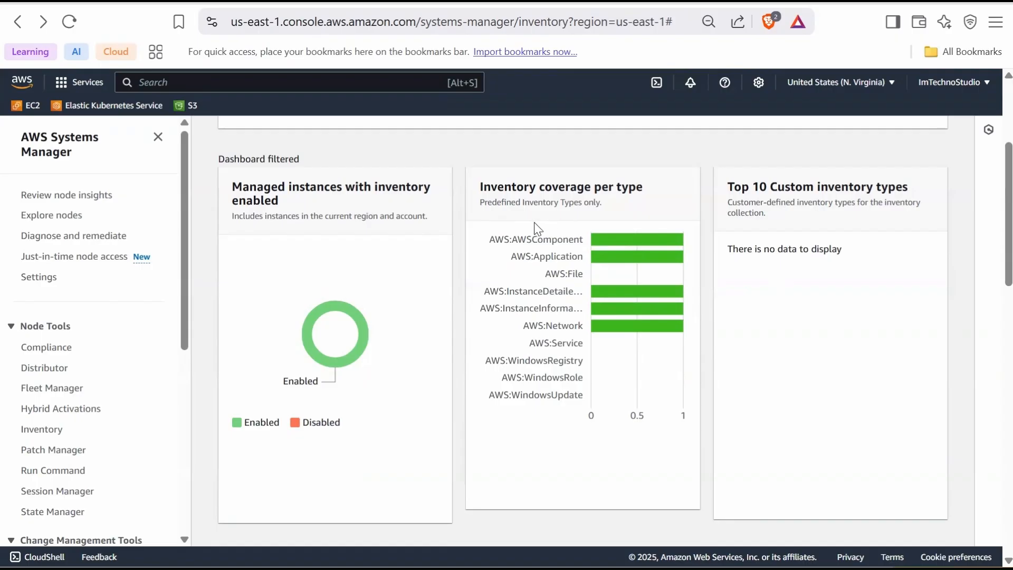
pyautogui.moveTo(541, 414)
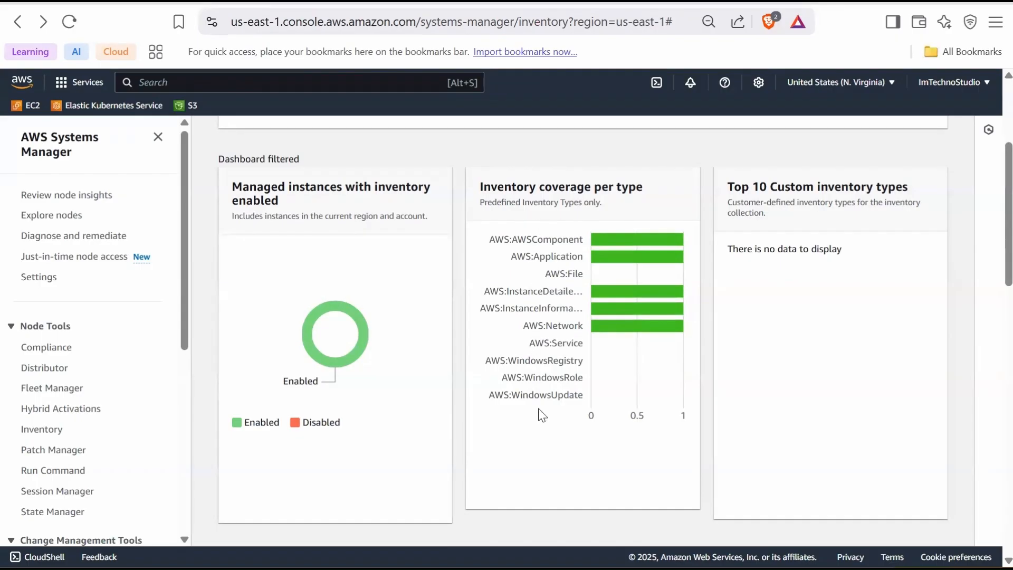
pyautogui.moveTo(548, 271)
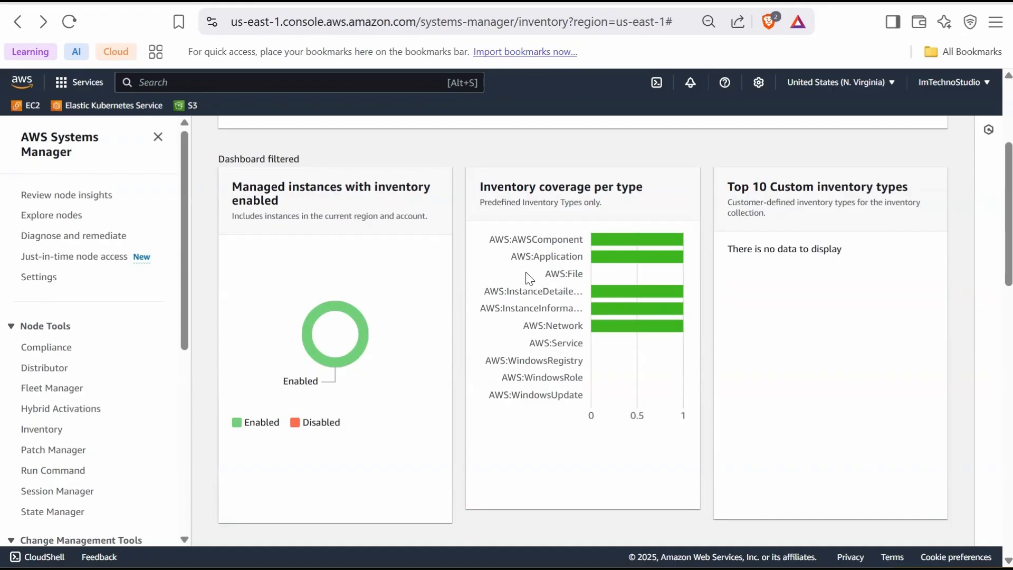
pyautogui.moveTo(553, 287)
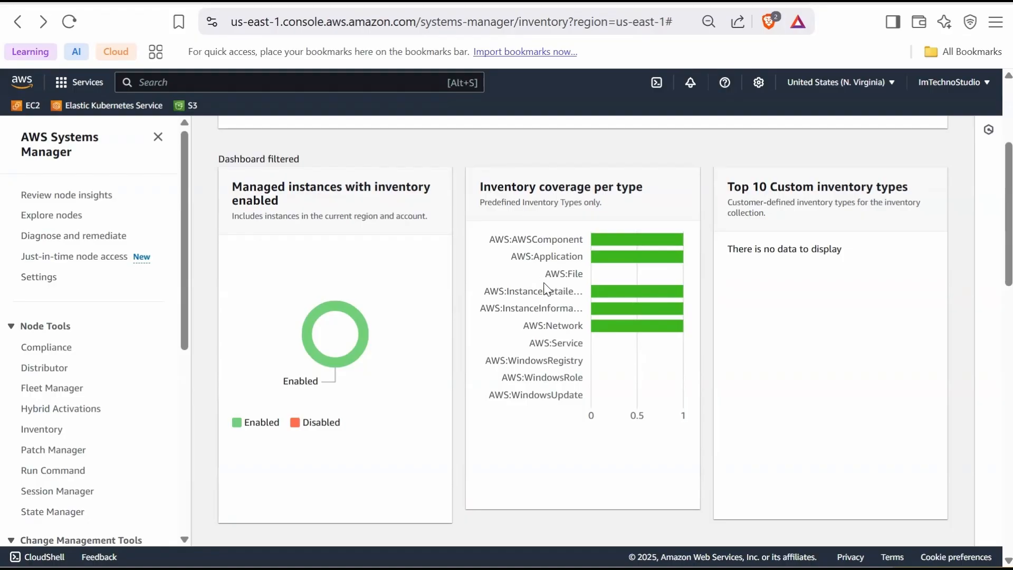
pyautogui.moveTo(545, 308)
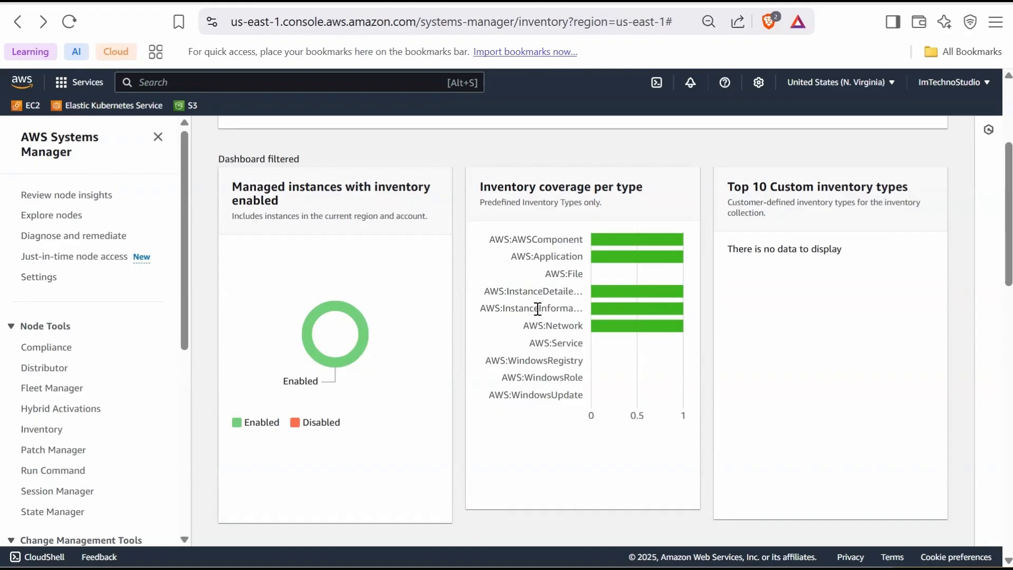
pyautogui.moveTo(530, 313)
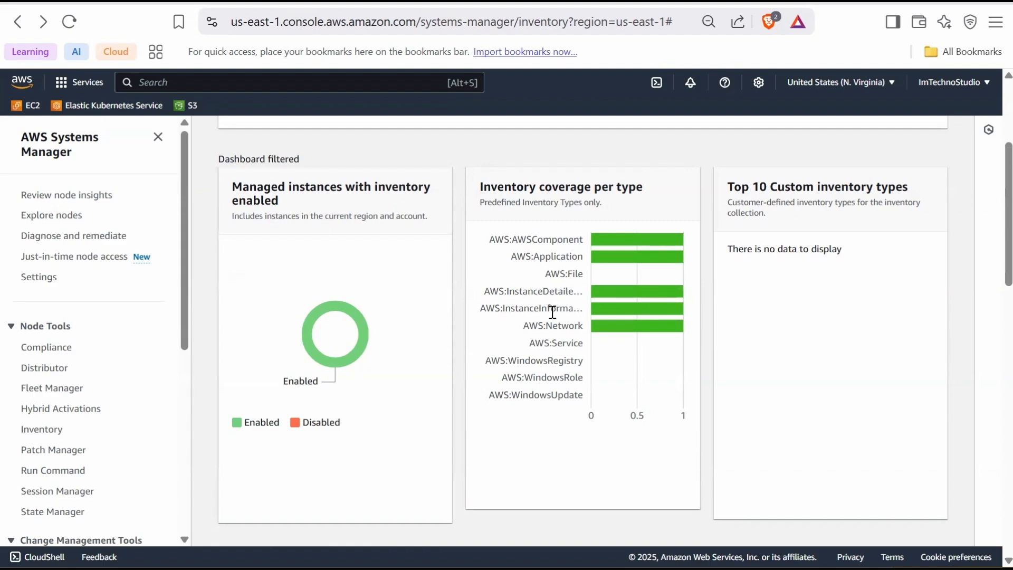
pyautogui.moveTo(670, 315)
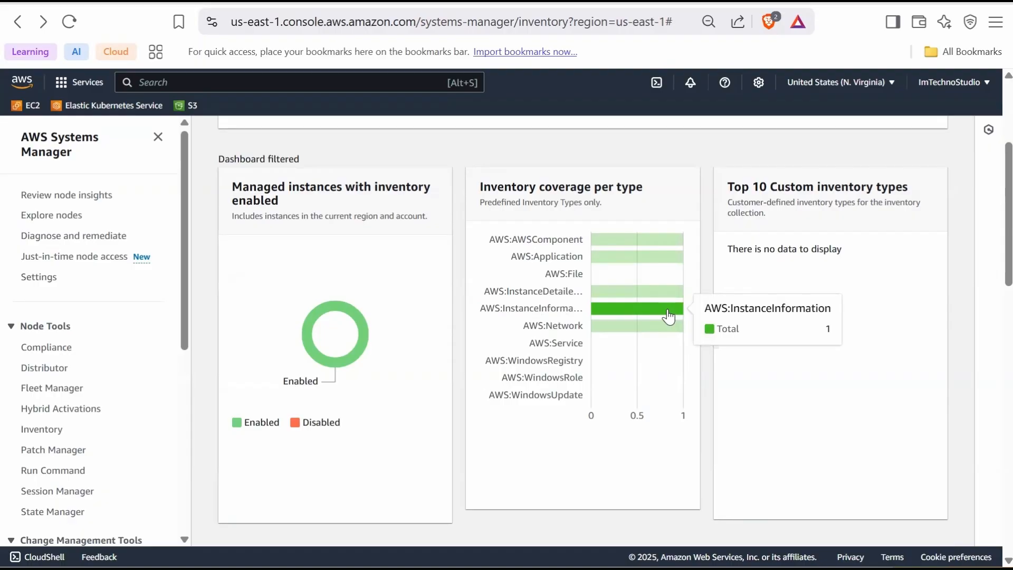
pyautogui.moveTo(664, 321)
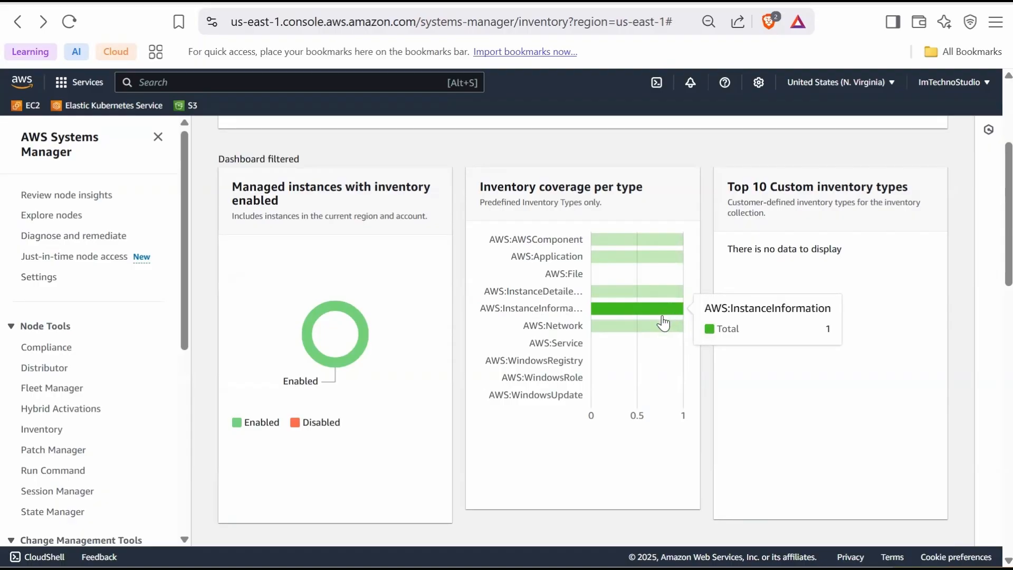
pyautogui.moveTo(656, 325)
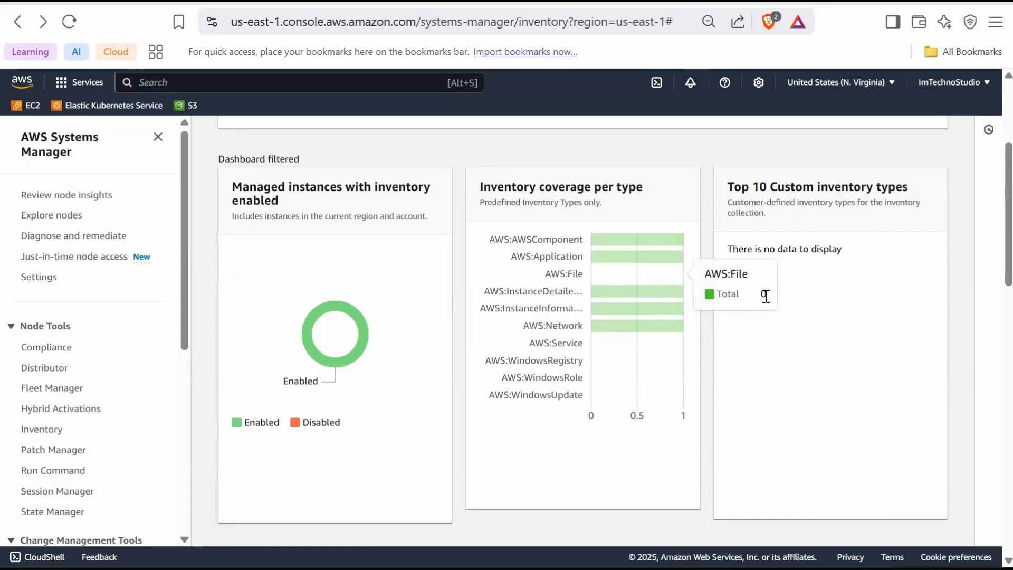
pyautogui.moveTo(600, 260)
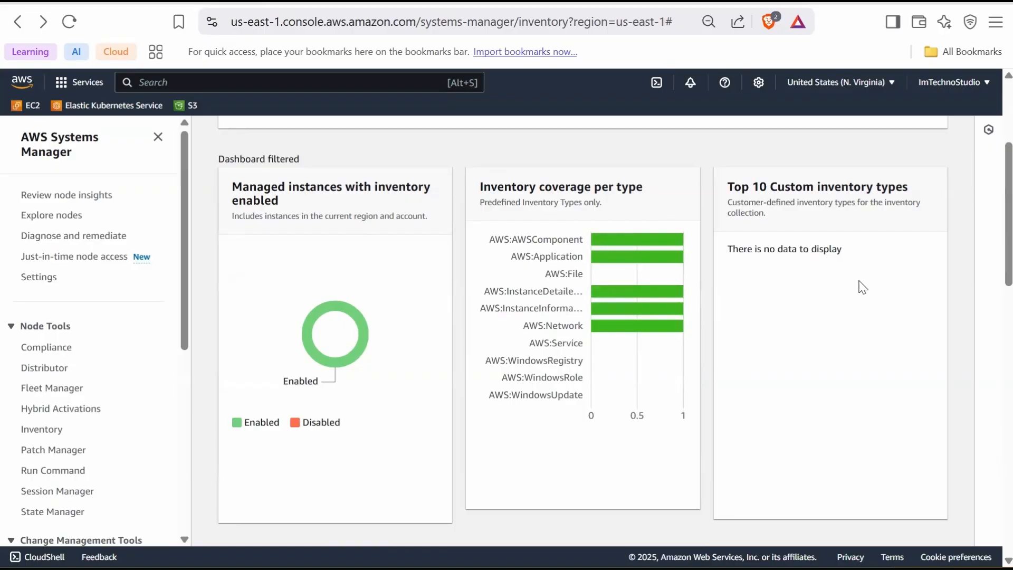
pyautogui.moveTo(793, 334)
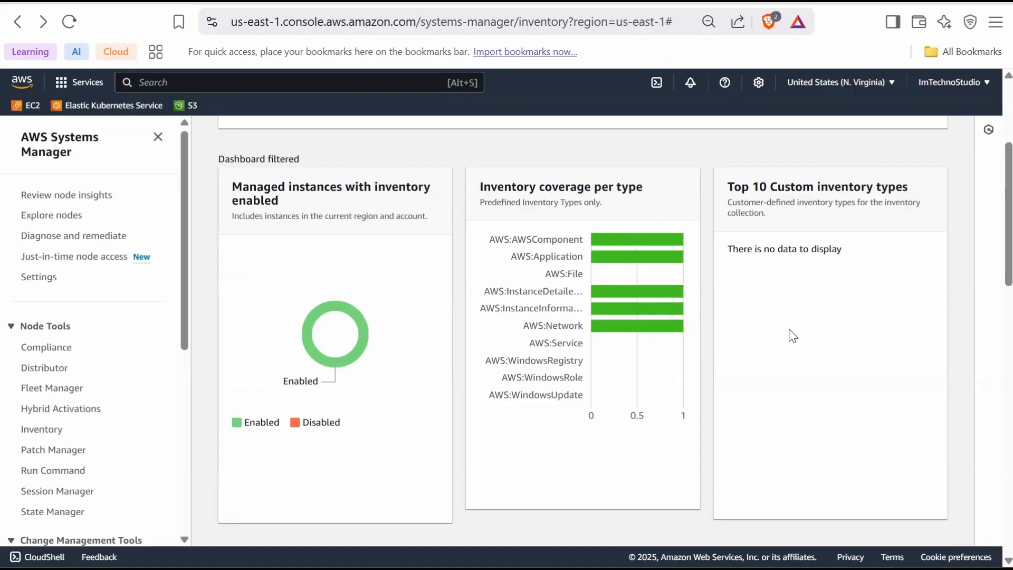
pyautogui.moveTo(821, 323)
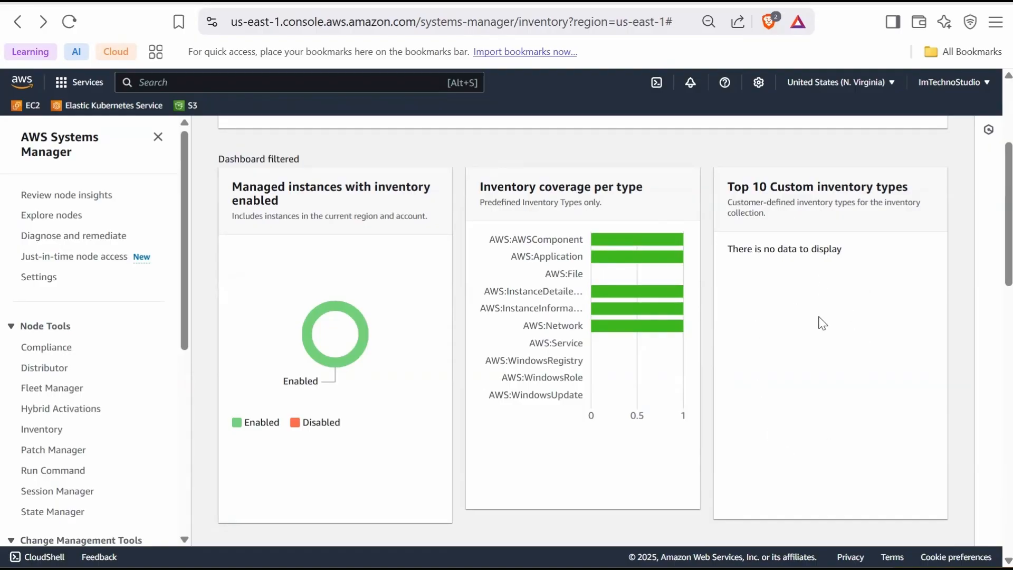
pyautogui.moveTo(811, 331)
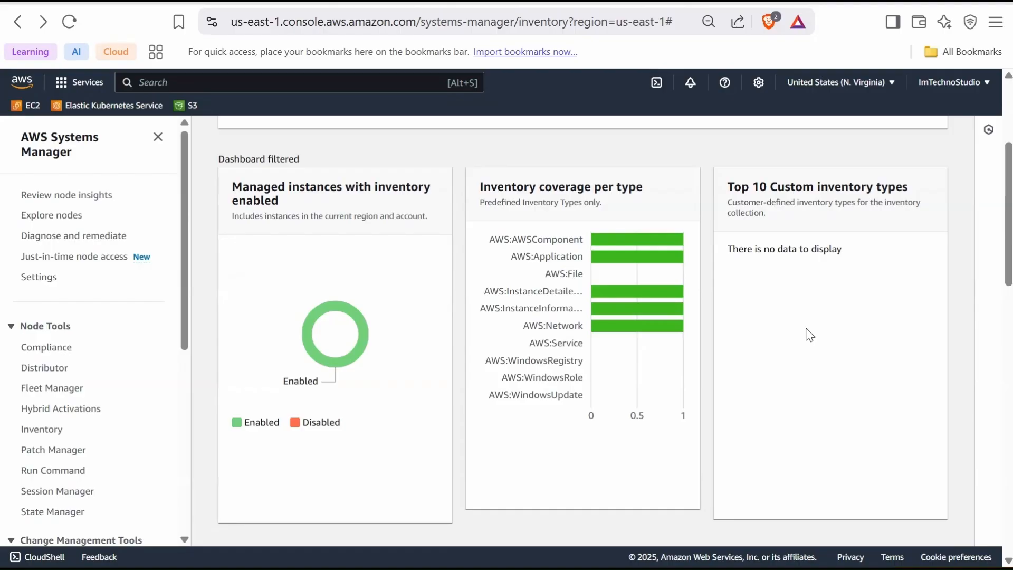
pyautogui.moveTo(818, 383)
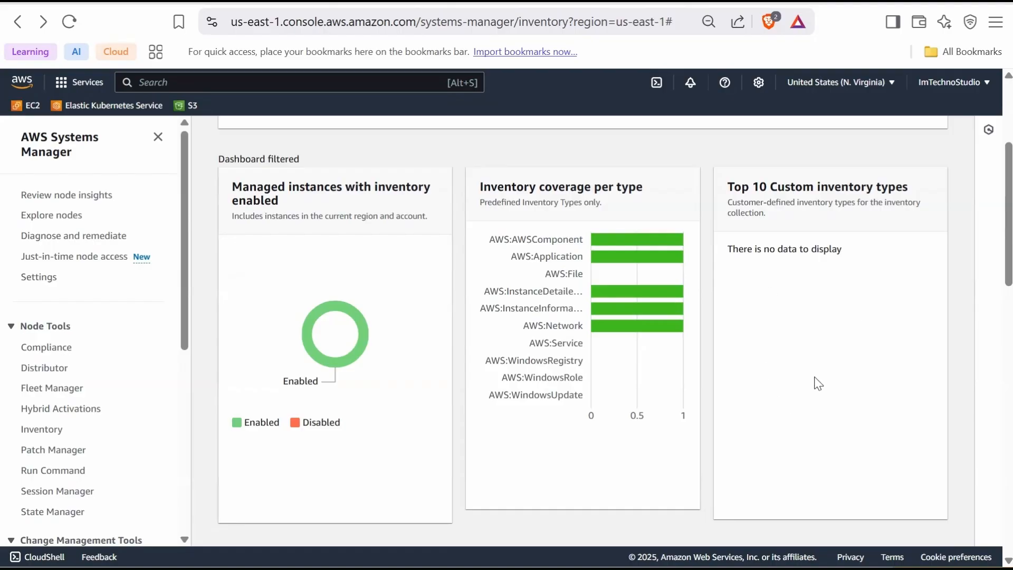
pyautogui.moveTo(805, 391)
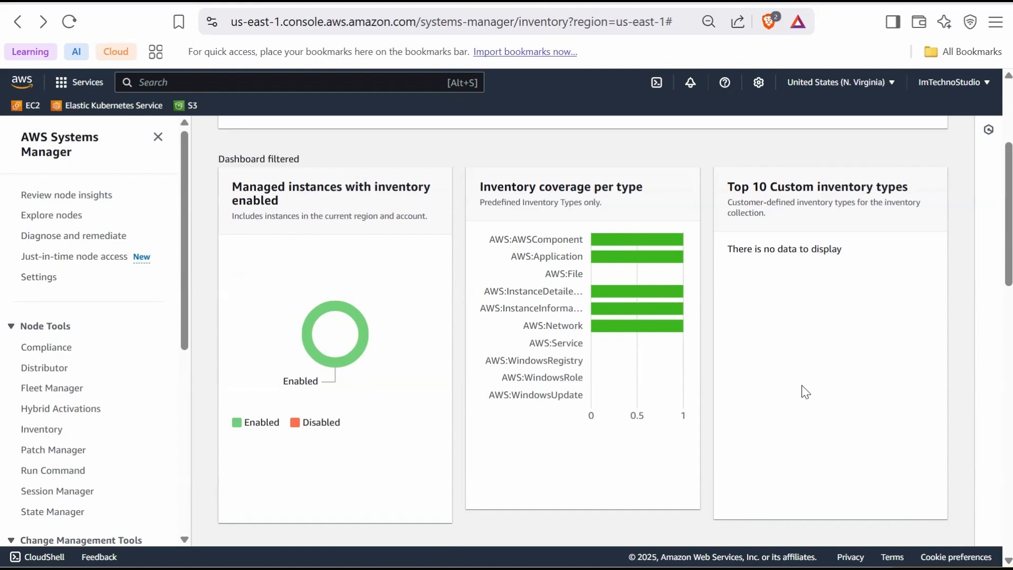
pyautogui.moveTo(737, 440)
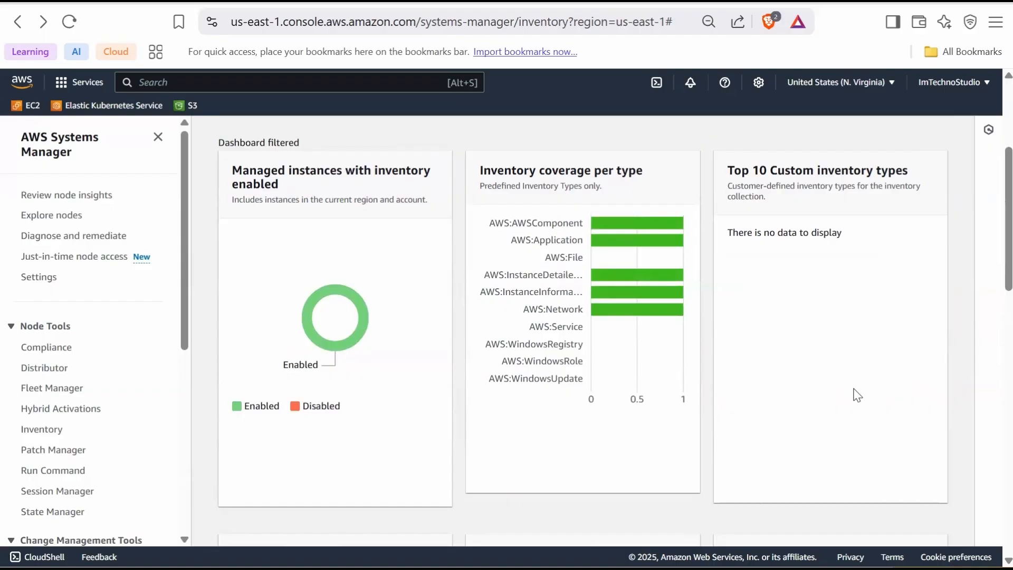
# - Scroll down to the Top 5 OS Versions, Applications and Server Roles charts
pyautogui.scroll(-3)
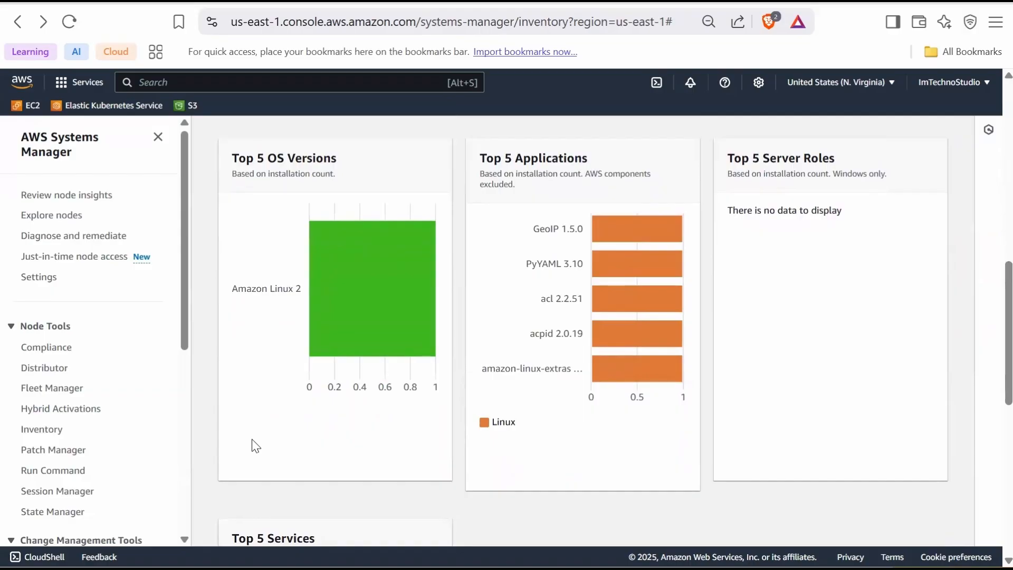
pyautogui.moveTo(271, 417)
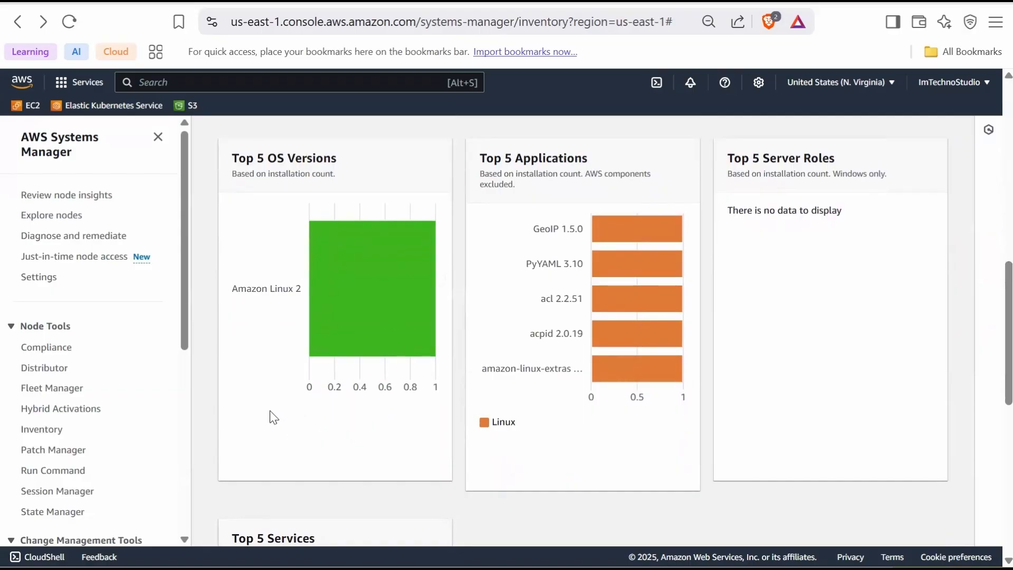
pyautogui.moveTo(249, 424)
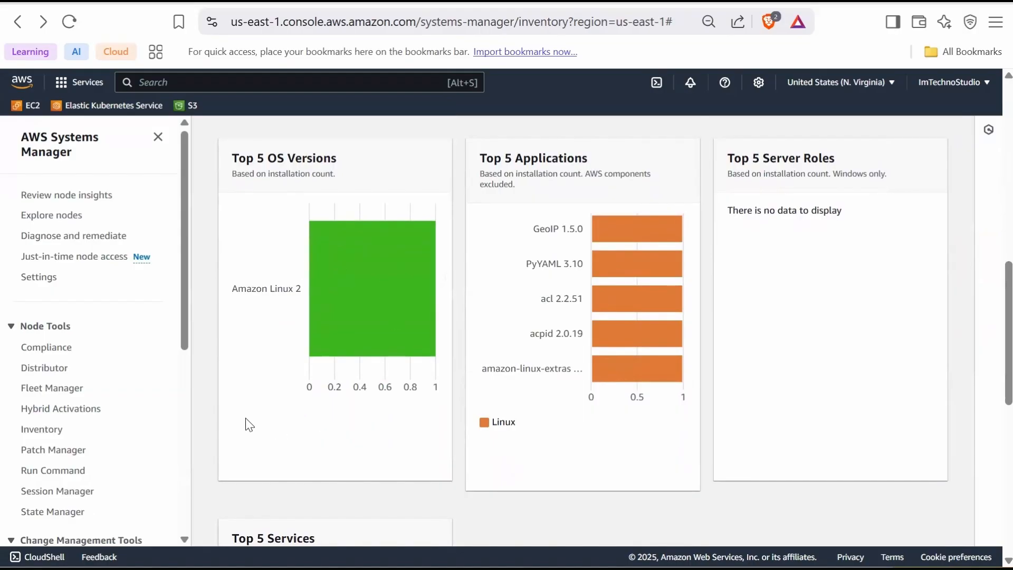
pyautogui.moveTo(271, 323)
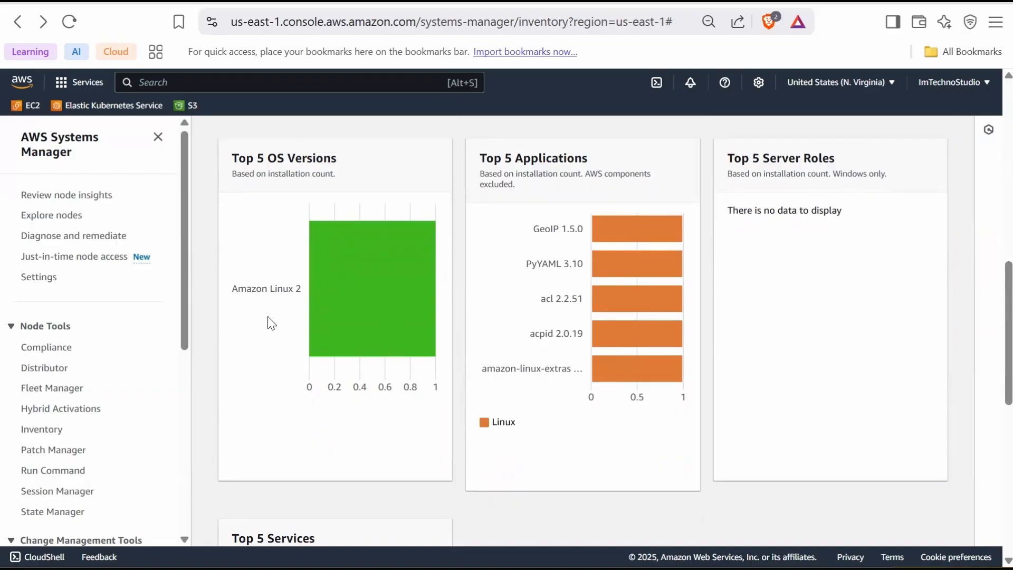
pyautogui.moveTo(296, 411)
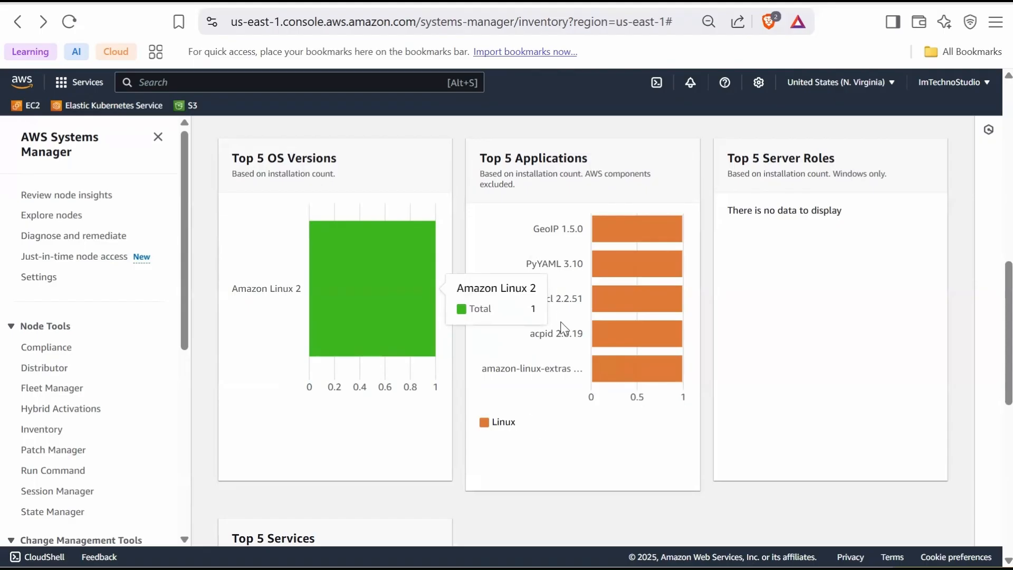
pyautogui.moveTo(539, 450)
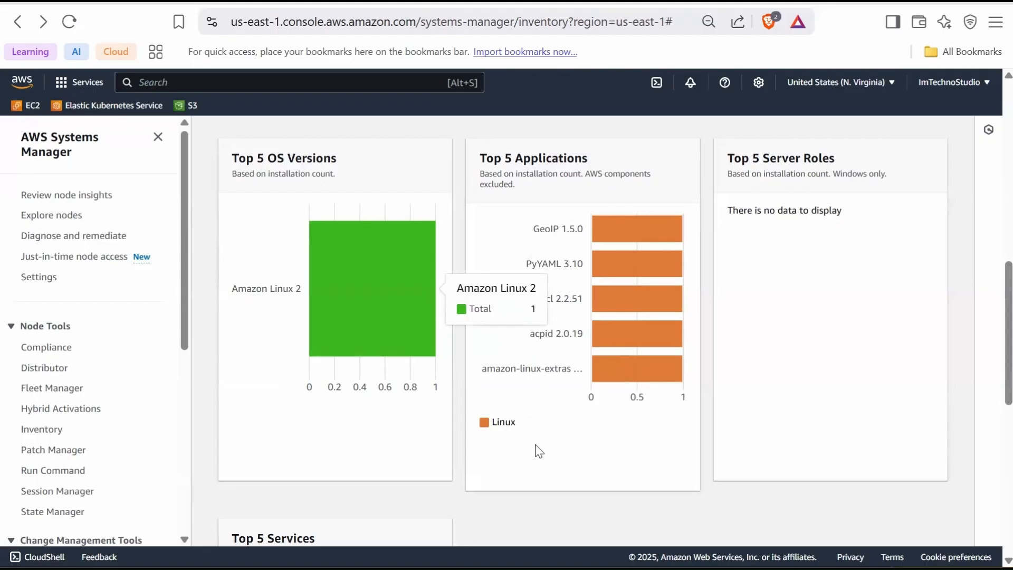
pyautogui.moveTo(558, 444)
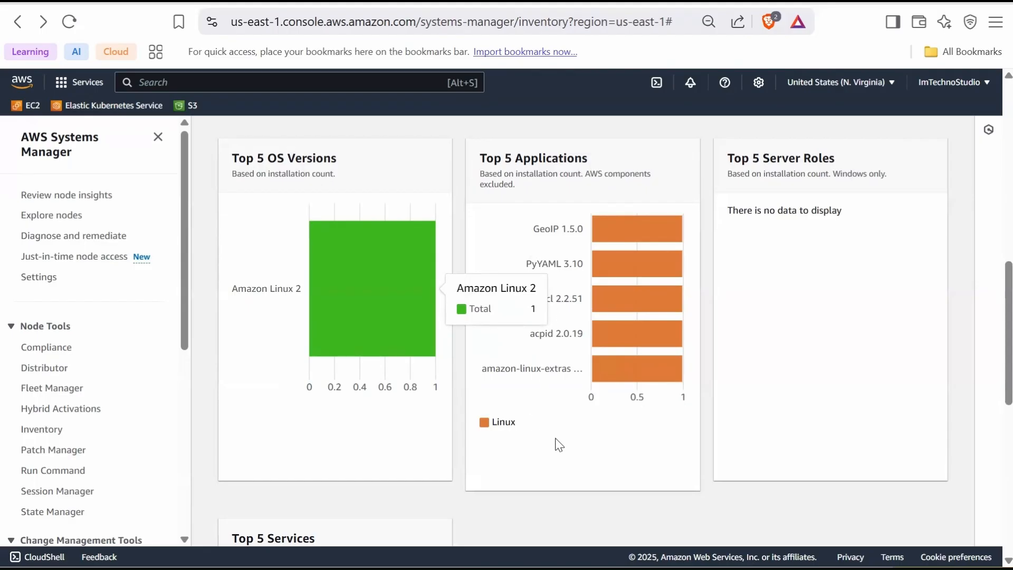
pyautogui.moveTo(865, 351)
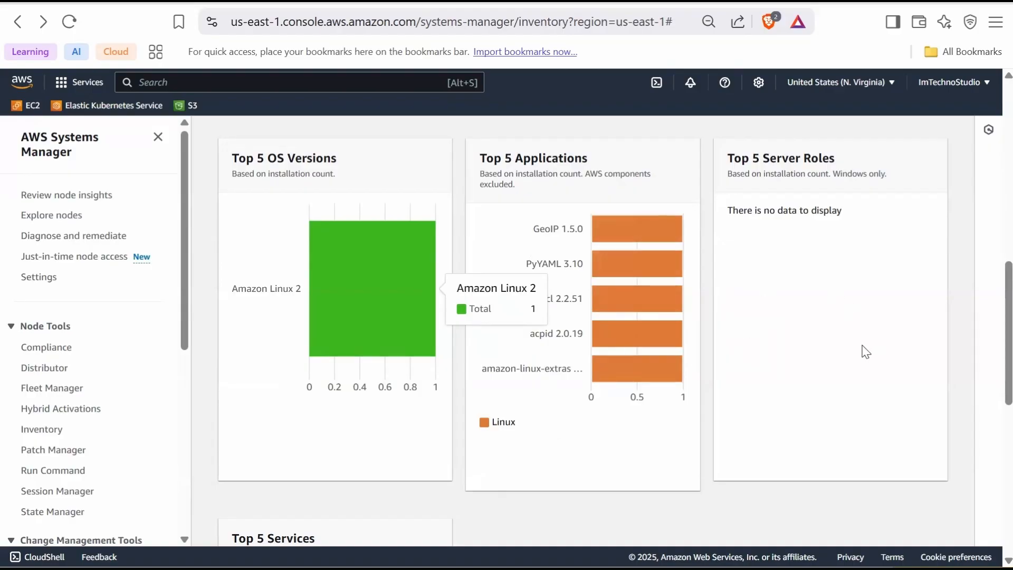
pyautogui.moveTo(816, 171)
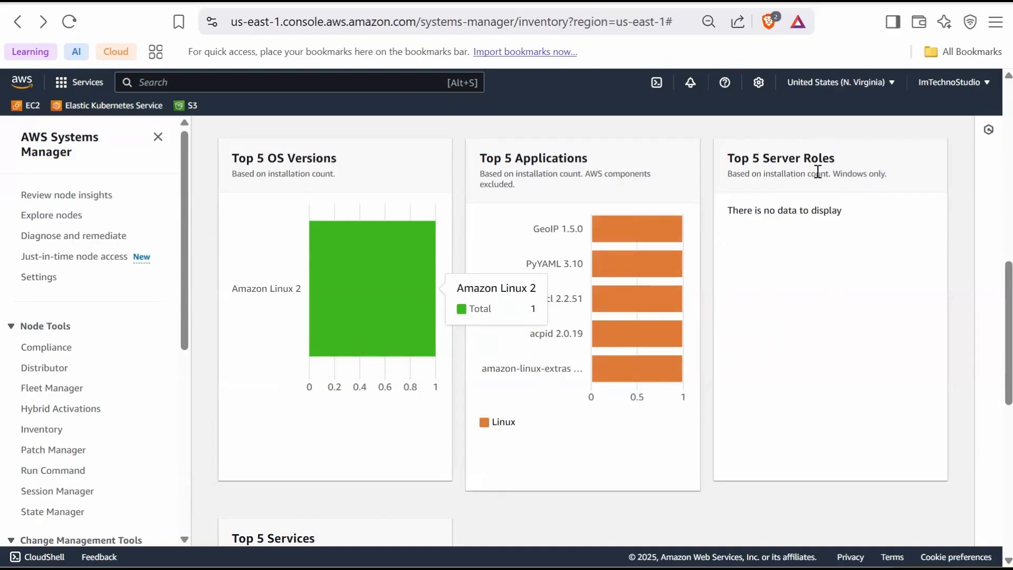
pyautogui.moveTo(825, 387)
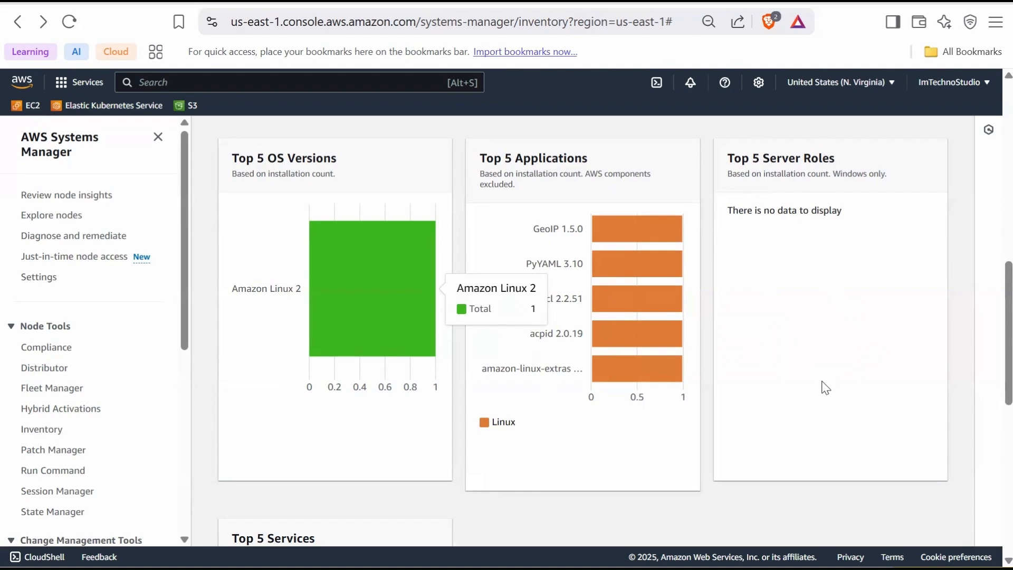
pyautogui.moveTo(829, 384)
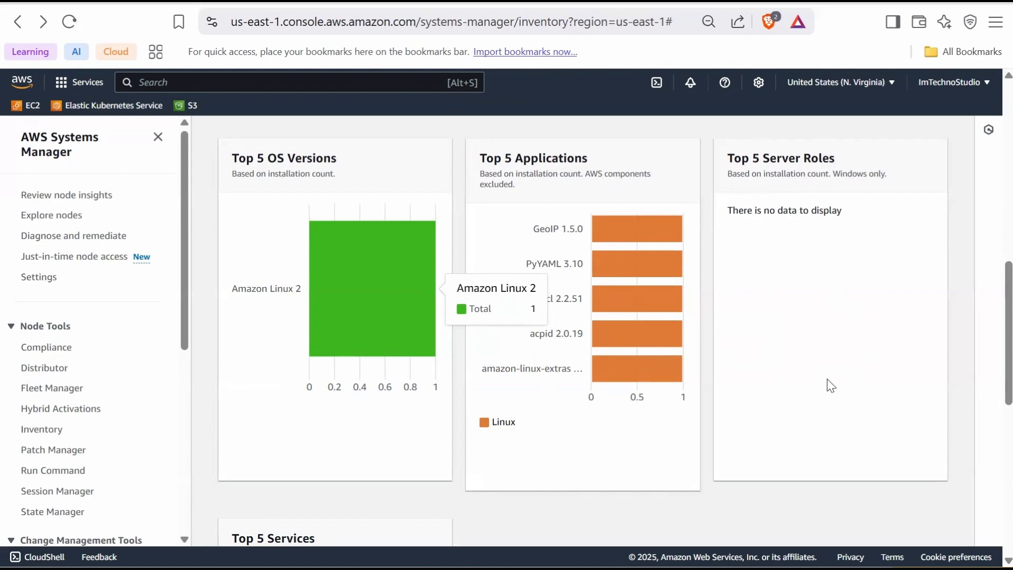
pyautogui.moveTo(844, 234)
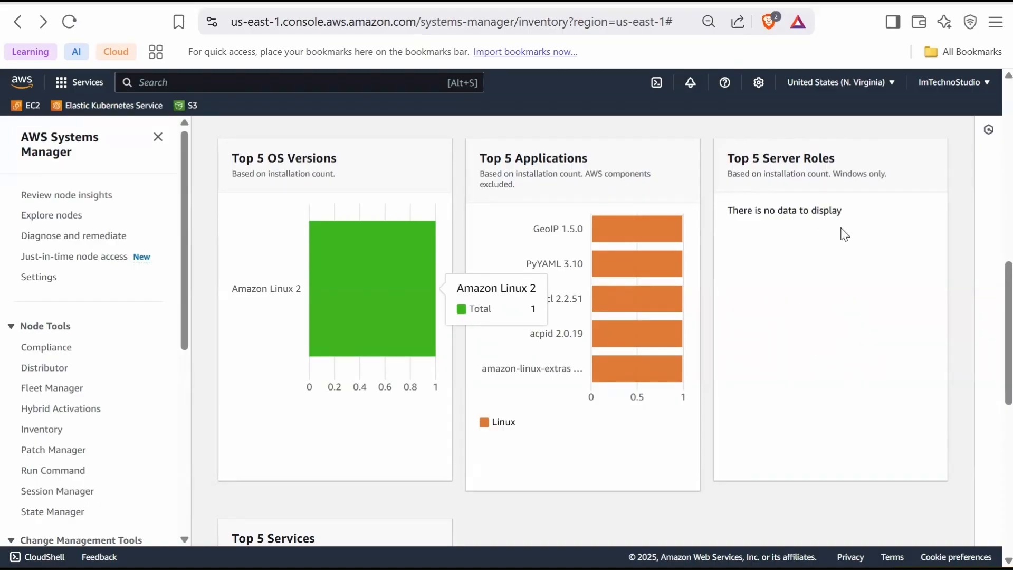
pyautogui.moveTo(845, 174)
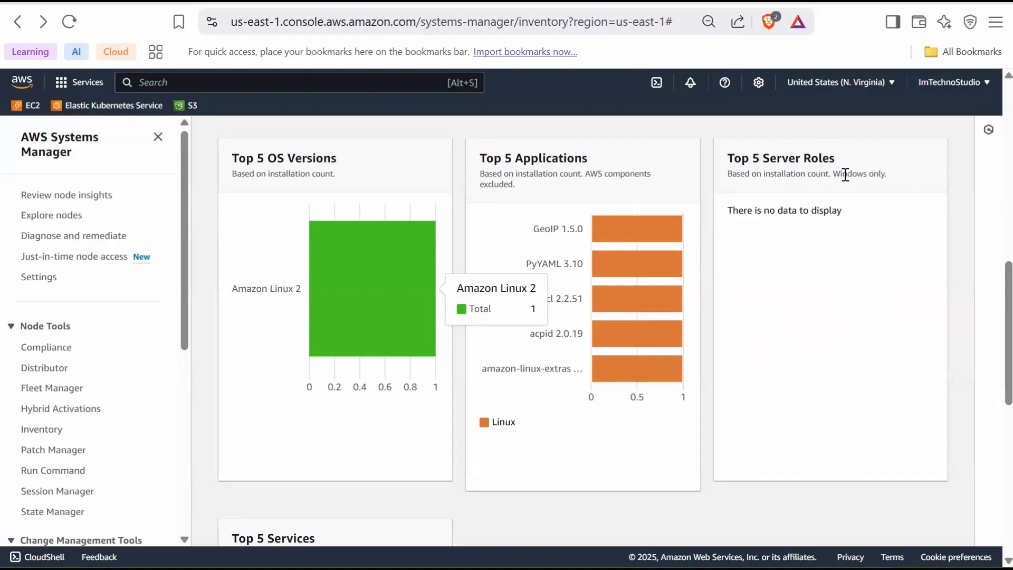
pyautogui.moveTo(864, 189)
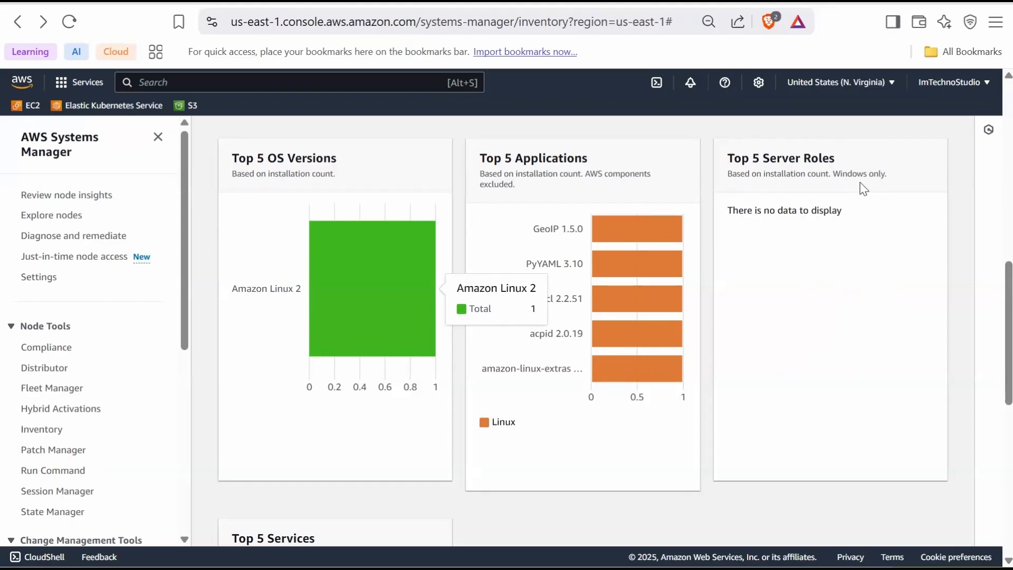
pyautogui.scroll(-3)
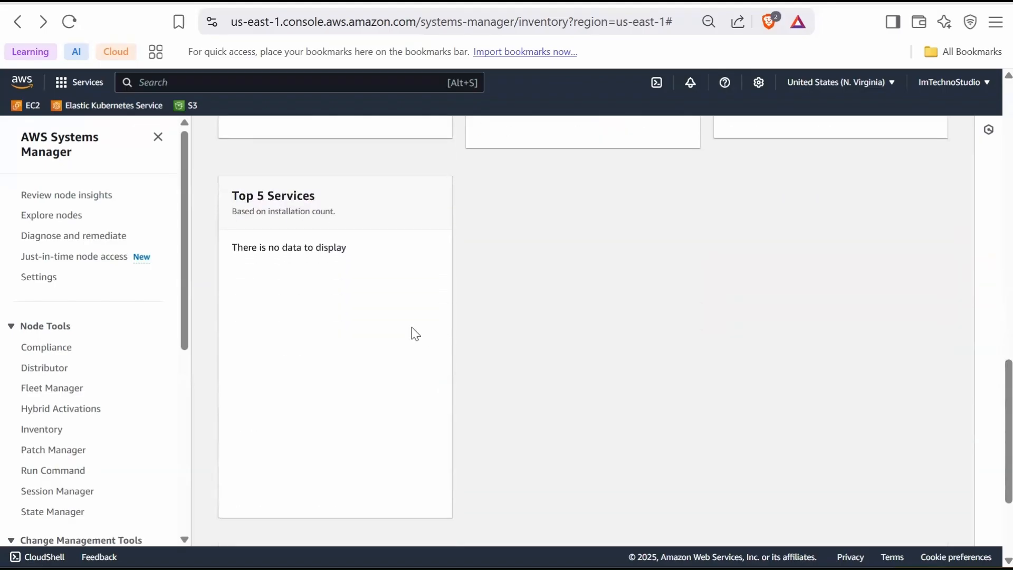
pyautogui.moveTo(292, 284)
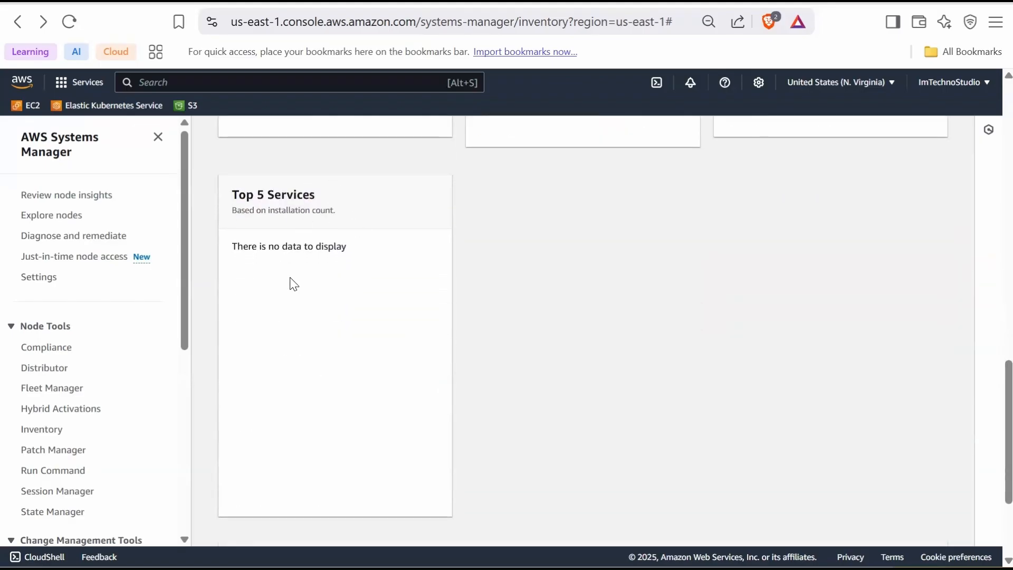
pyautogui.moveTo(292, 289)
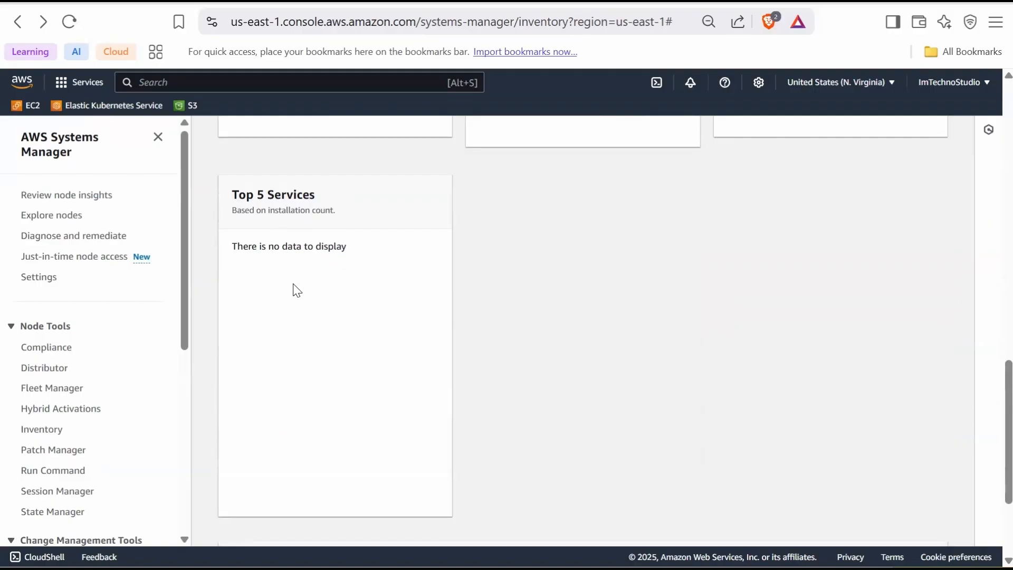
pyautogui.moveTo(309, 280)
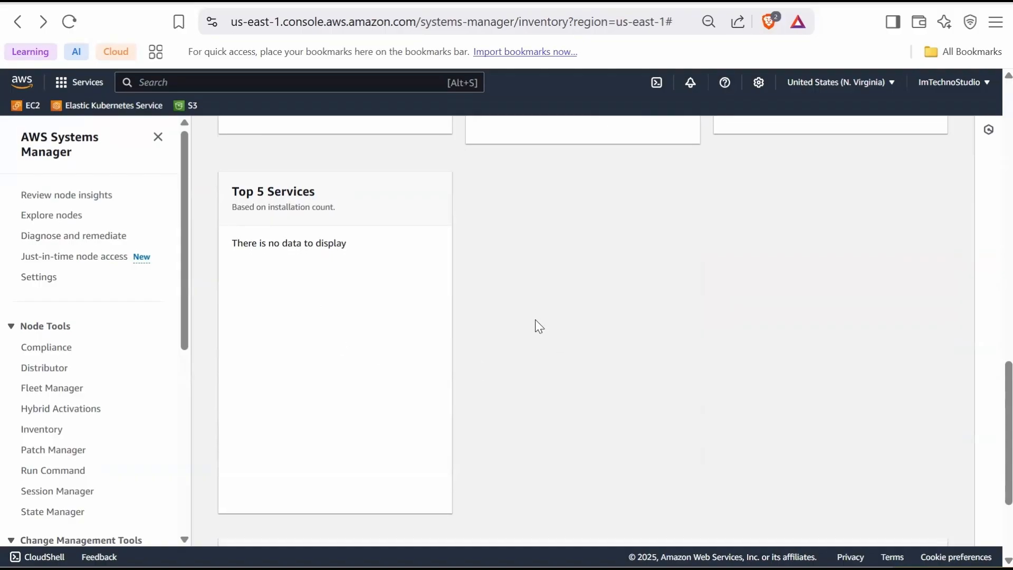
# - Open the corresponding managed instance in Fleet Manager and dismiss the page-not-found error banner
pyautogui.scroll(-3)
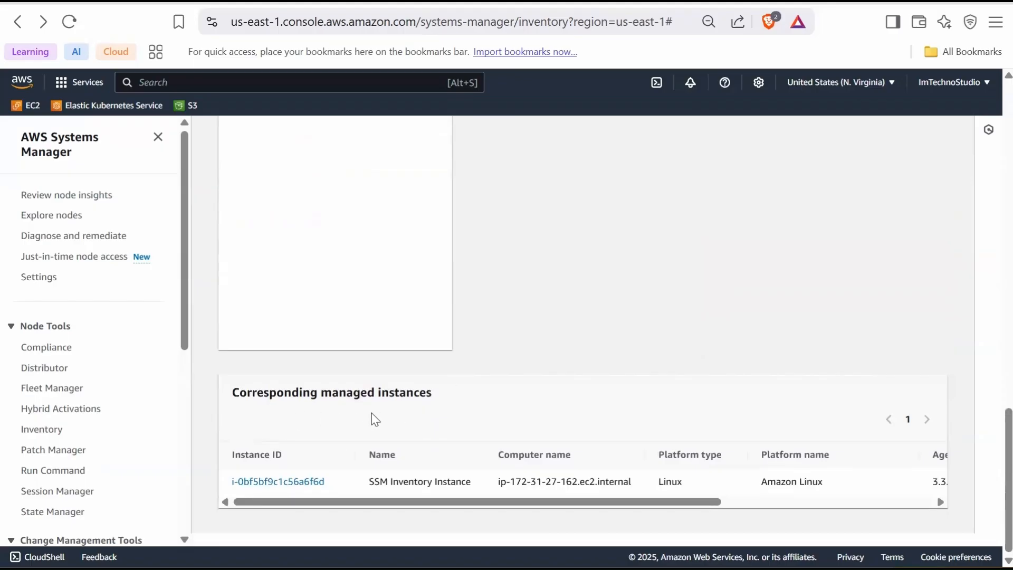
pyautogui.moveTo(277, 481)
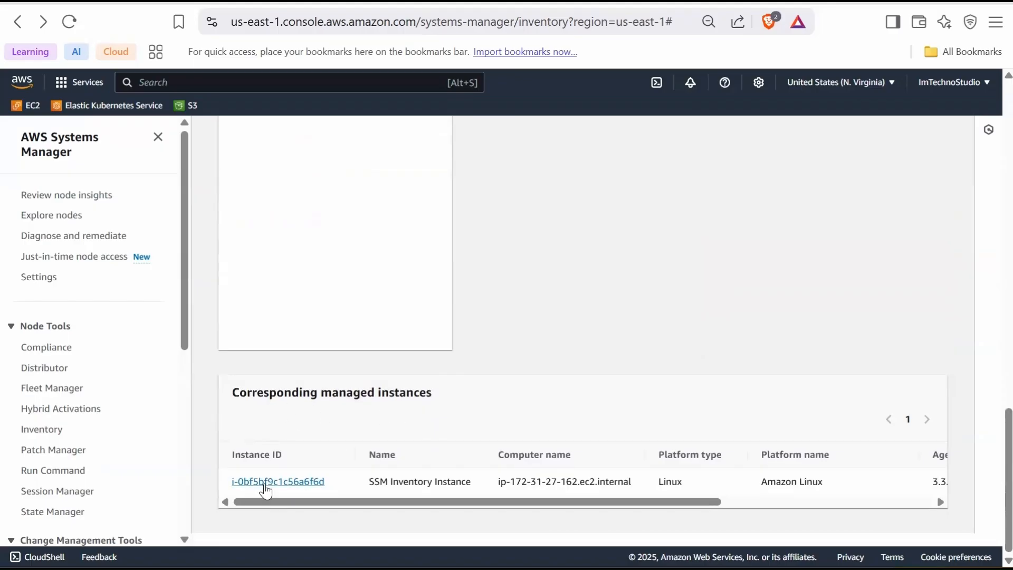
pyautogui.click(50, 387)
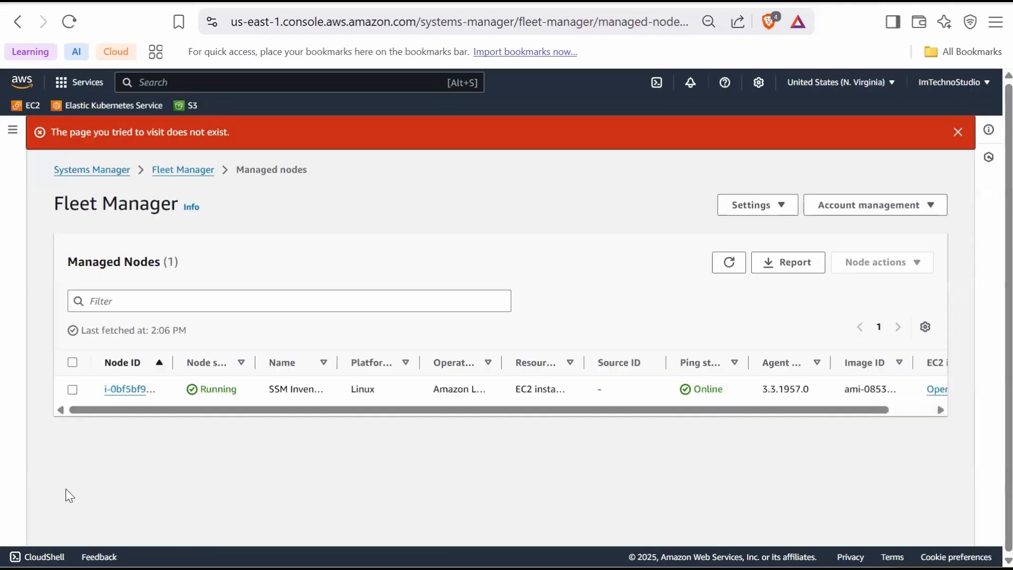
pyautogui.moveTo(104, 168)
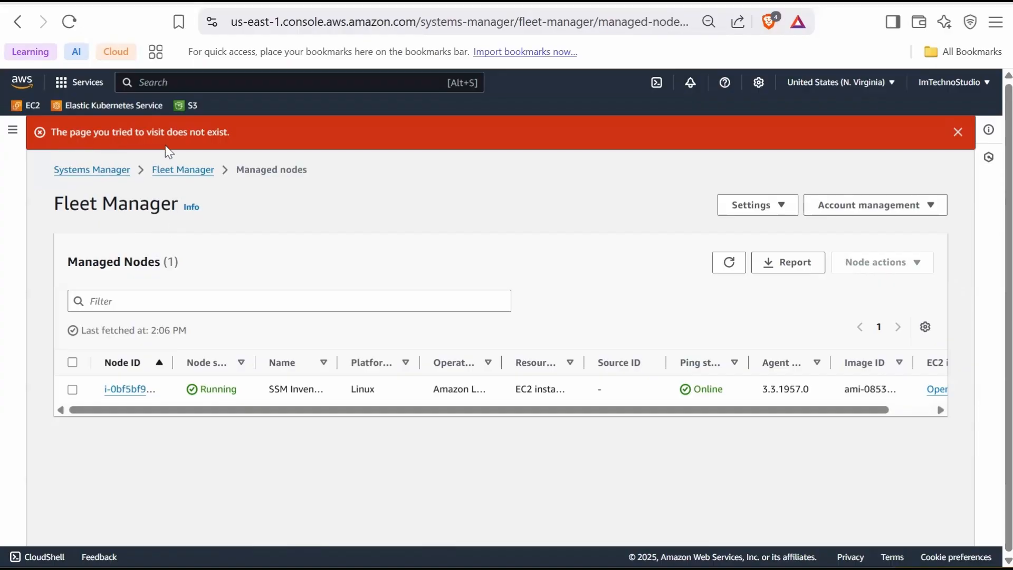
pyautogui.moveTo(886, 137)
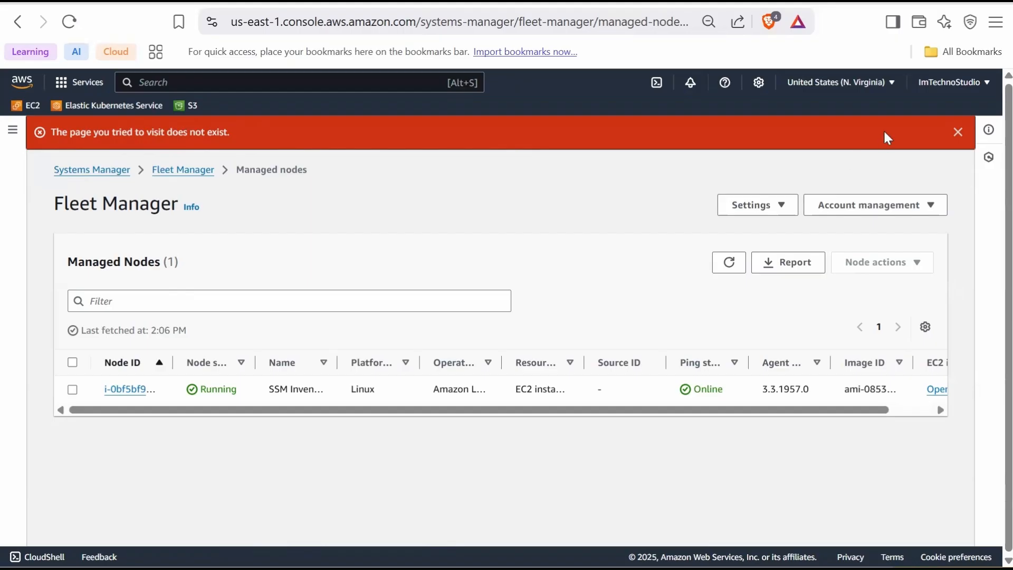
pyautogui.click(958, 132)
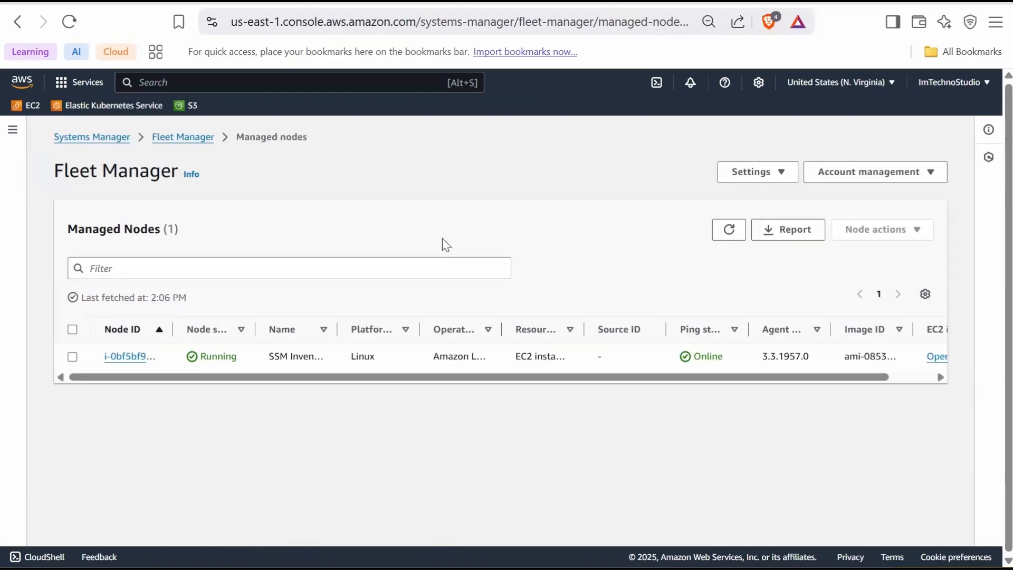
pyautogui.moveTo(459, 231)
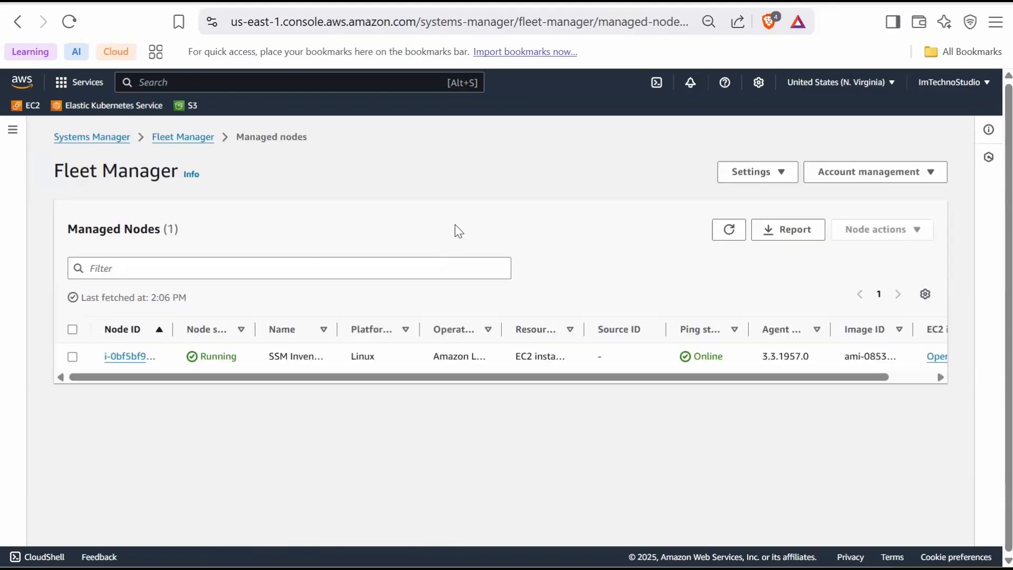
pyautogui.moveTo(464, 232)
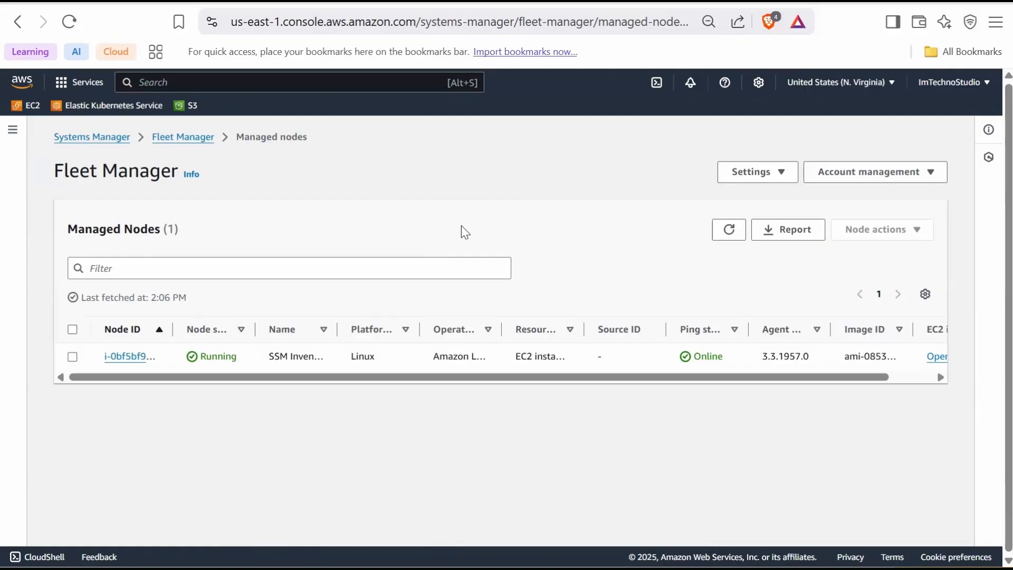
pyautogui.moveTo(129, 355)
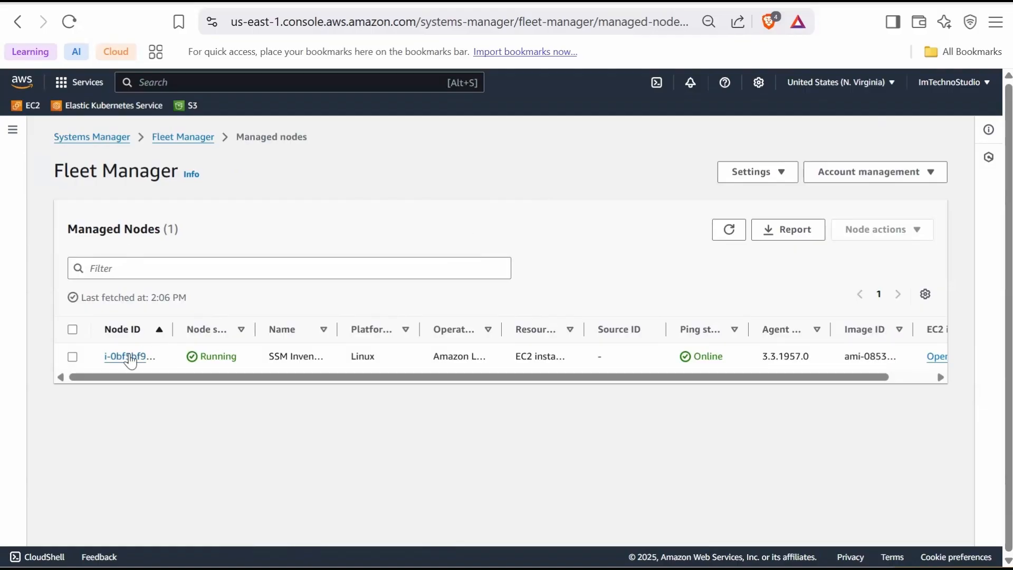
# - Open the SSM Inventory Instance's Inventory tab and show the AWS:AWSComponent type listing amazon-ssm-agent and aws-cfn-bootstrap
pyautogui.click(130, 356)
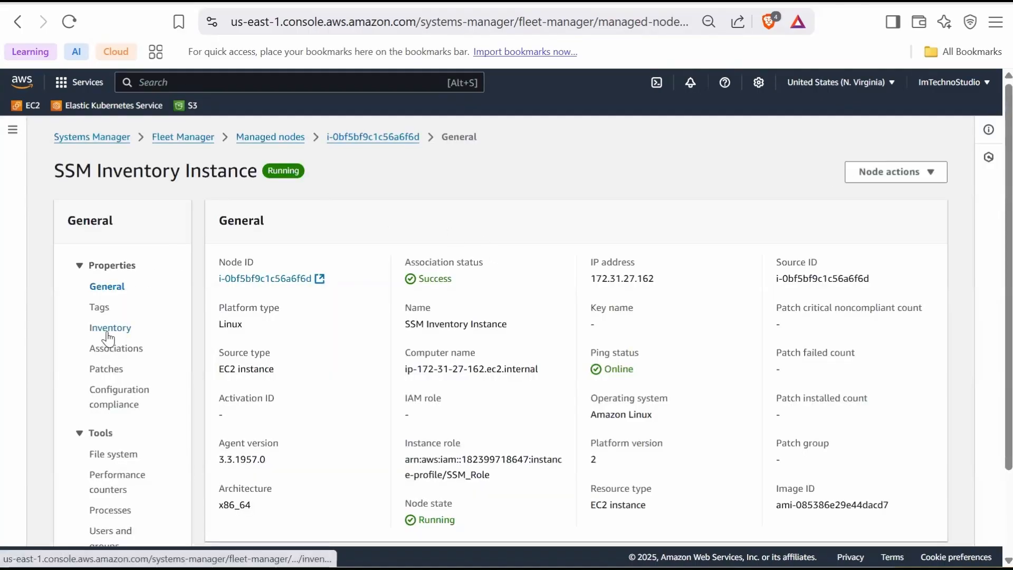
pyautogui.click(111, 327)
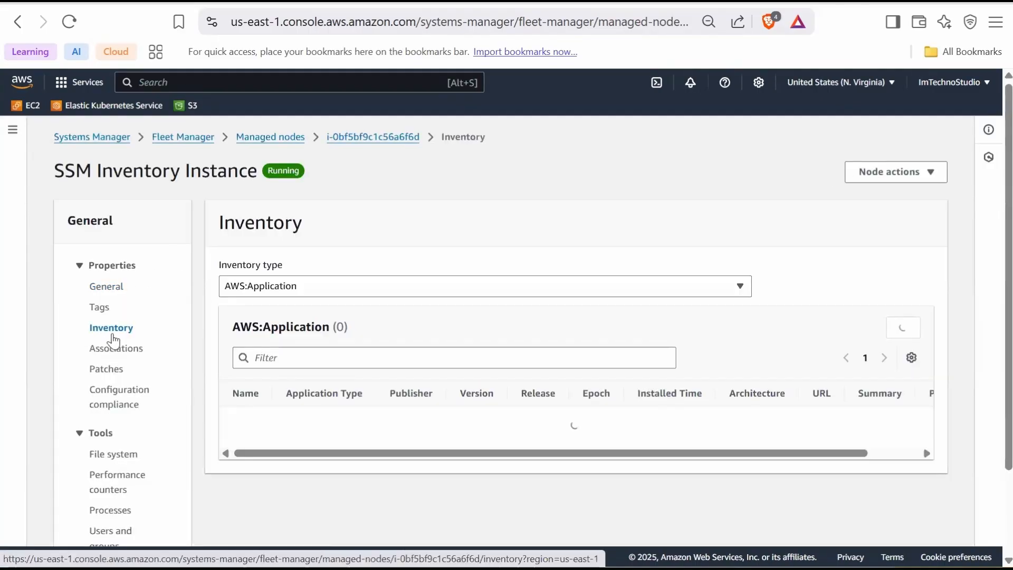
pyautogui.scroll(-3)
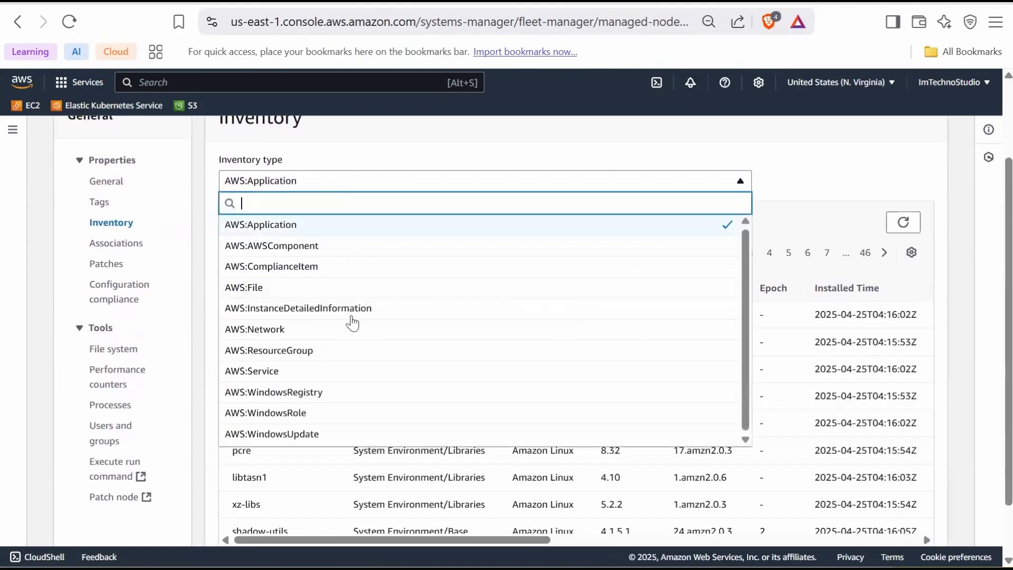
pyautogui.moveTo(378, 287)
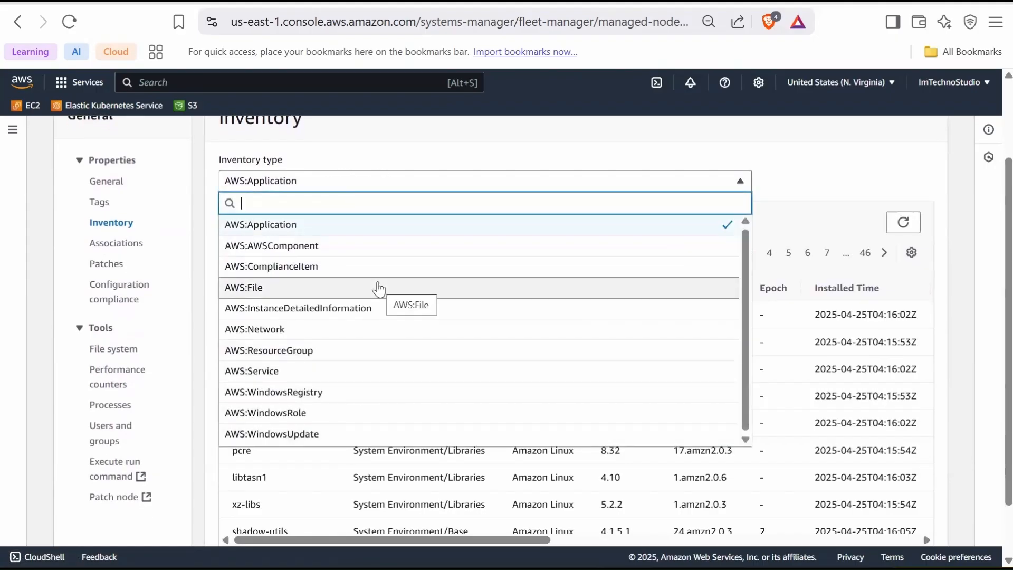
pyautogui.moveTo(322, 232)
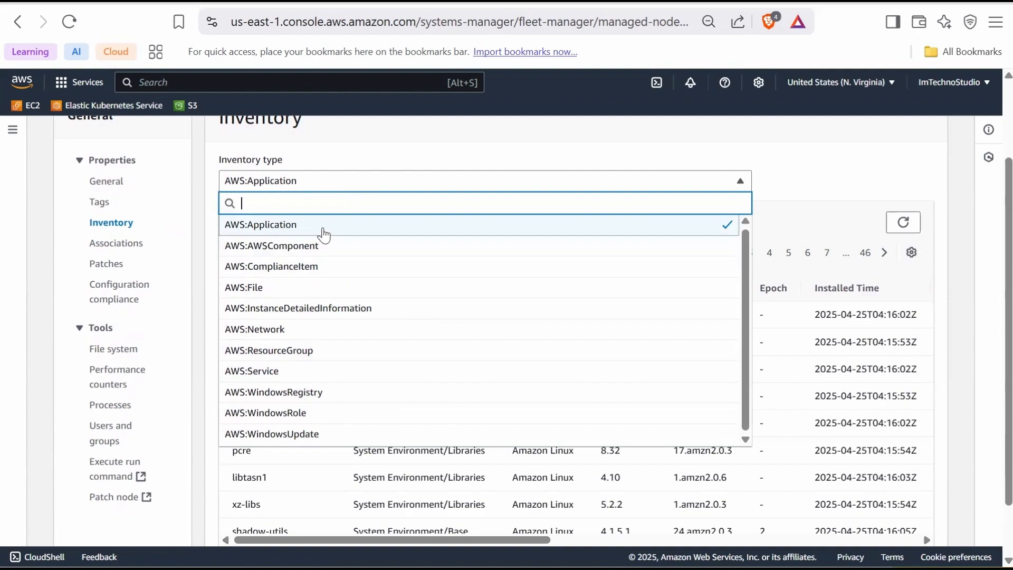
pyautogui.click(261, 223)
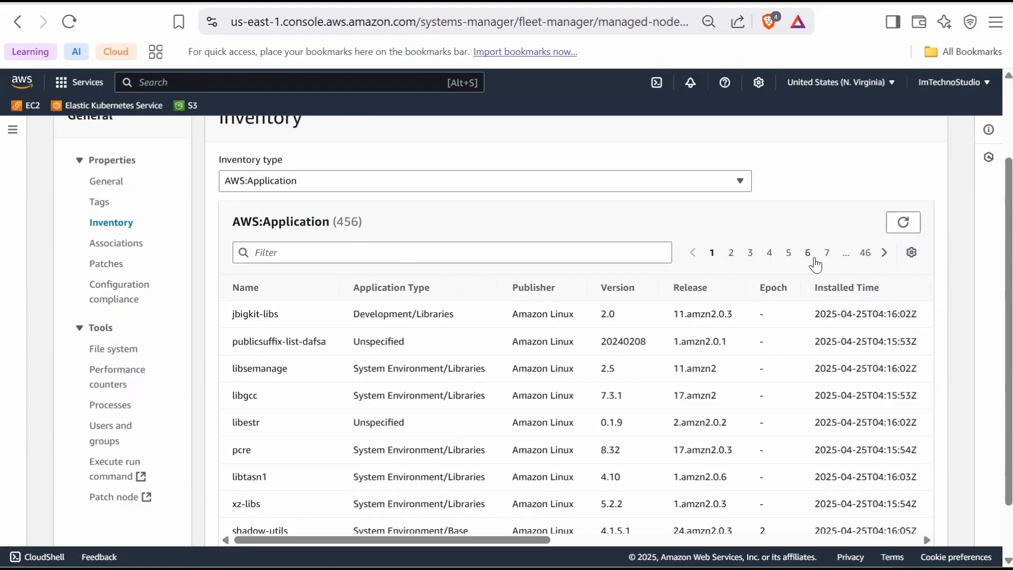
pyautogui.moveTo(718, 263)
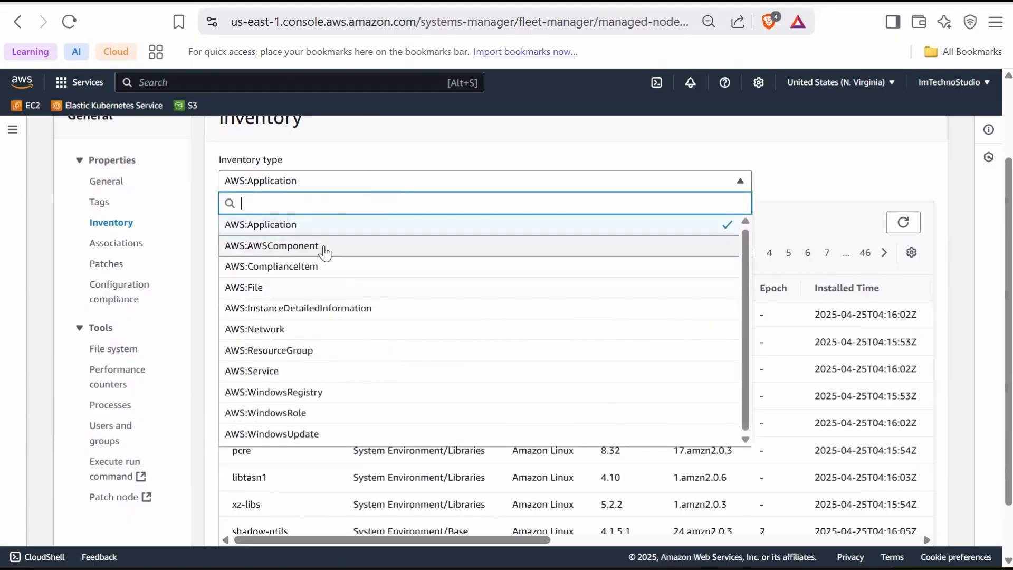
pyautogui.click(271, 245)
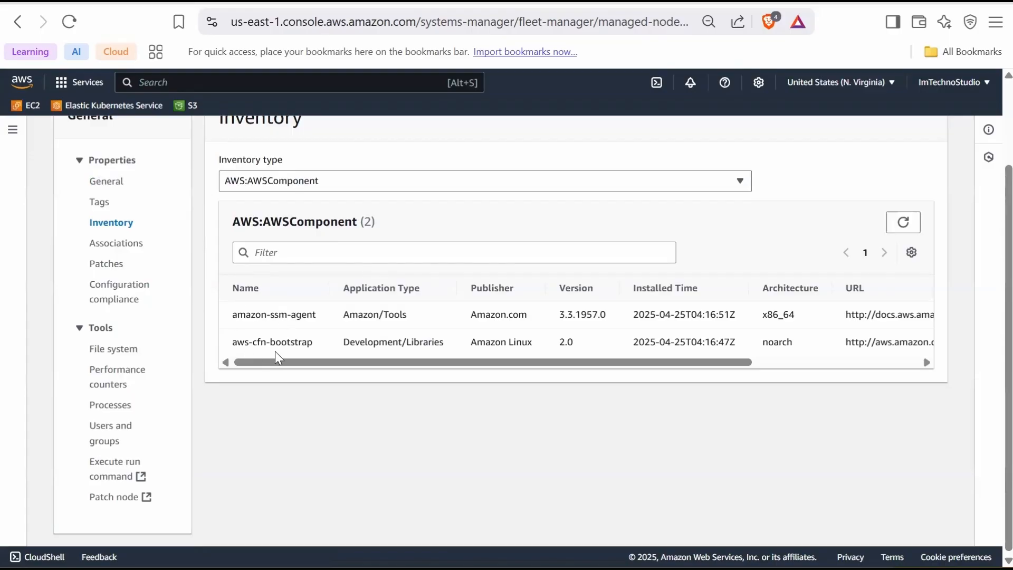
pyautogui.moveTo(277, 340)
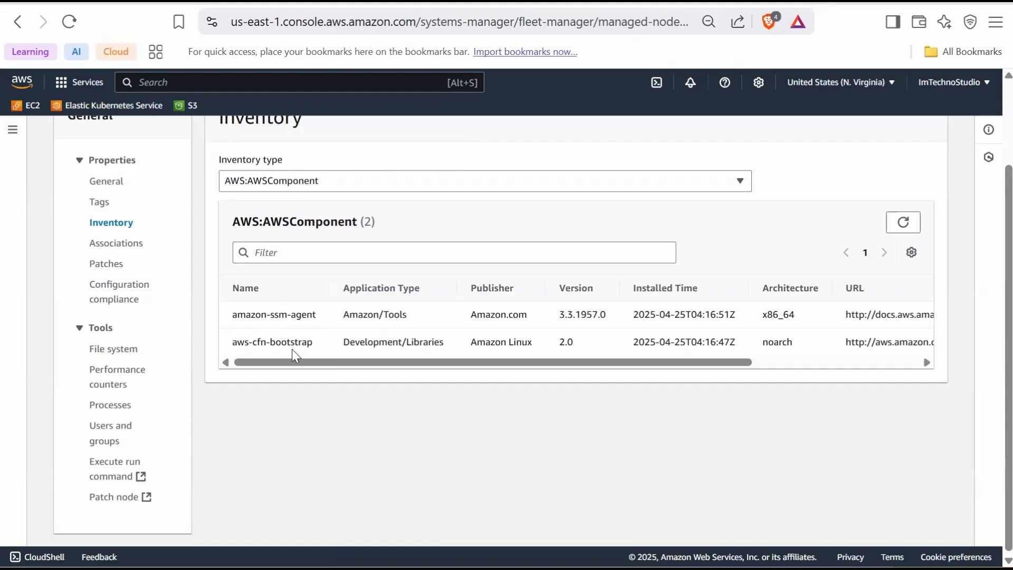
pyautogui.moveTo(304, 354)
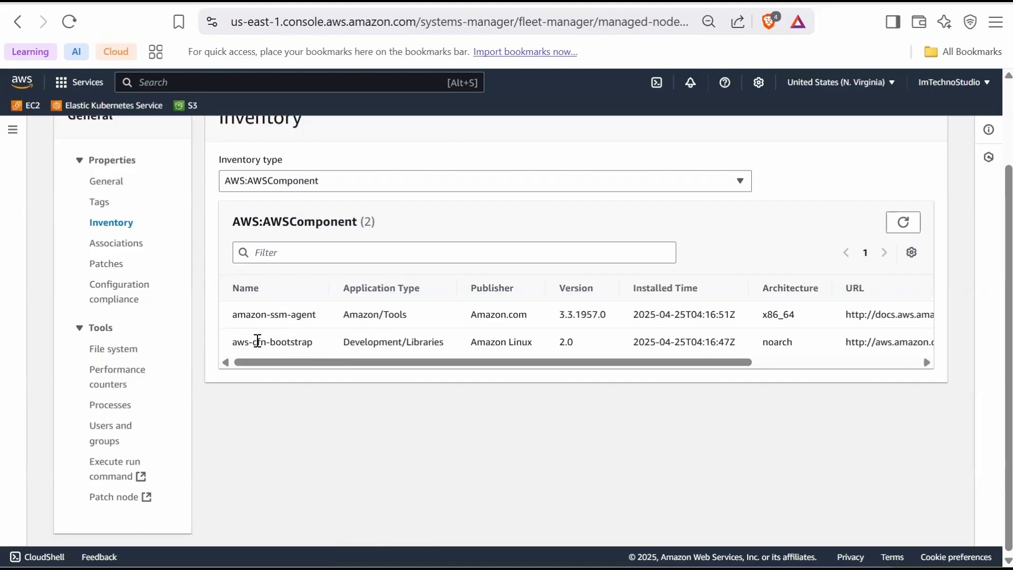
pyautogui.doubleClick(260, 340)
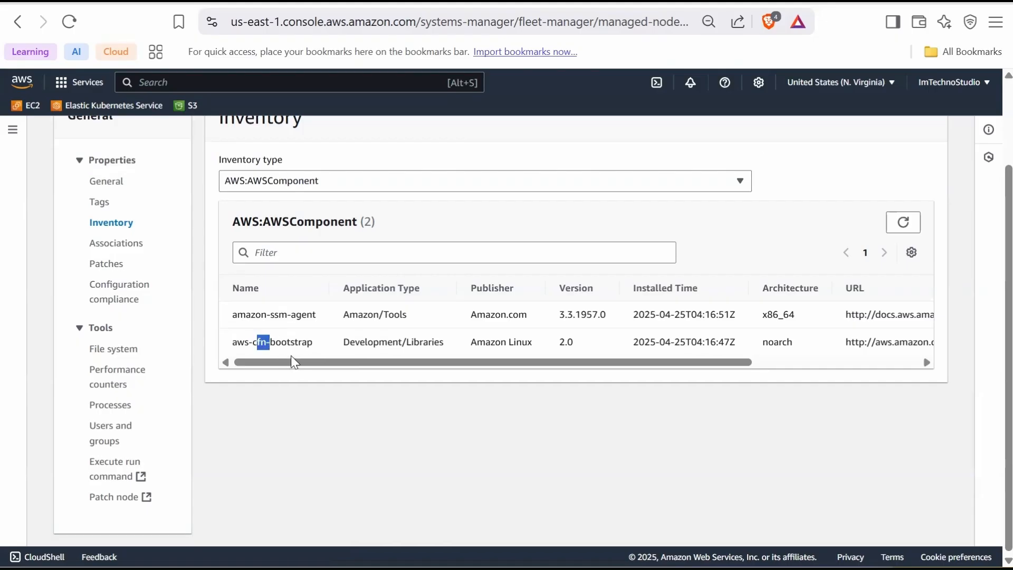
pyautogui.moveTo(329, 347)
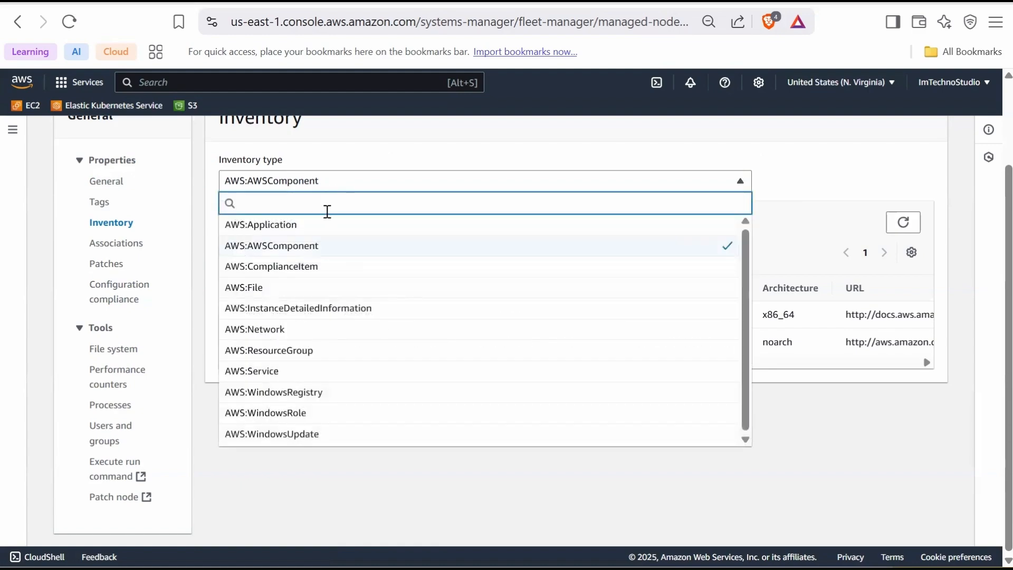
# - Switch the node's inventory type to AWS:Network, then AWS:WindowsUpdate, which returns no results
pyautogui.click(254, 329)
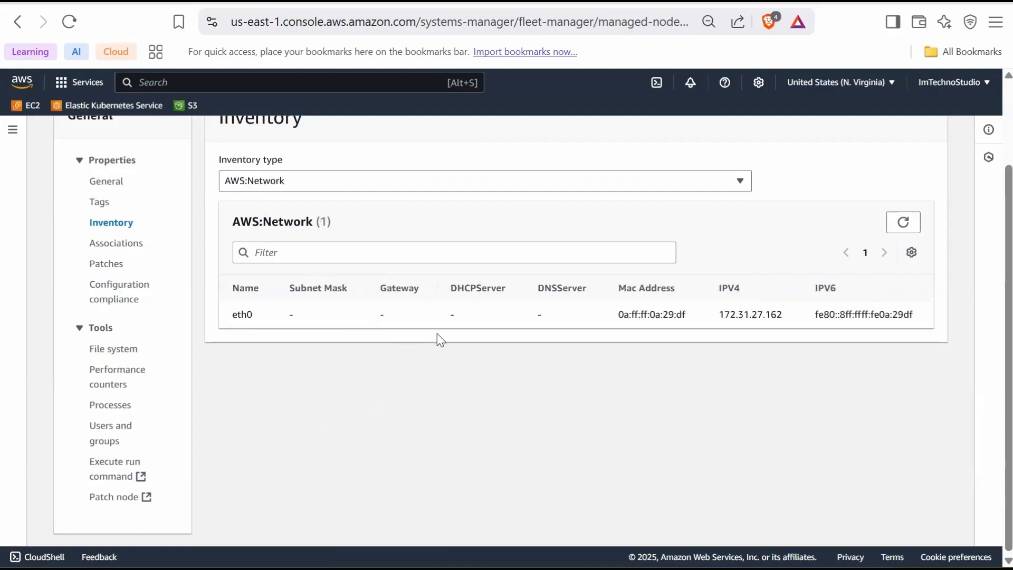
pyautogui.moveTo(623, 356)
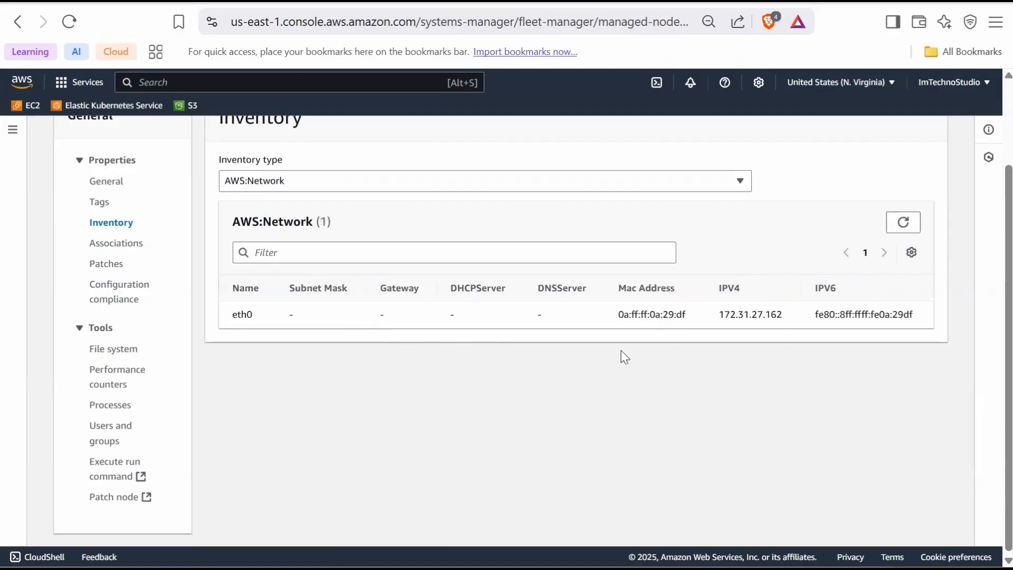
pyautogui.moveTo(662, 375)
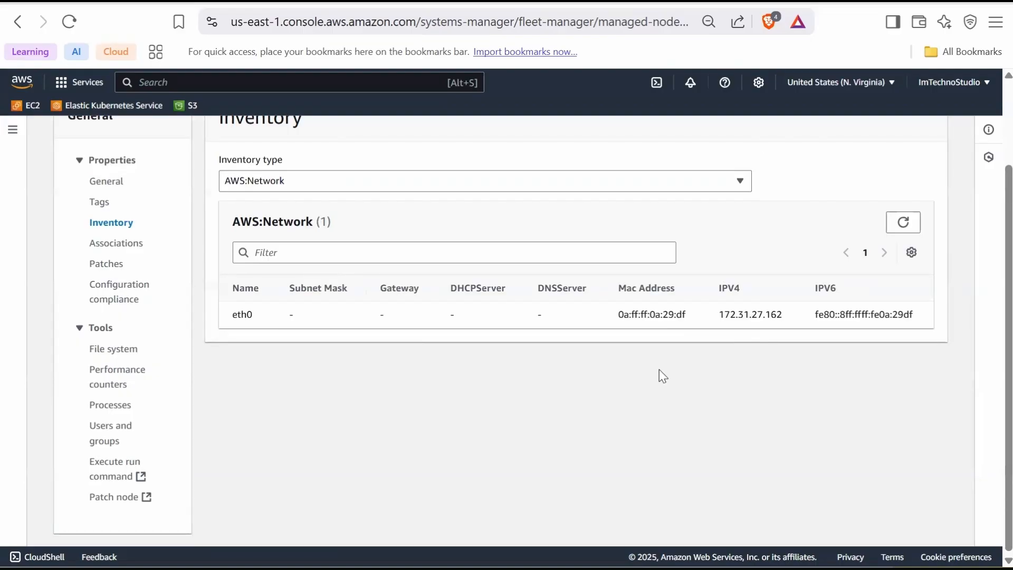
pyautogui.moveTo(657, 379)
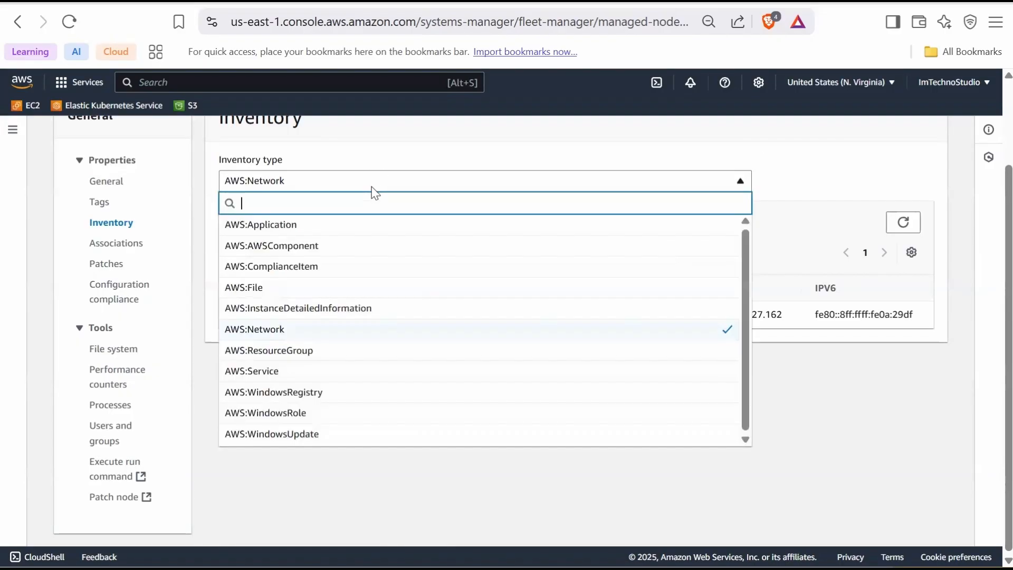
pyautogui.moveTo(334, 349)
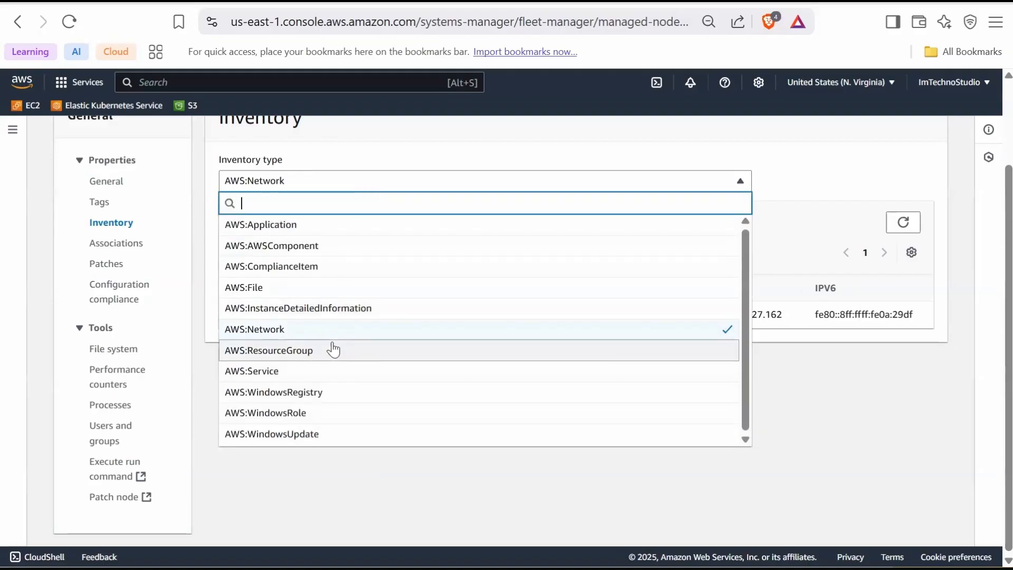
pyautogui.moveTo(321, 413)
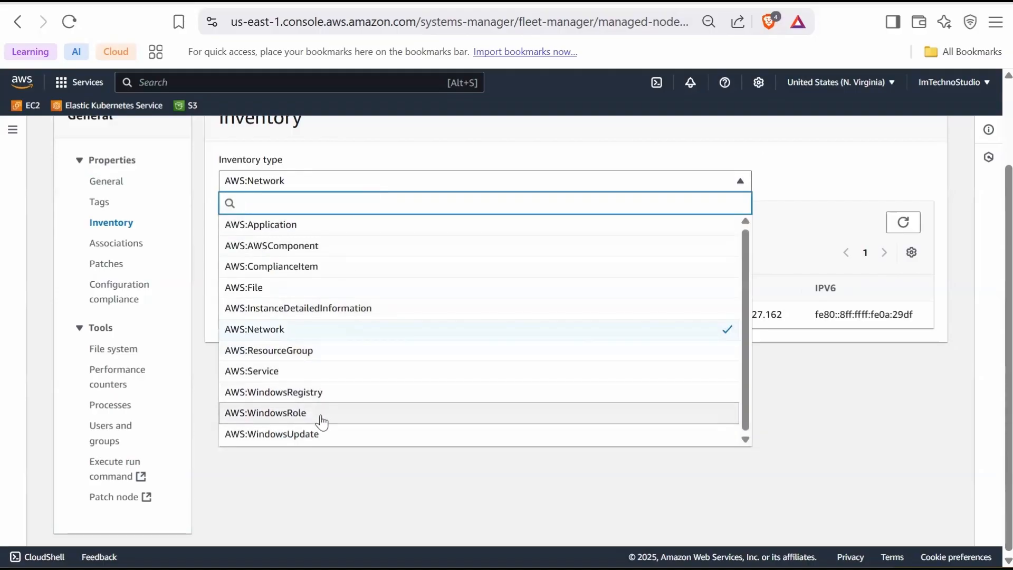
pyautogui.click(271, 434)
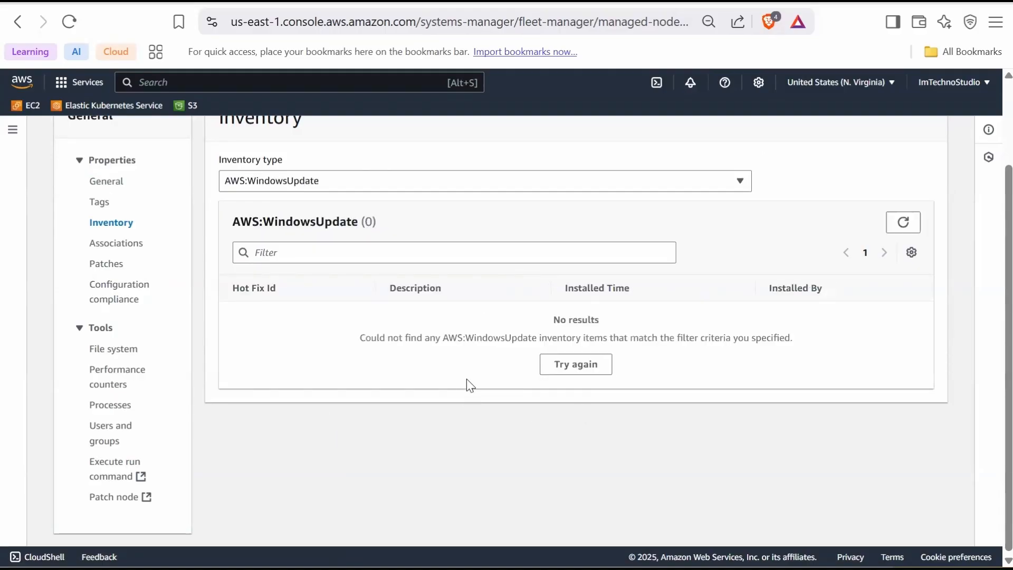
pyautogui.moveTo(474, 362)
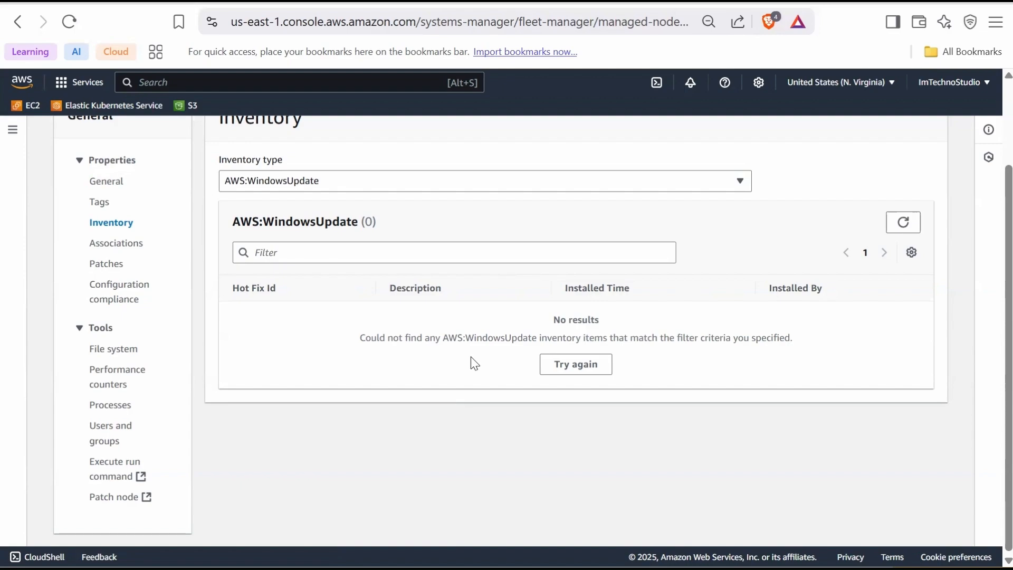
pyautogui.moveTo(434, 321)
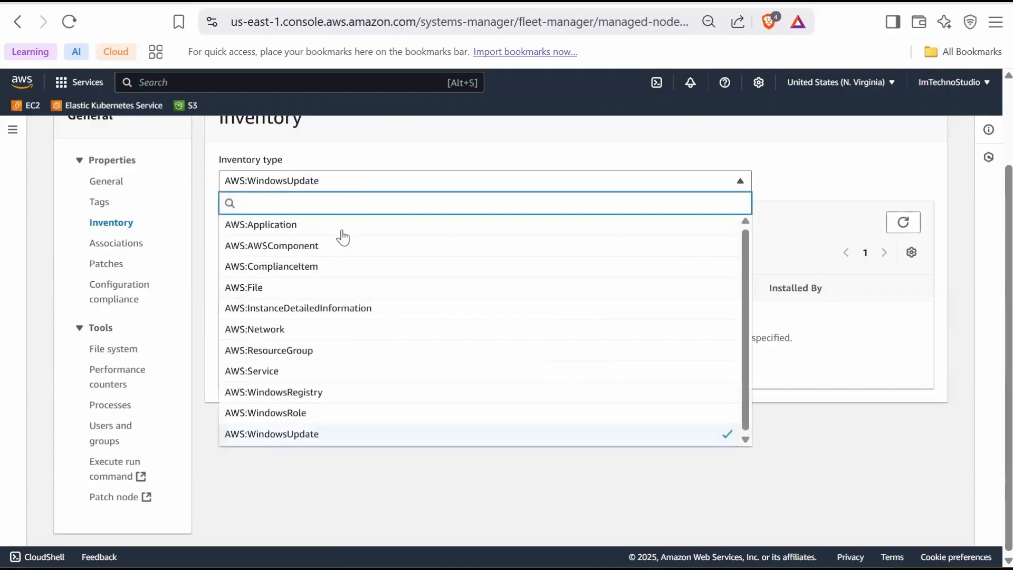
pyautogui.click(260, 223)
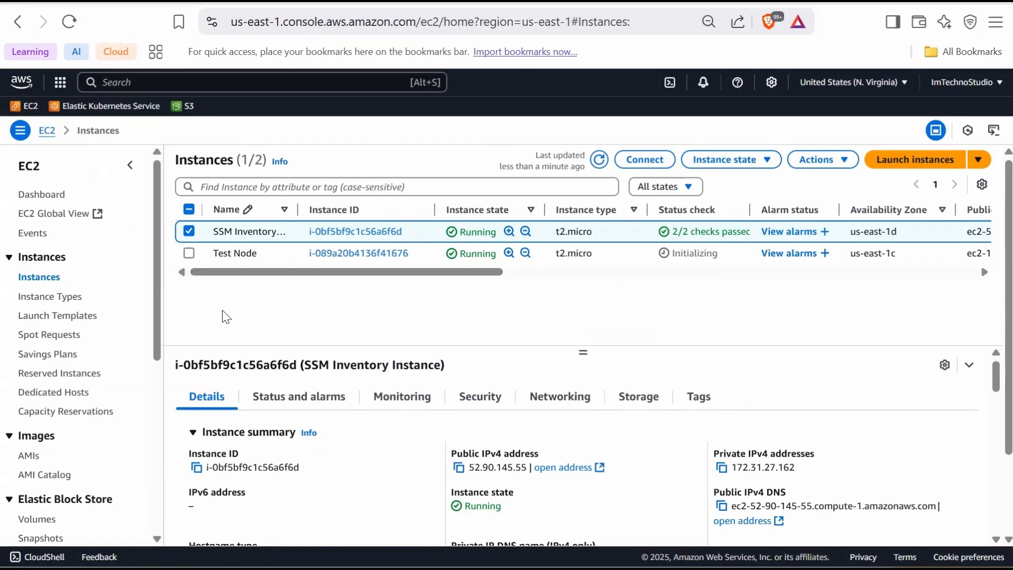
pyautogui.moveTo(233, 272)
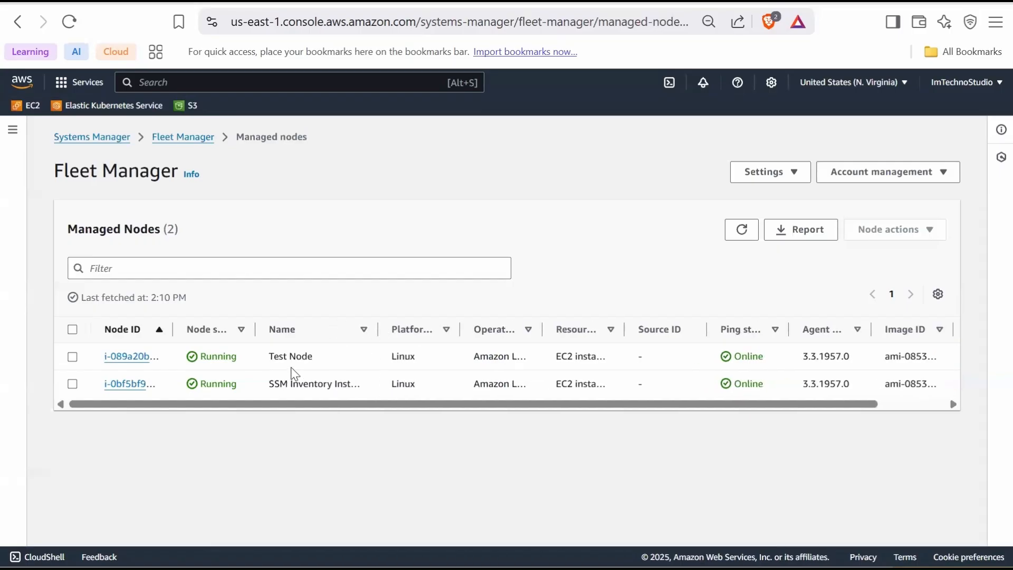
pyautogui.moveTo(114, 367)
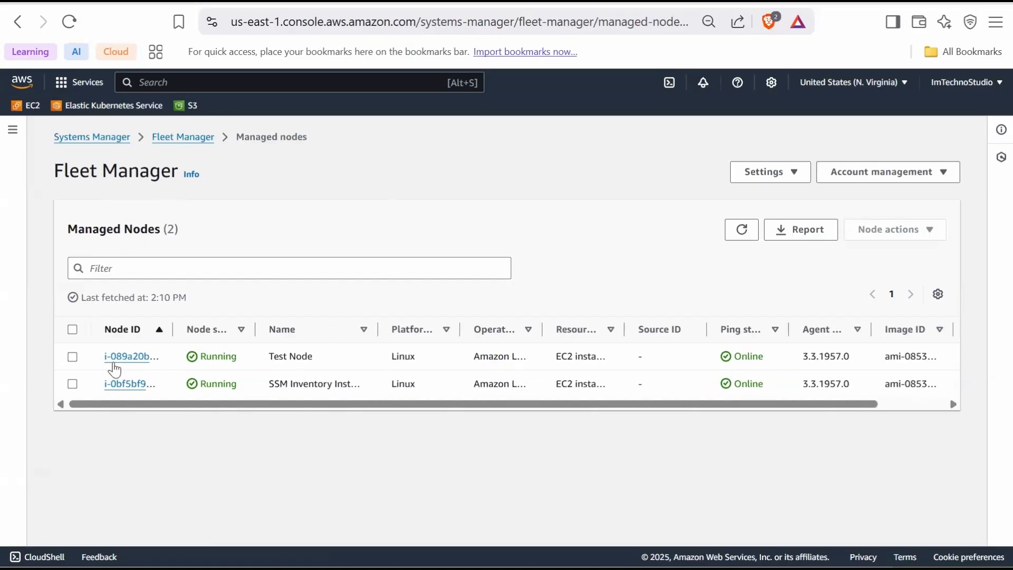
# - Open the Test Node's Inventory tab and browse its AWS:AWSComponent and AWS:Network inventory types
pyautogui.click(131, 355)
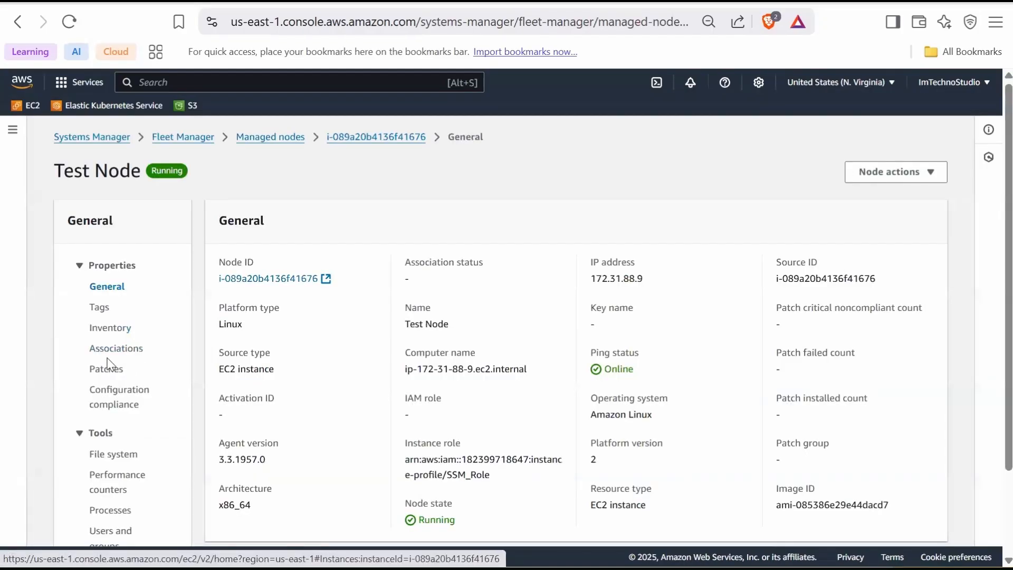
pyautogui.click(111, 327)
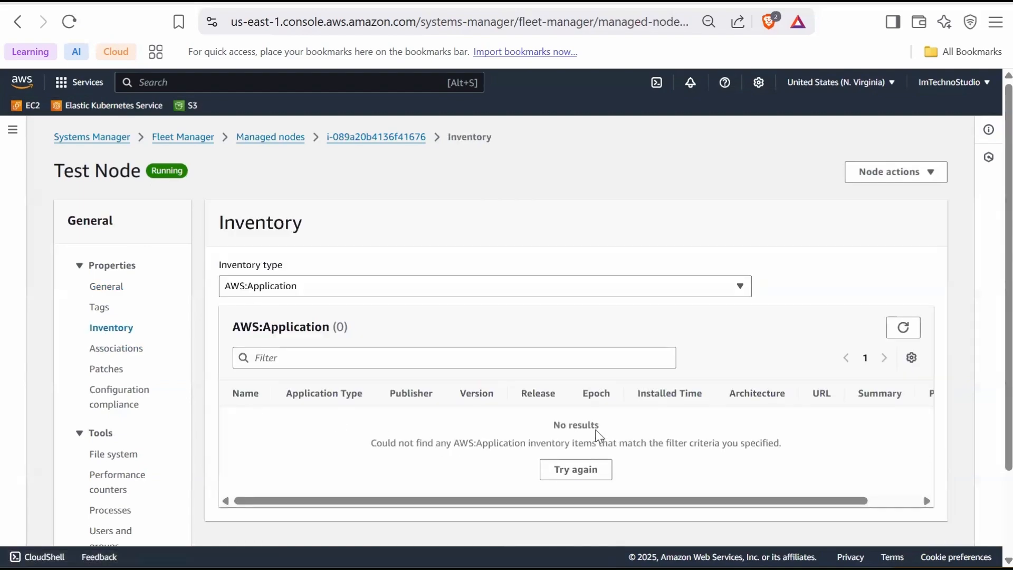
pyautogui.moveTo(493, 443)
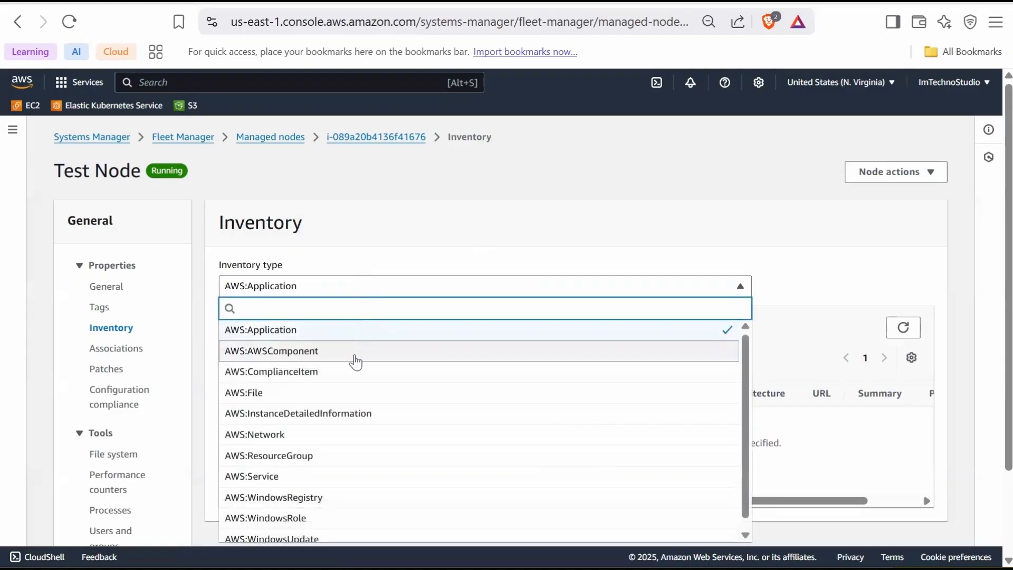
pyautogui.click(271, 350)
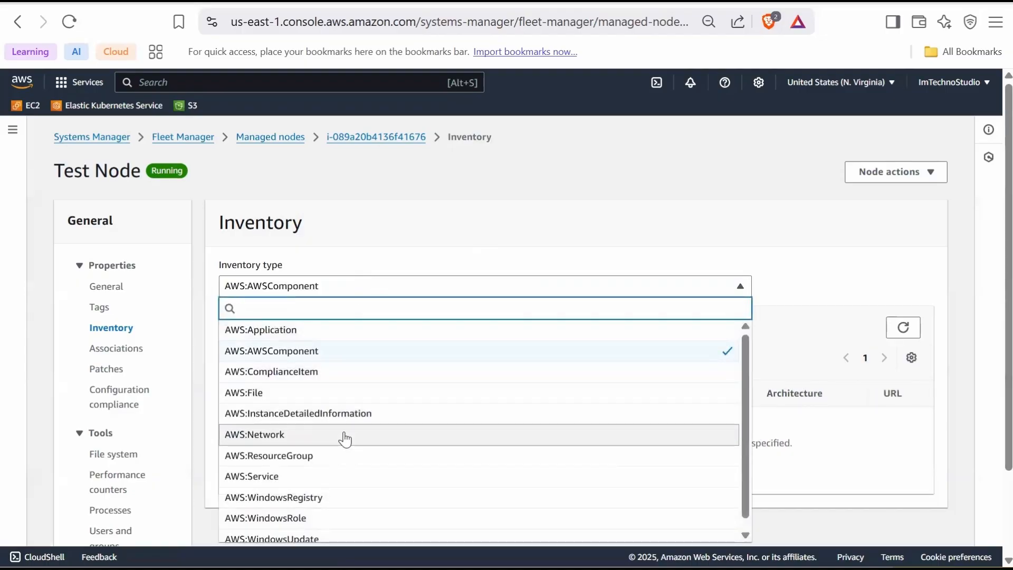
pyautogui.click(254, 434)
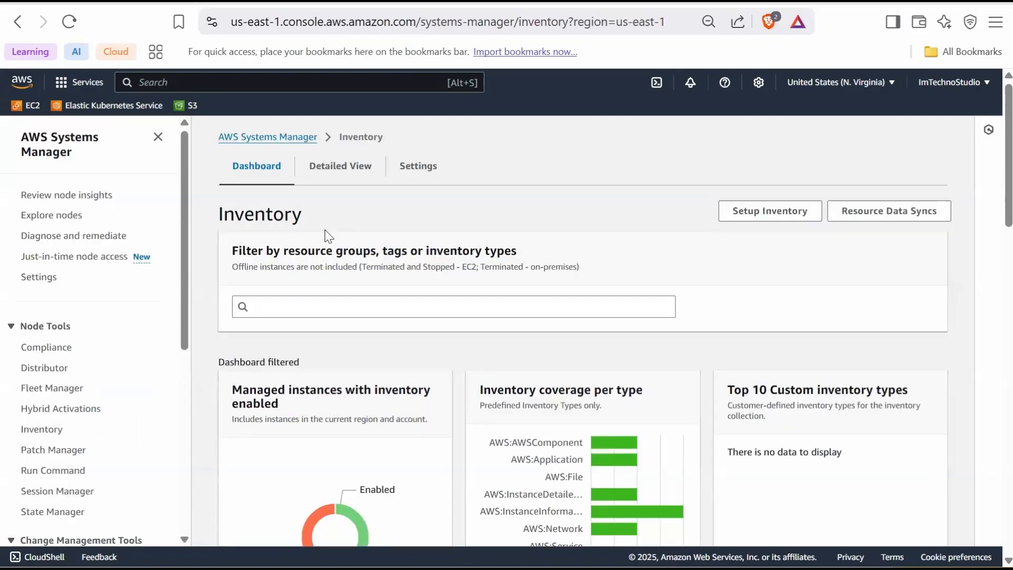
pyautogui.moveTo(340, 166)
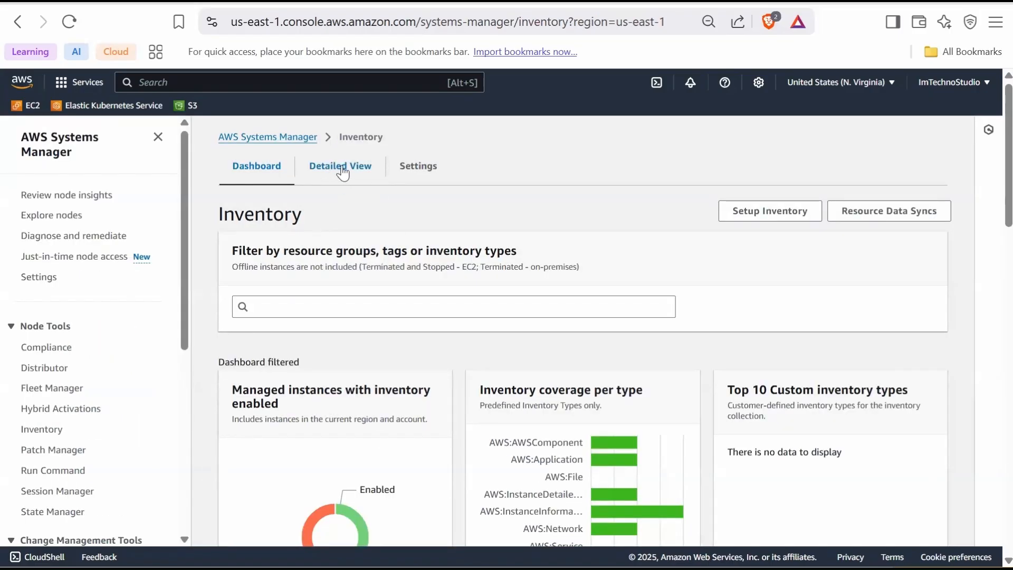
# - Switch the Inventory page to Detailed View, showing no resource data syncs selected
pyautogui.click(340, 165)
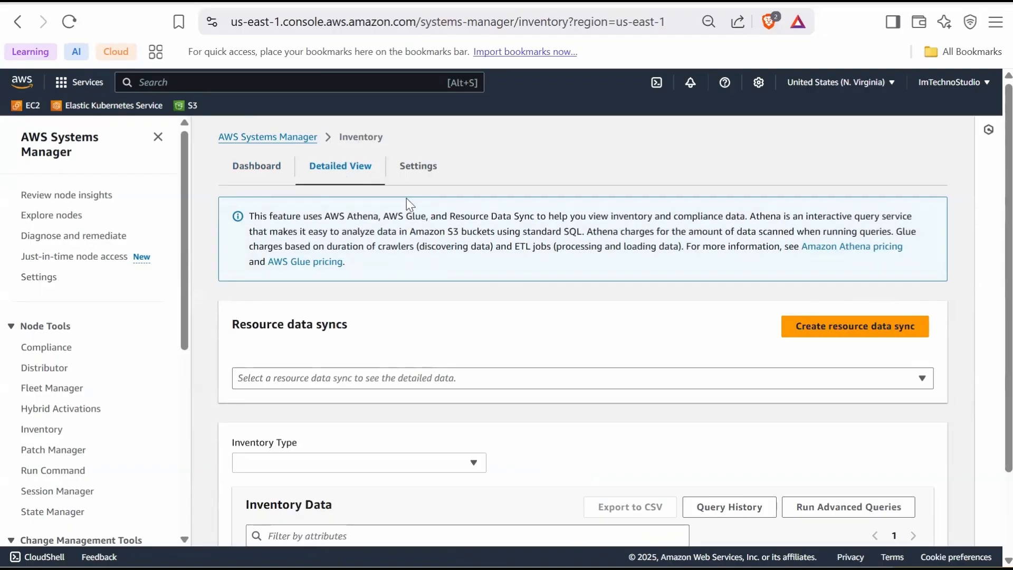
pyautogui.moveTo(409, 342)
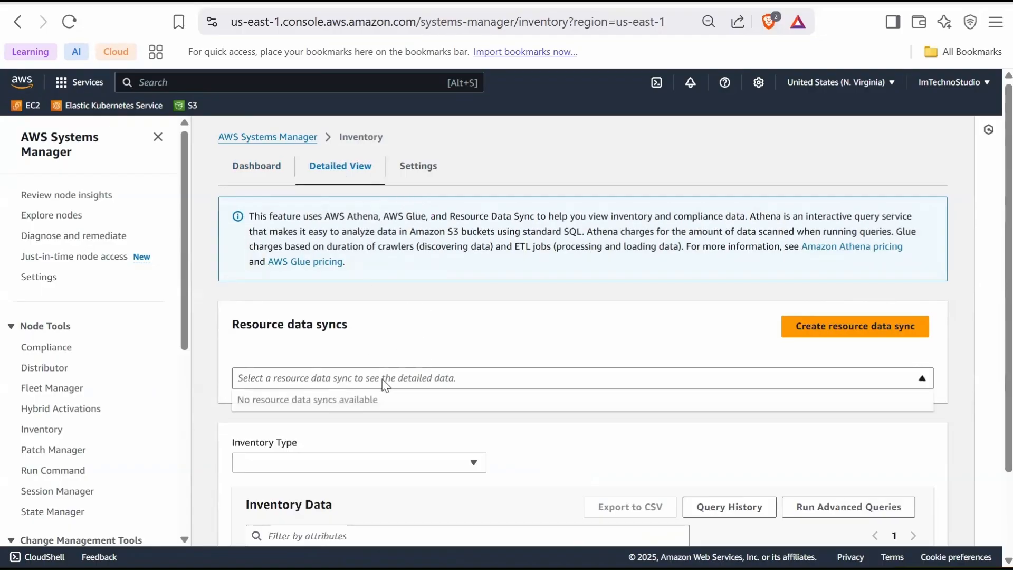
pyautogui.moveTo(827, 336)
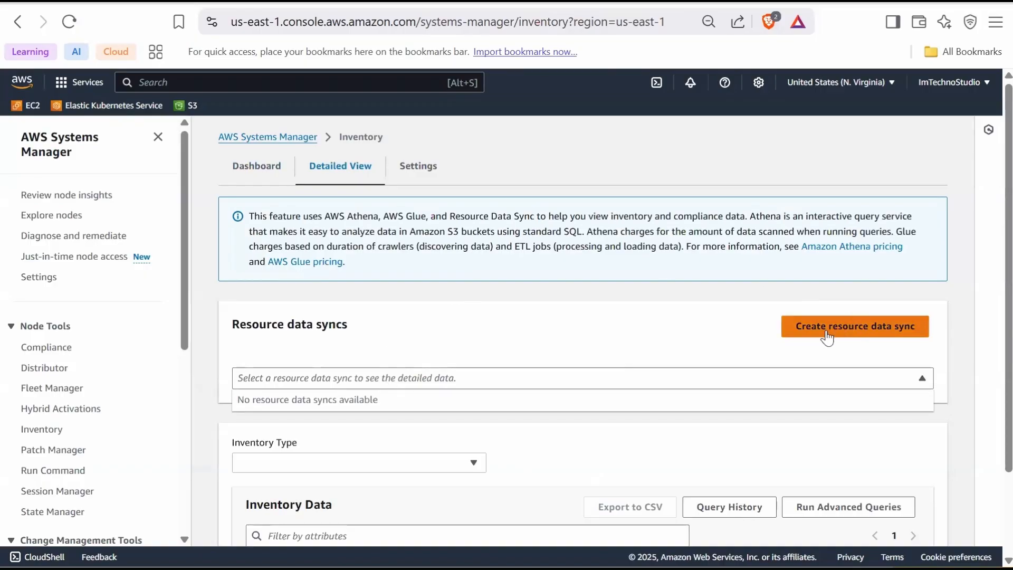
pyautogui.moveTo(824, 304)
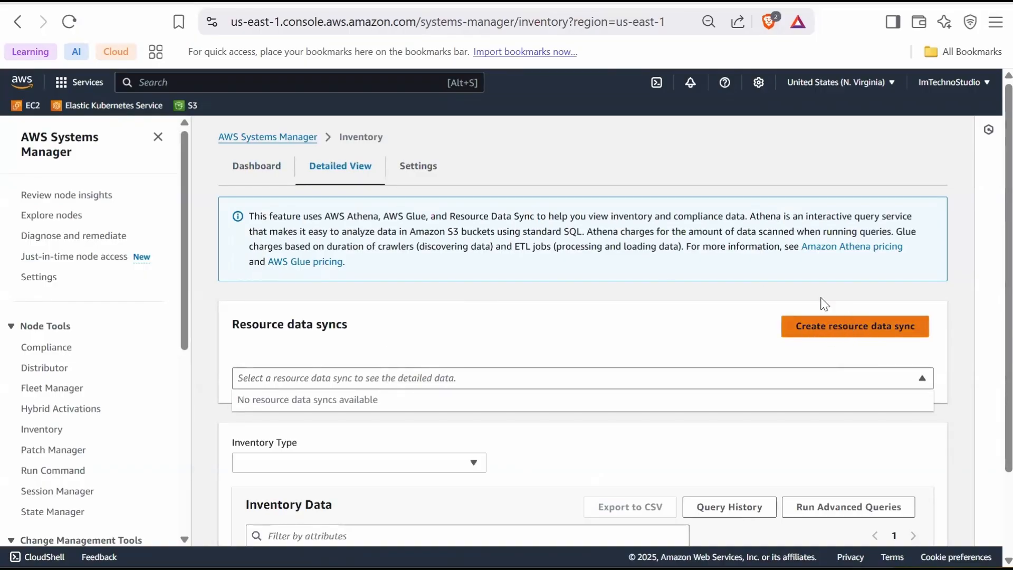
pyautogui.moveTo(867, 358)
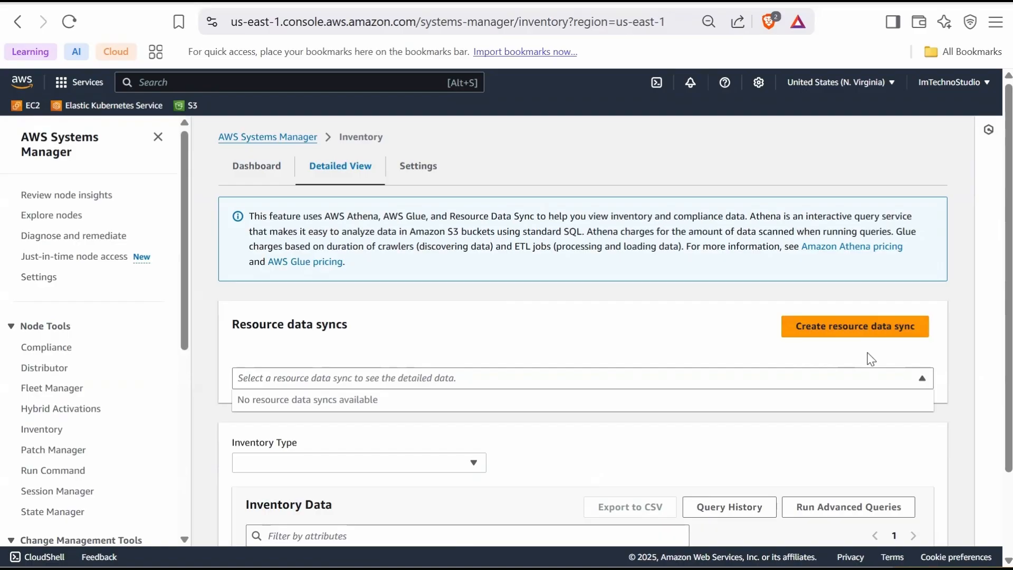
pyautogui.moveTo(864, 355)
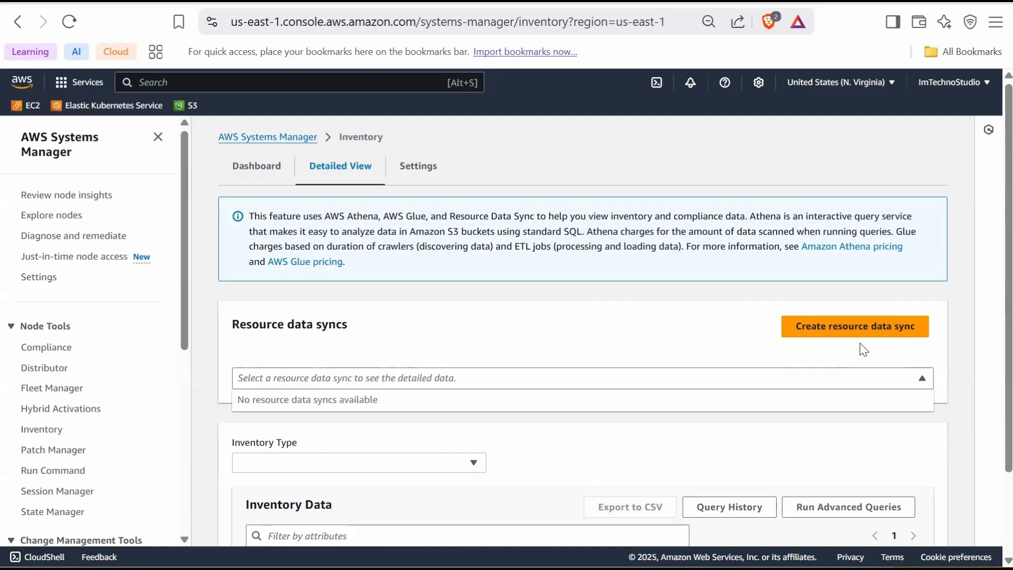
pyautogui.moveTo(542, 324)
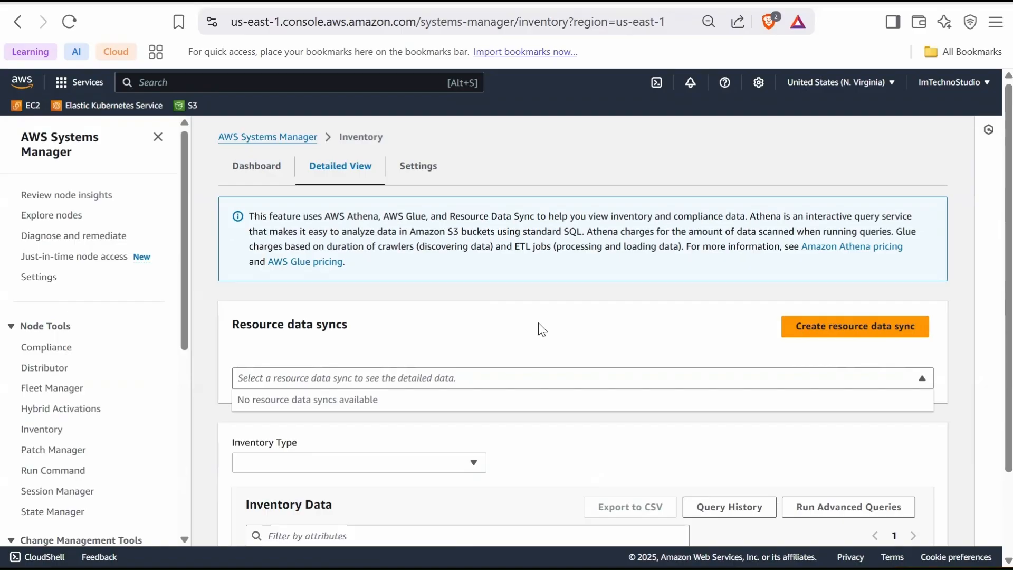
pyautogui.moveTo(538, 305)
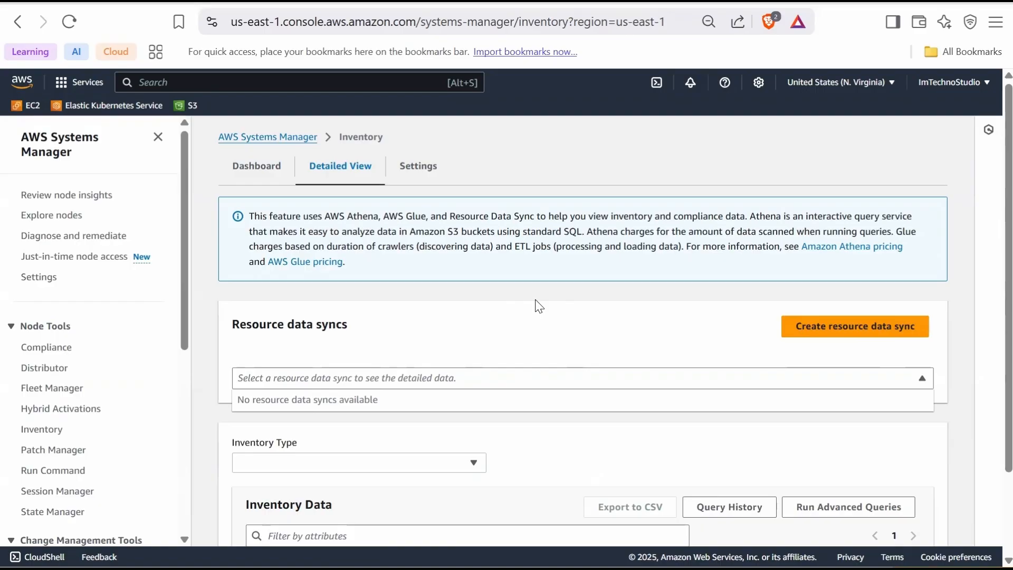
pyautogui.moveTo(870, 361)
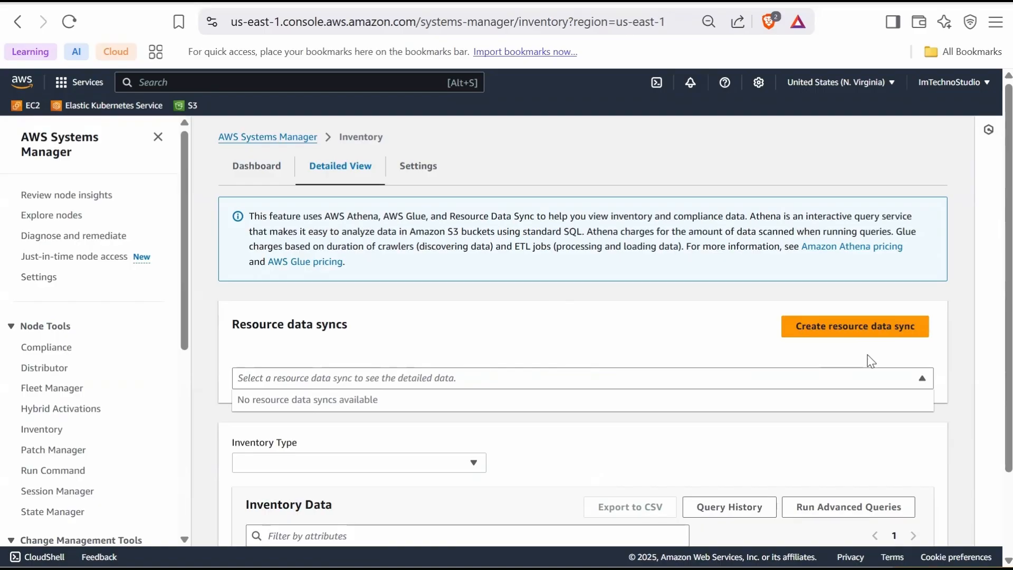
pyautogui.moveTo(773, 342)
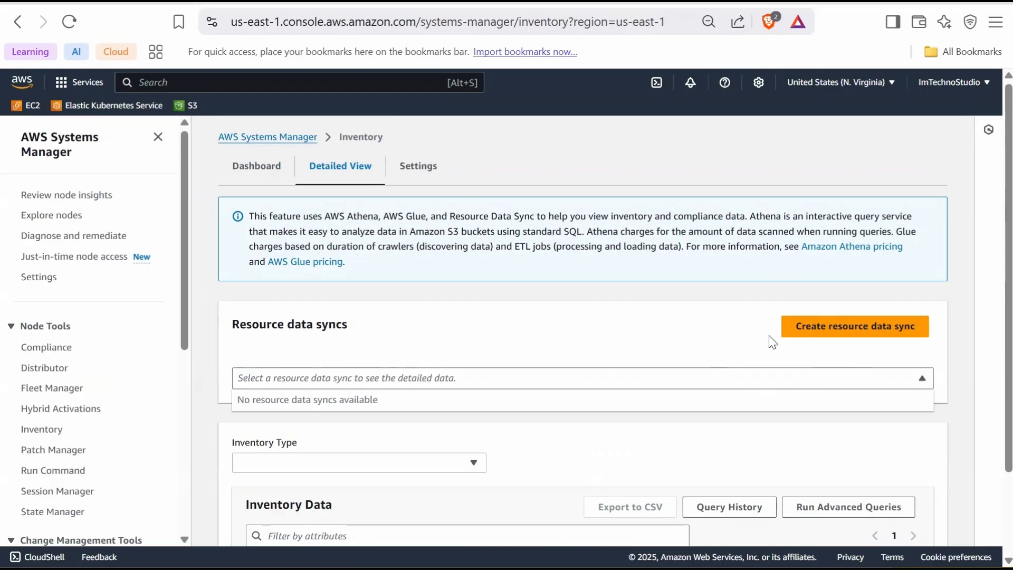
pyautogui.moveTo(849, 354)
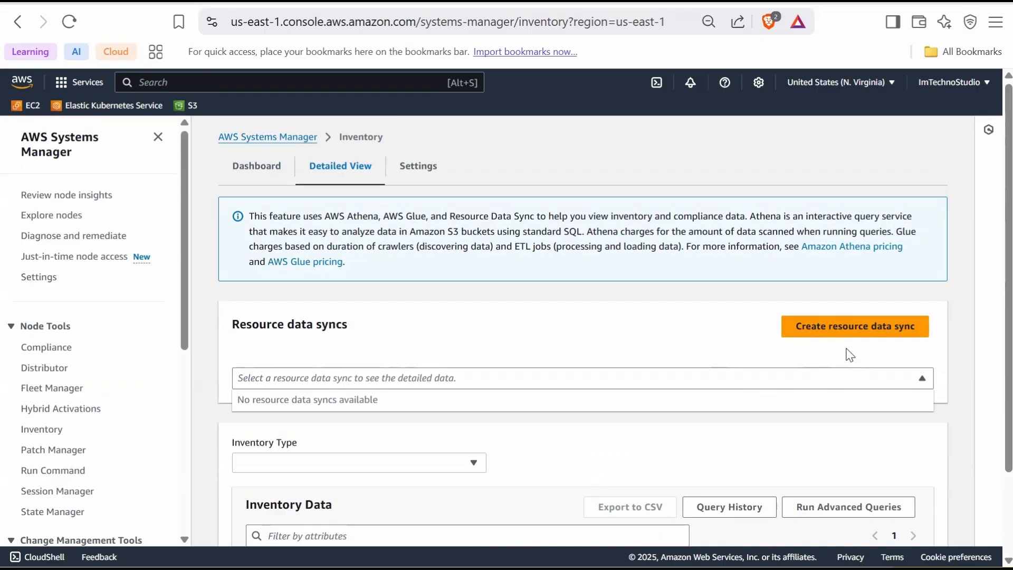
pyautogui.moveTo(652, 338)
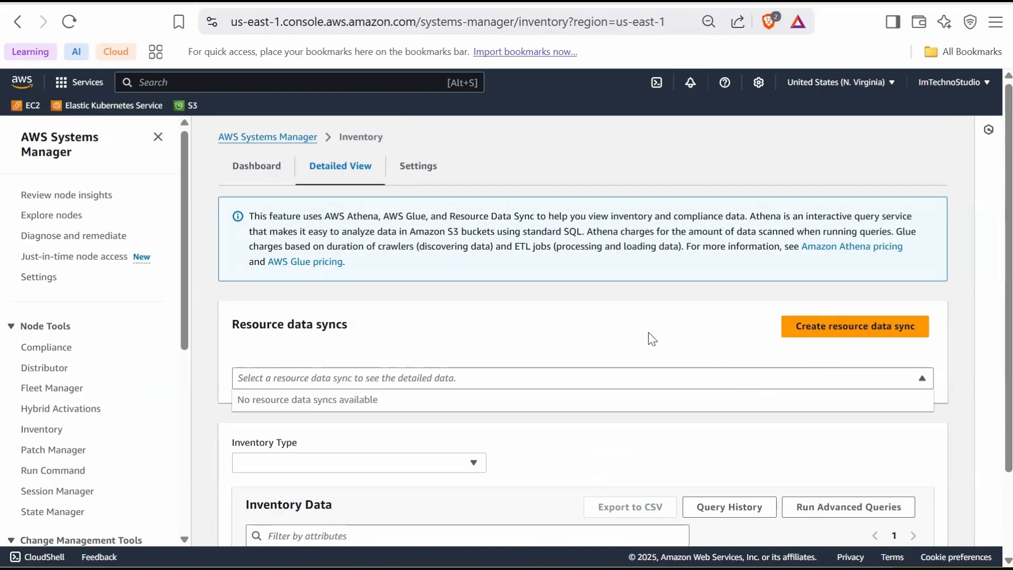
pyautogui.moveTo(800, 304)
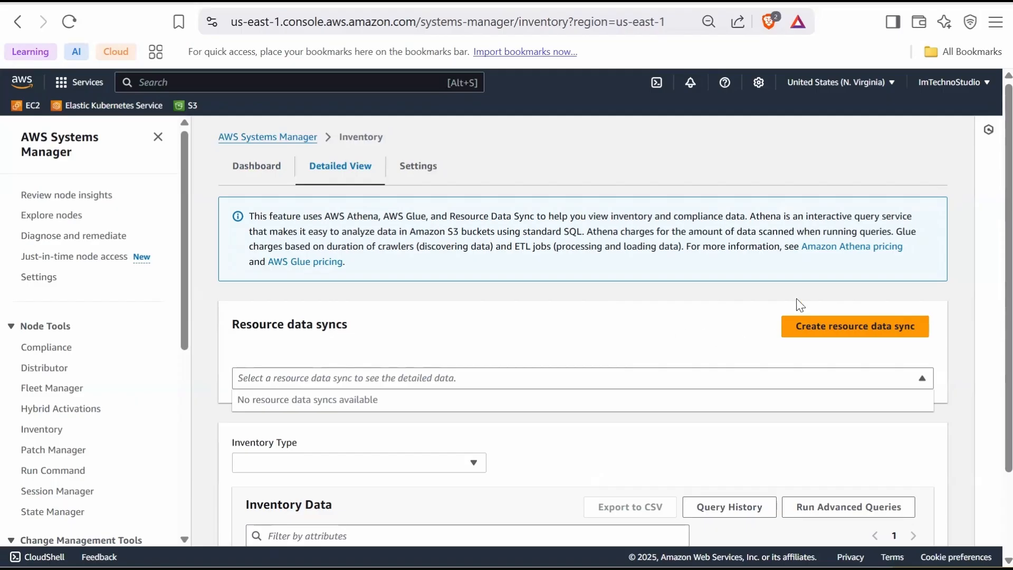
pyautogui.moveTo(712, 272)
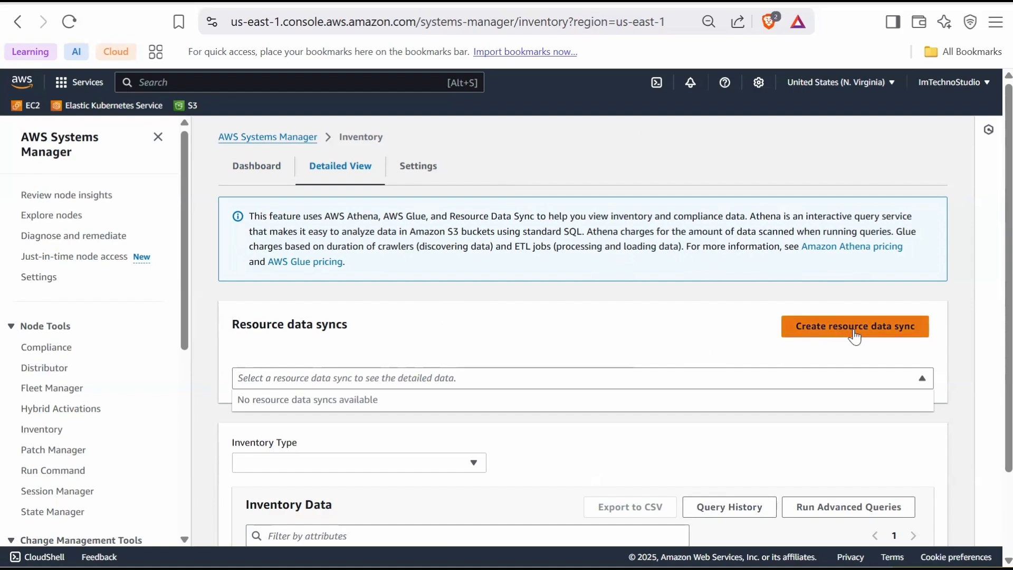
# - Create the resource data sync 'sync-test' targeting the ssm-inventory-10-5-2025 bucket in this region
pyautogui.click(854, 326)
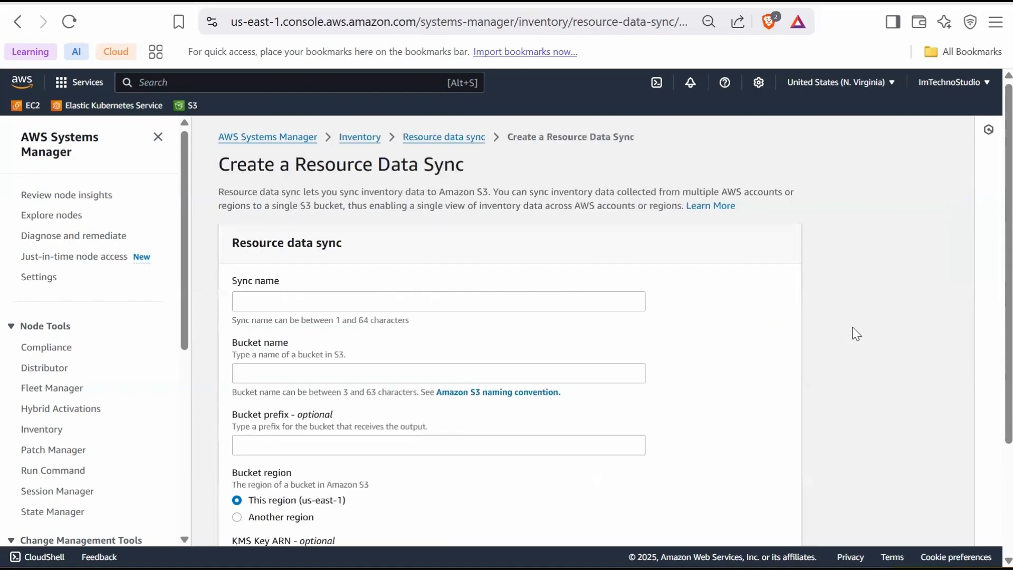
pyautogui.write('syn')
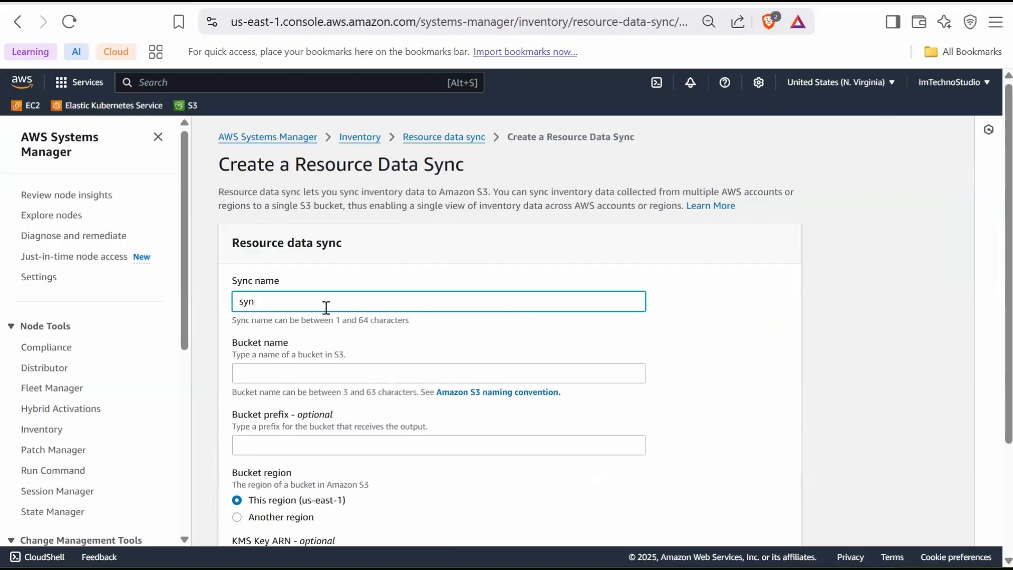
pyautogui.write('c-test')
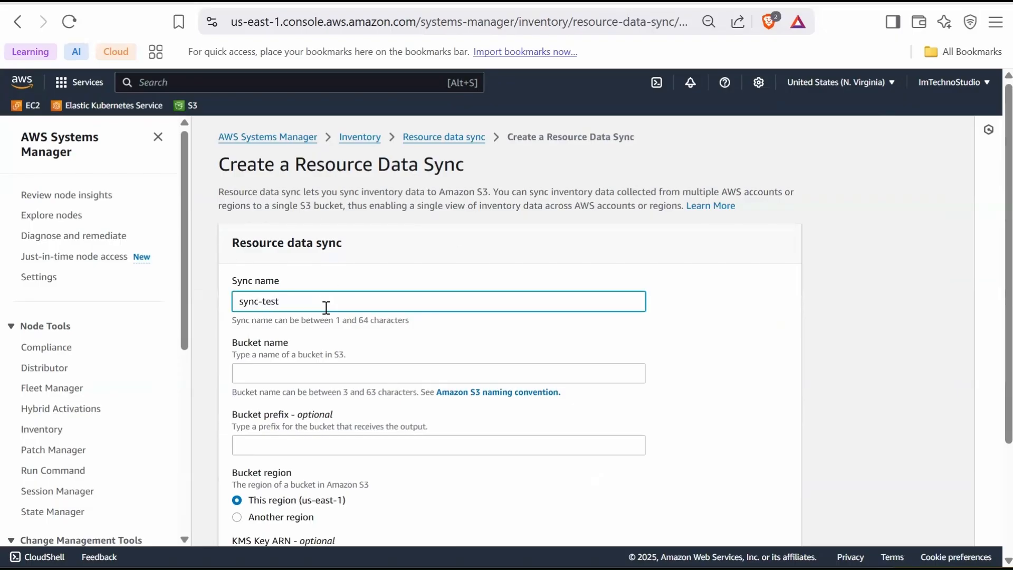
pyautogui.scroll(-3)
pyautogui.write('ssm-inventory-10-5-2025')
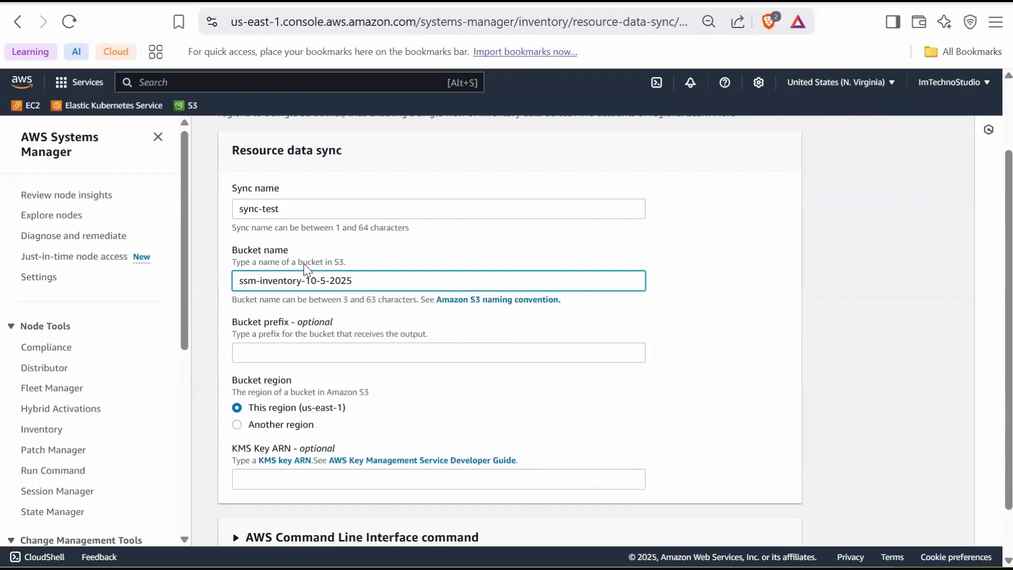
pyautogui.moveTo(242, 342)
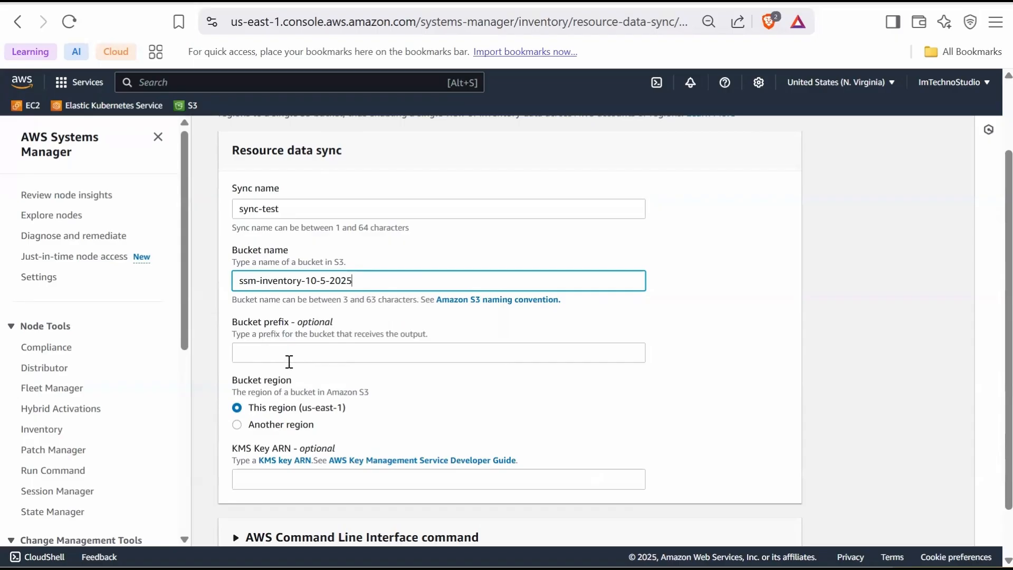
pyautogui.scroll(-3)
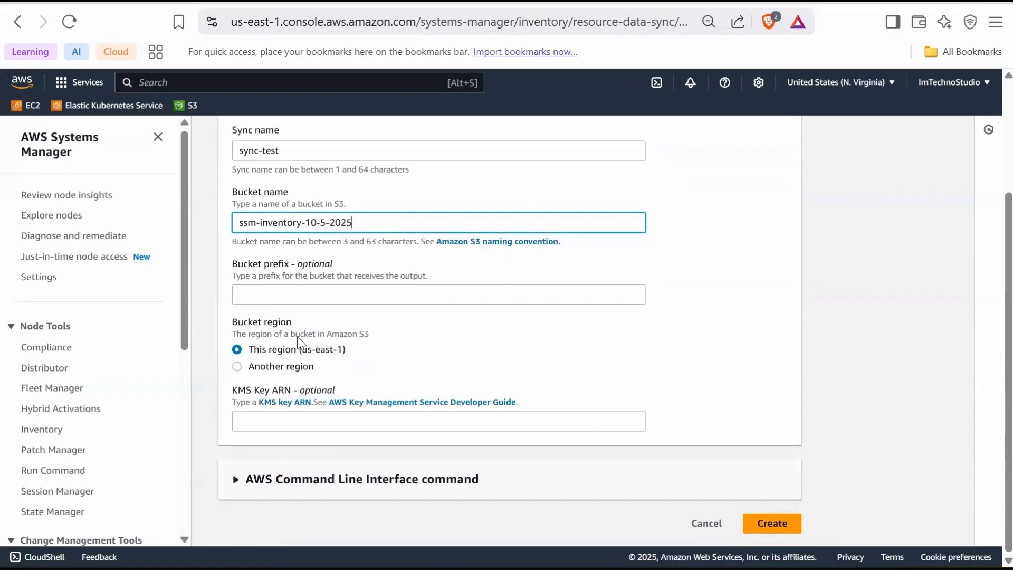
pyautogui.moveTo(289, 355)
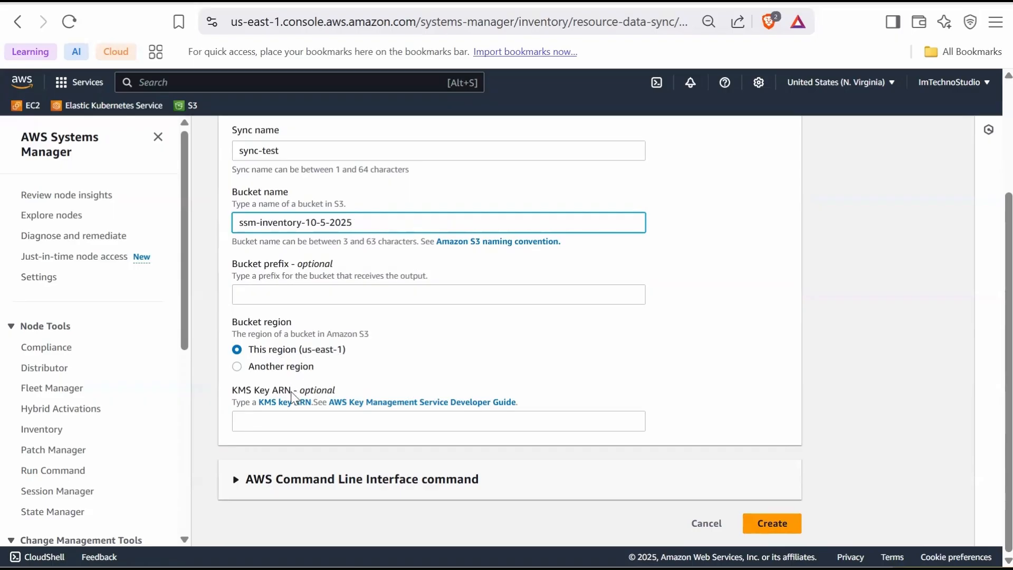
pyautogui.moveTo(301, 411)
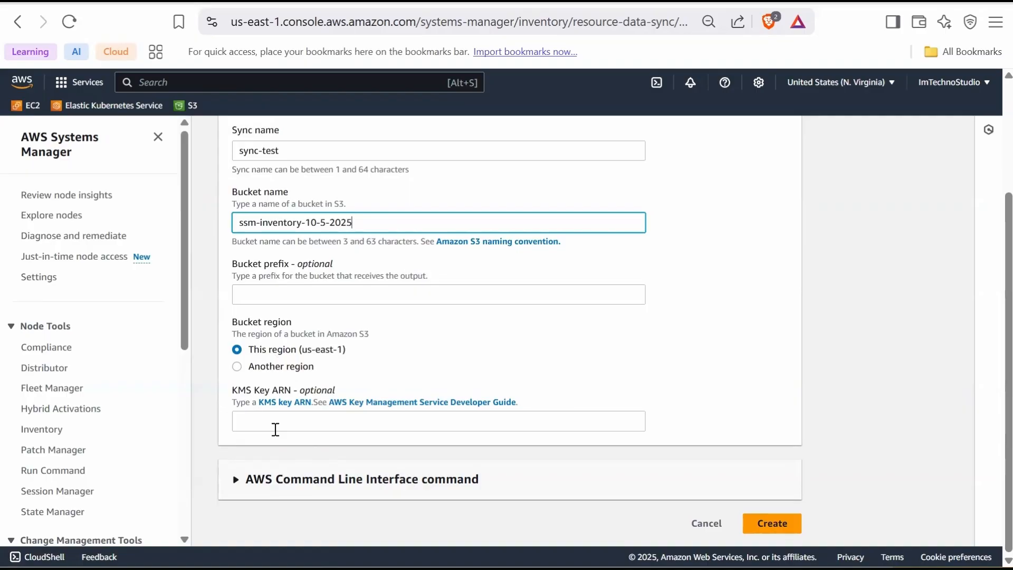
pyautogui.moveTo(283, 488)
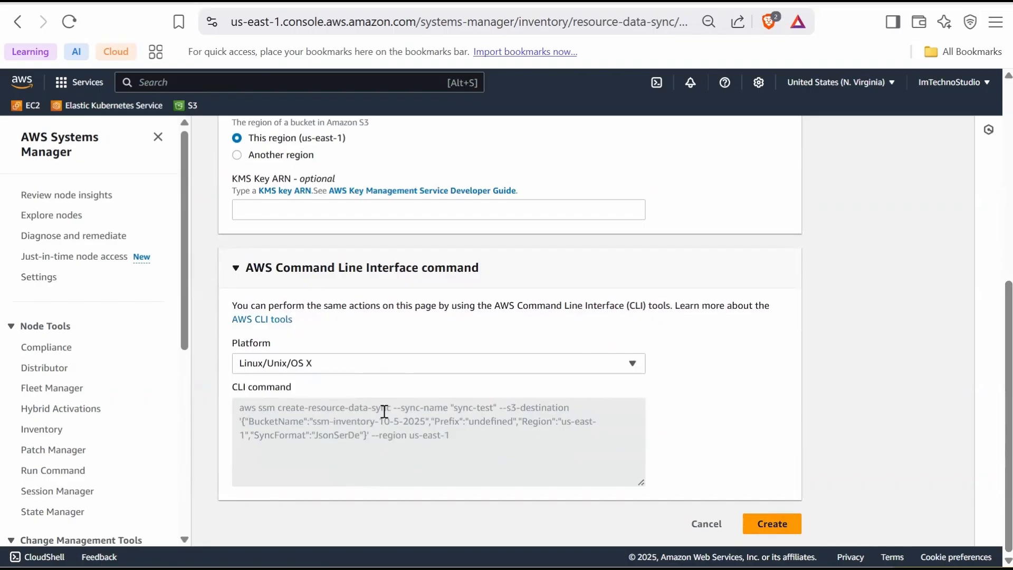
pyautogui.moveTo(384, 392)
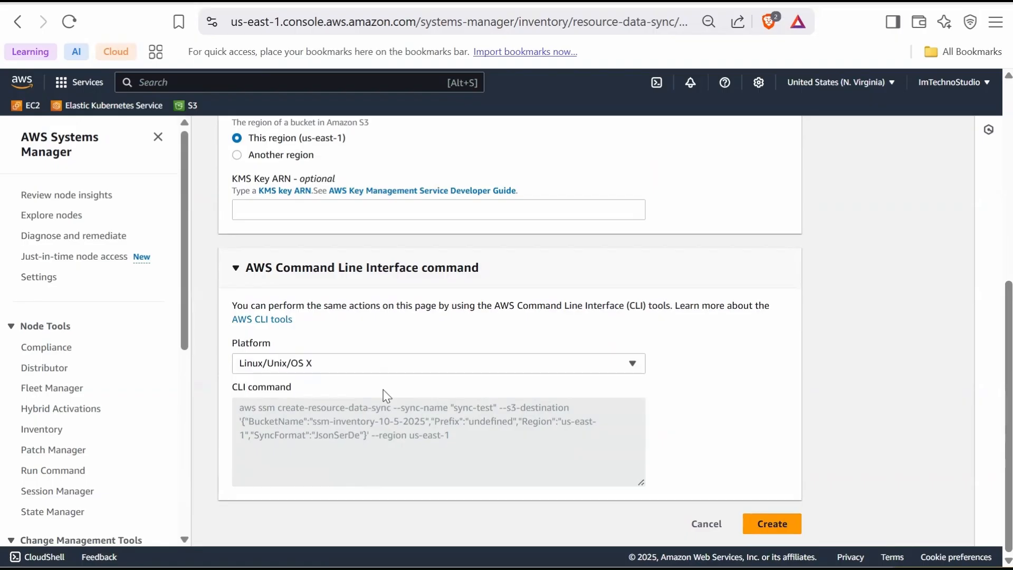
pyautogui.scroll(3)
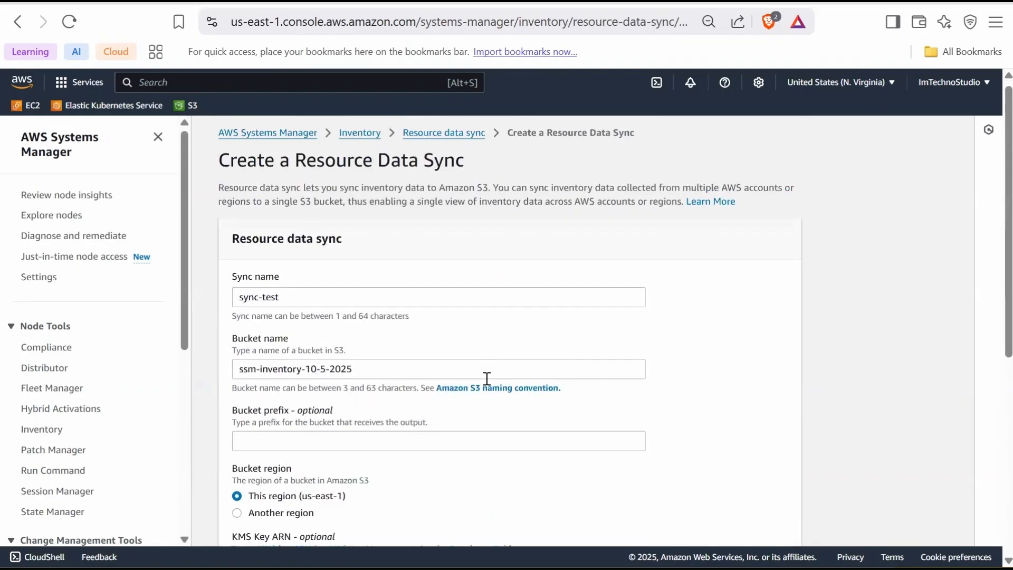
pyautogui.scroll(-3)
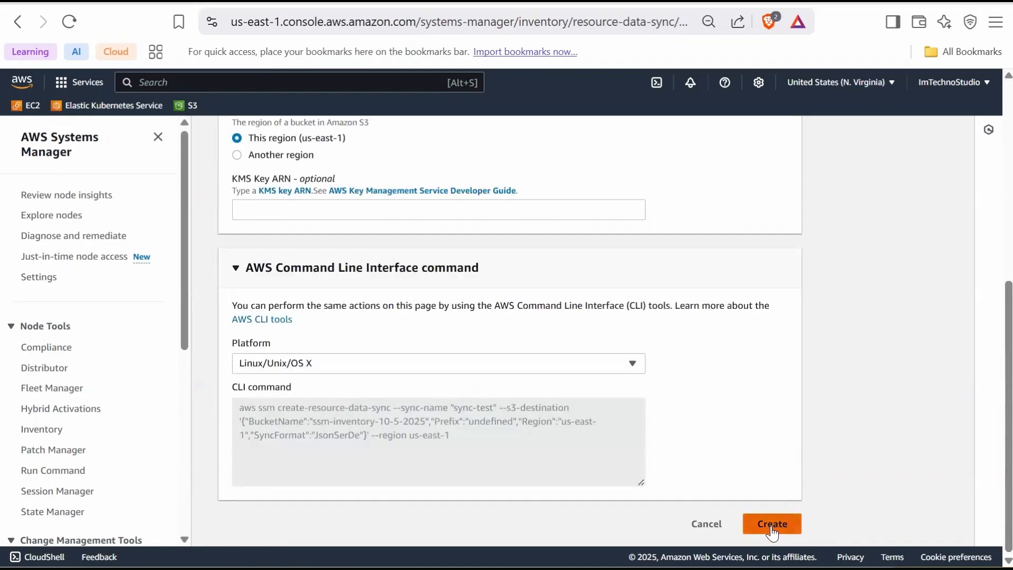
pyautogui.click(772, 523)
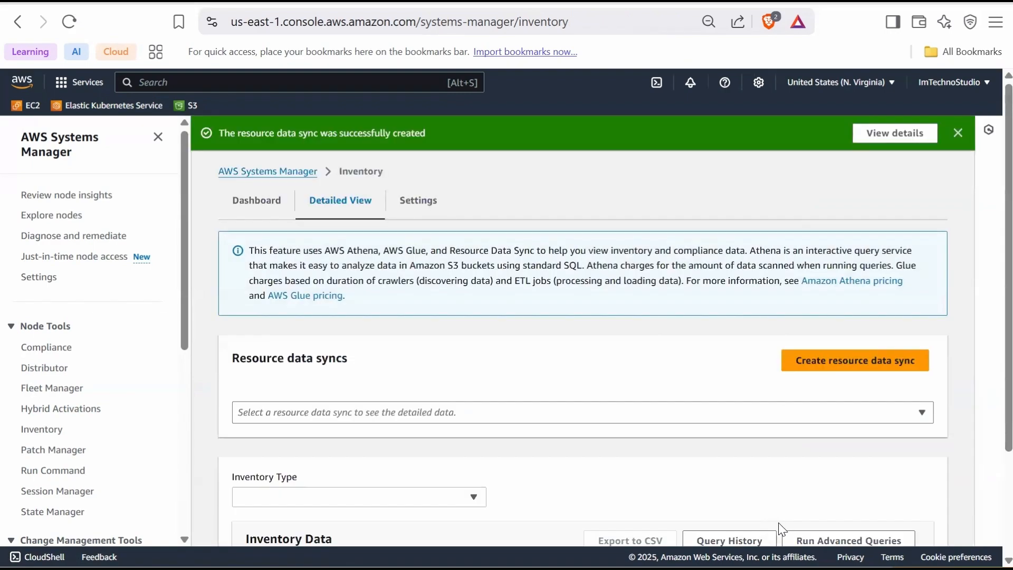
pyautogui.moveTo(642, 272)
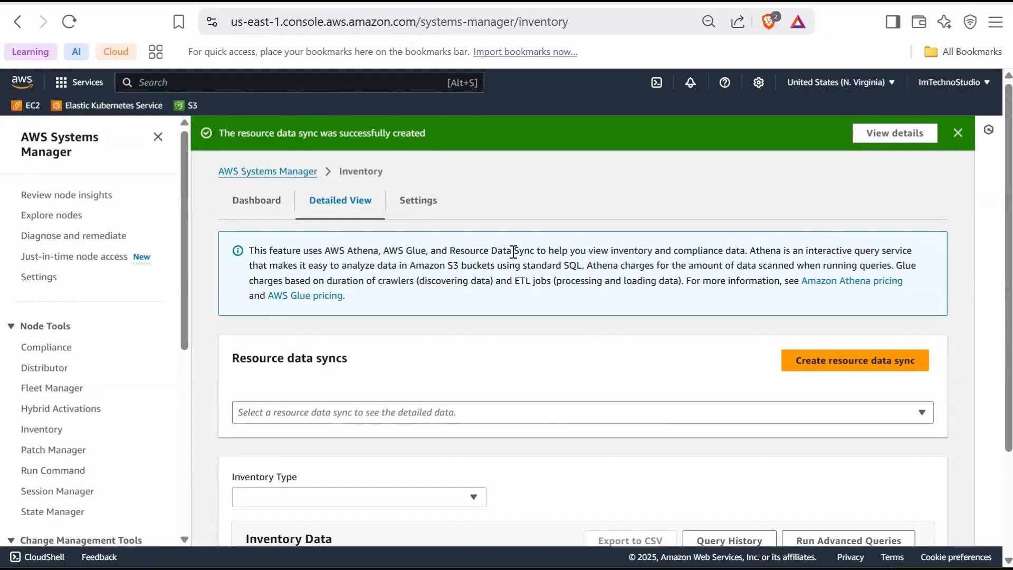
pyautogui.moveTo(438, 343)
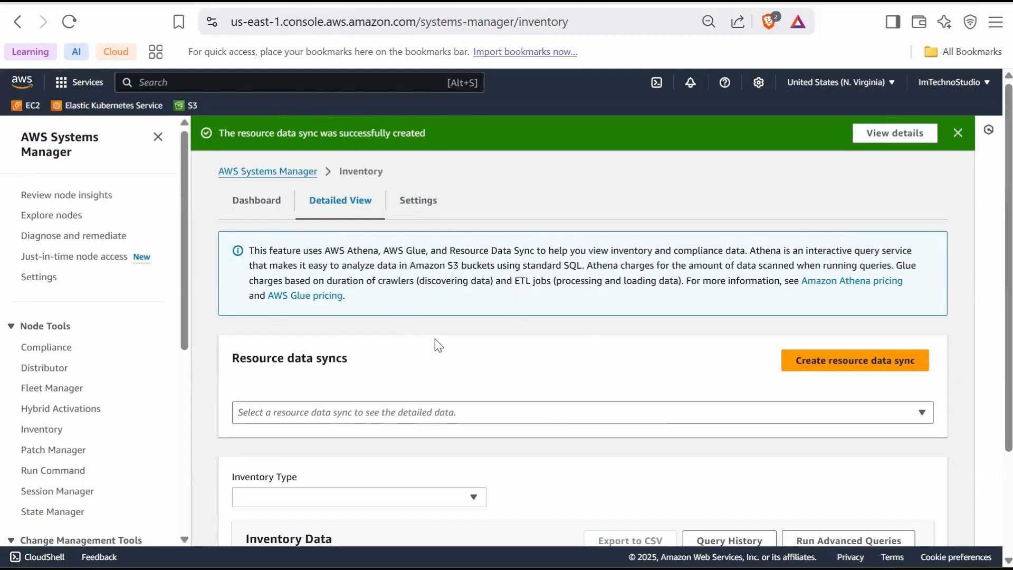
pyautogui.moveTo(430, 355)
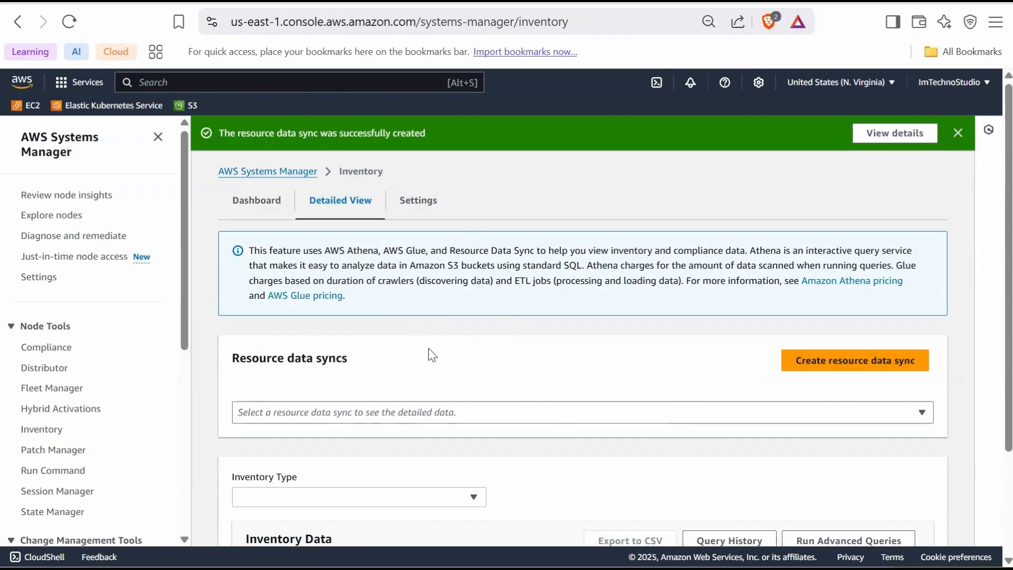
# - Choose sync-test as the resource data sync and bring up the Inventory Type list
pyautogui.scroll(-3)
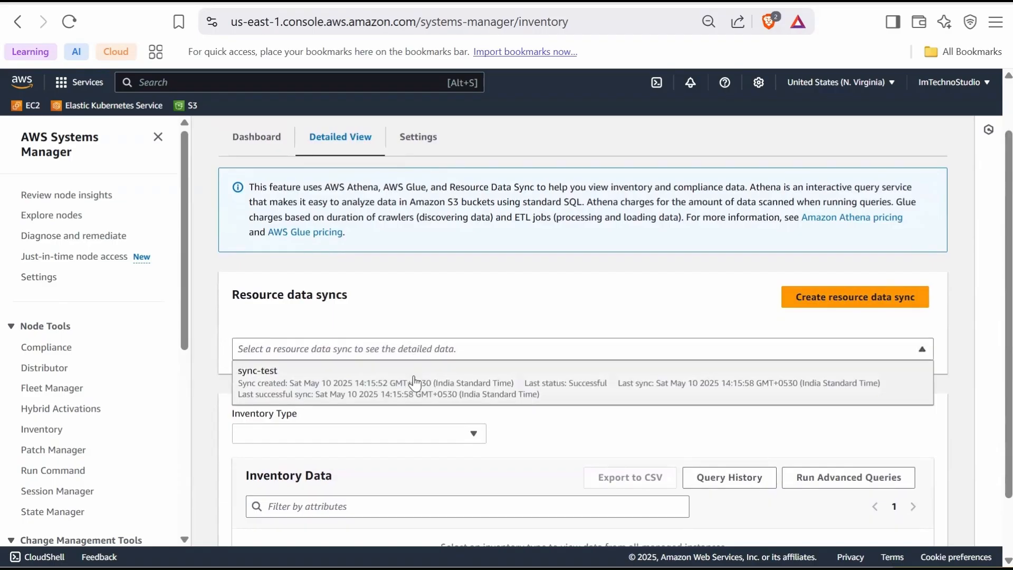
pyautogui.moveTo(404, 375)
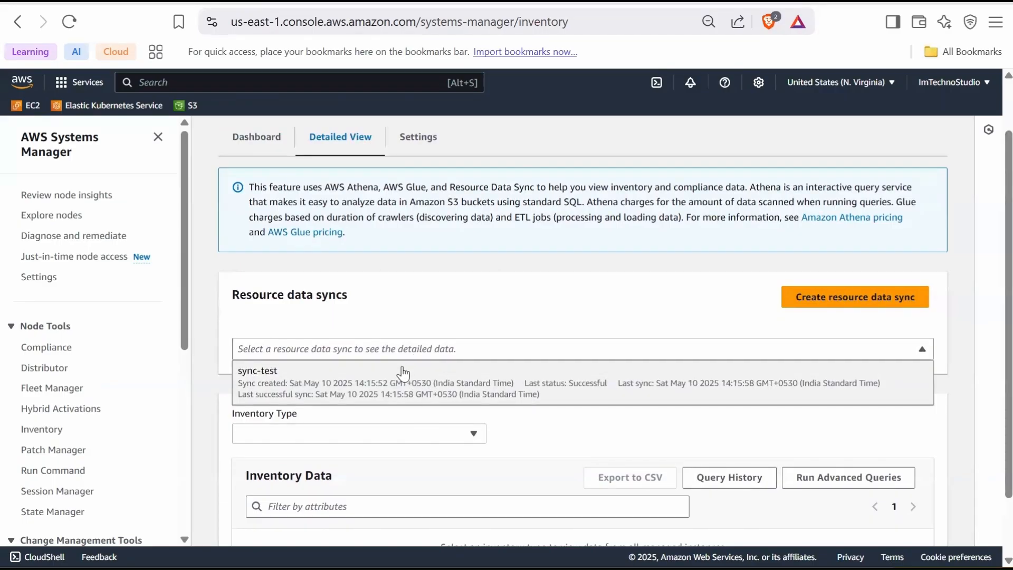
pyautogui.moveTo(248, 381)
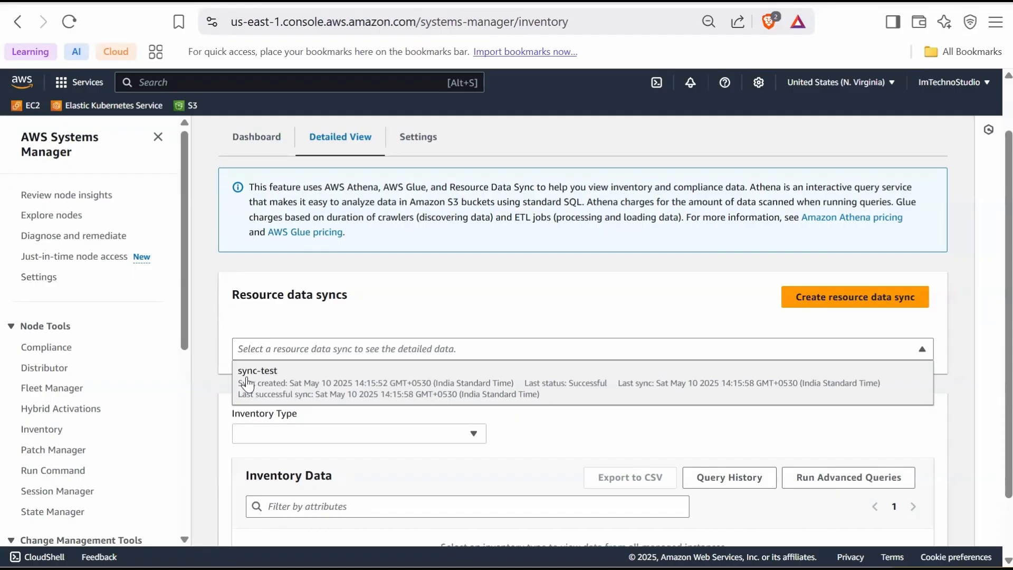
pyautogui.moveTo(313, 387)
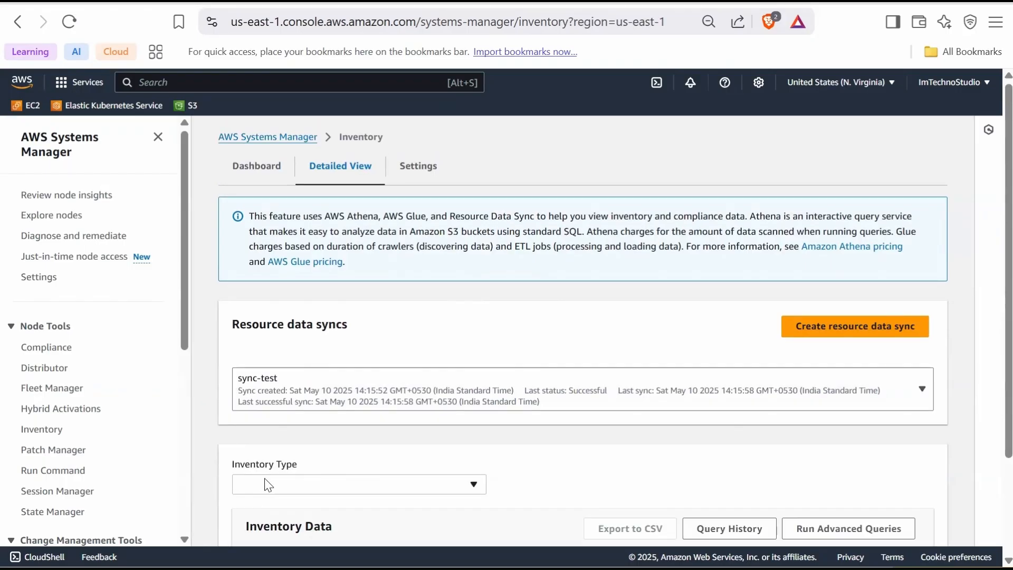
pyautogui.scroll(-3)
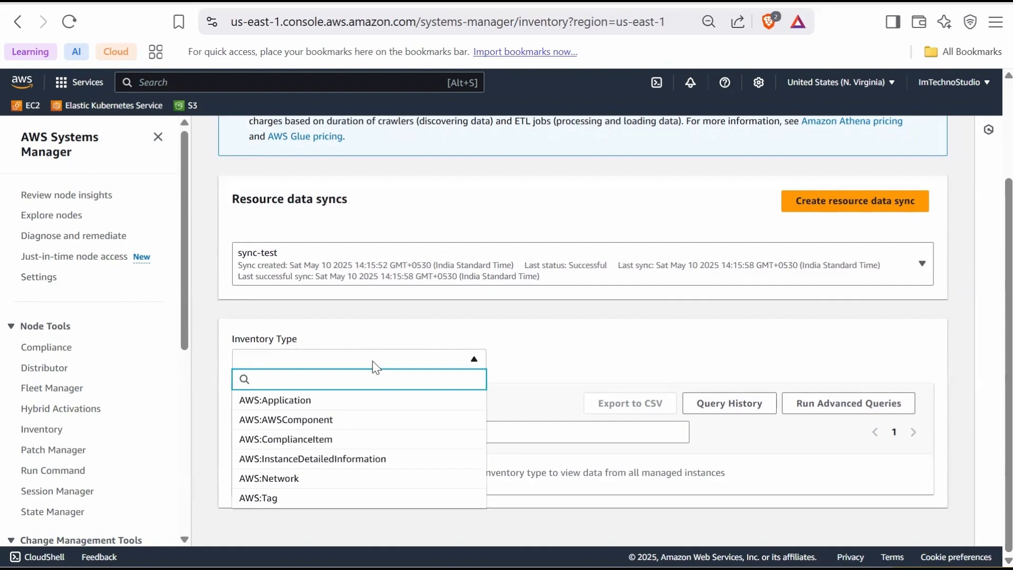
pyautogui.moveTo(349, 459)
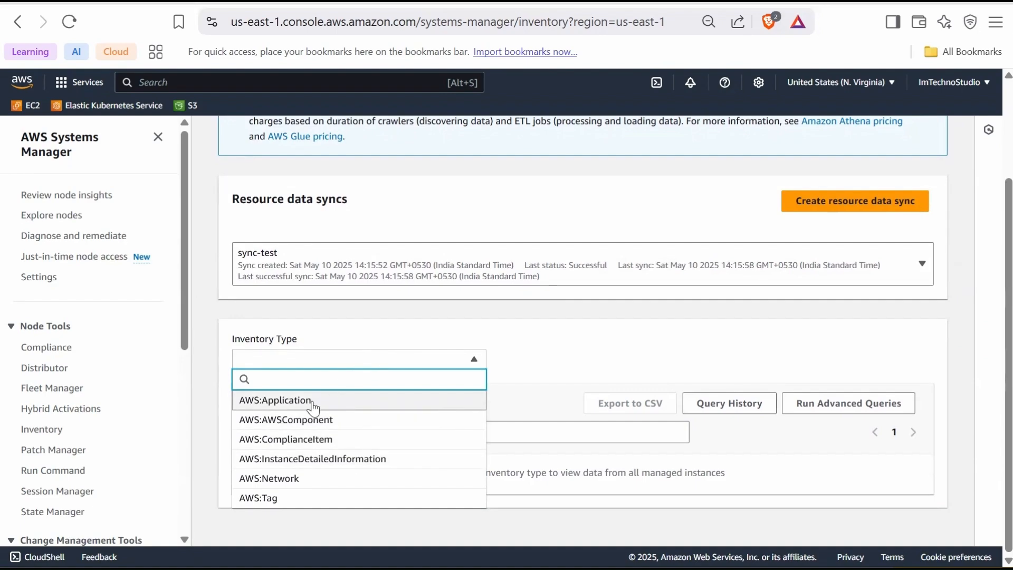
# - Select the AWS:Application inventory type and scroll through its application records
pyautogui.click(275, 400)
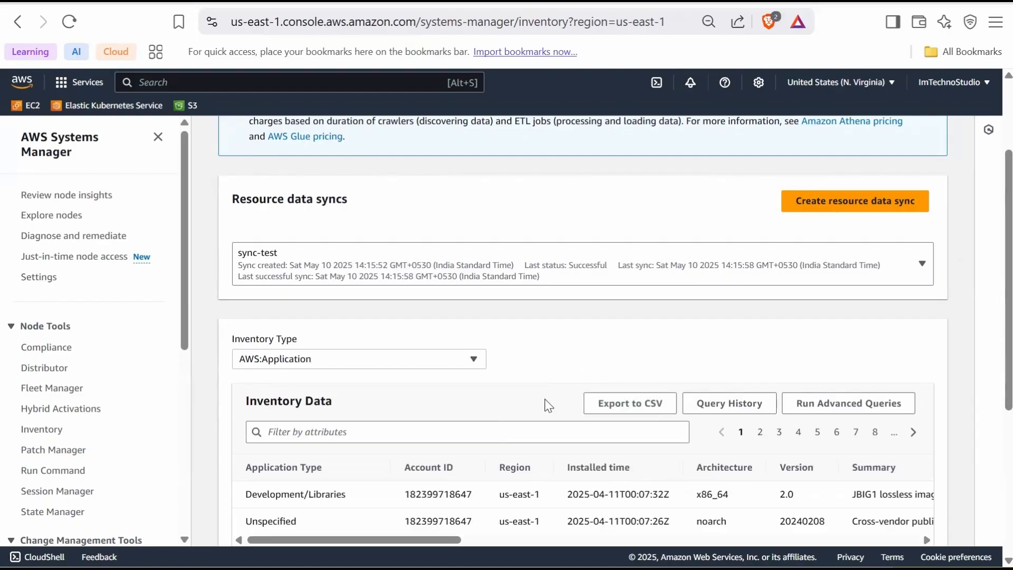
pyautogui.scroll(-3)
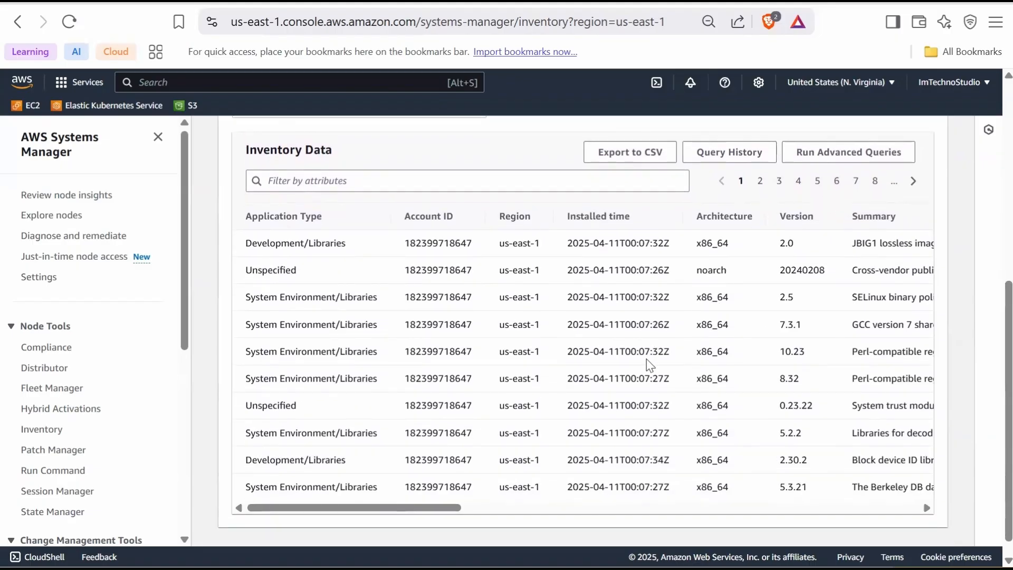
pyautogui.scroll(3)
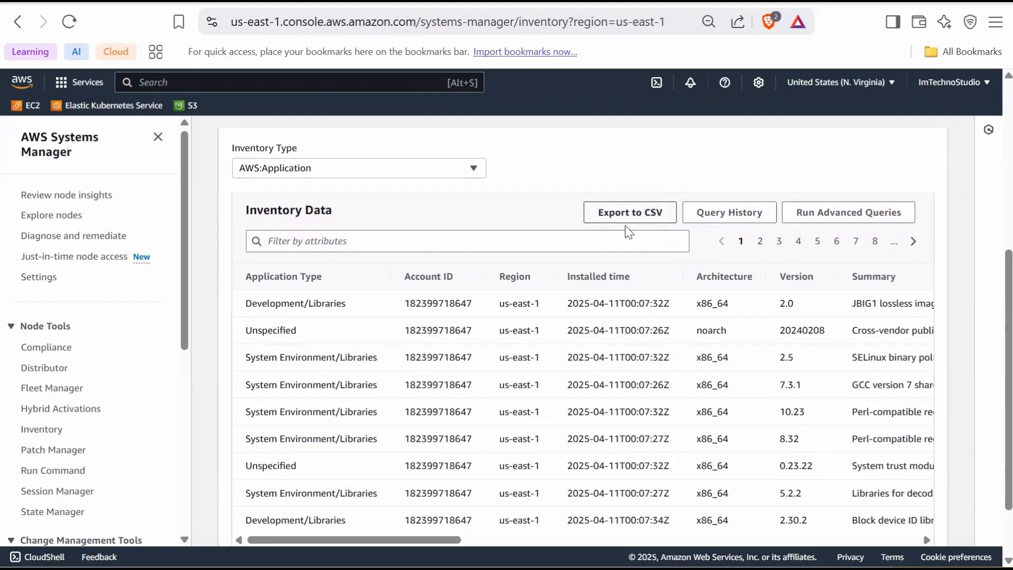
pyautogui.moveTo(660, 231)
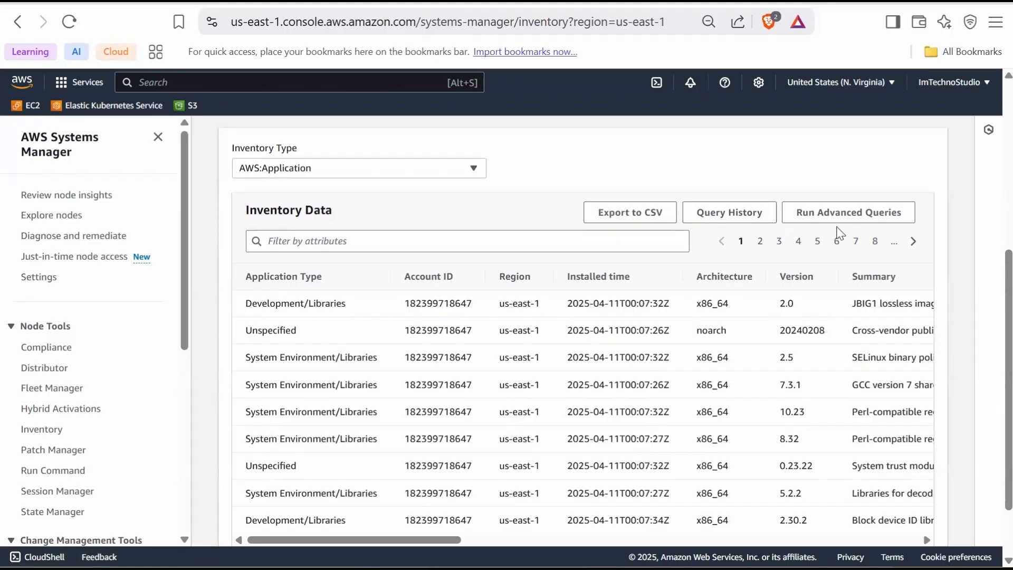
pyautogui.moveTo(718, 271)
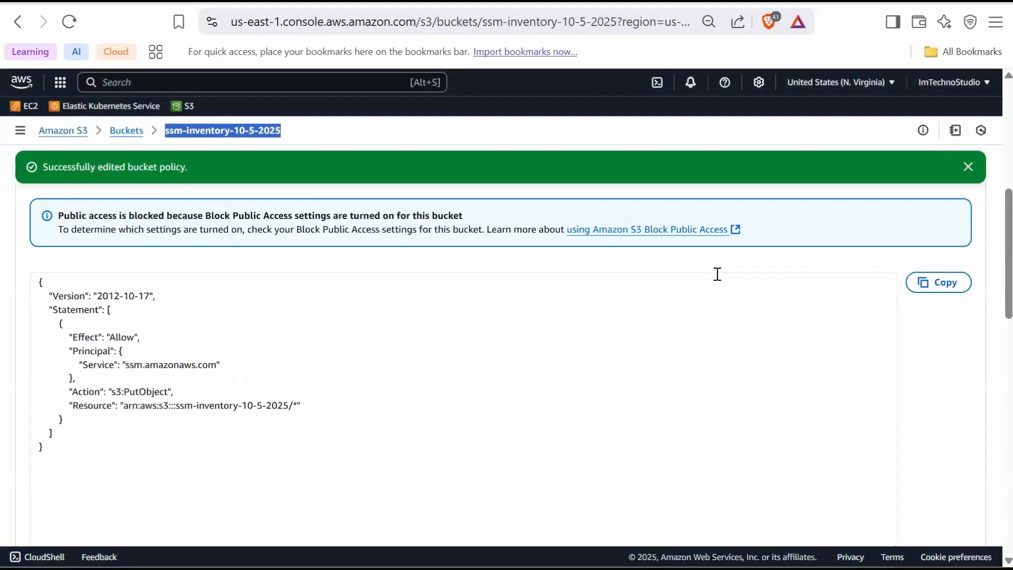
# - Return to the S3 bucket list and enter the ssm-inventory-10-5-2025 bucket's contents
pyautogui.click(126, 131)
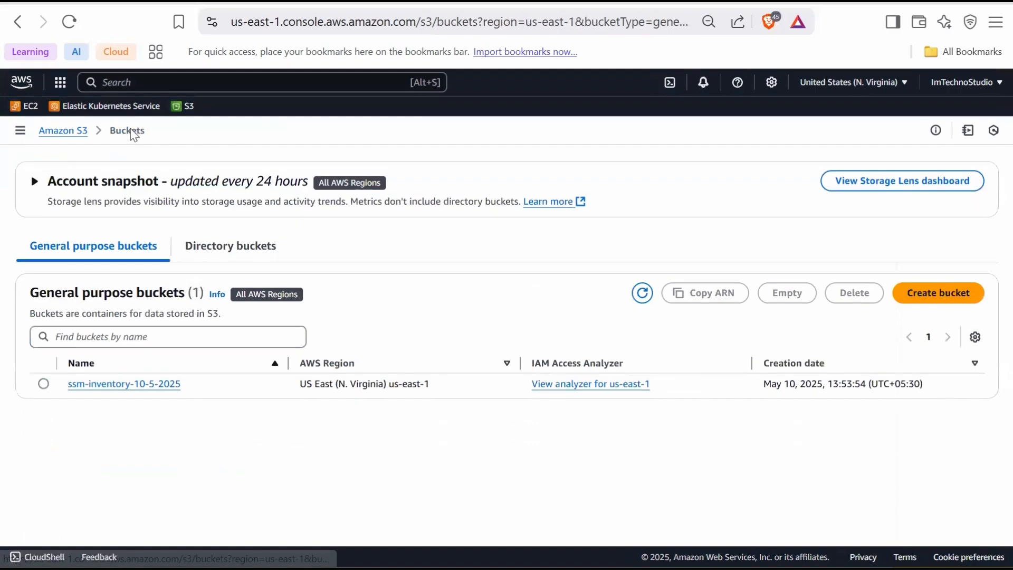
pyautogui.click(20, 130)
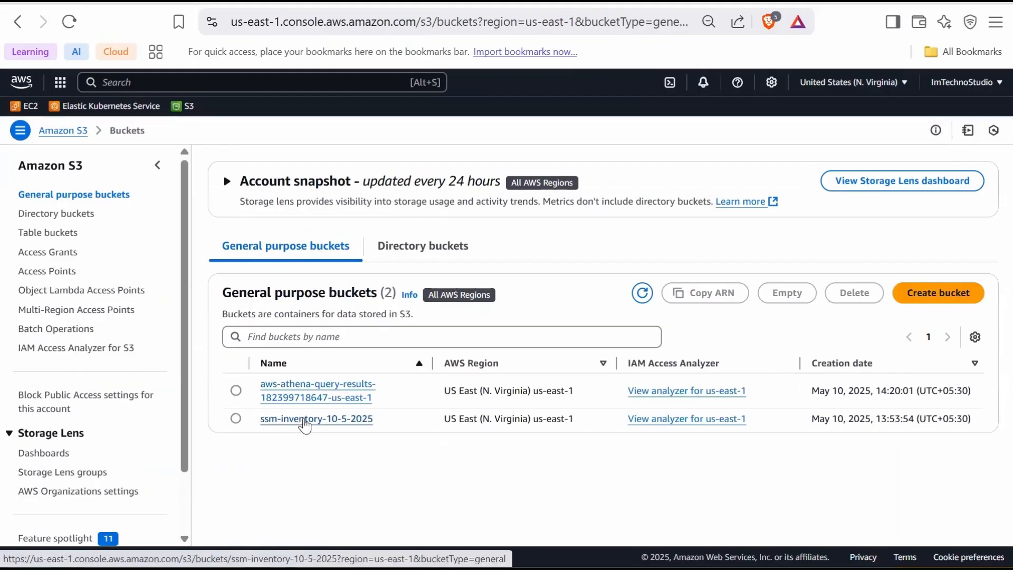
pyautogui.click(315, 419)
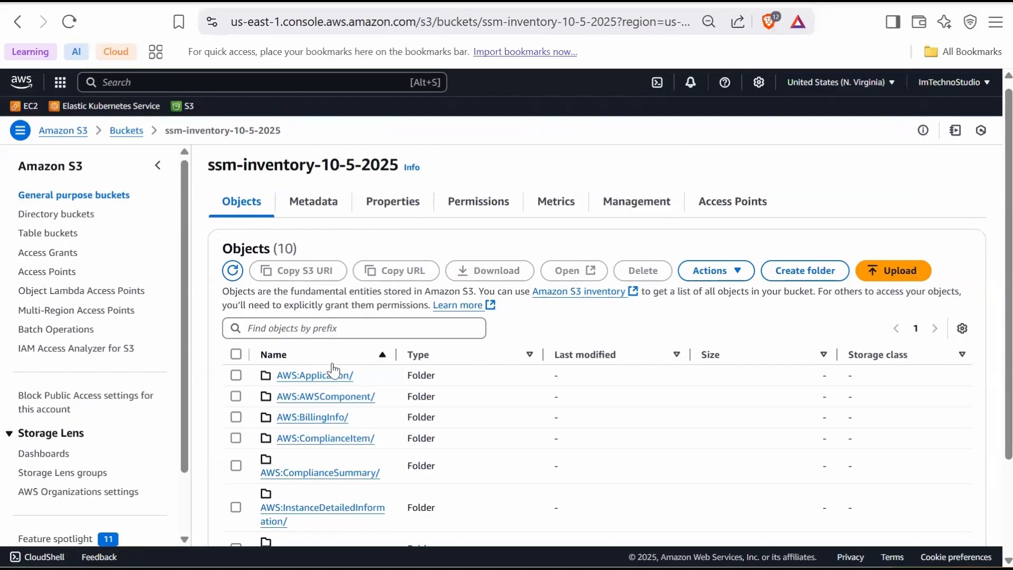
pyautogui.scroll(-3)
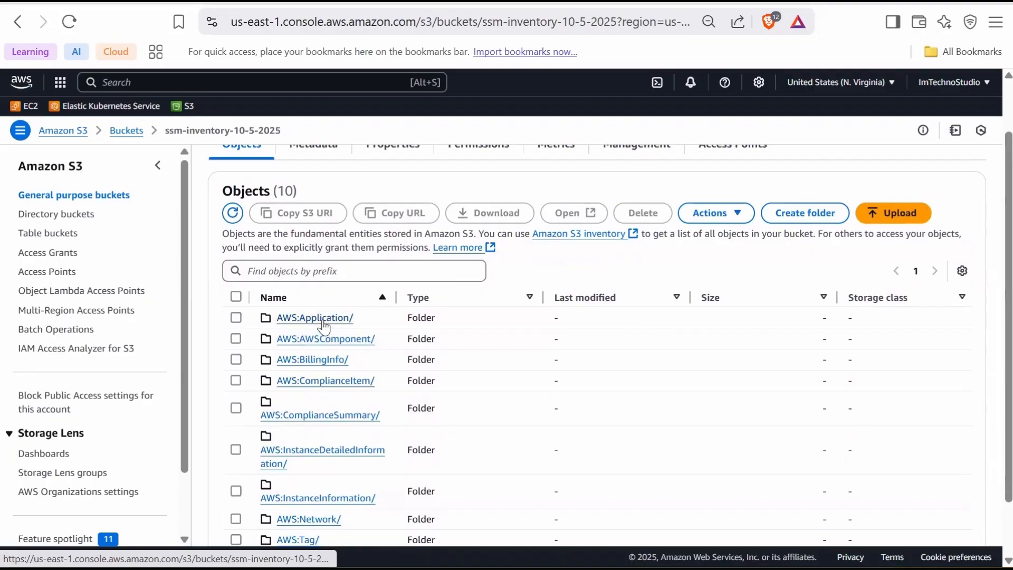
# - Drill into AWS:Application > accountid > region=us-east-1 > ManagedInstanceInventory and download the first instance's inventory JSON
pyautogui.click(314, 318)
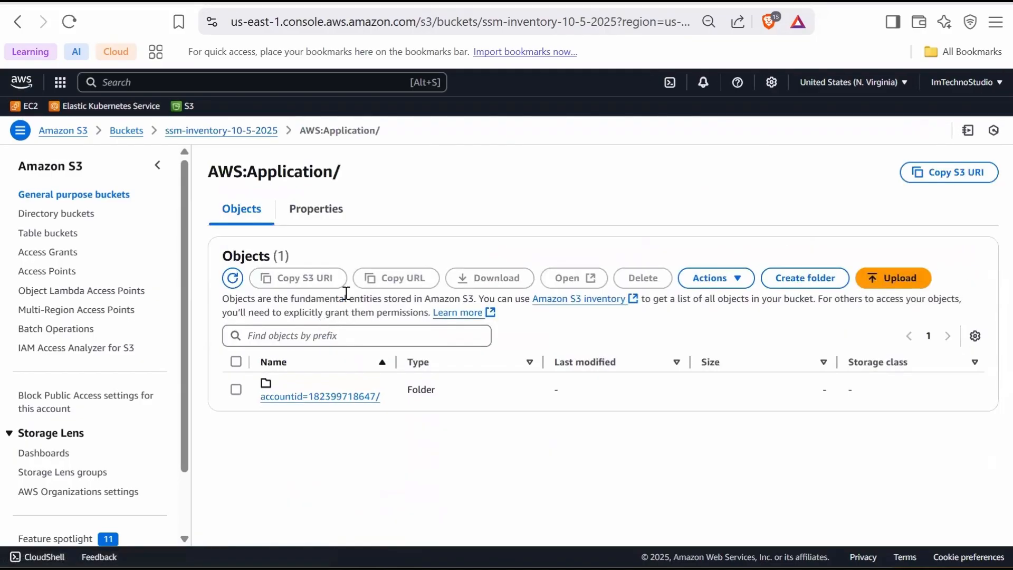
pyautogui.click(319, 396)
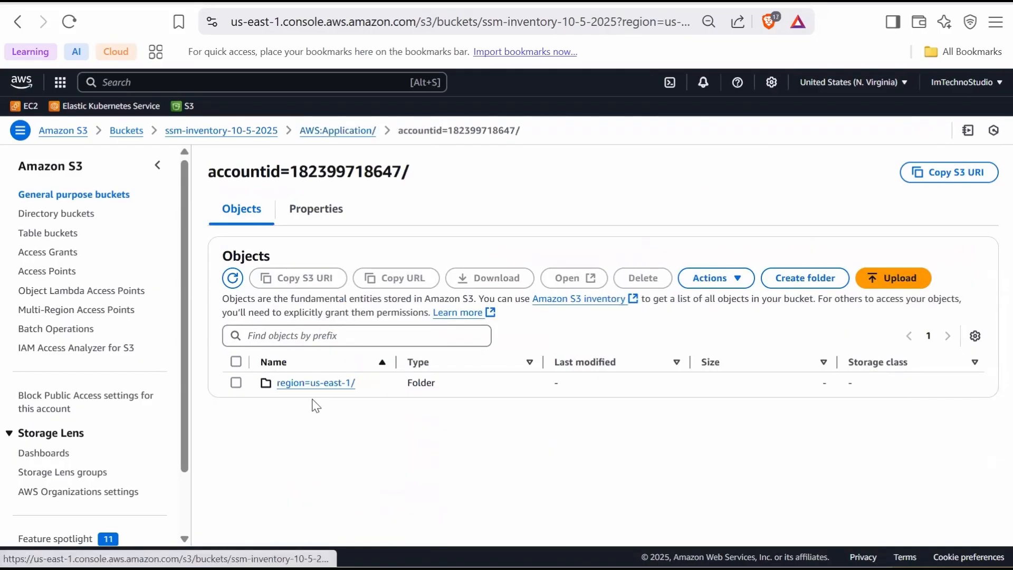
pyautogui.click(316, 381)
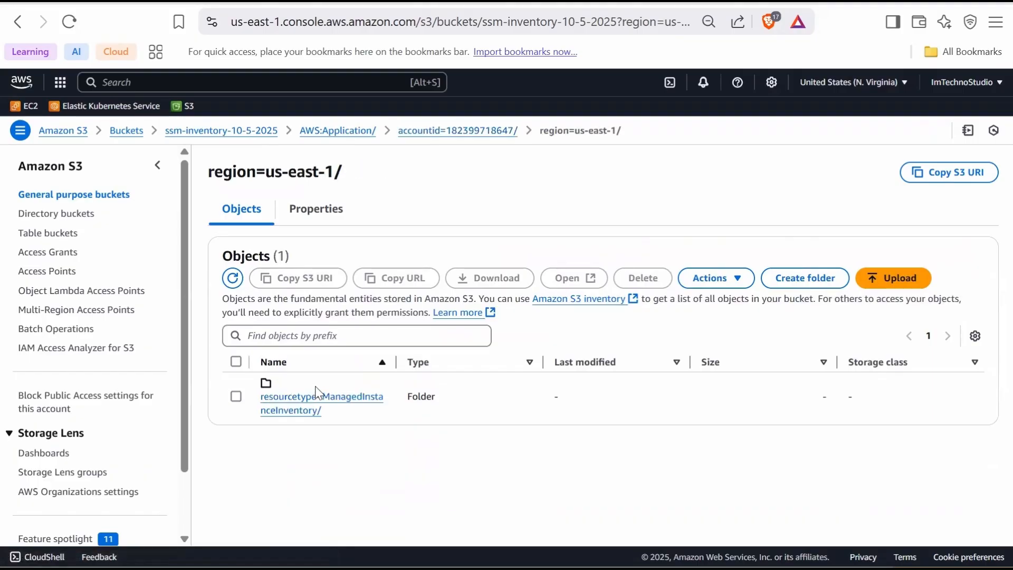
pyautogui.moveTo(297, 411)
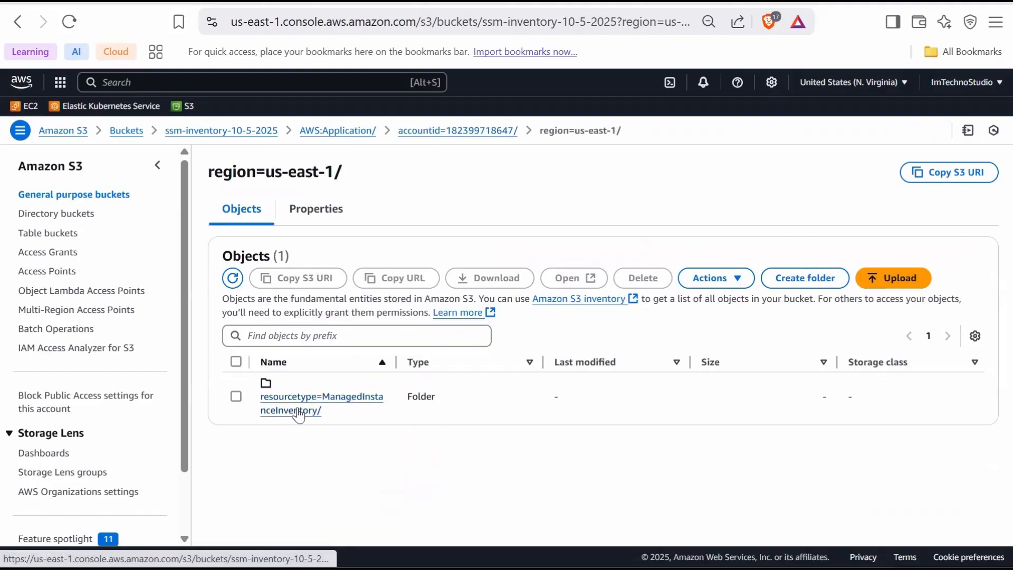
pyautogui.click(321, 395)
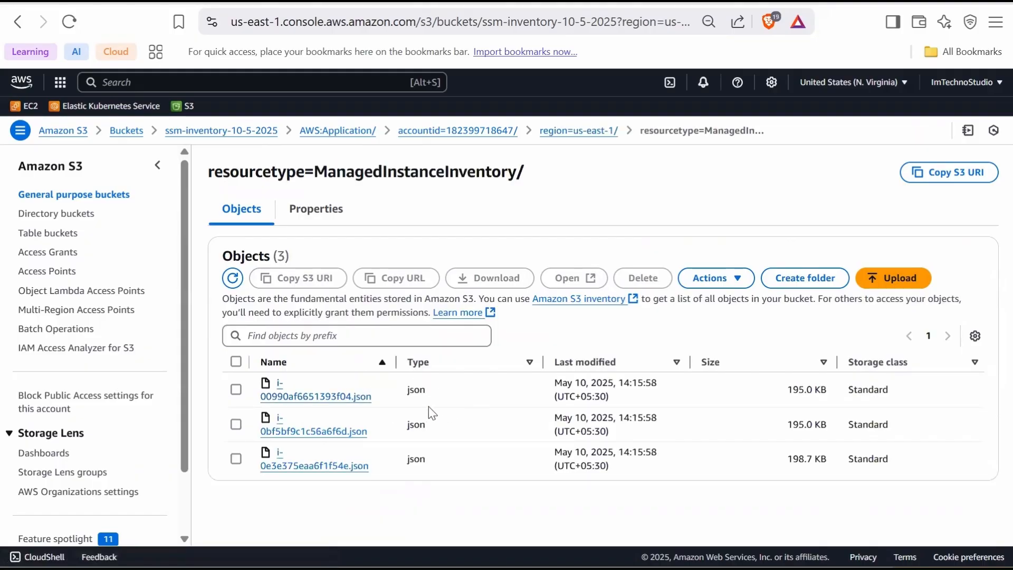
pyautogui.moveTo(236, 394)
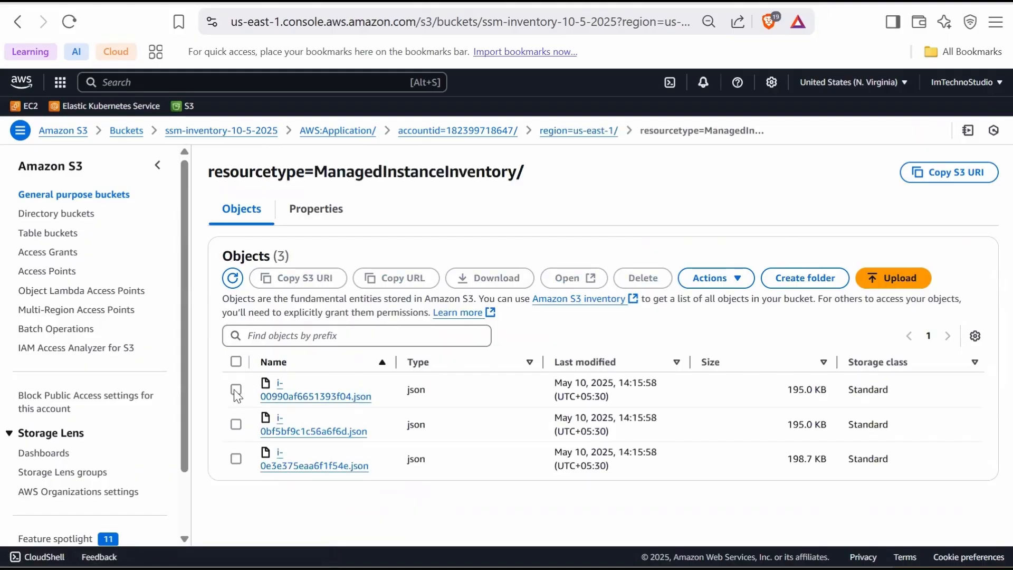
pyautogui.click(235, 389)
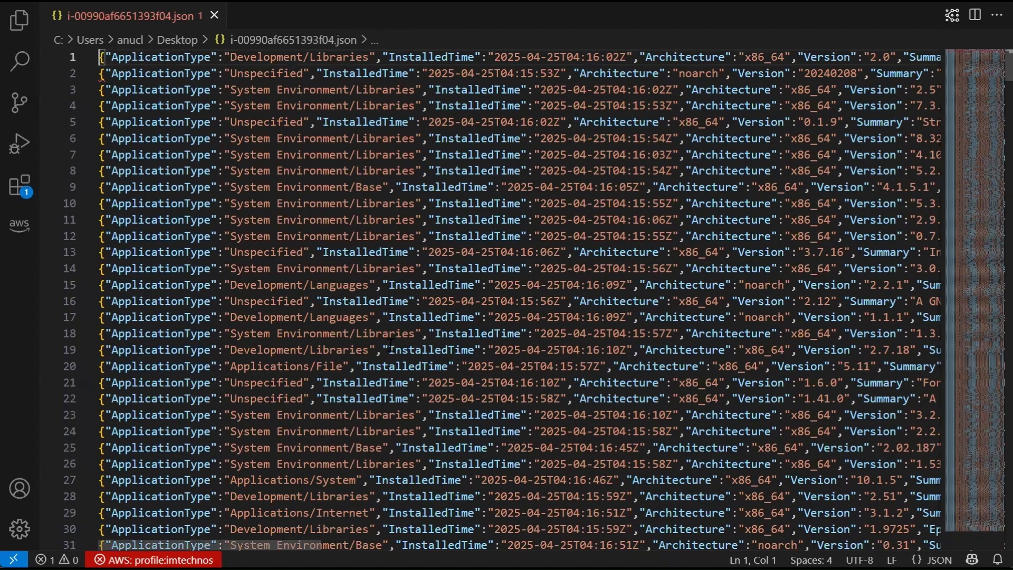
# - Scroll through the instance inventory JSON's application entries in VS Code, then return to the Inventory settings
pyautogui.scroll(-3)
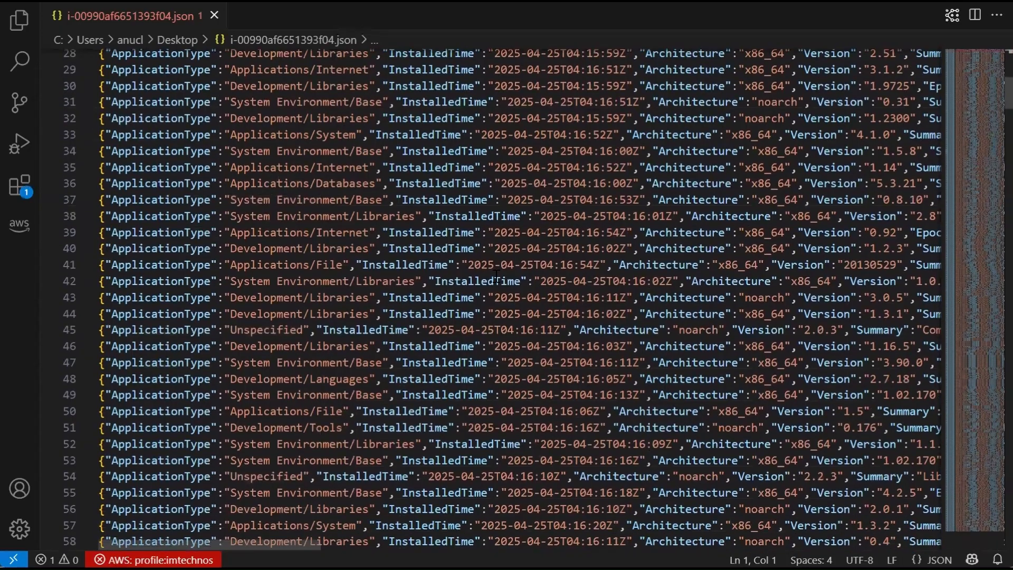
pyautogui.scroll(-3)
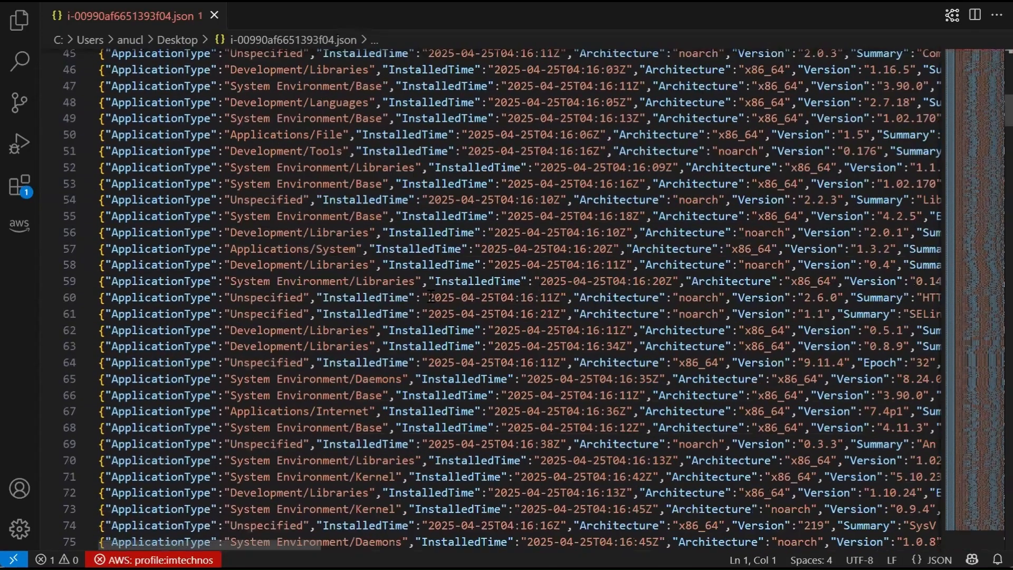
pyautogui.scroll(-3)
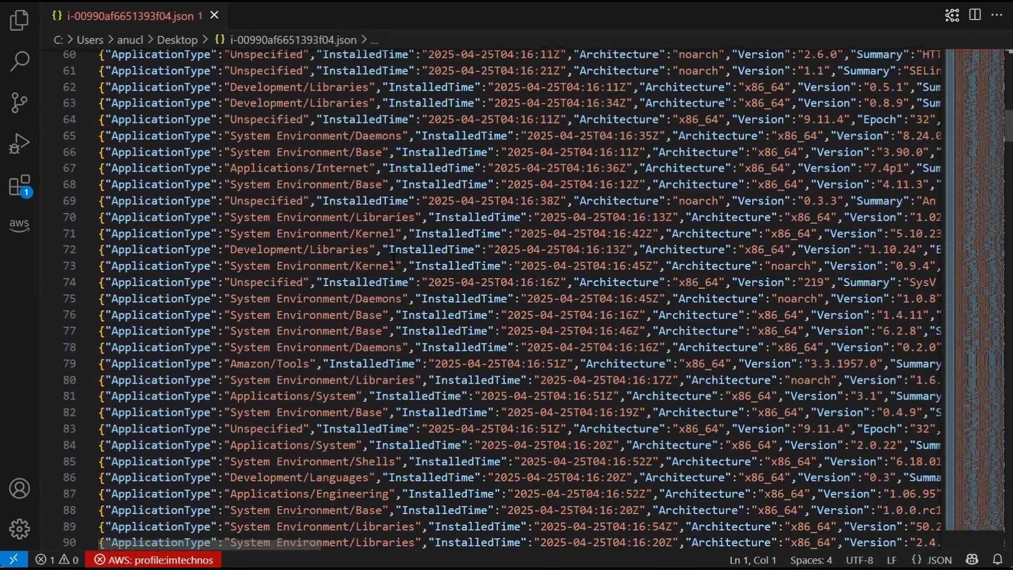
pyautogui.scroll(3)
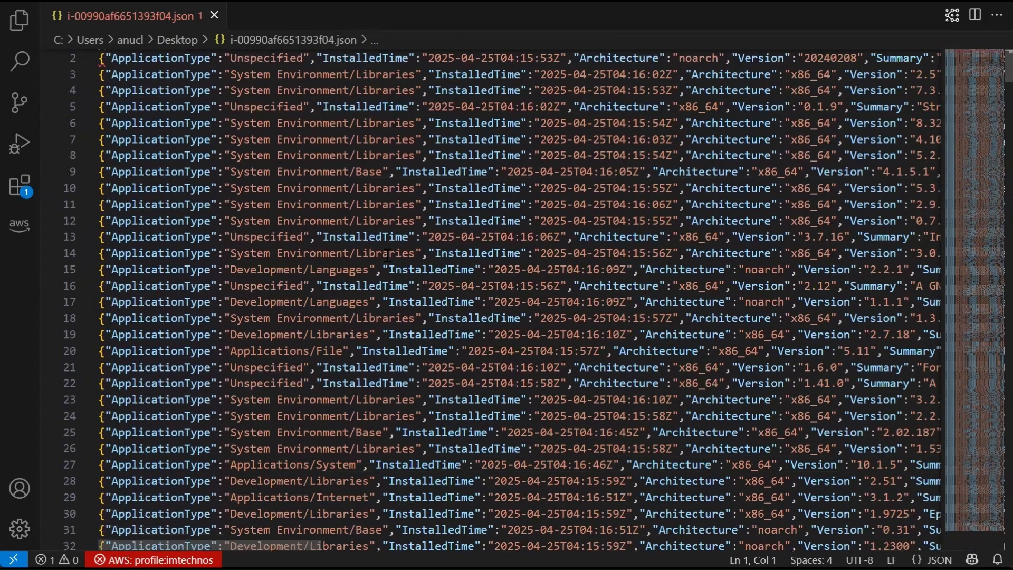
pyautogui.scroll(3)
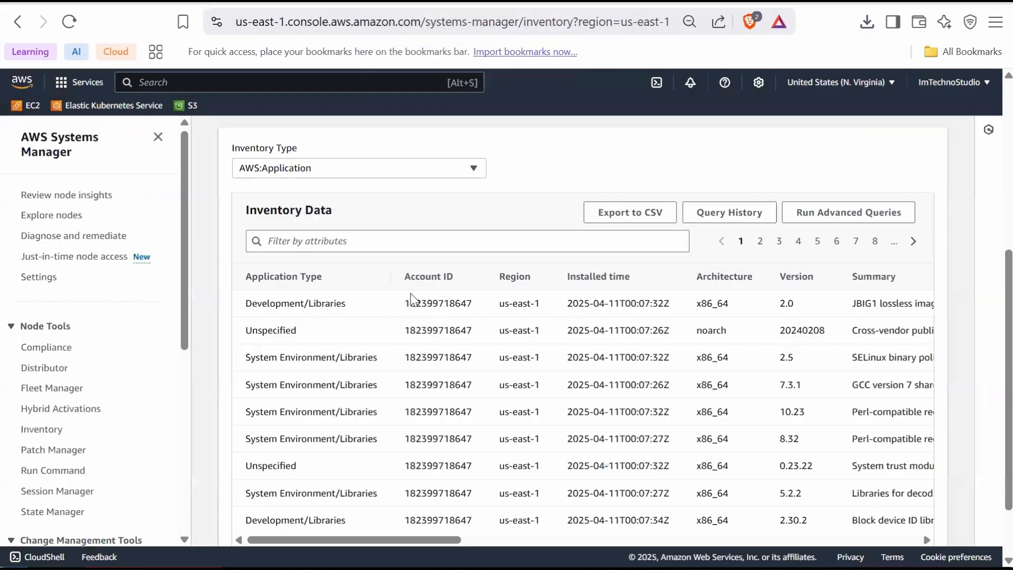
pyautogui.click(417, 166)
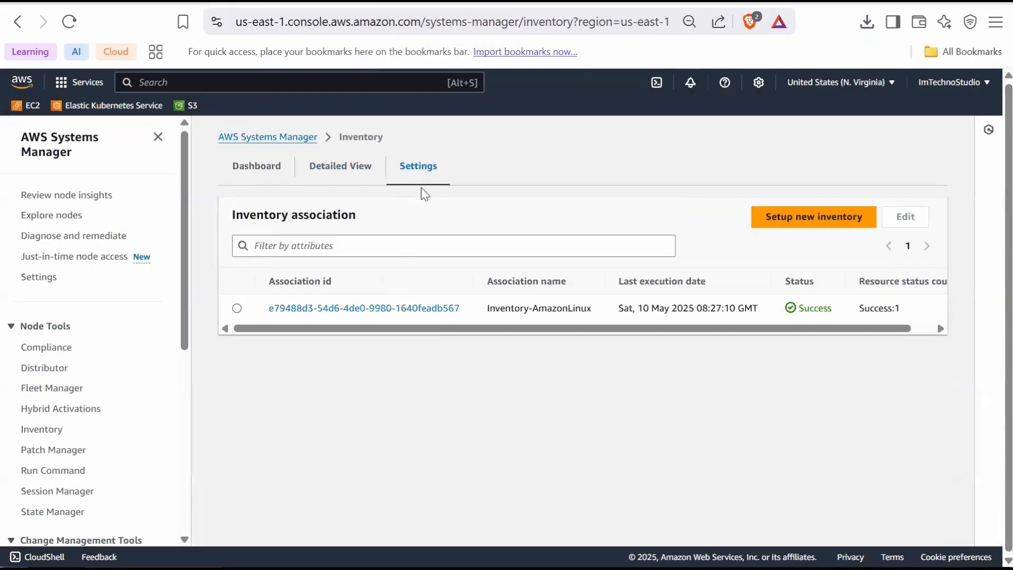
pyautogui.moveTo(414, 189)
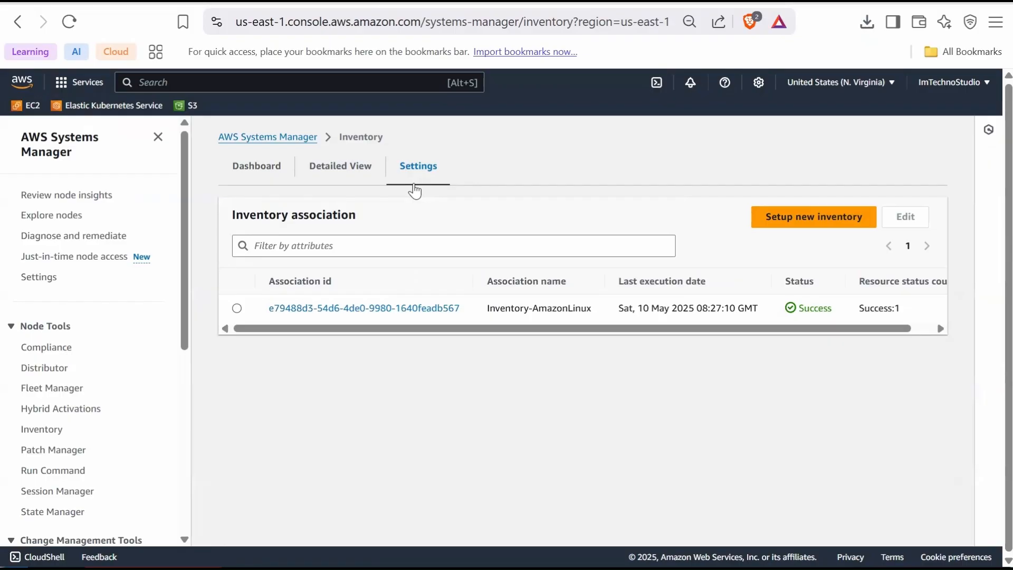
pyautogui.moveTo(344, 272)
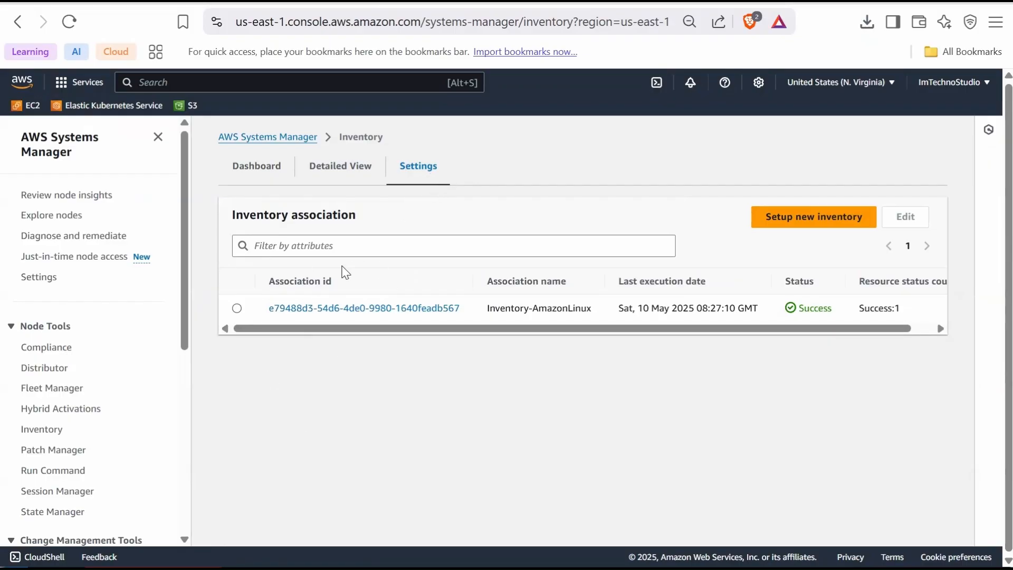
pyautogui.moveTo(46, 414)
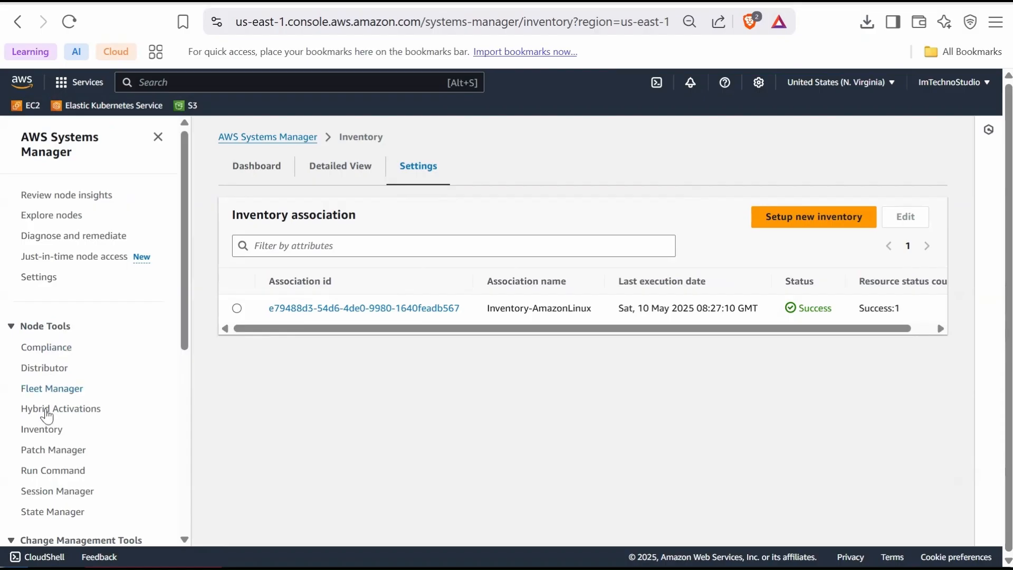
# - In State Manager, select the Inventory-AmazonLinux association and confirm its deletion
pyautogui.scroll(-3)
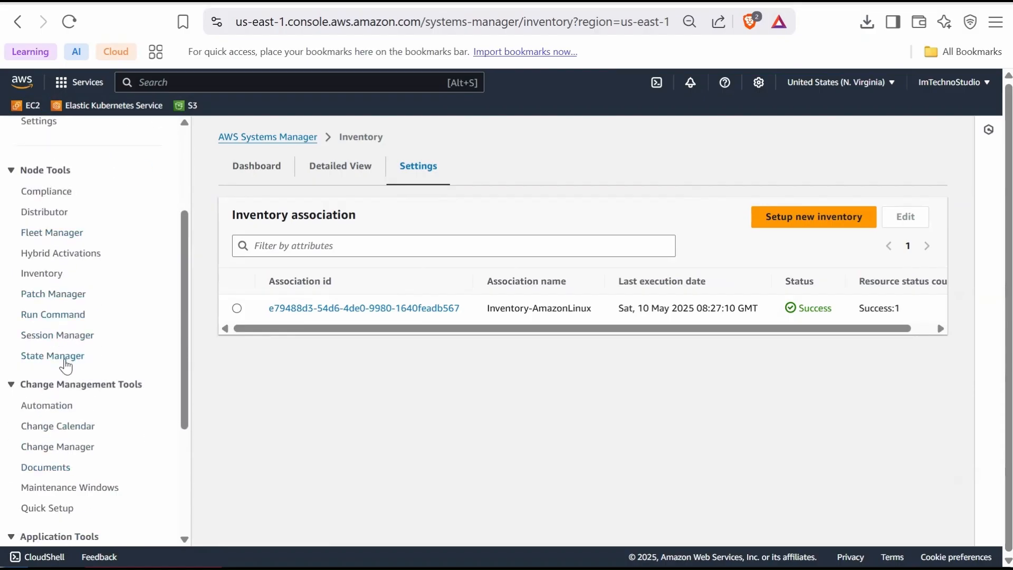
pyautogui.click(53, 356)
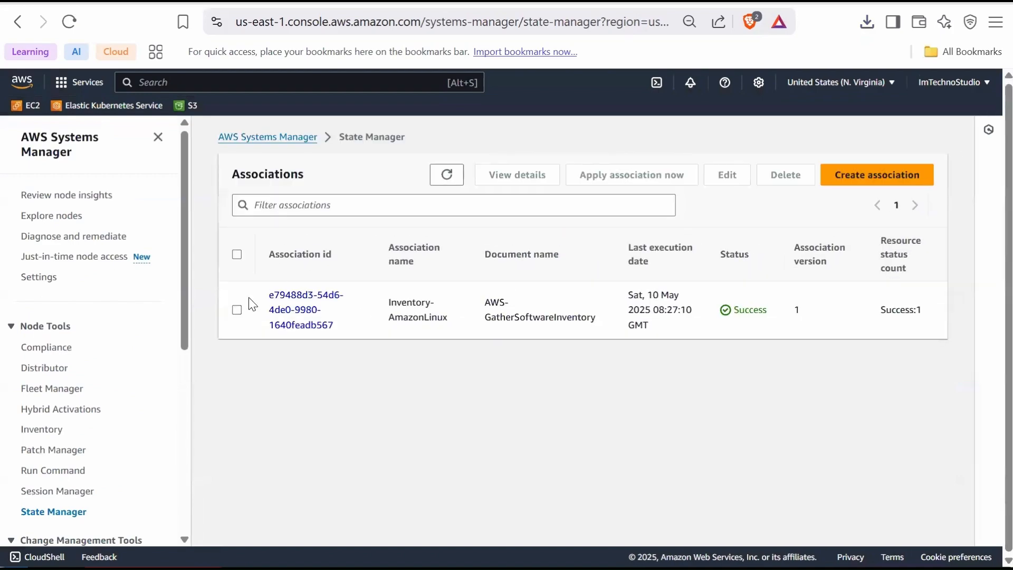
pyautogui.click(236, 309)
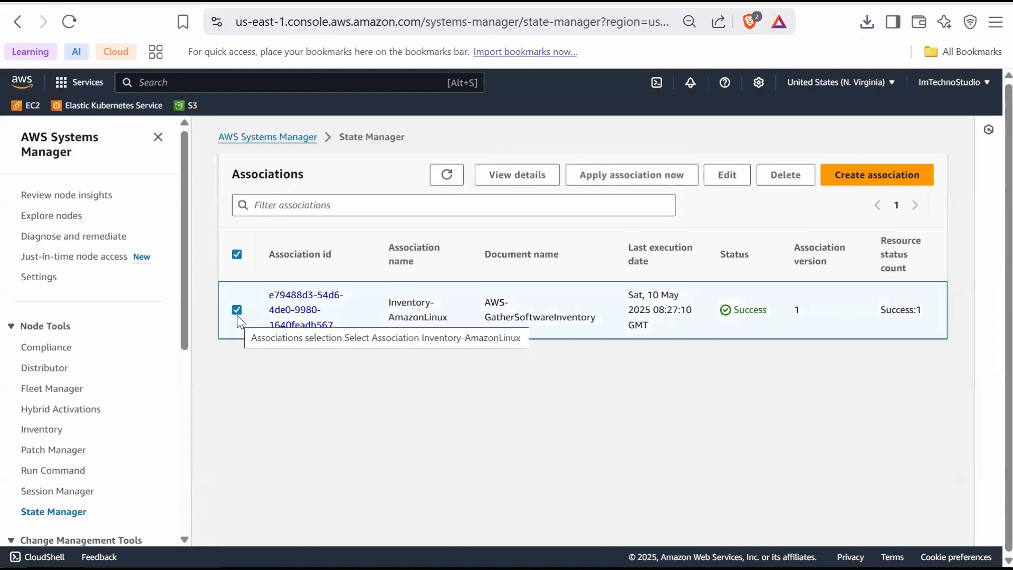
pyautogui.click(784, 174)
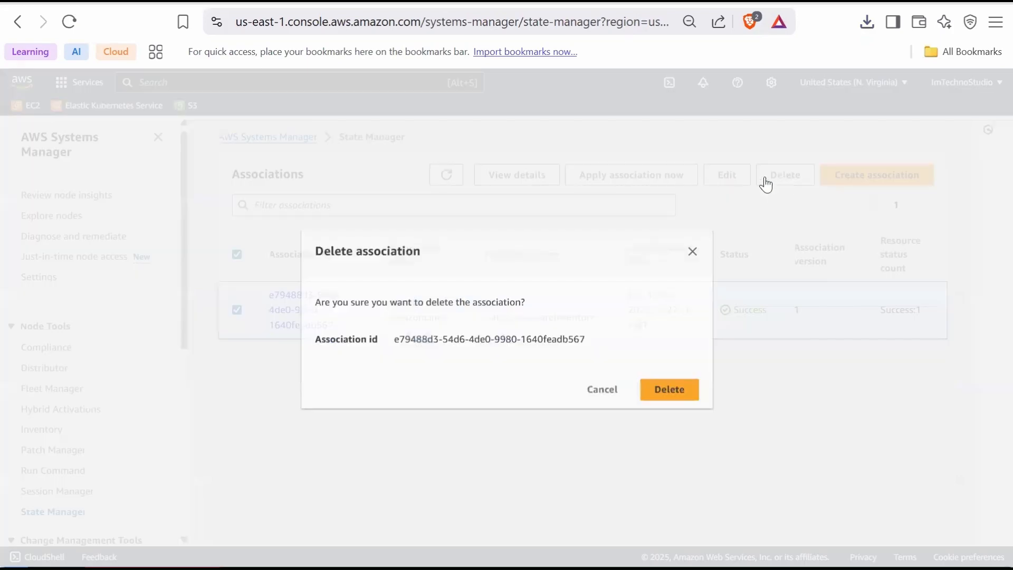
pyautogui.click(669, 389)
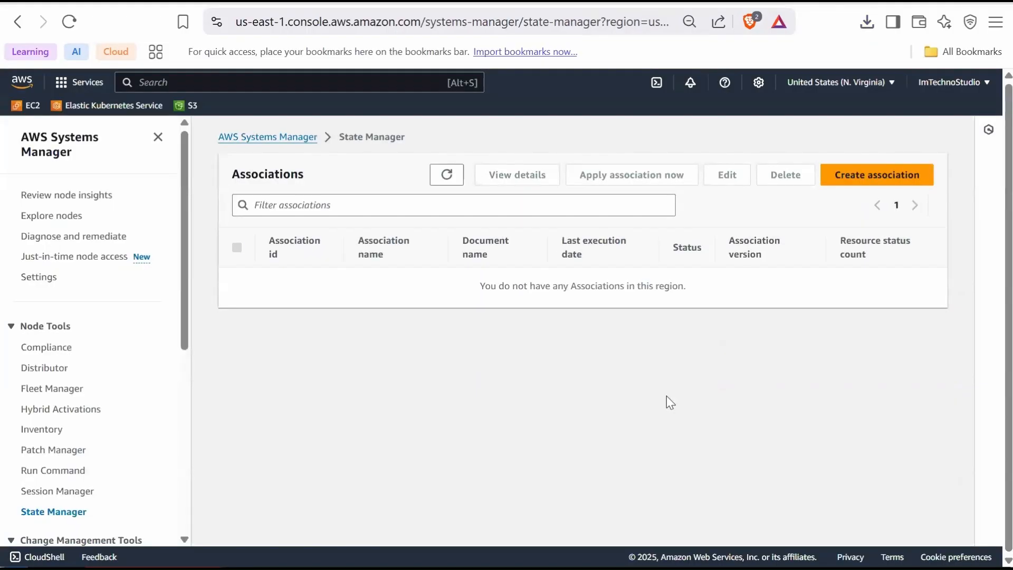
pyautogui.moveTo(664, 395)
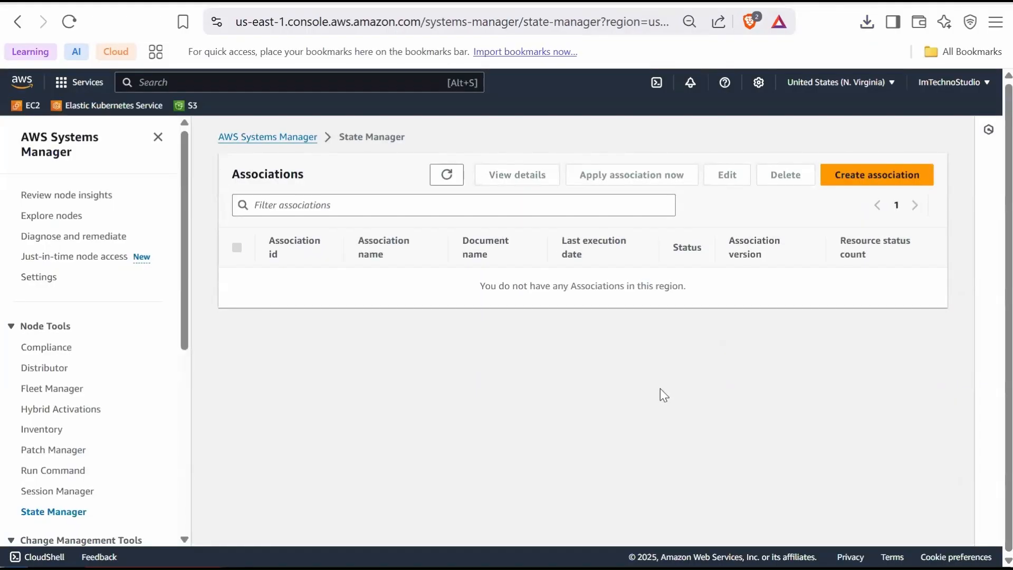
# - From the Inventory dashboard's resource data syncs, select sync-test and confirm its deletion
pyautogui.click(42, 430)
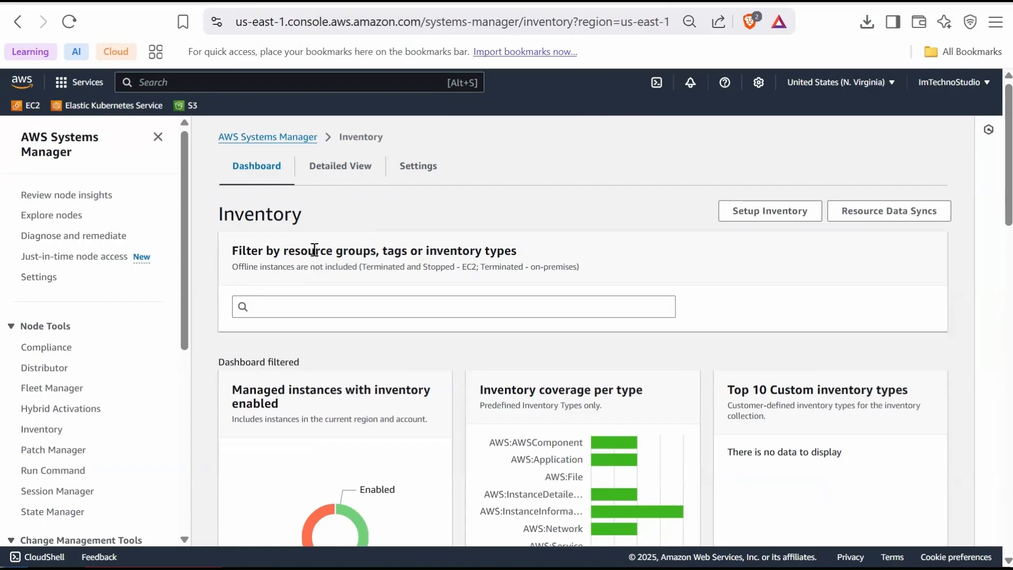
pyautogui.moveTo(908, 230)
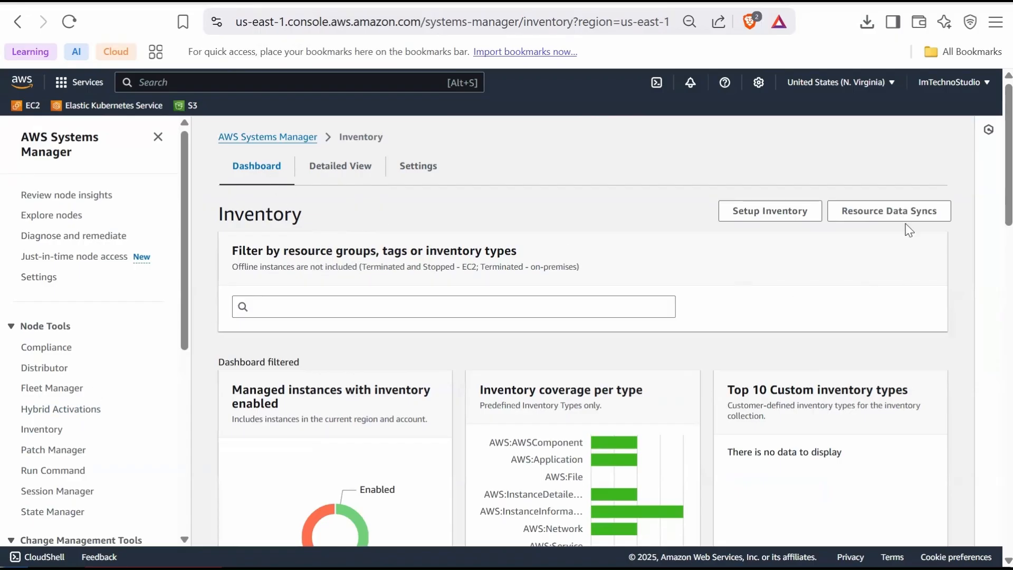
pyautogui.moveTo(888, 211)
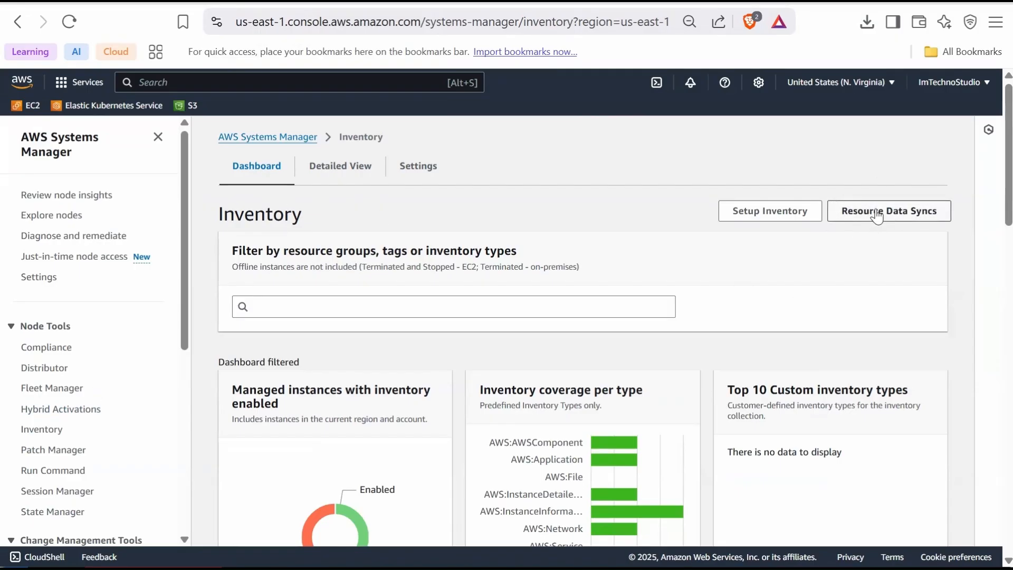
pyautogui.click(888, 211)
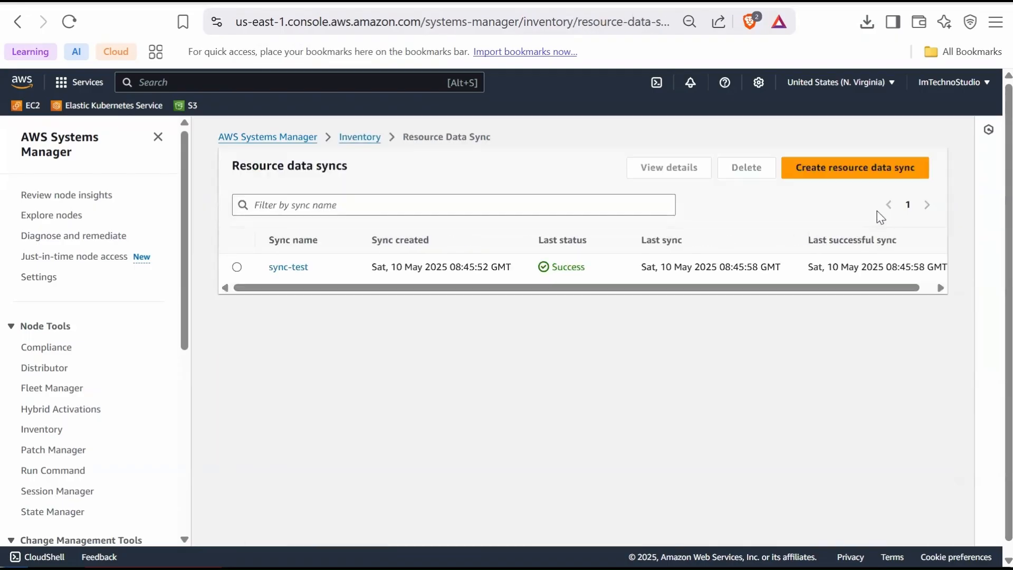
pyautogui.click(237, 267)
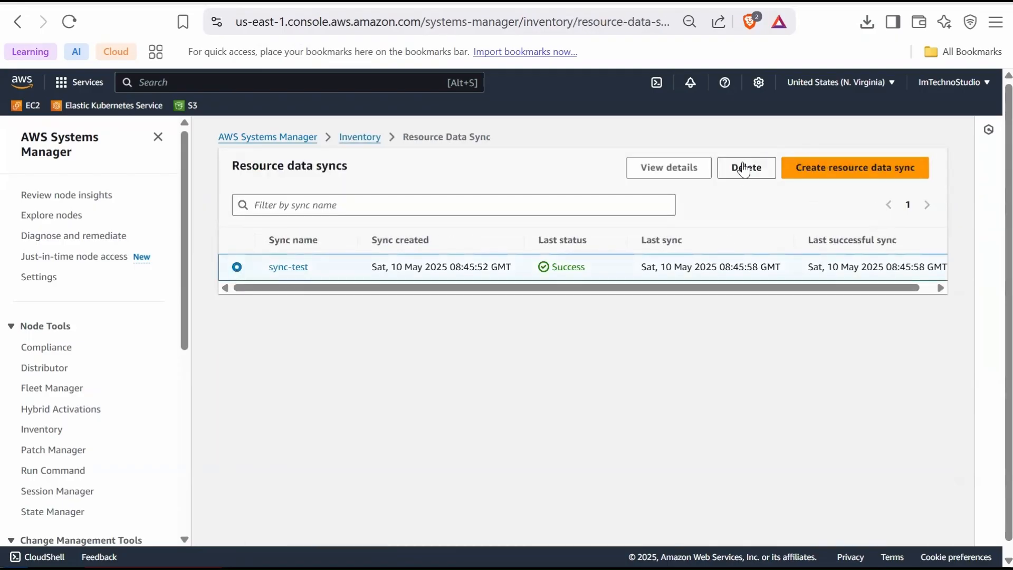
pyautogui.click(746, 168)
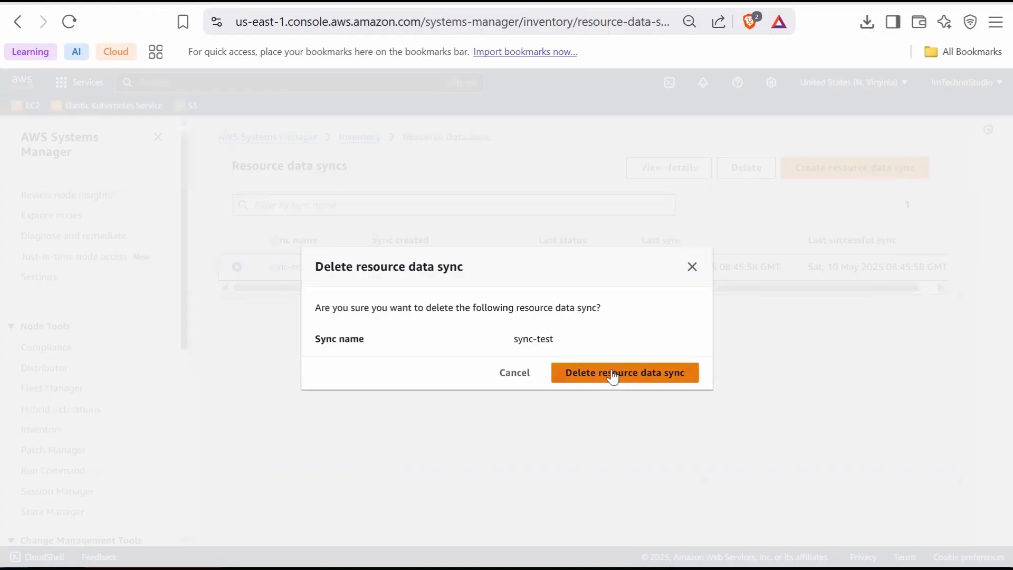
pyautogui.click(623, 372)
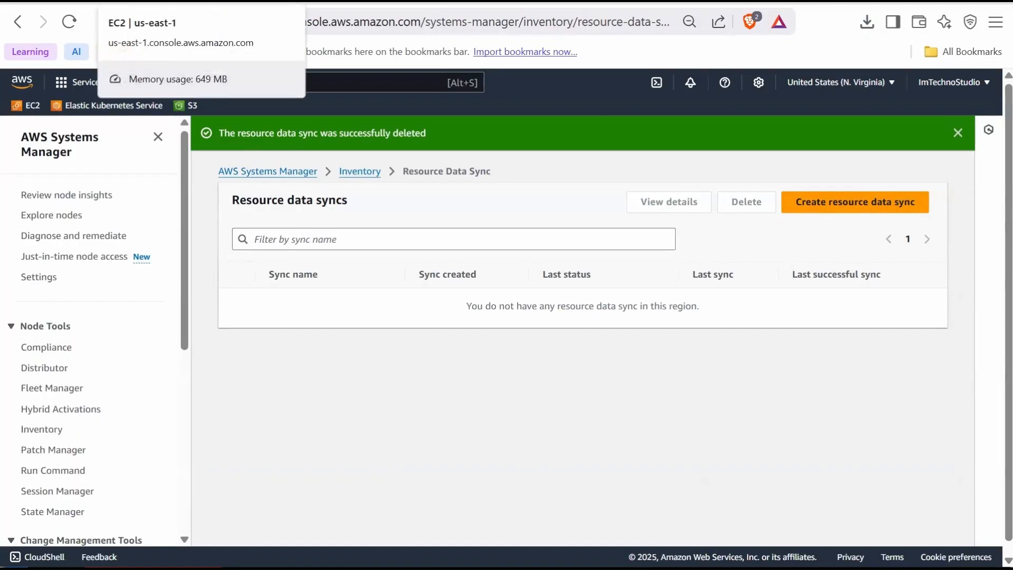
# - In the EC2 instances list, terminate both selected demo instances via Instance state and confirm
pyautogui.click(25, 106)
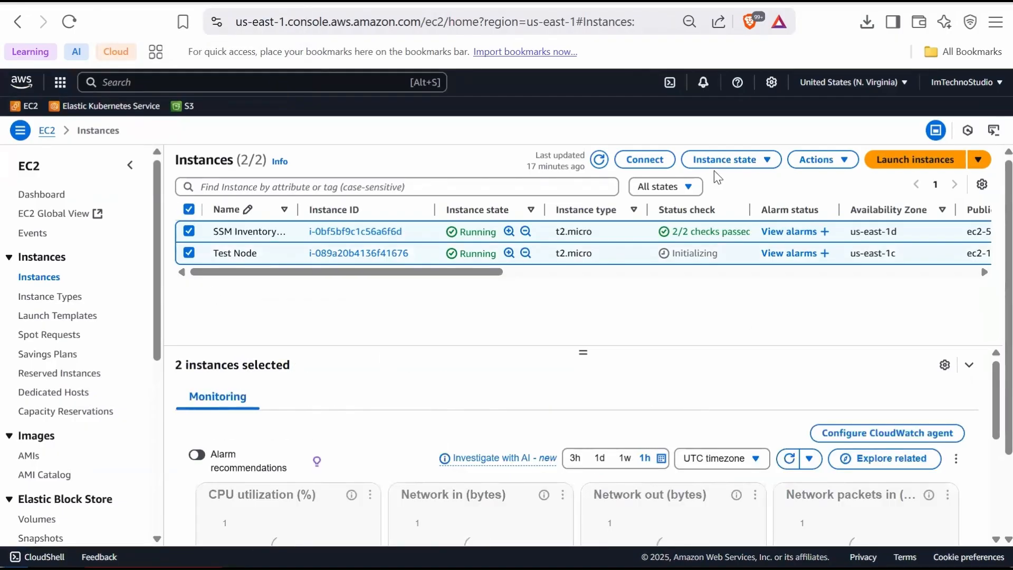
pyautogui.click(729, 159)
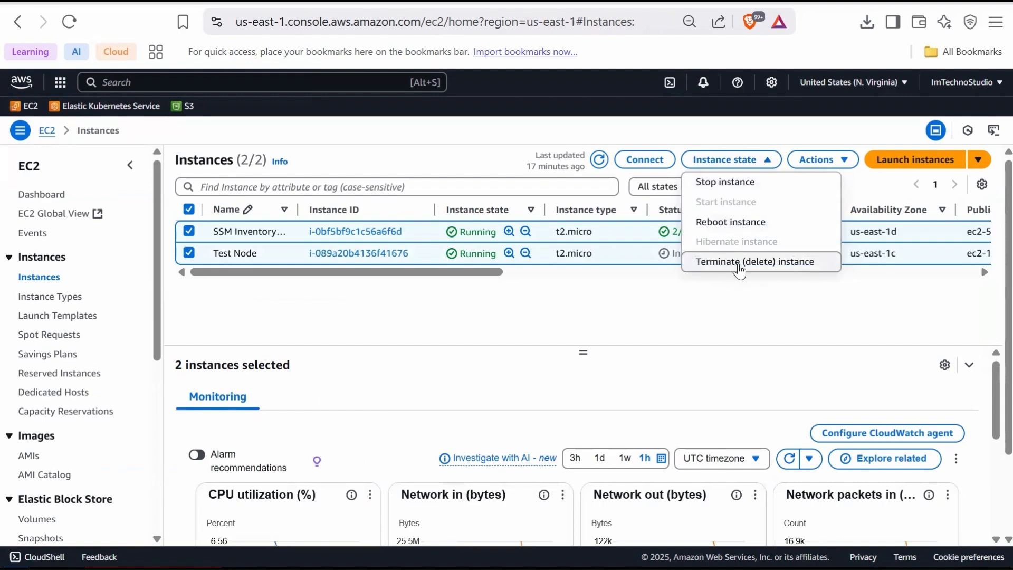
pyautogui.click(754, 262)
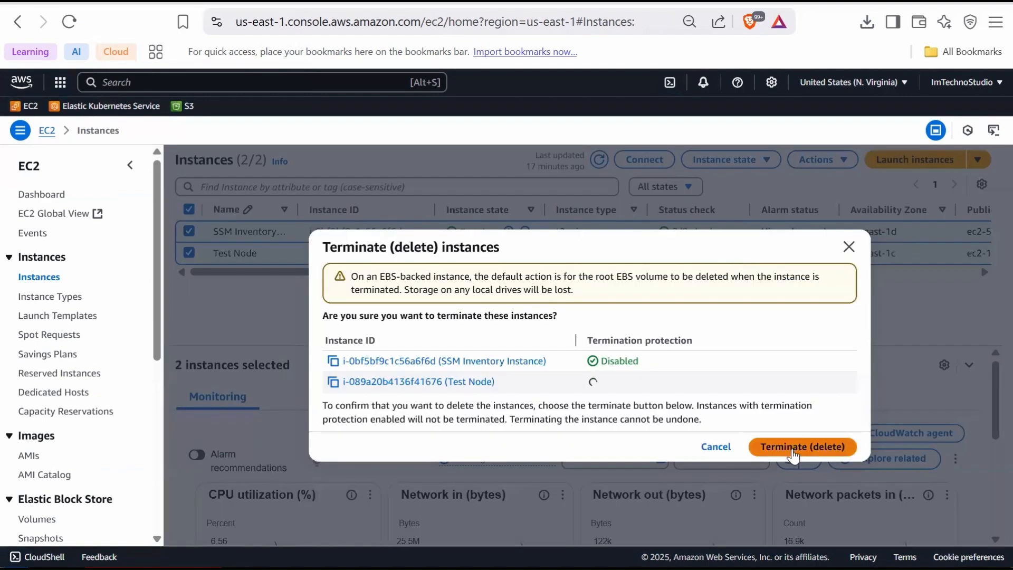
pyautogui.click(801, 446)
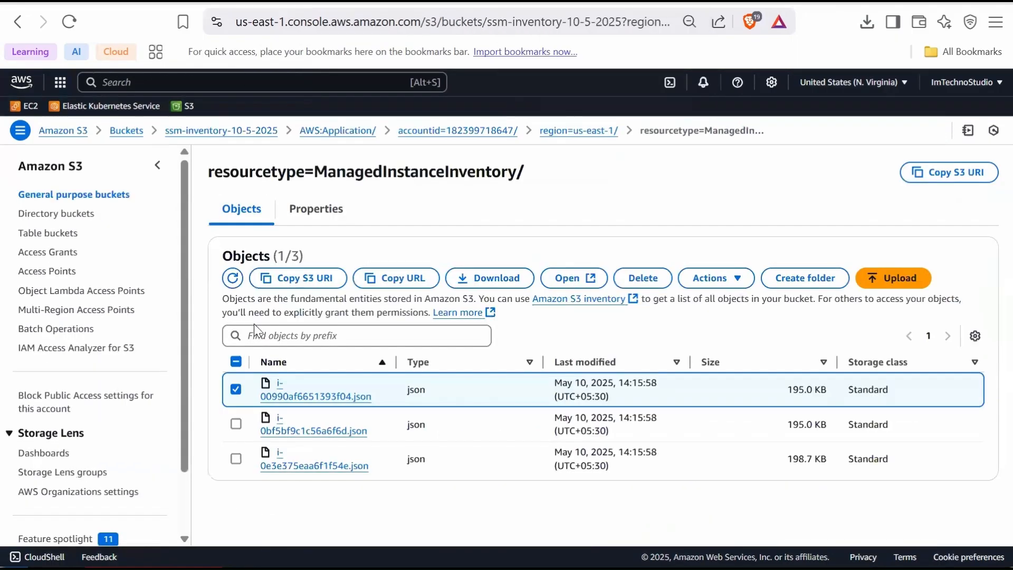
# - Empty the ssm-inventory-10-5-2025 bucket, confirming with 'permanently delete'
pyautogui.click(127, 130)
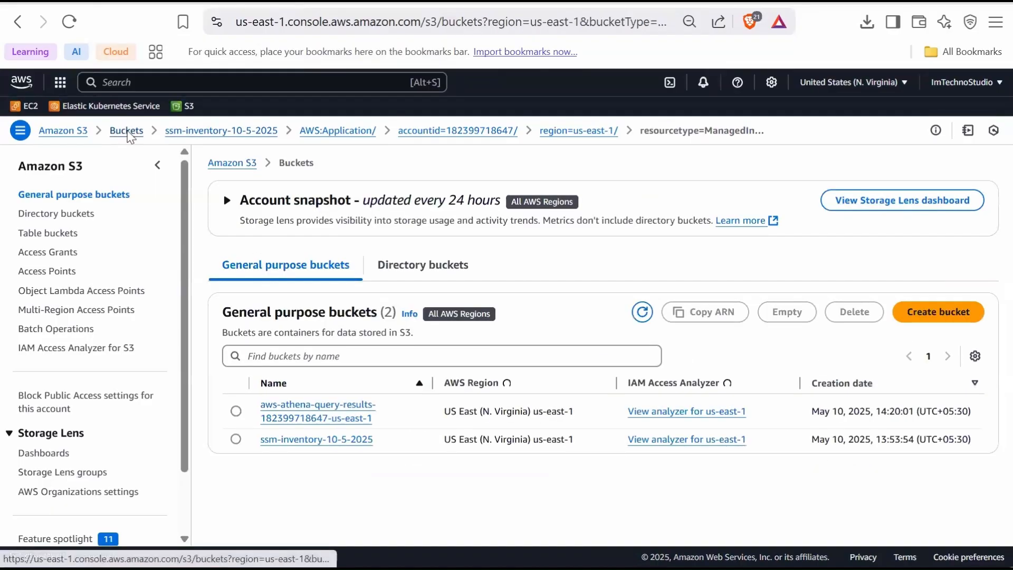
pyautogui.click(236, 419)
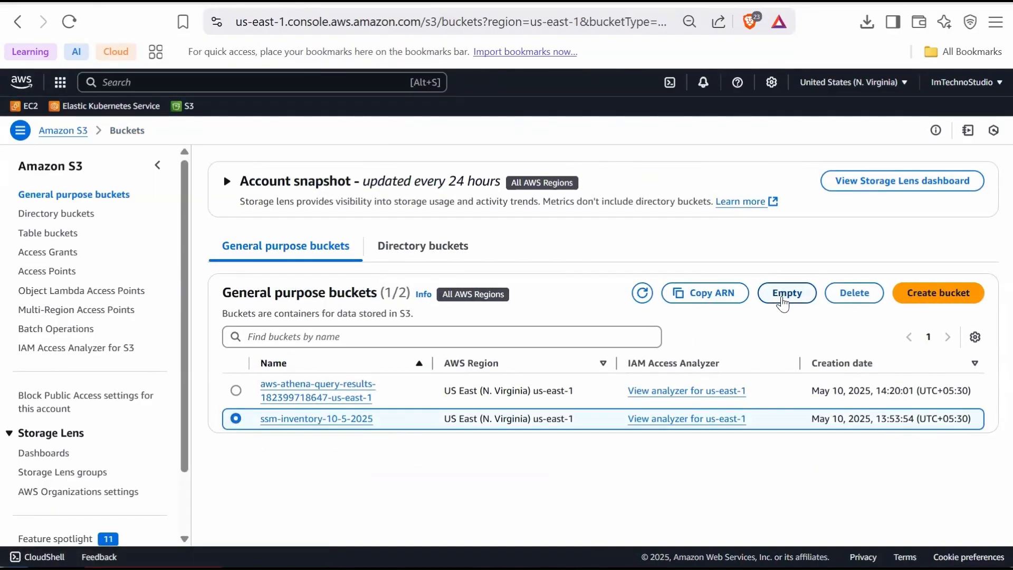
pyautogui.click(786, 292)
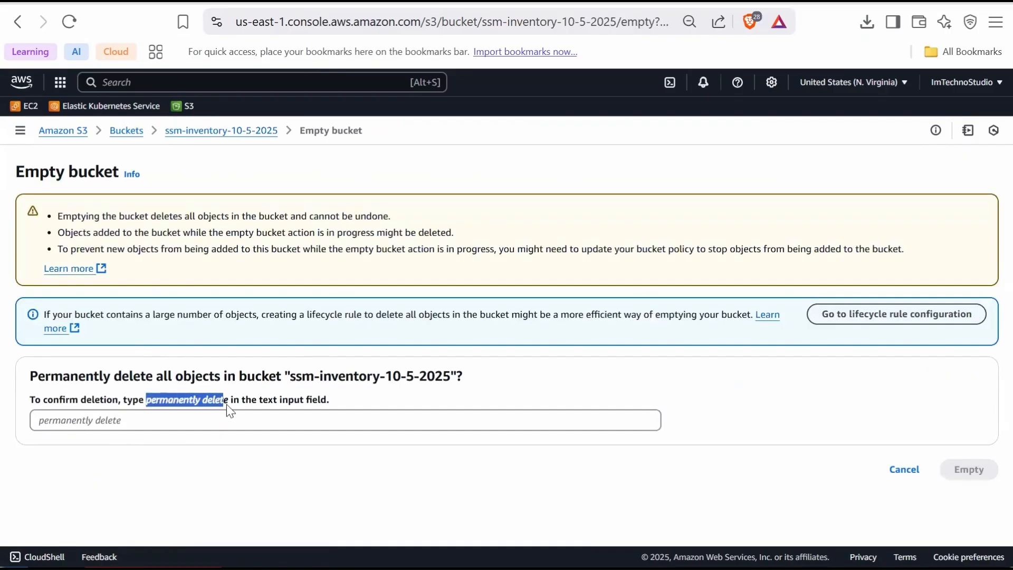
pyautogui.write('permanently delete')
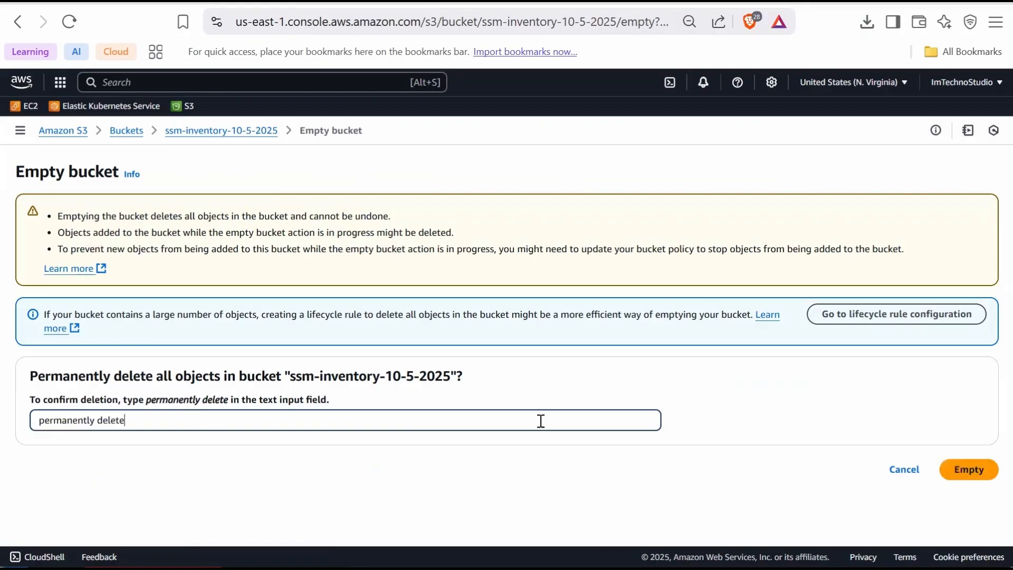
pyautogui.click(969, 468)
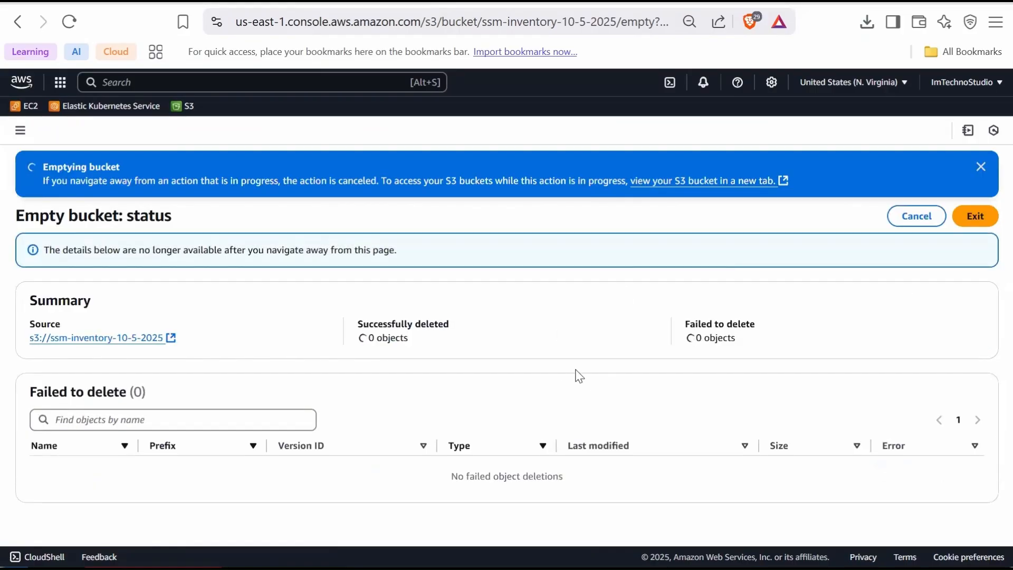
pyautogui.click(974, 215)
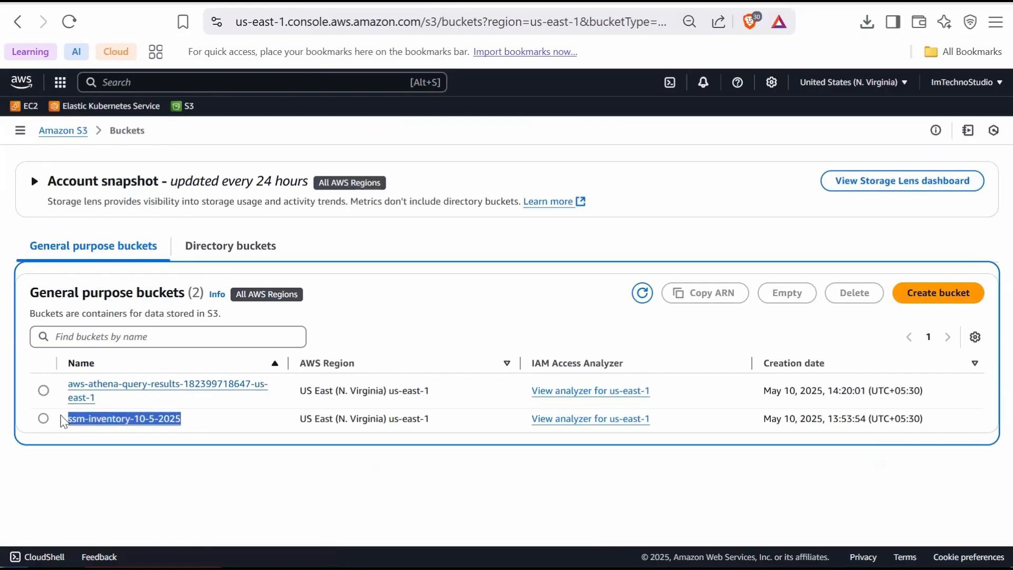
# - Delete the emptied ssm-inventory-10-5-2025 bucket, then select the Athena query results bucket
pyautogui.click(853, 292)
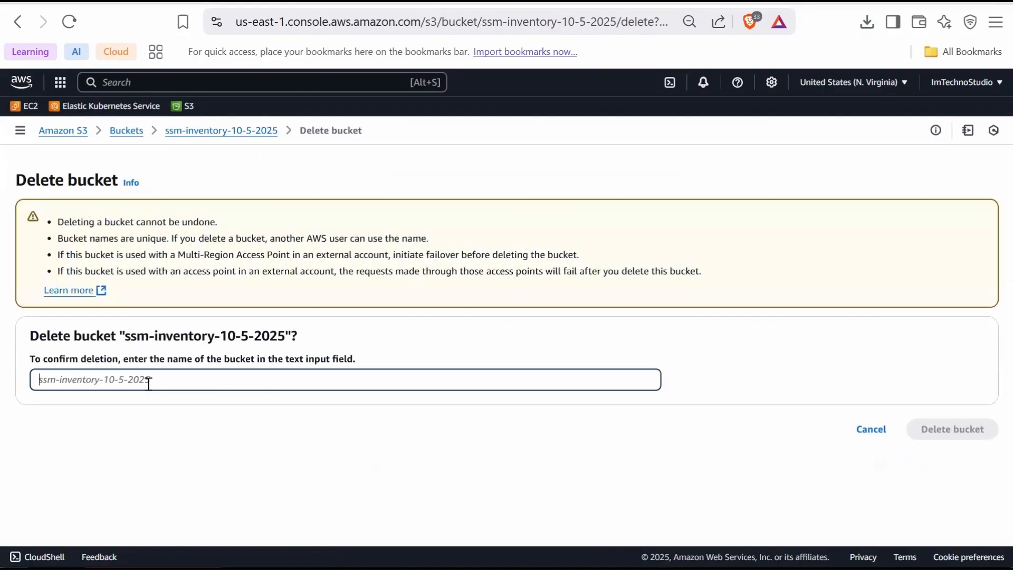
pyautogui.click(951, 429)
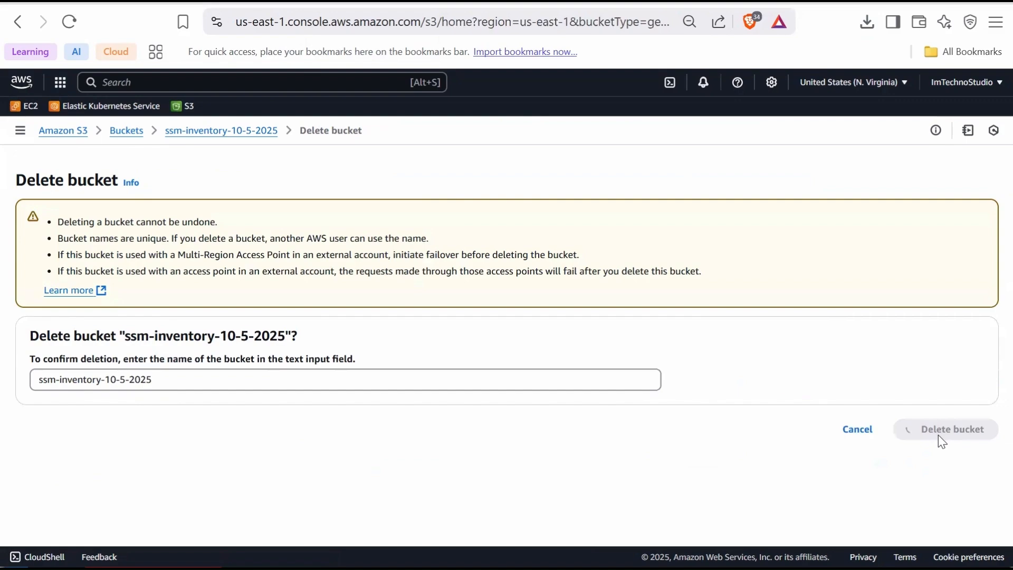
pyautogui.click(950, 430)
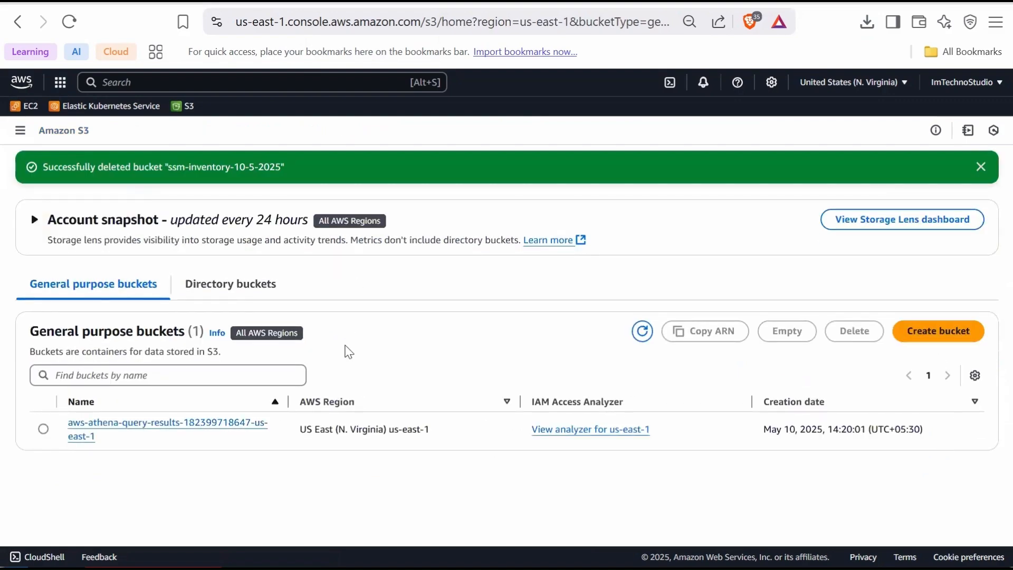
pyautogui.moveTo(80, 435)
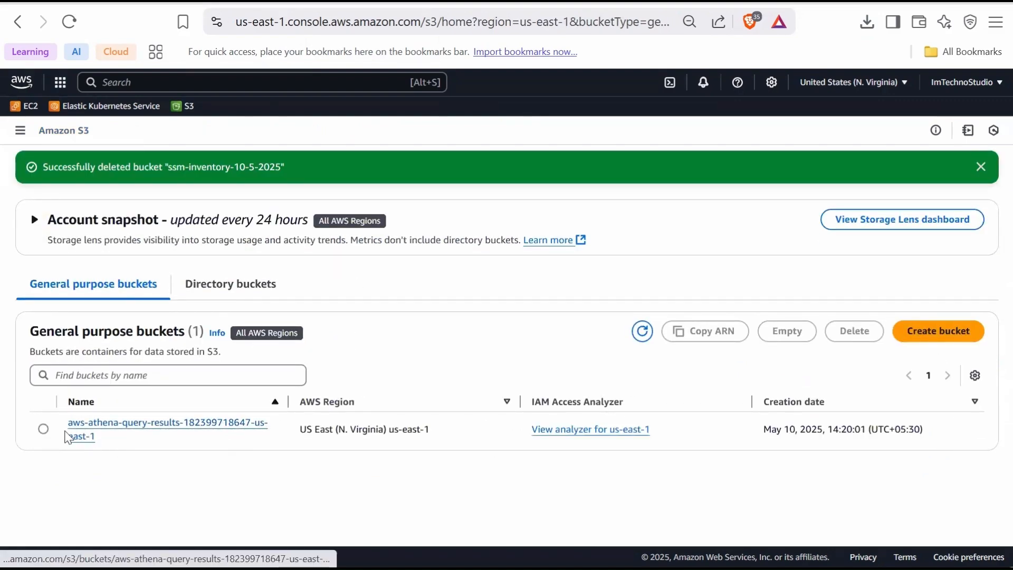
pyautogui.click(981, 165)
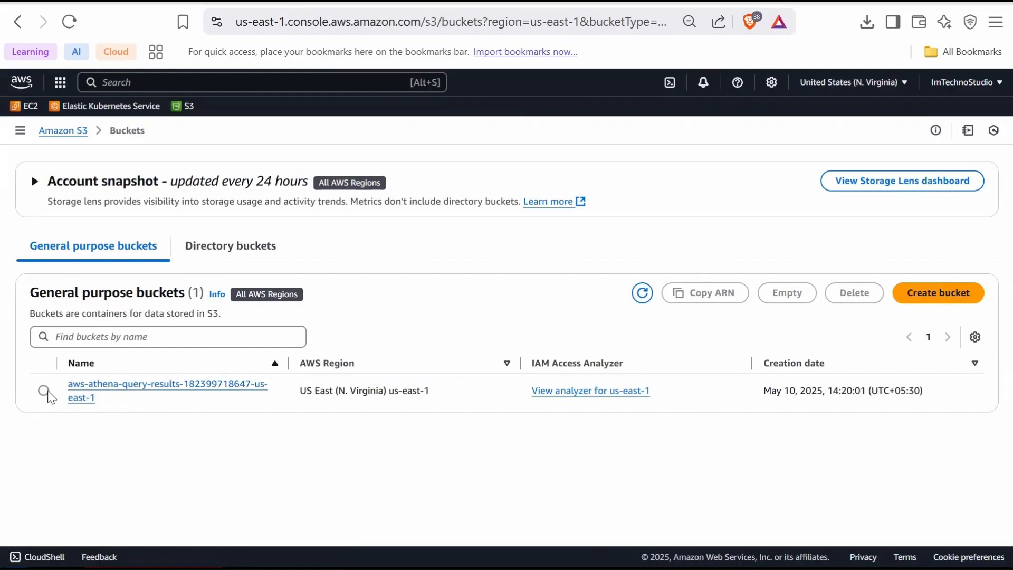
# - Empty the Athena query results bucket with 'permanently delete', confirm its deletion, and go to IAM Roles
pyautogui.click(786, 293)
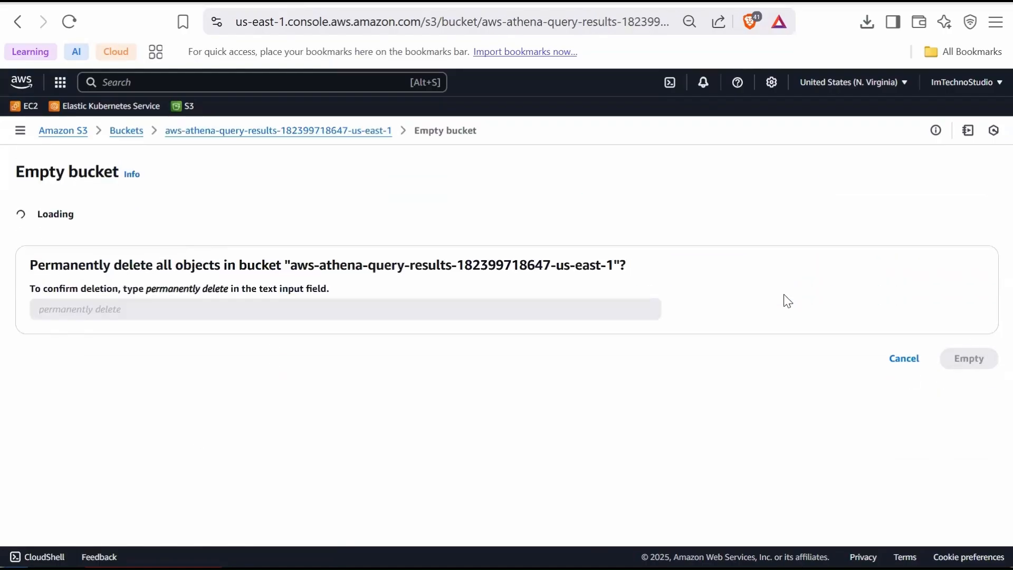
pyautogui.write('permanently delete')
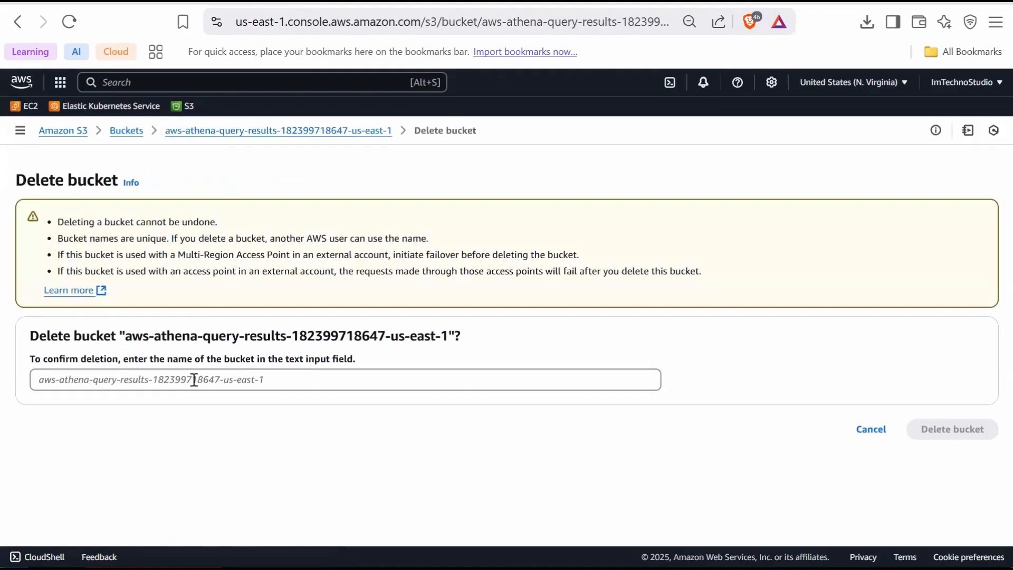
pyautogui.click(952, 429)
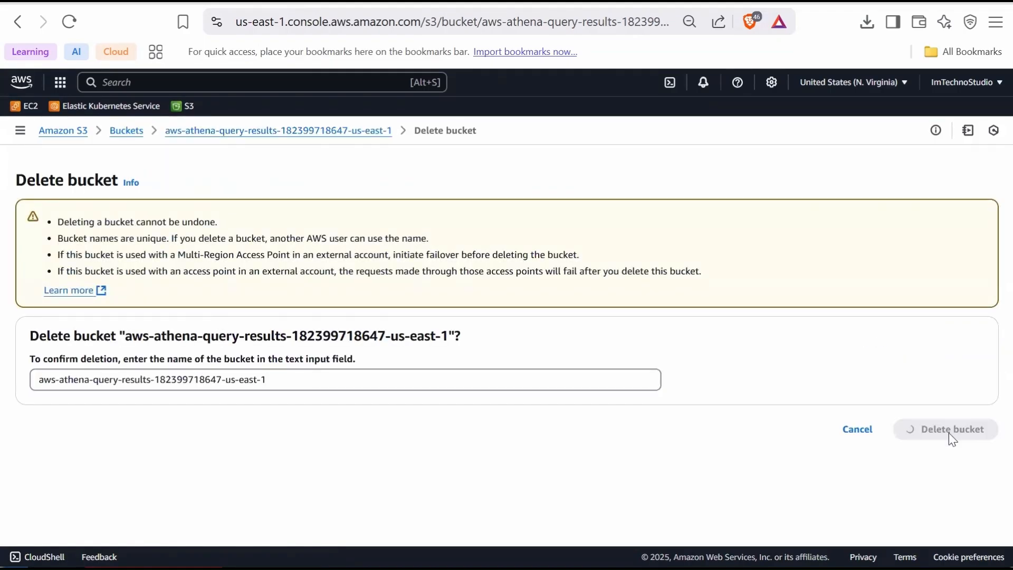
pyautogui.click(950, 430)
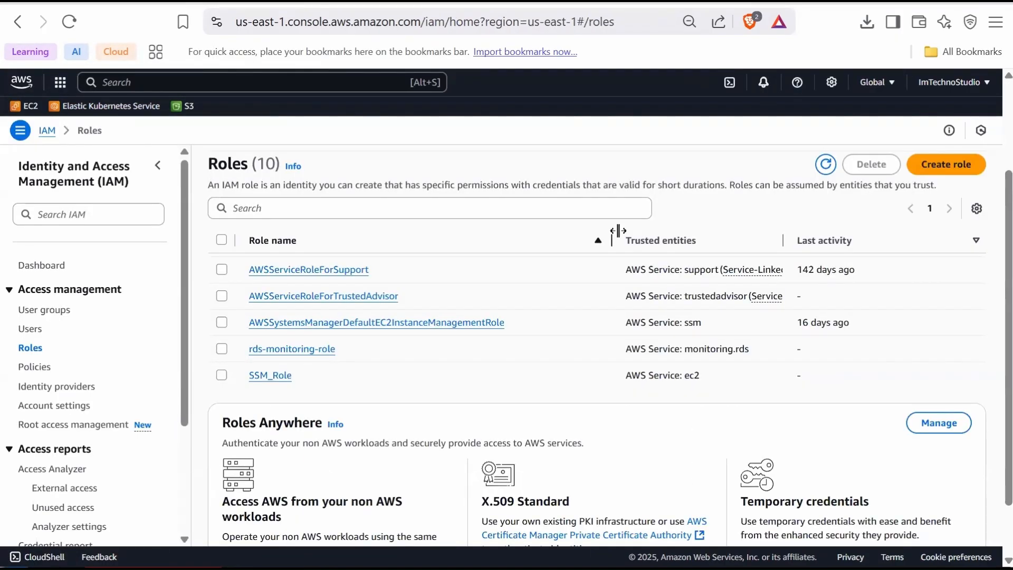
# - Select SSM_Role, enter its name in the confirmation field and confirm deleting the role
pyautogui.click(222, 376)
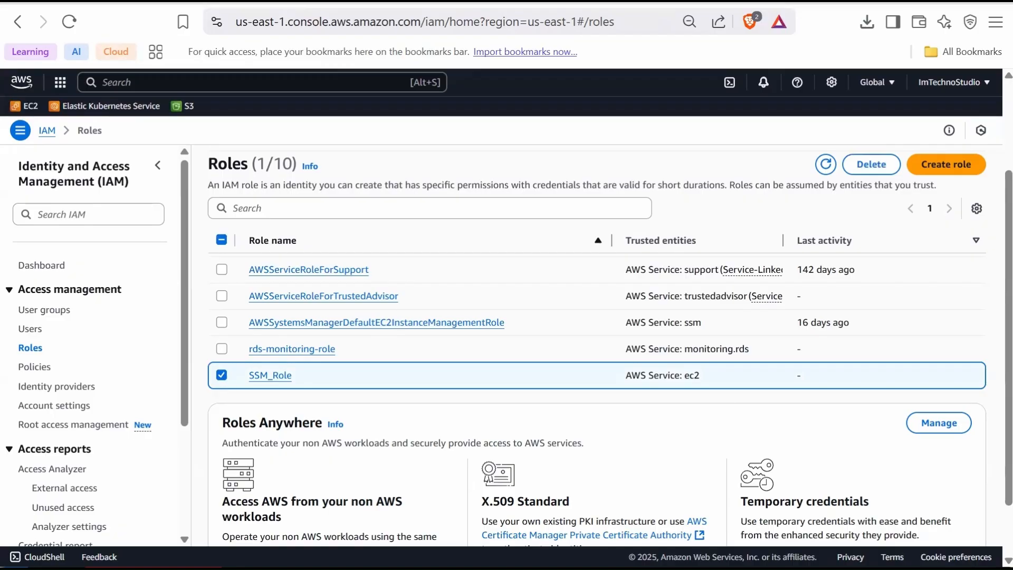
pyautogui.click(870, 165)
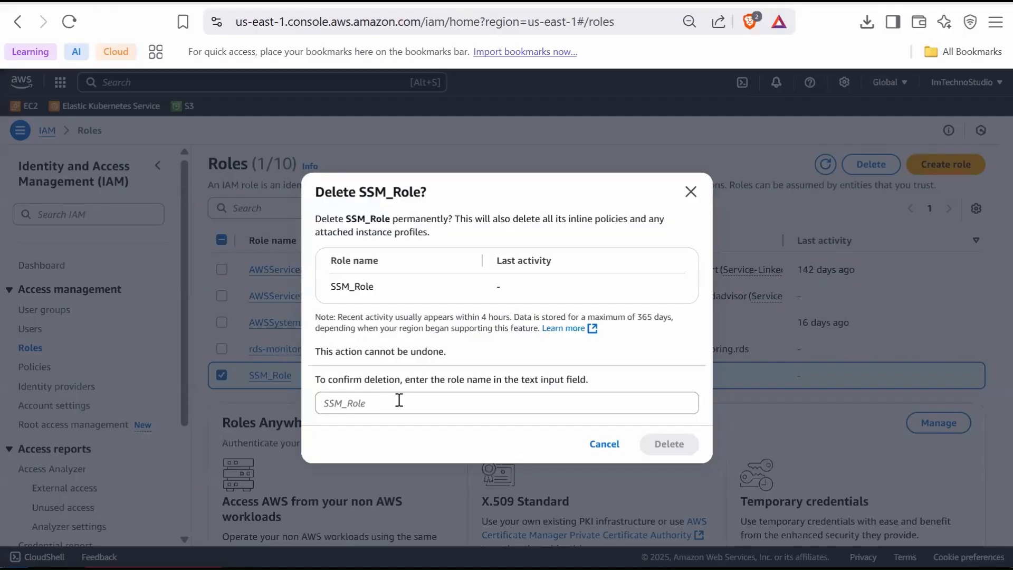
pyautogui.doubleClick(352, 286)
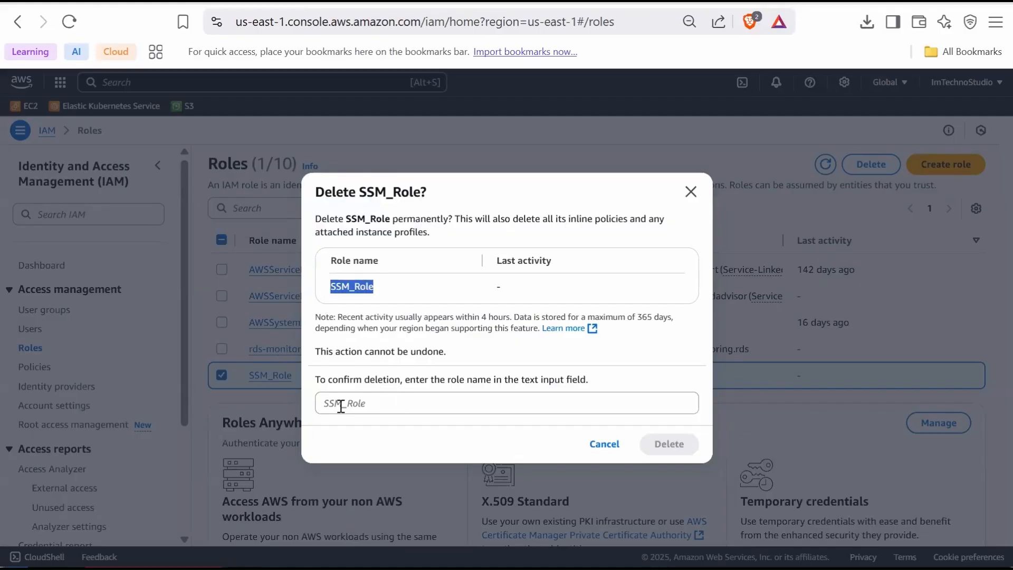
pyautogui.click(669, 444)
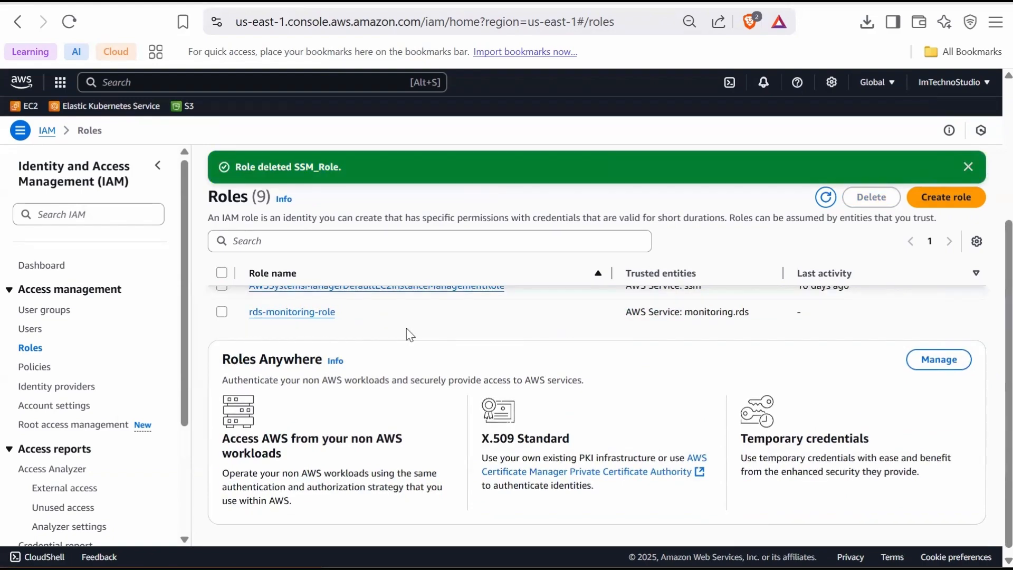
pyautogui.moveTo(401, 349)
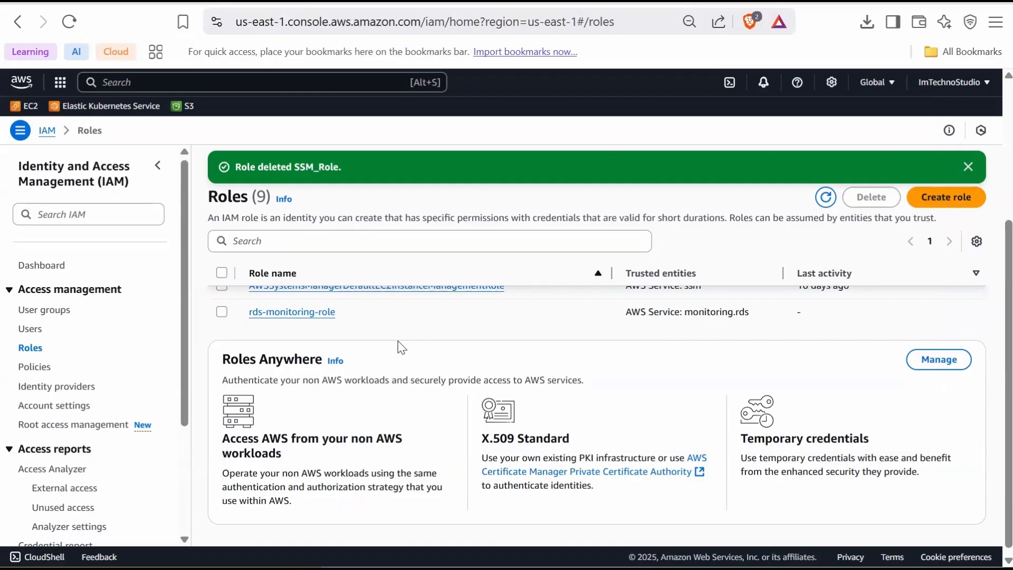
pyautogui.moveTo(426, 319)
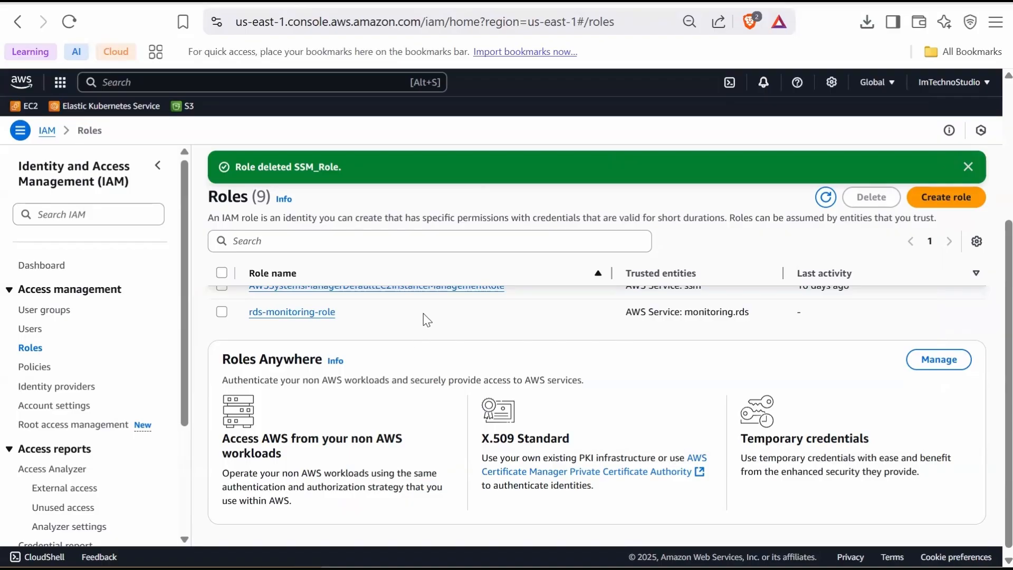
pyautogui.moveTo(422, 334)
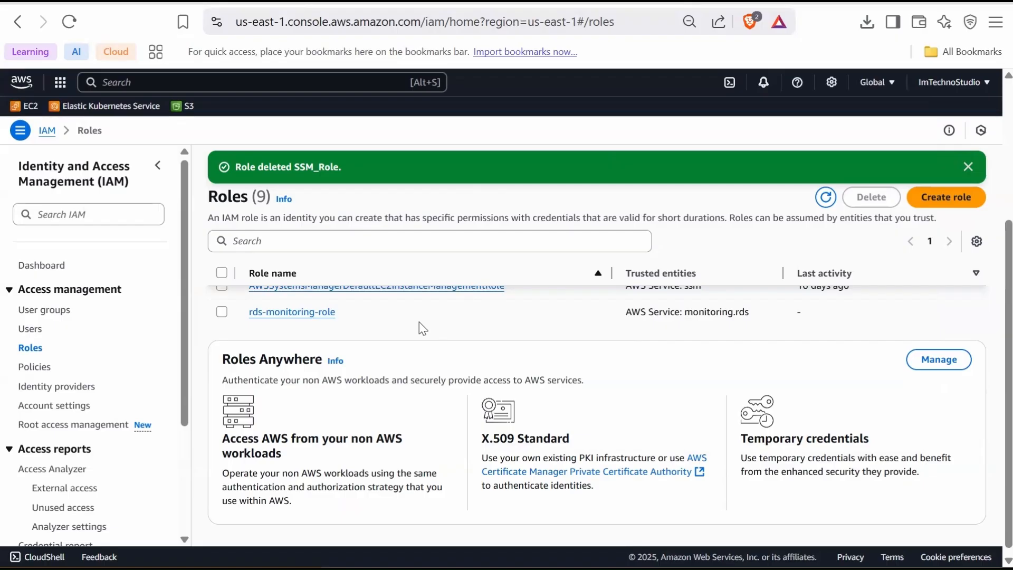
pyautogui.moveTo(418, 331)
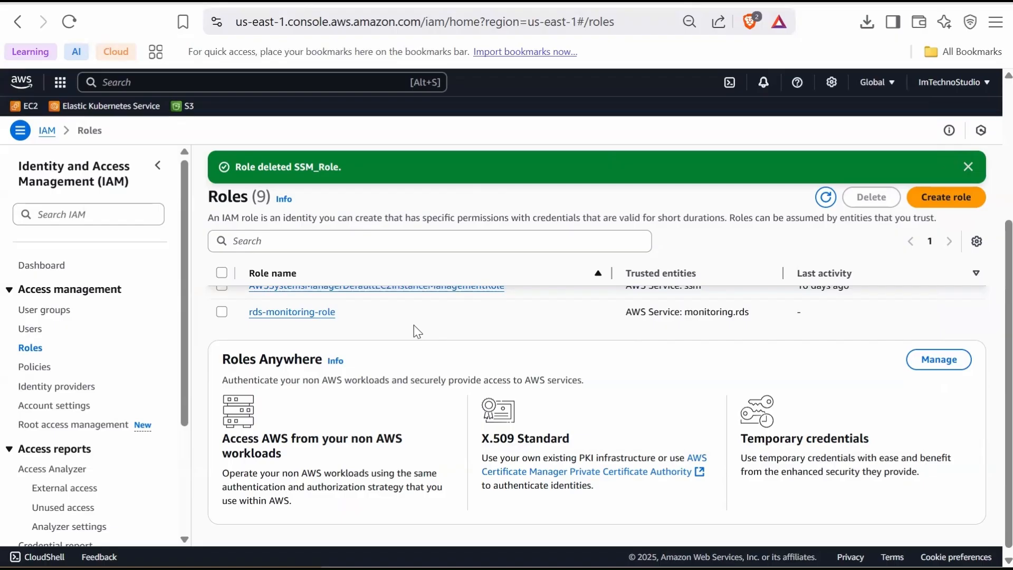
pyautogui.moveTo(407, 336)
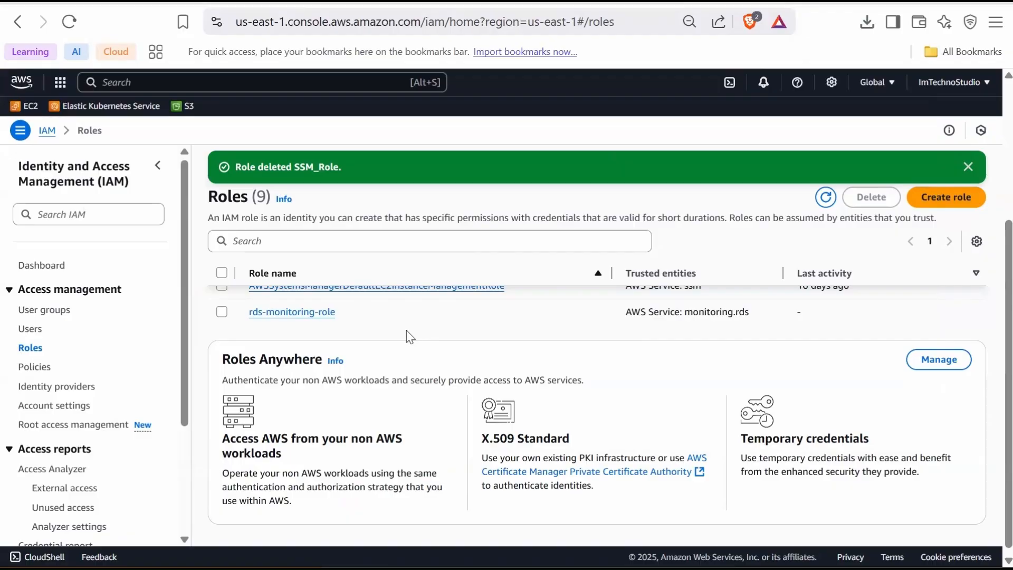